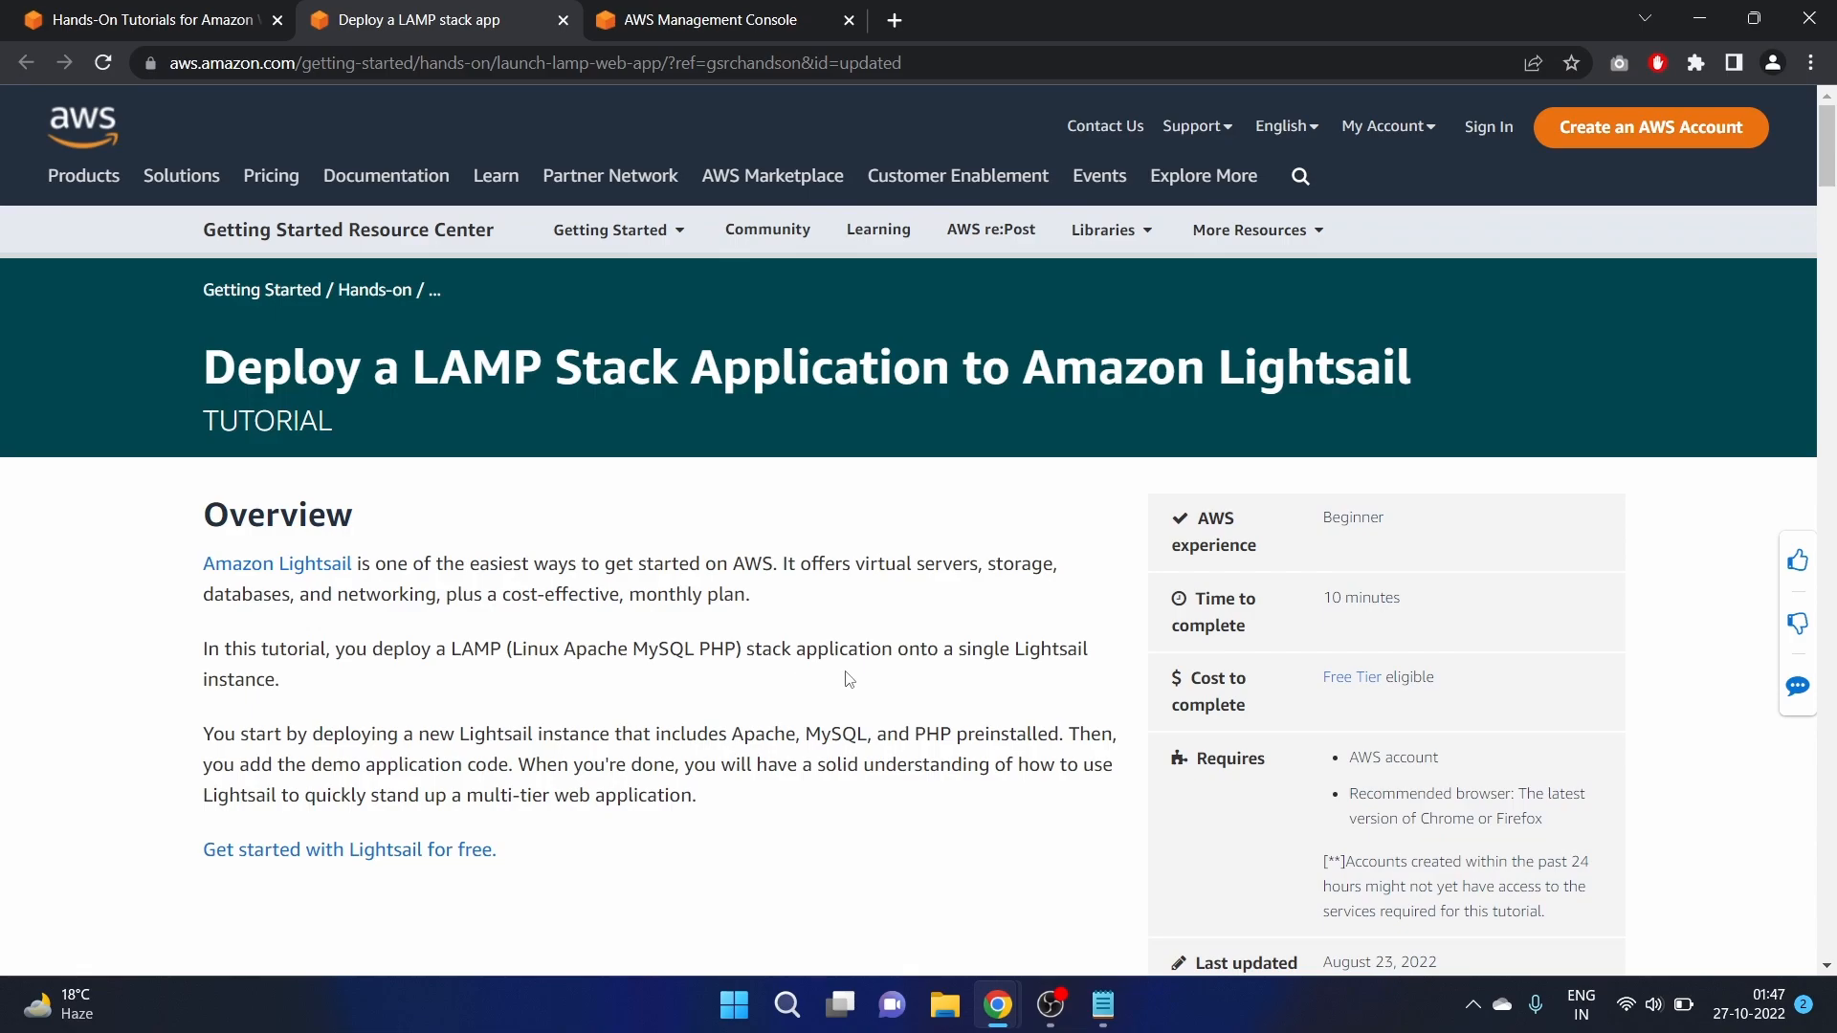
mouse_move(321, 704)
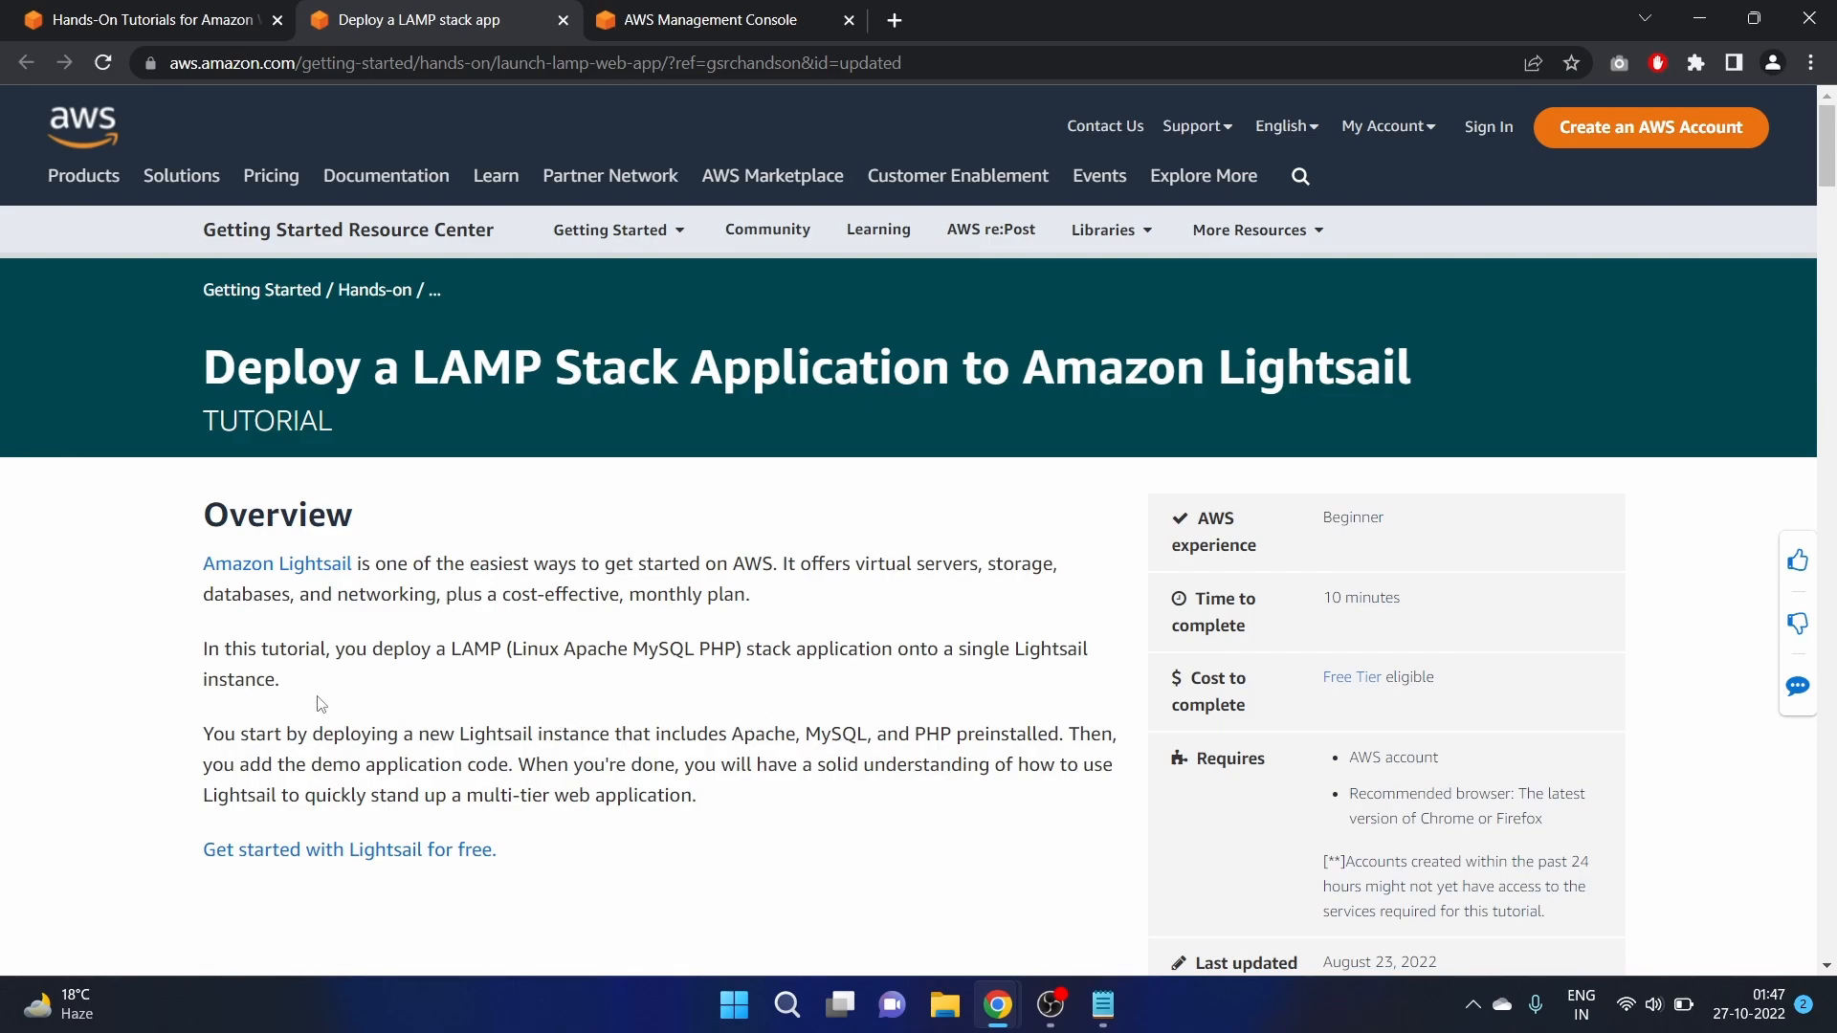
mouse_move(518, 660)
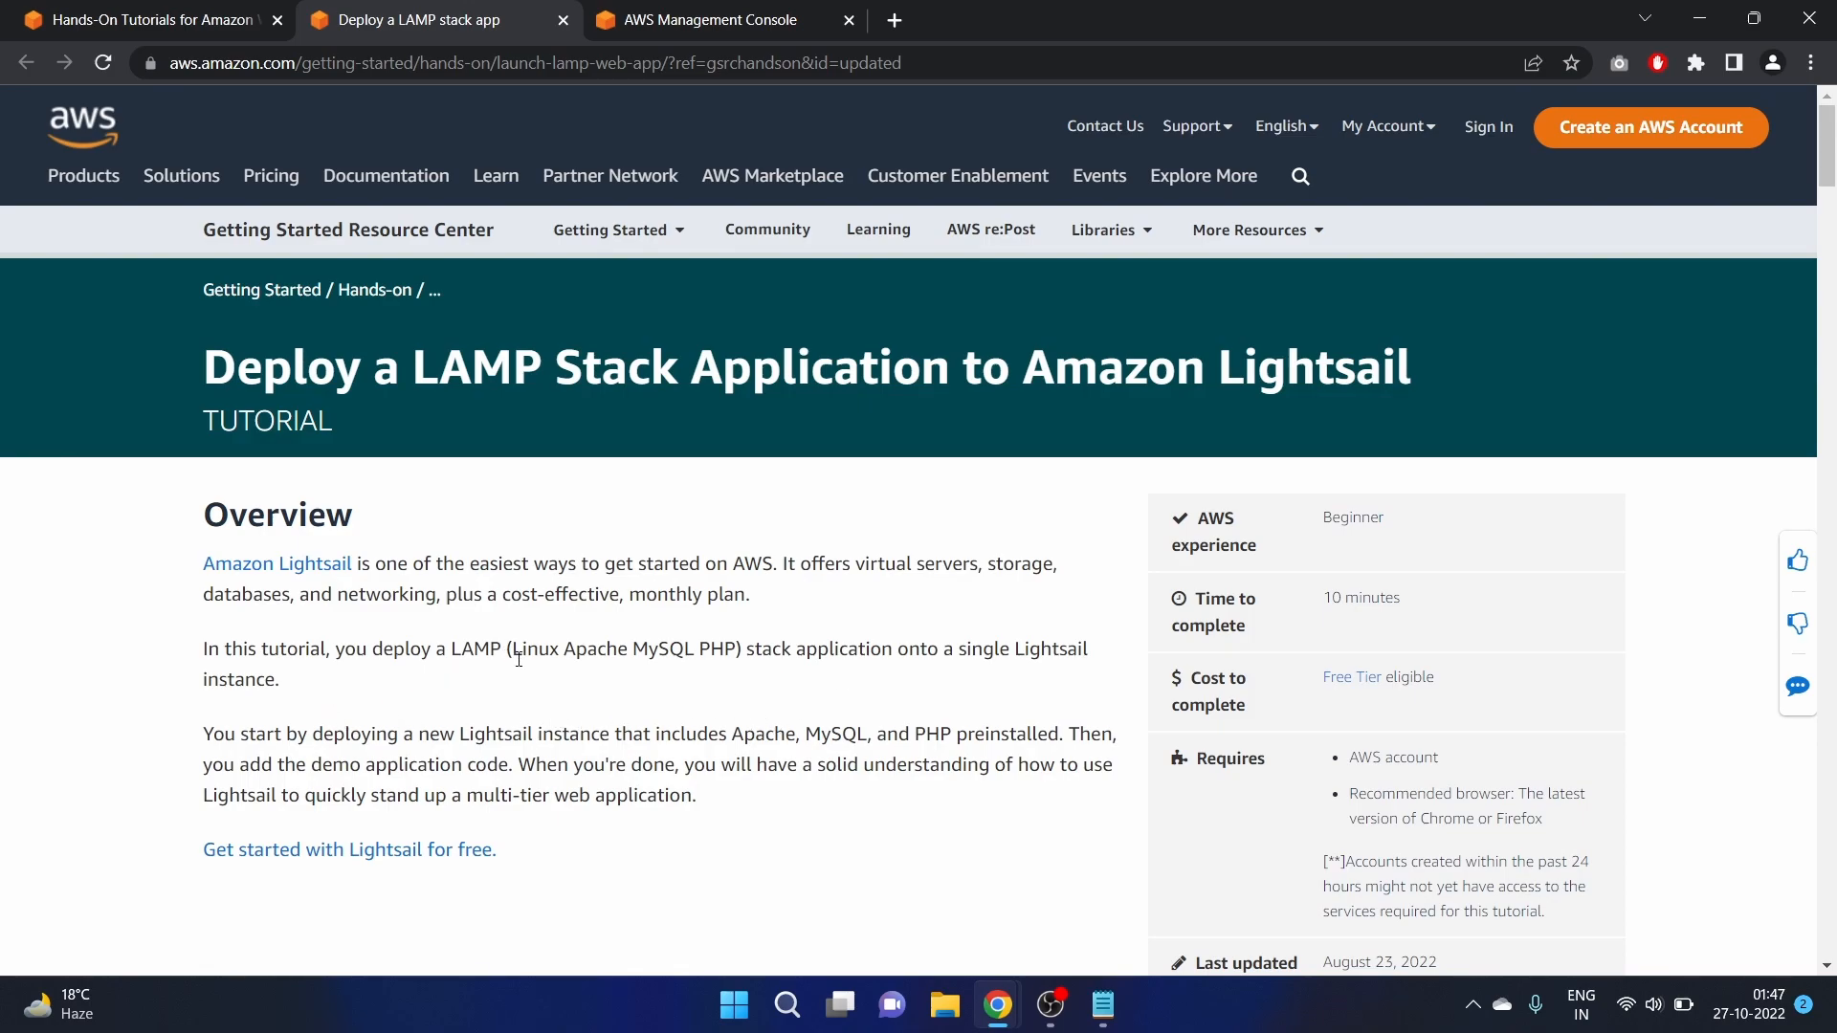
mouse_move(669, 679)
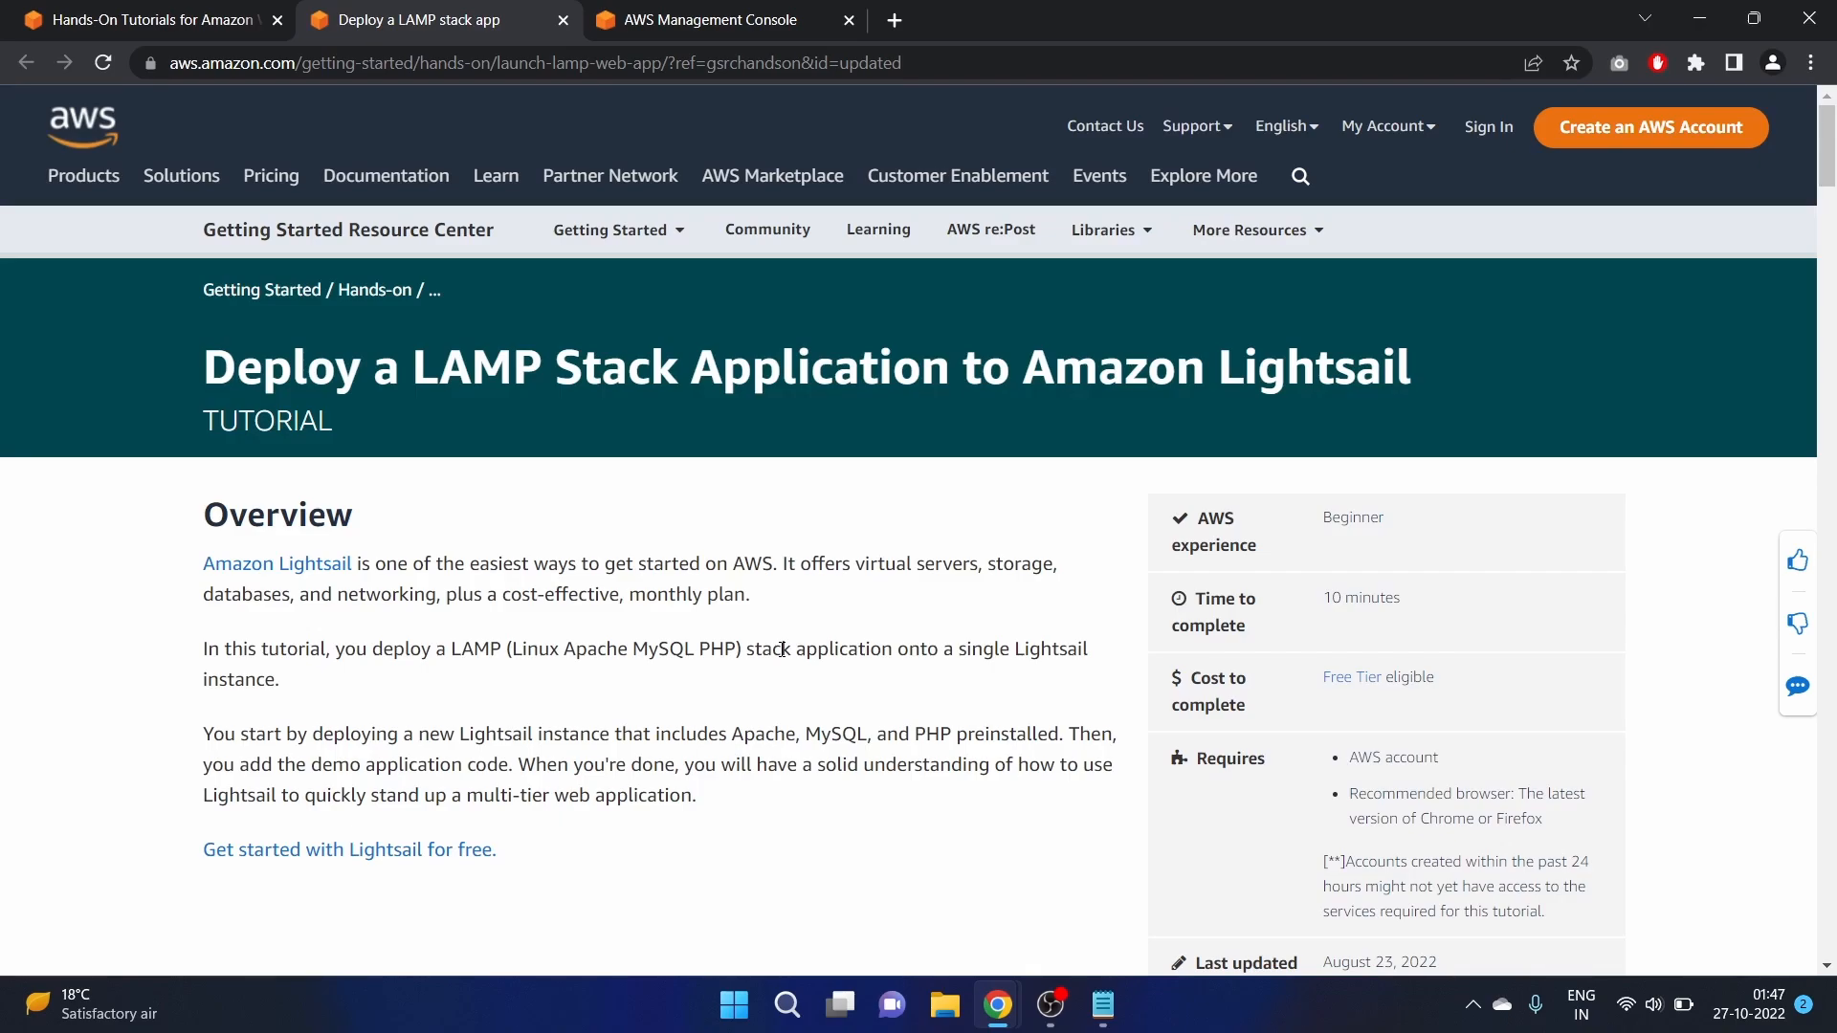
Open Lightsail from the console's recently visited services and start a new instance
scroll("down", 3)
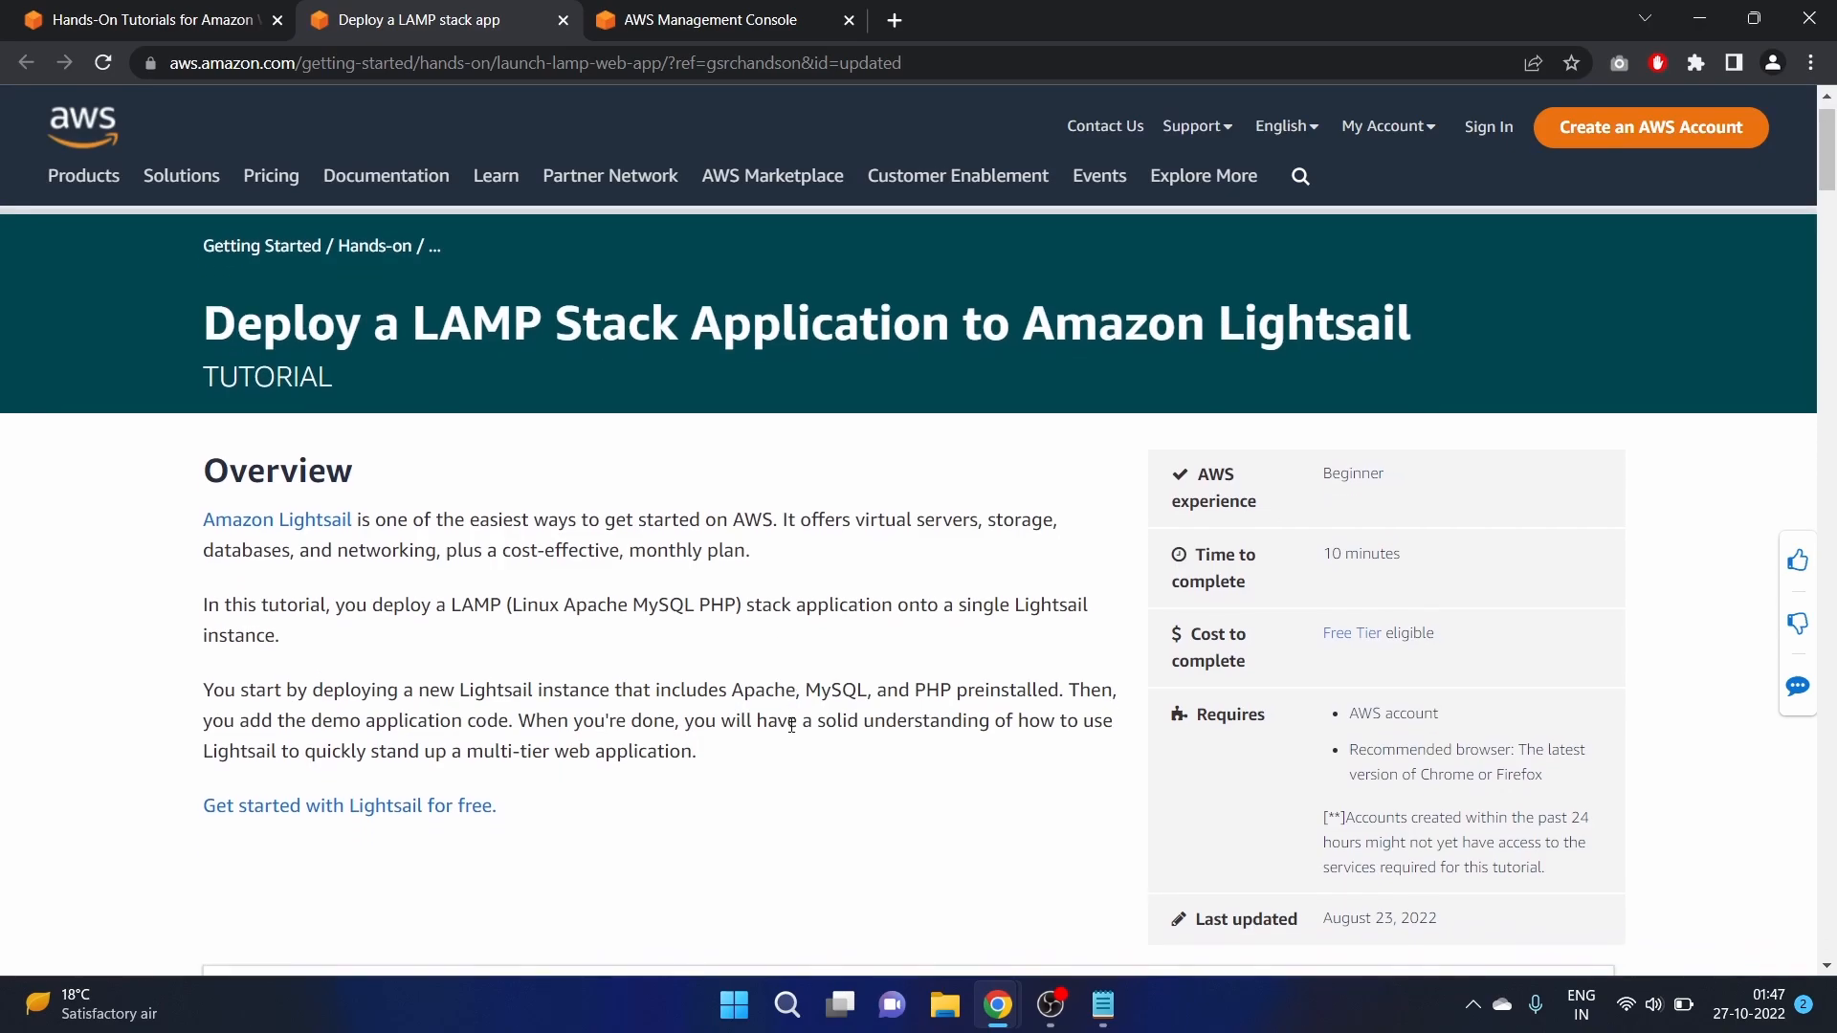
scroll("down", 3)
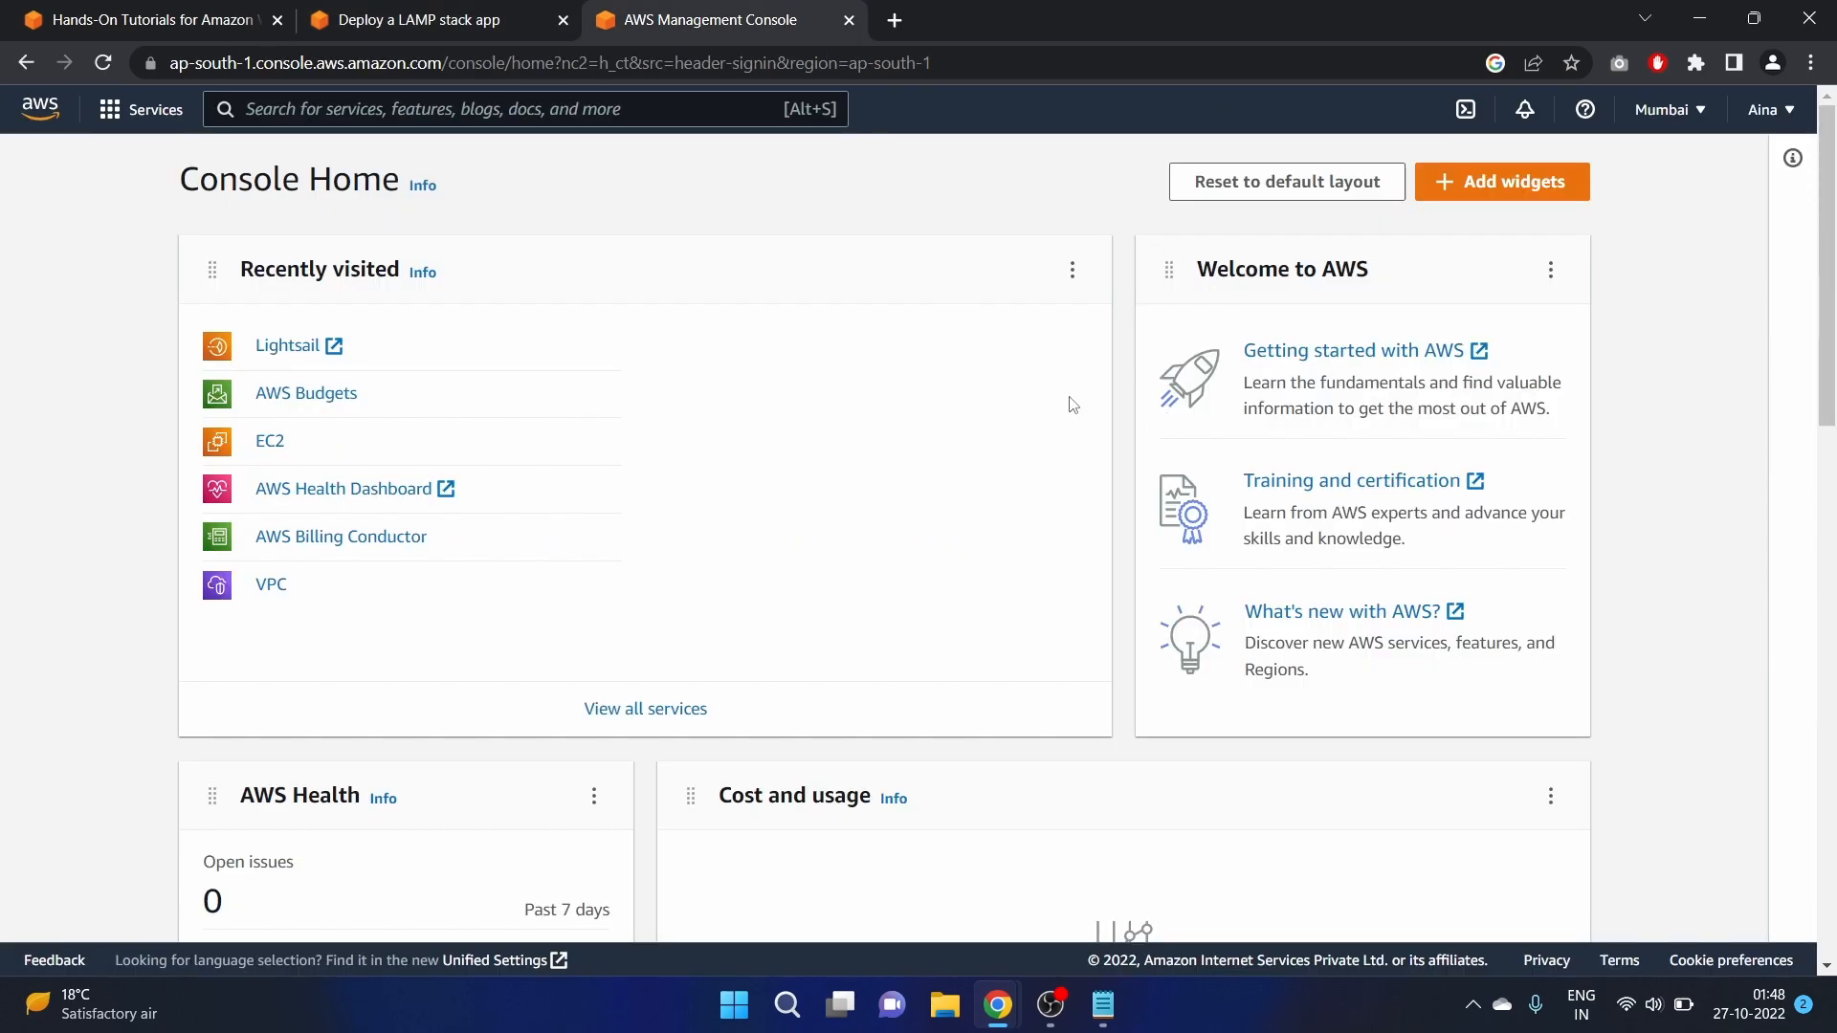
mouse_move(281, 397)
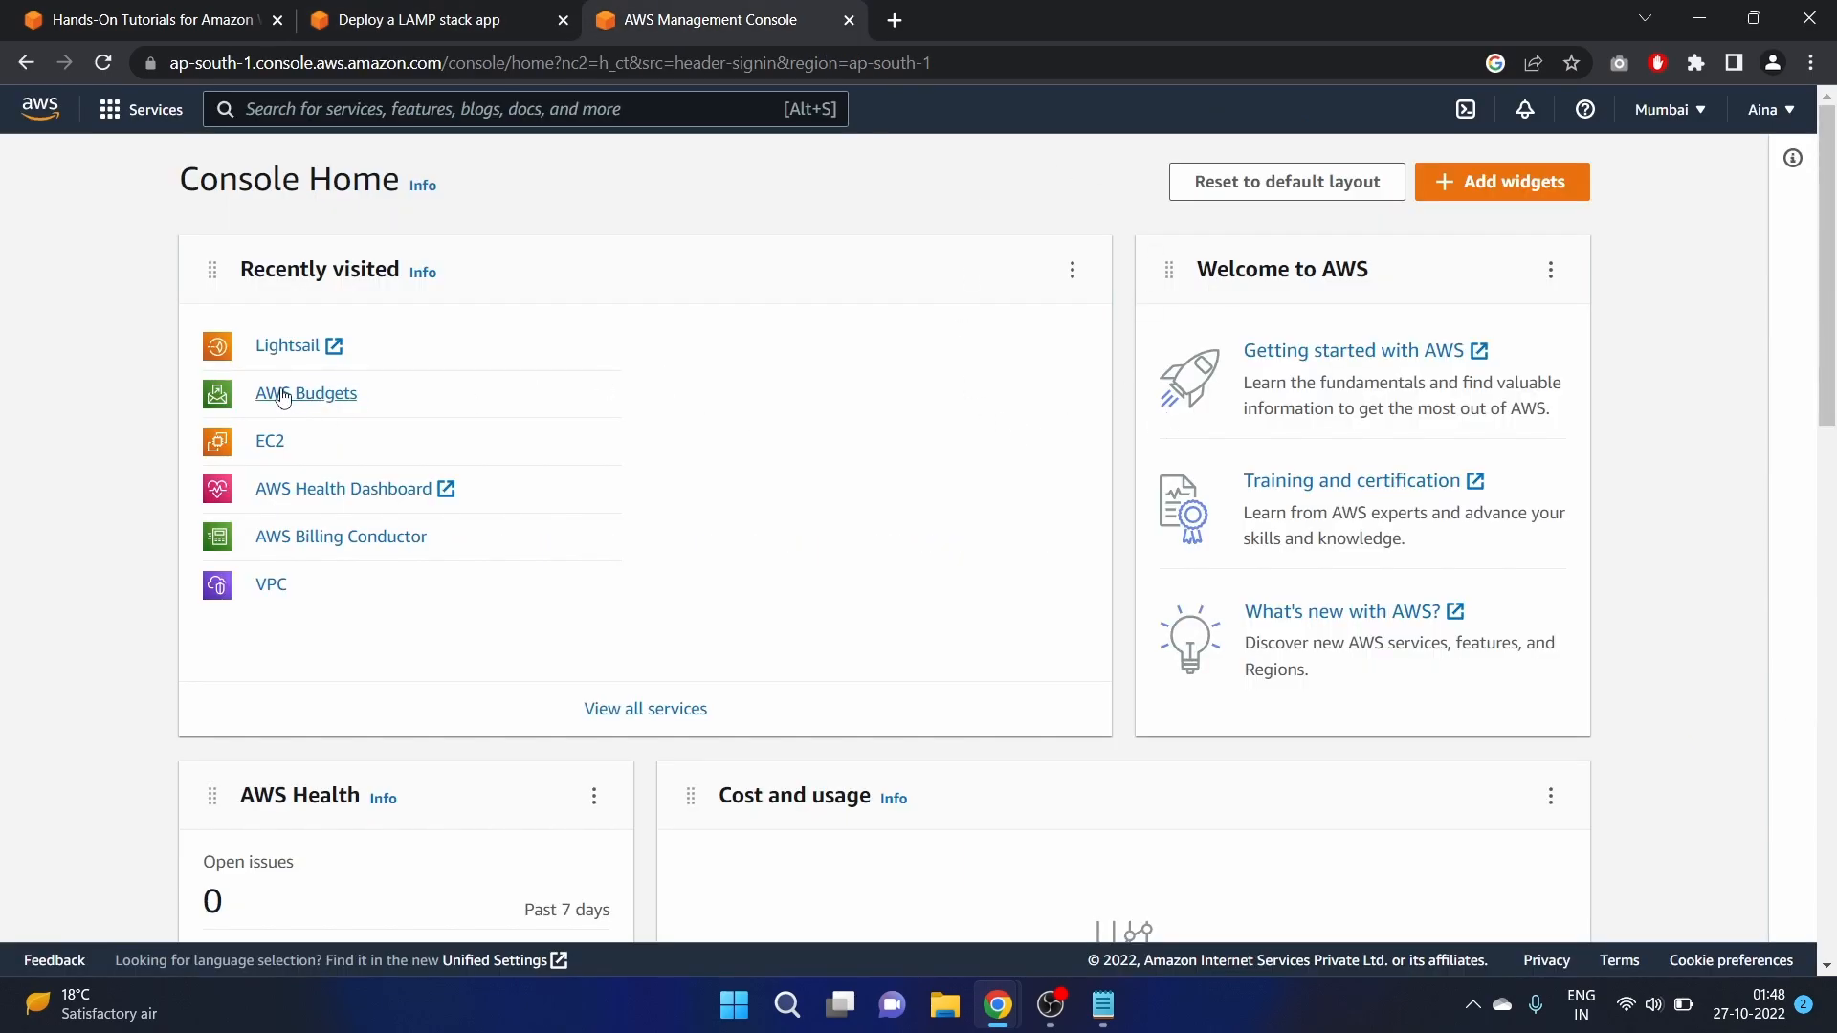
mouse_move(290, 353)
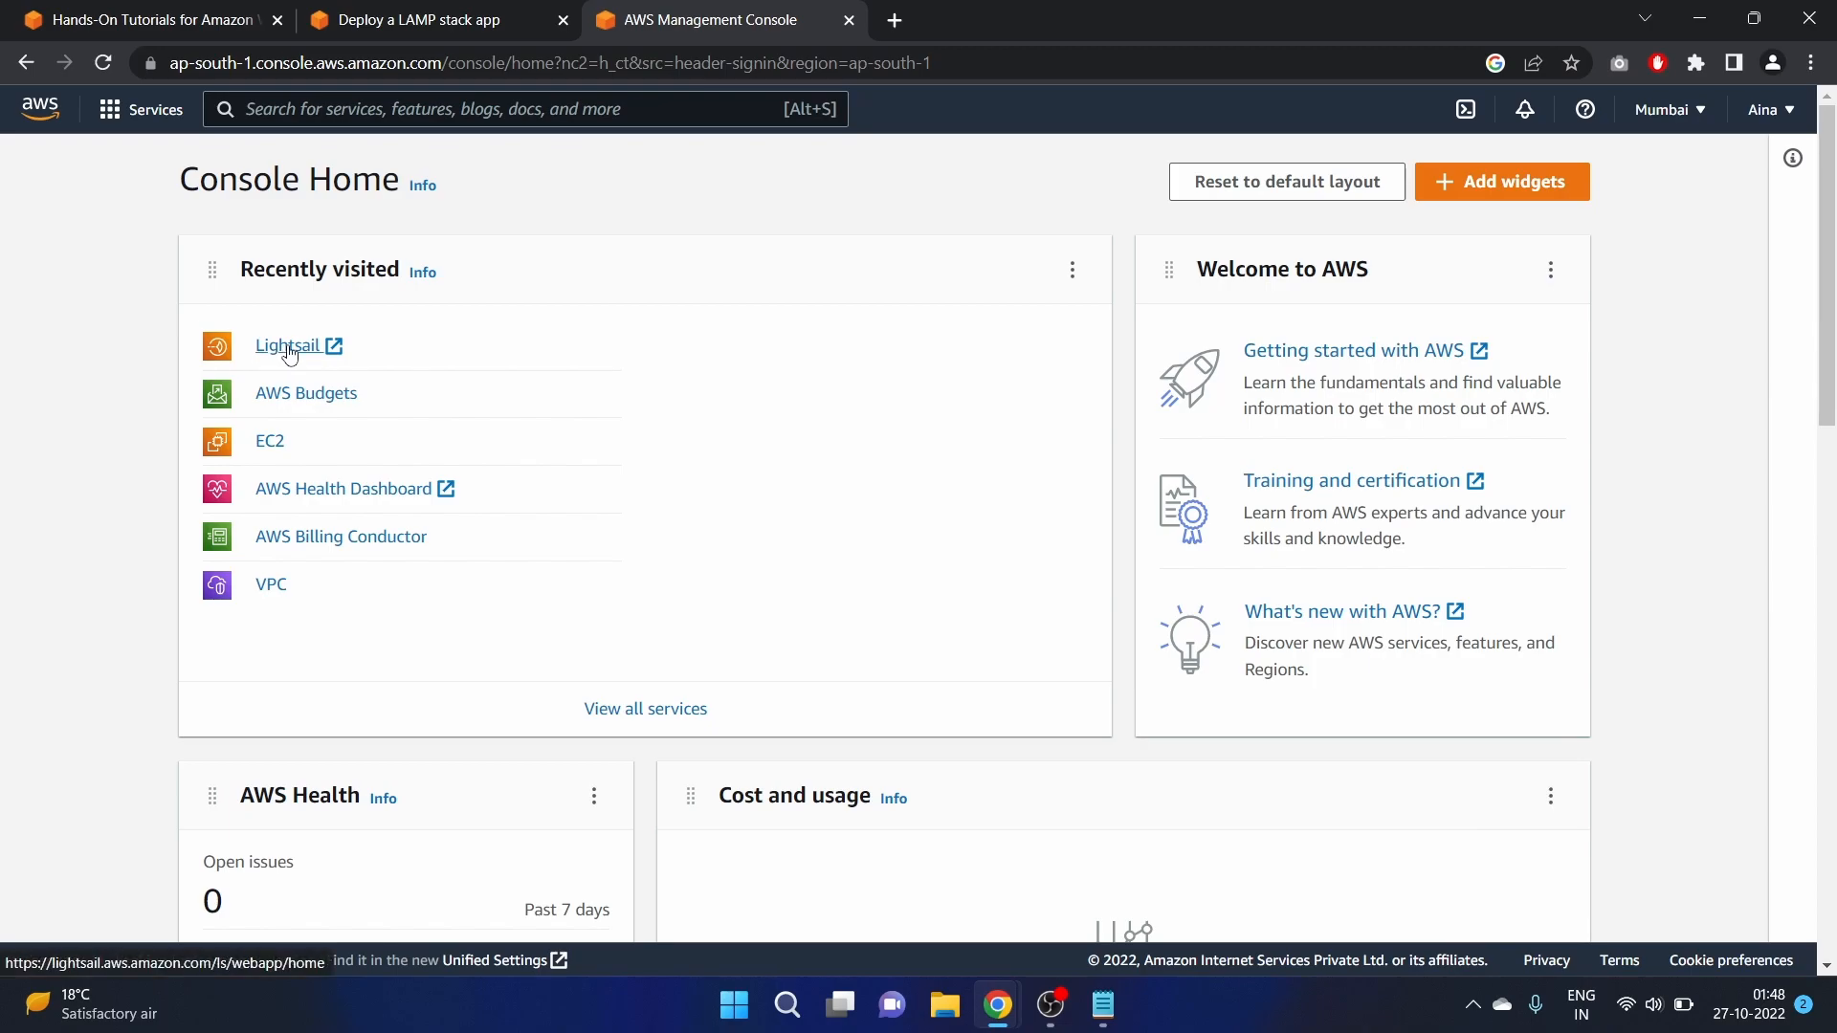
left_click(287, 346)
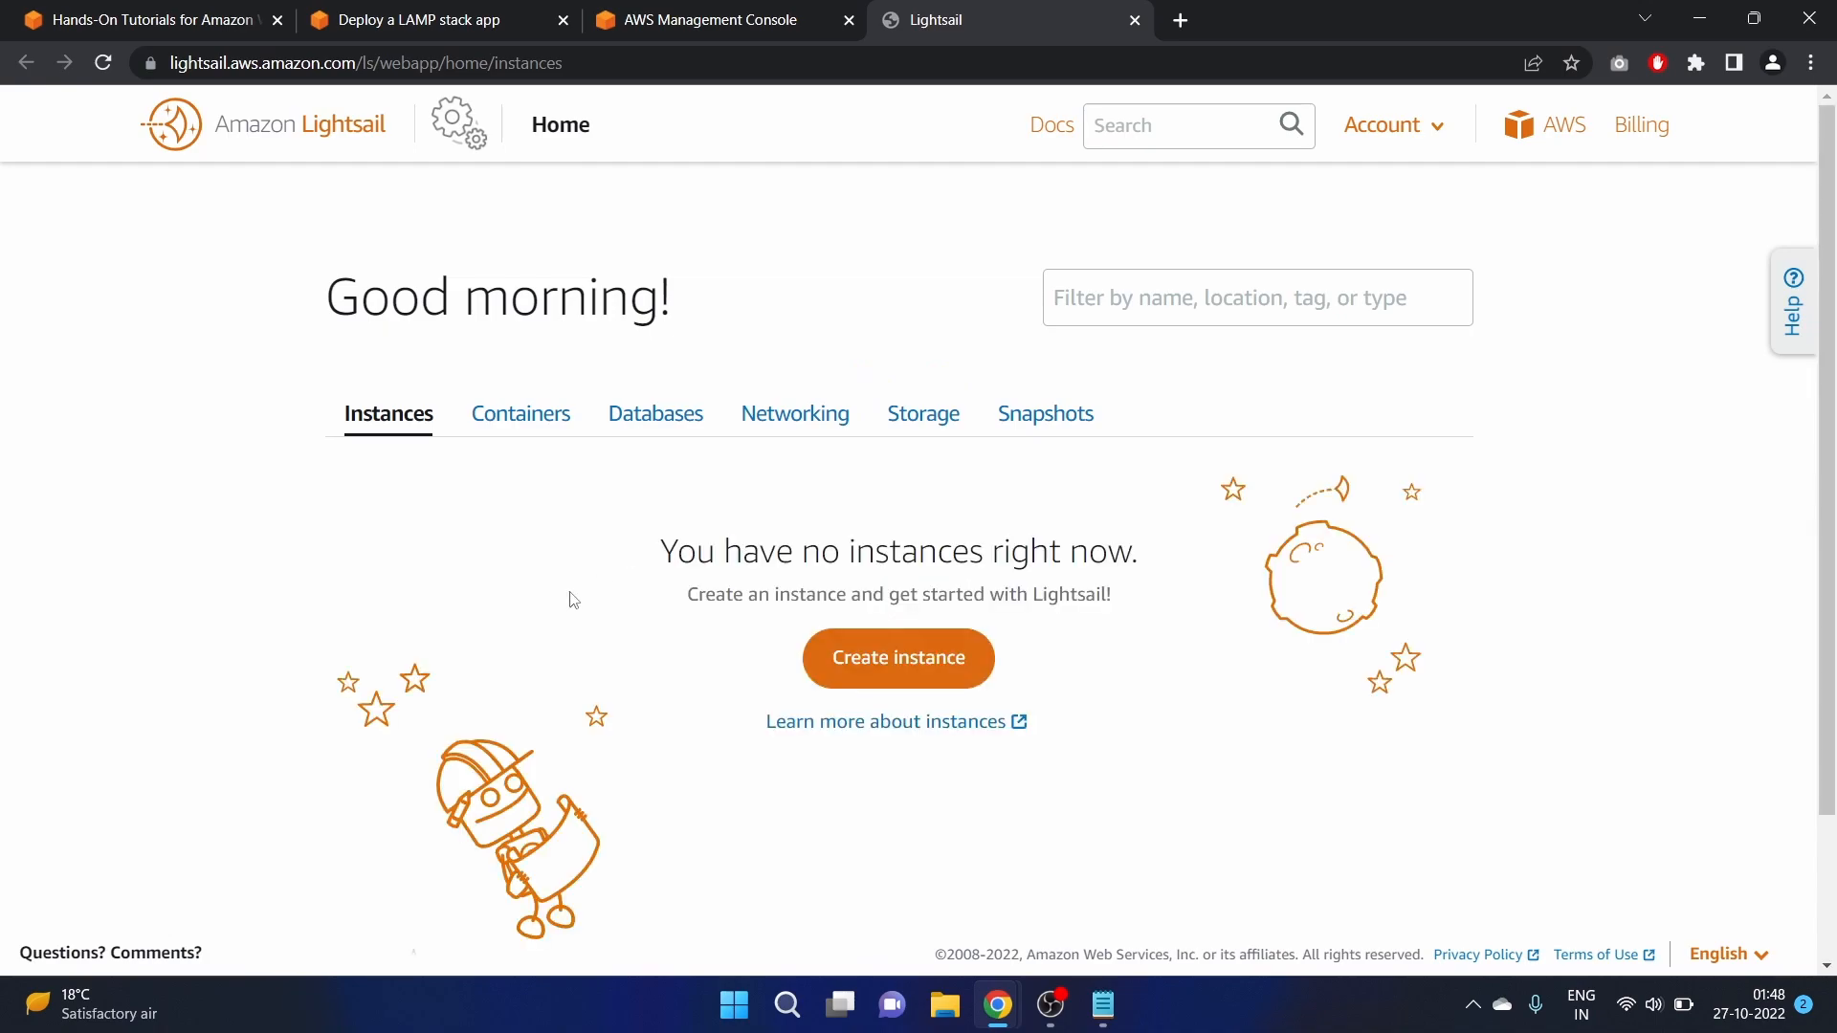
mouse_move(885, 652)
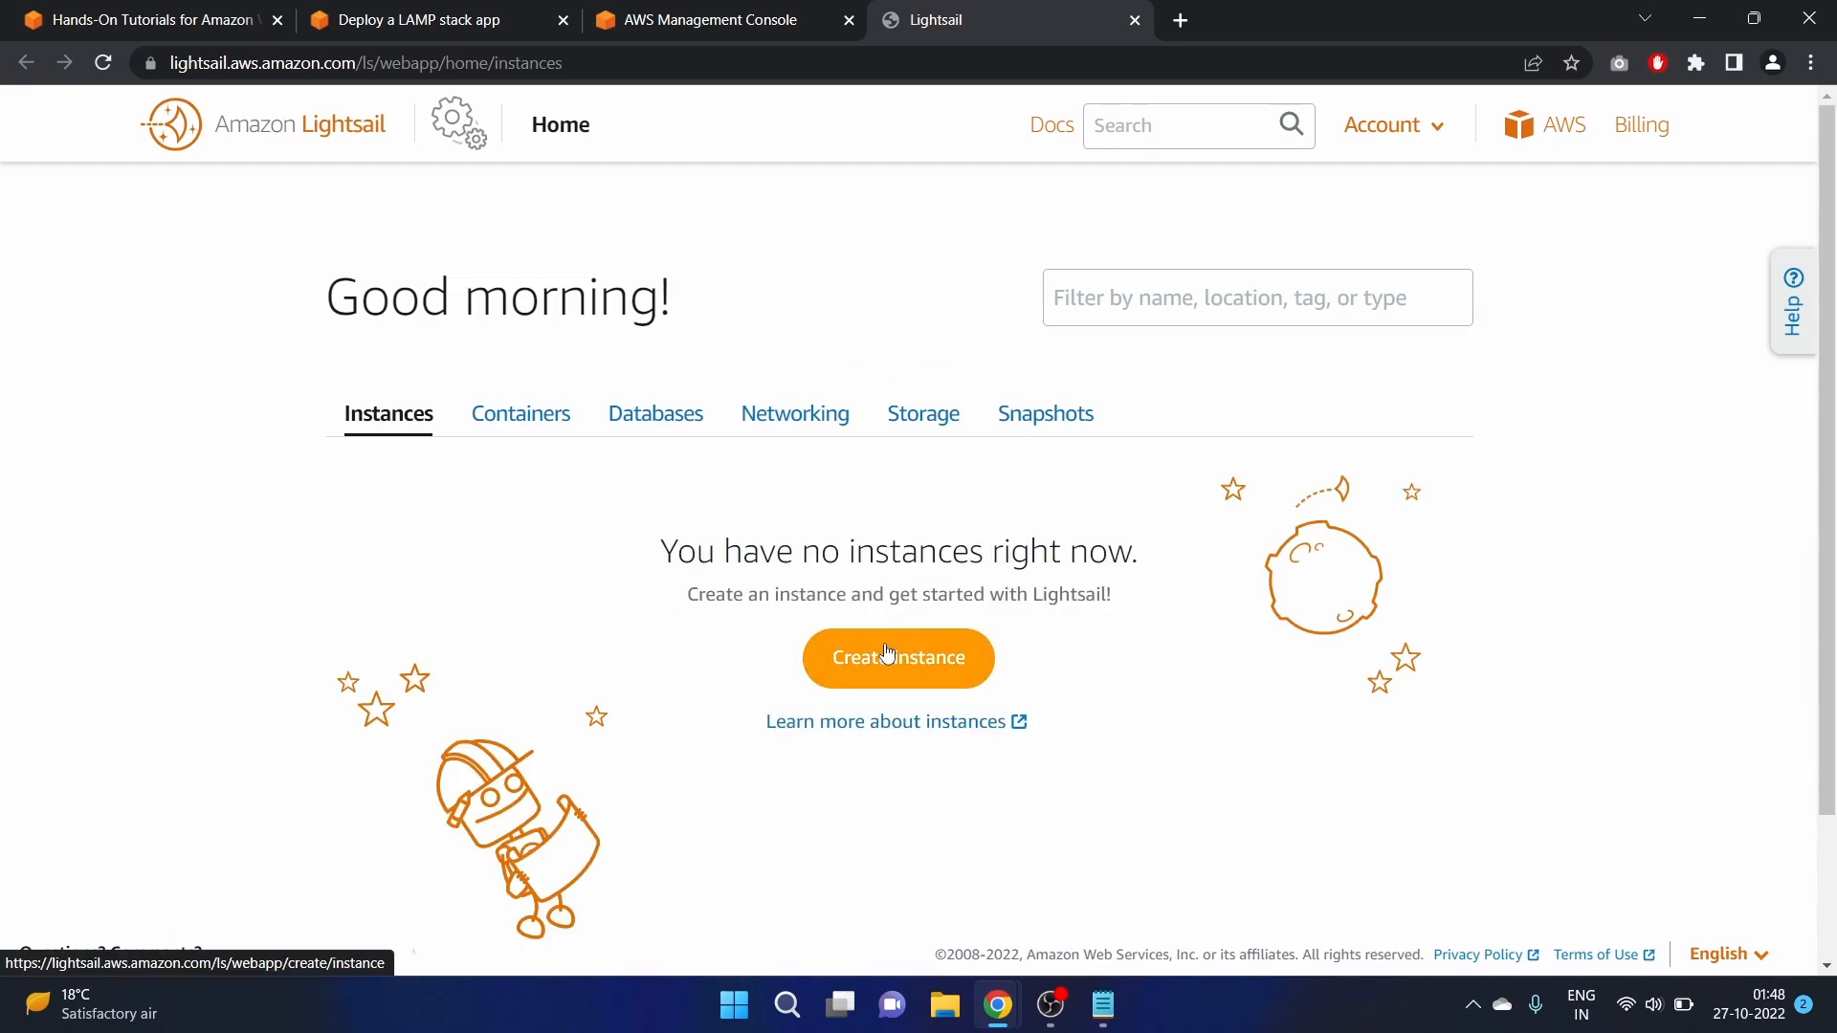
left_click(899, 658)
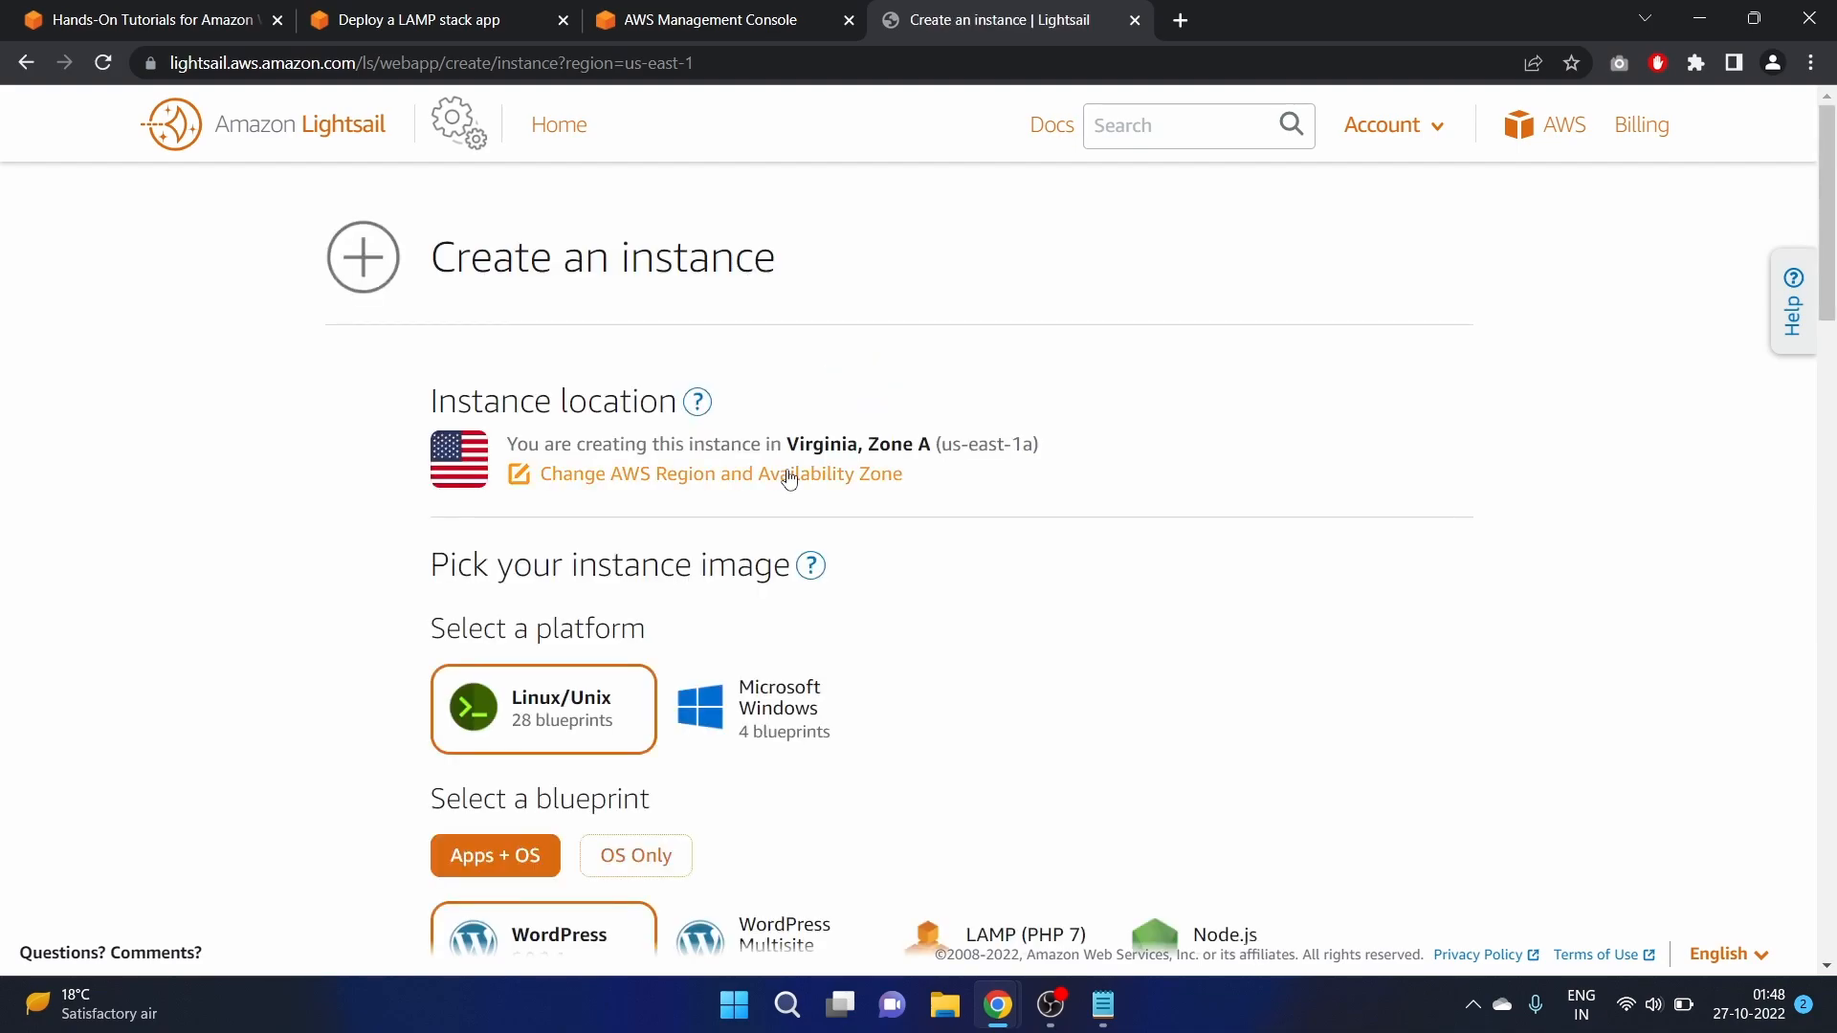
mouse_move(781, 472)
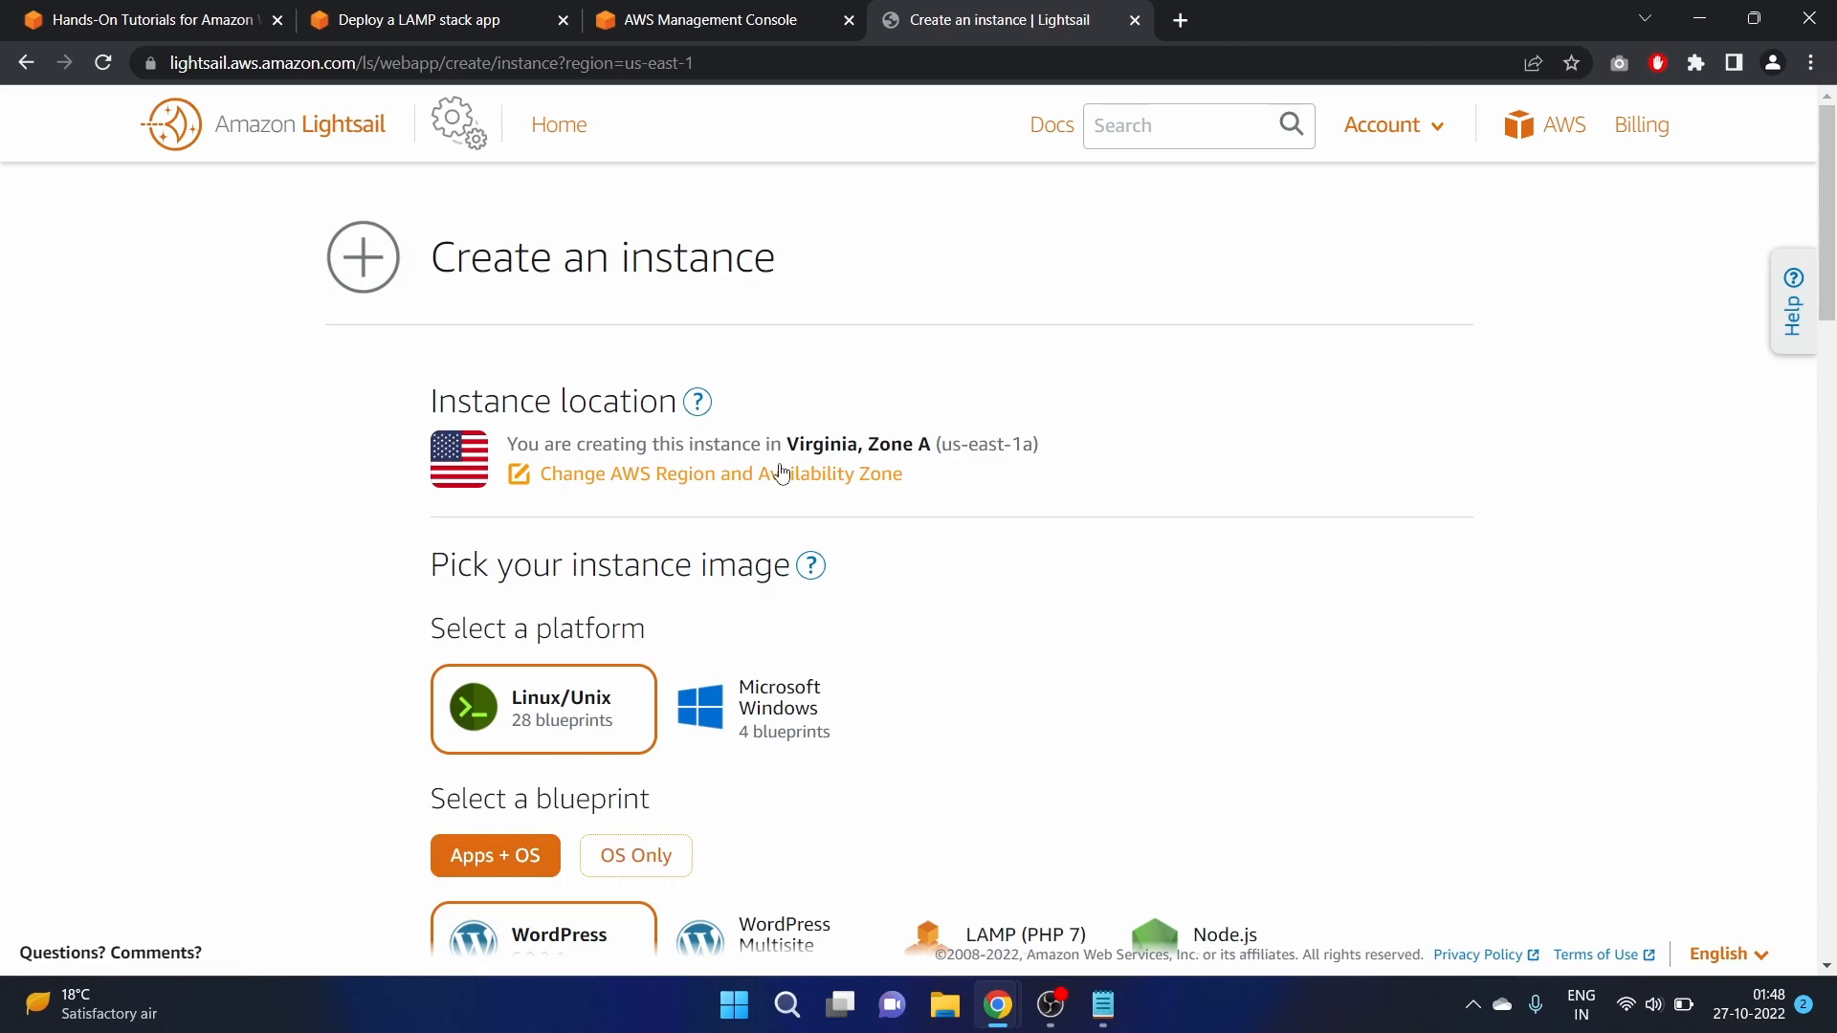
Move the instance location to the Mumbai region (ap-south-1), Availability Zone A
left_click(683, 474)
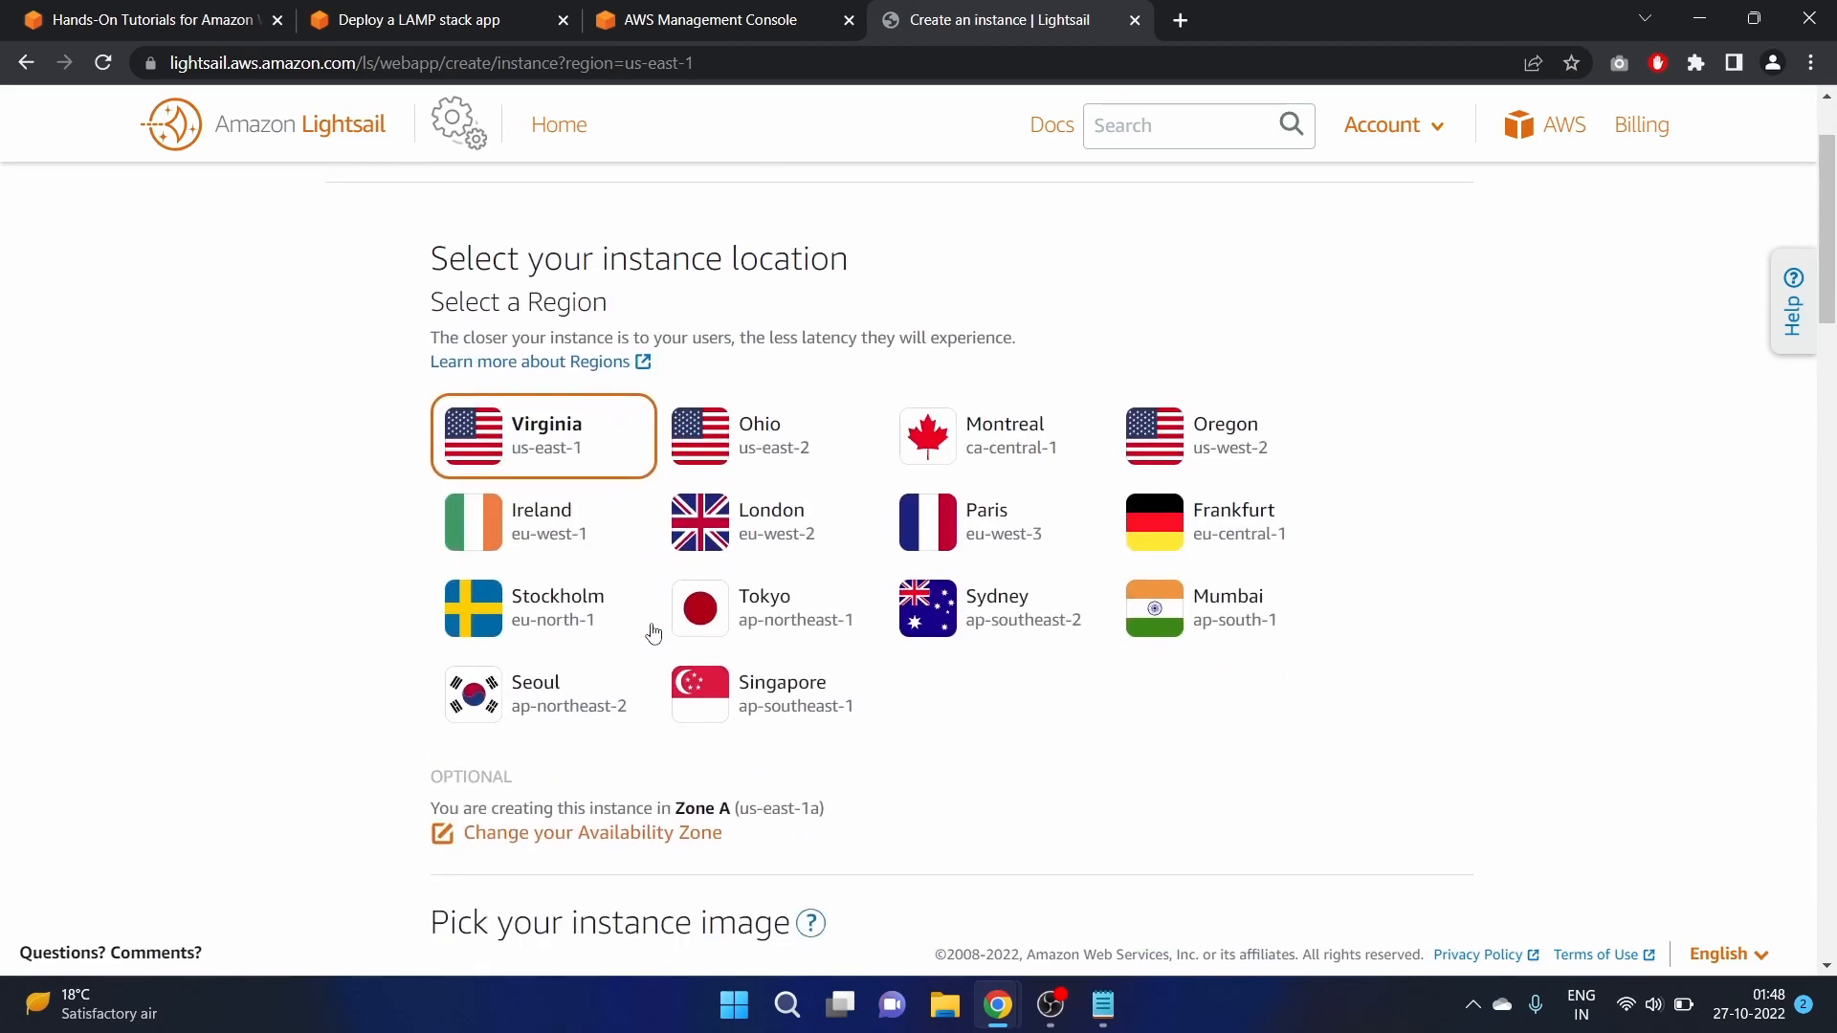
left_click(1228, 609)
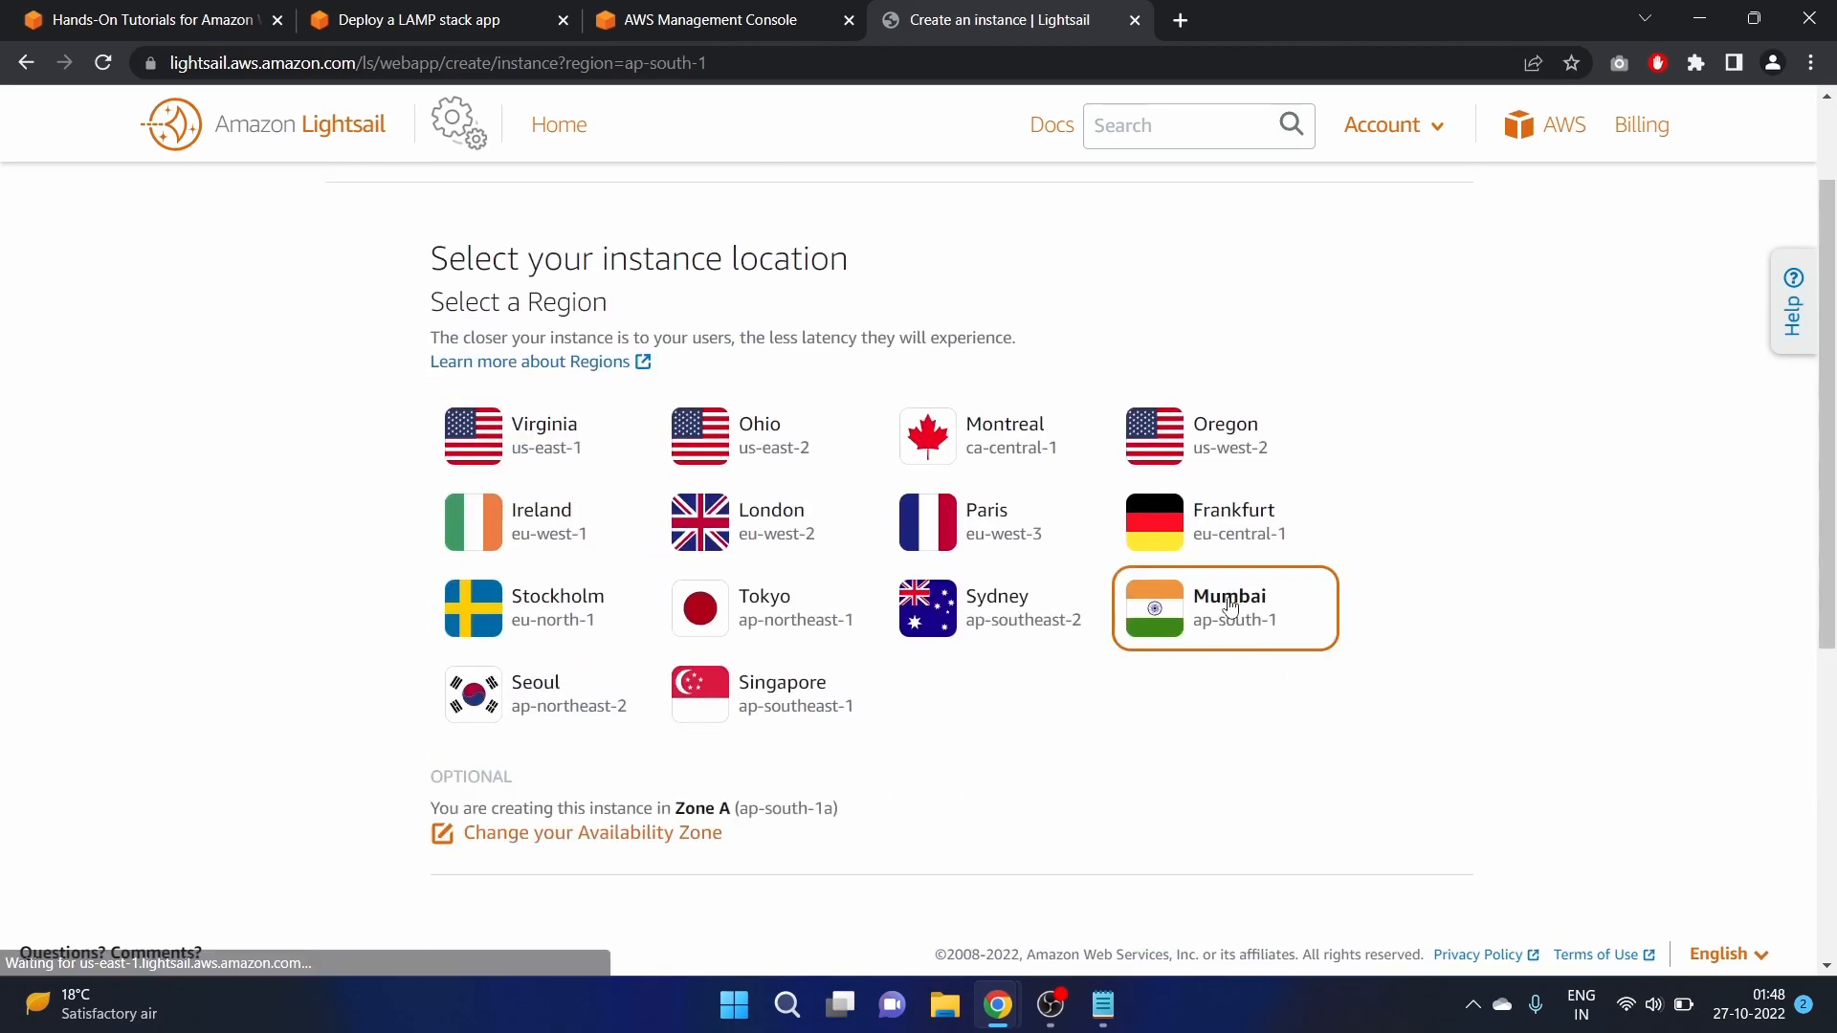
scroll("down", 3)
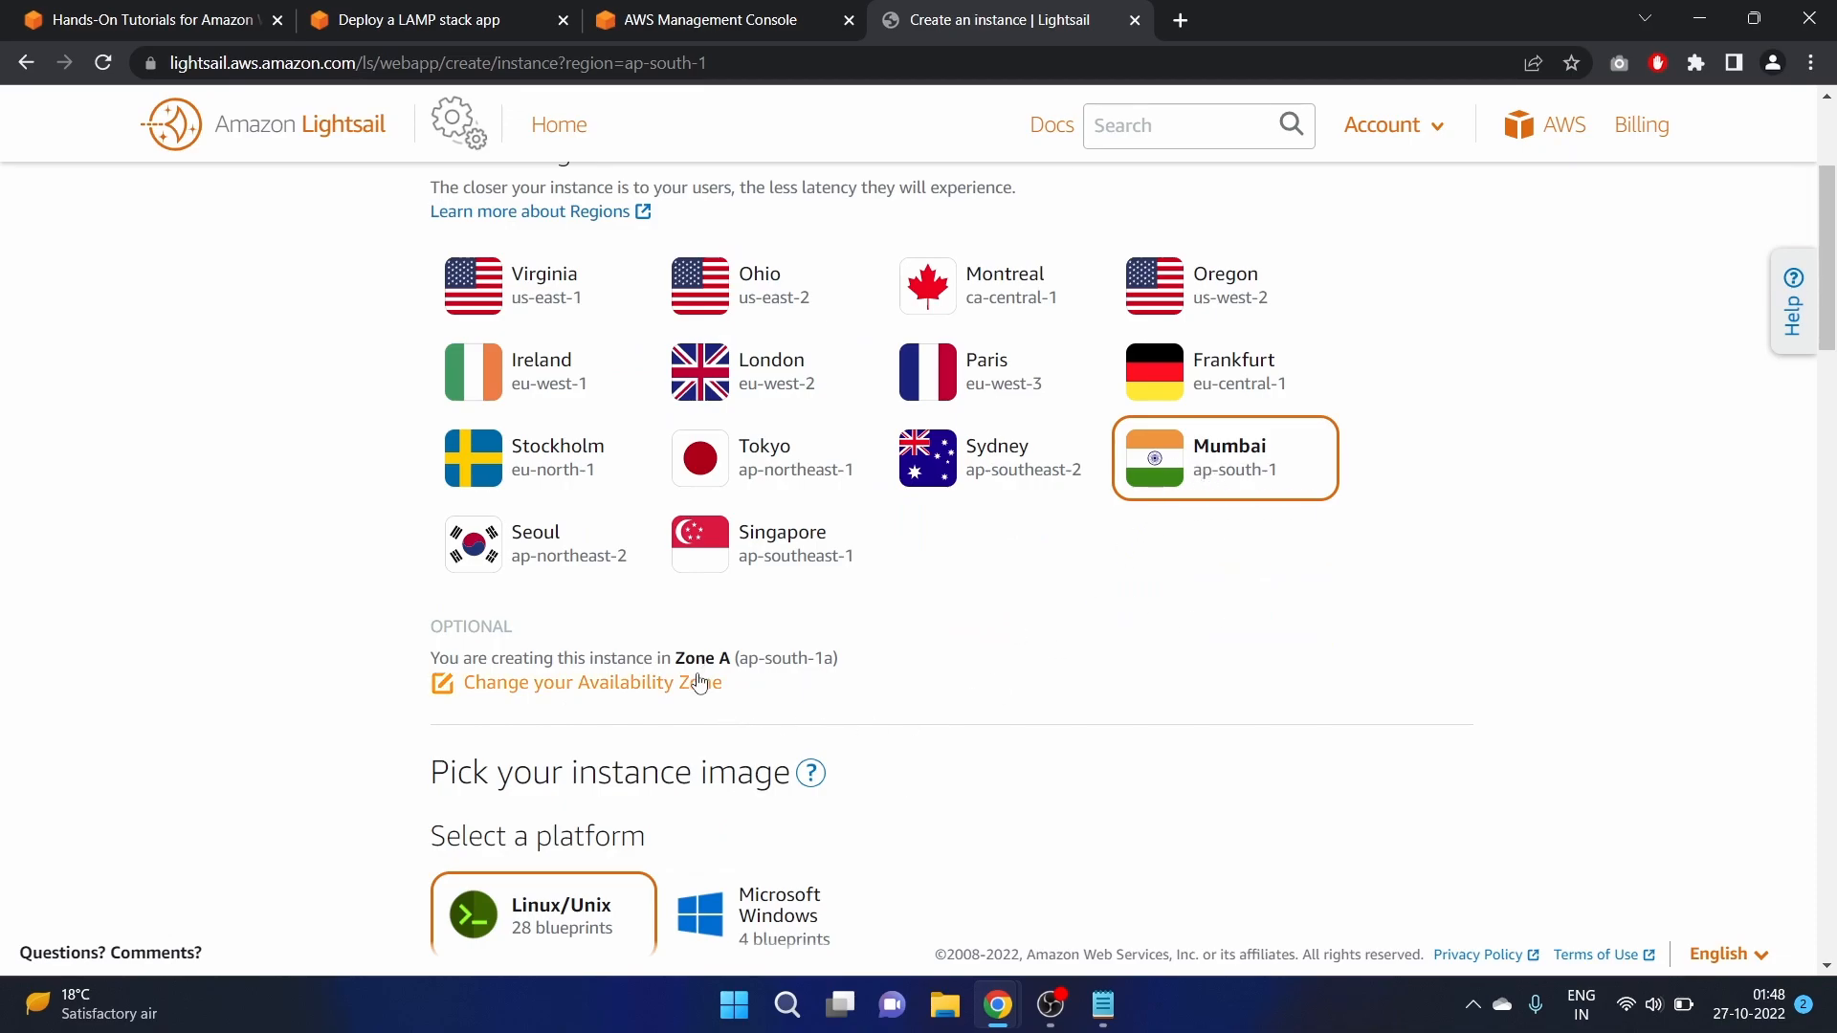
left_click(591, 683)
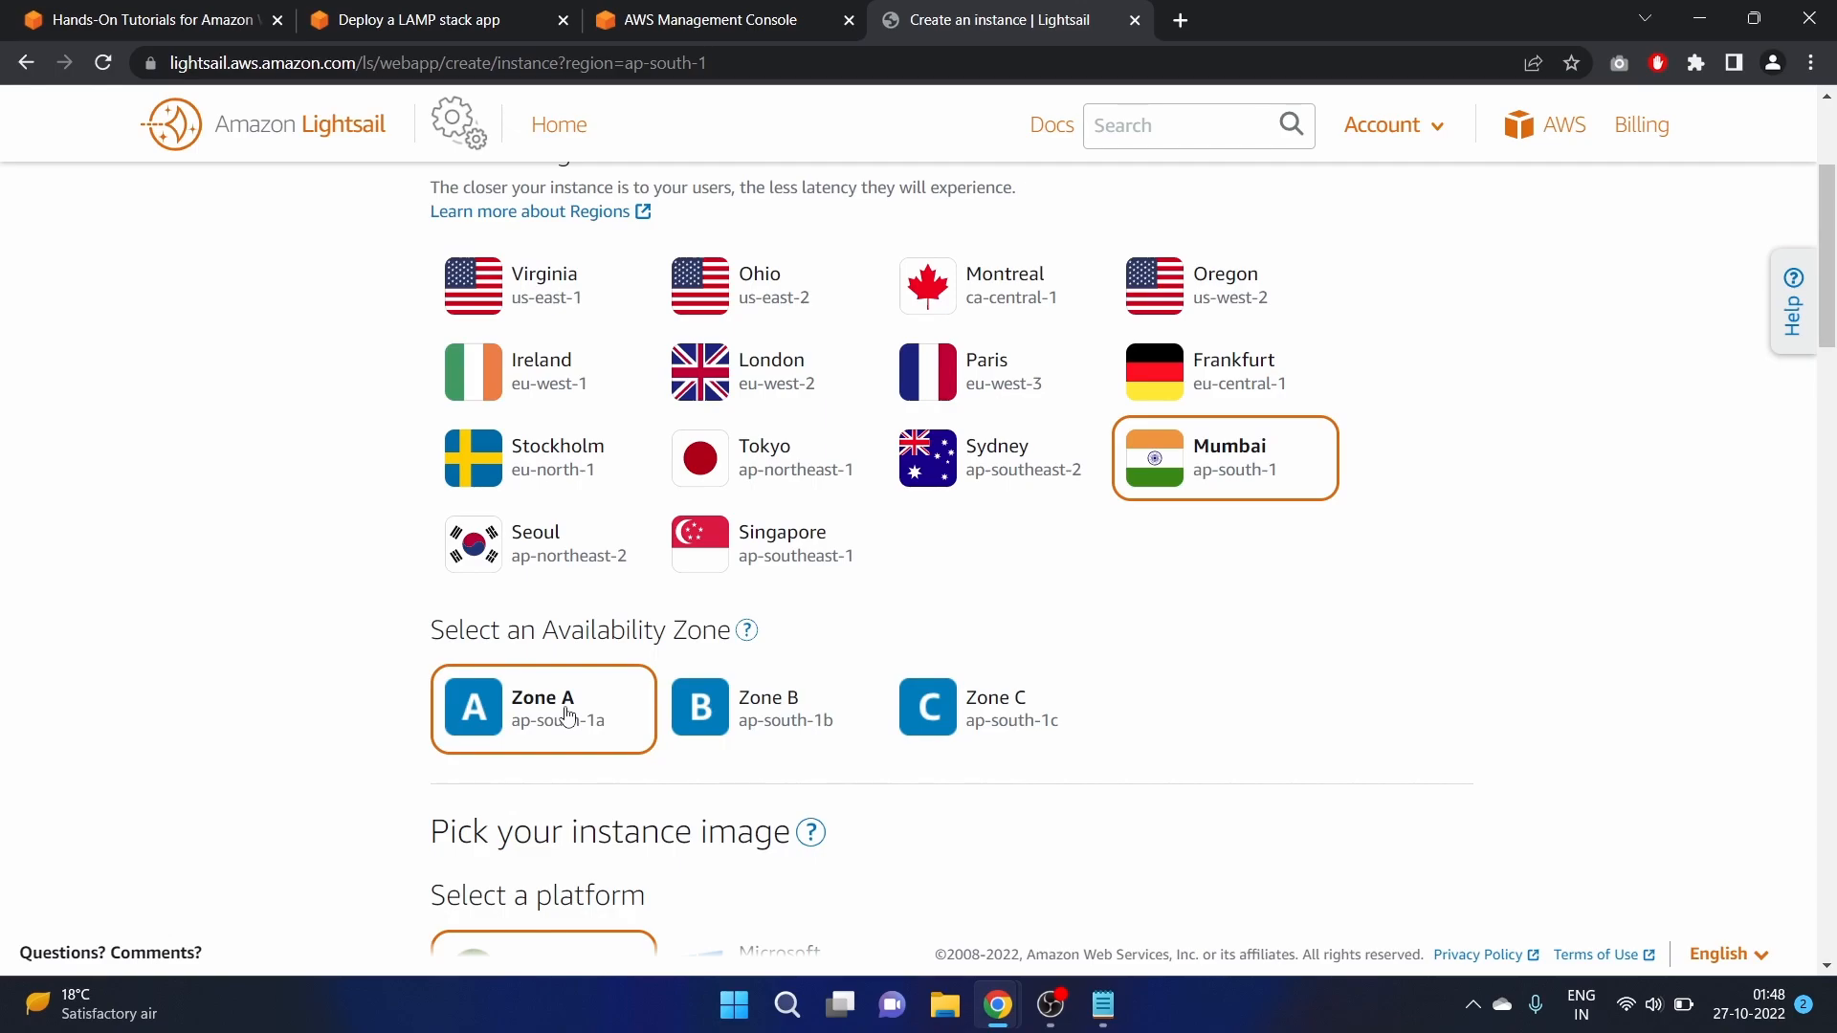
scroll("down", 3)
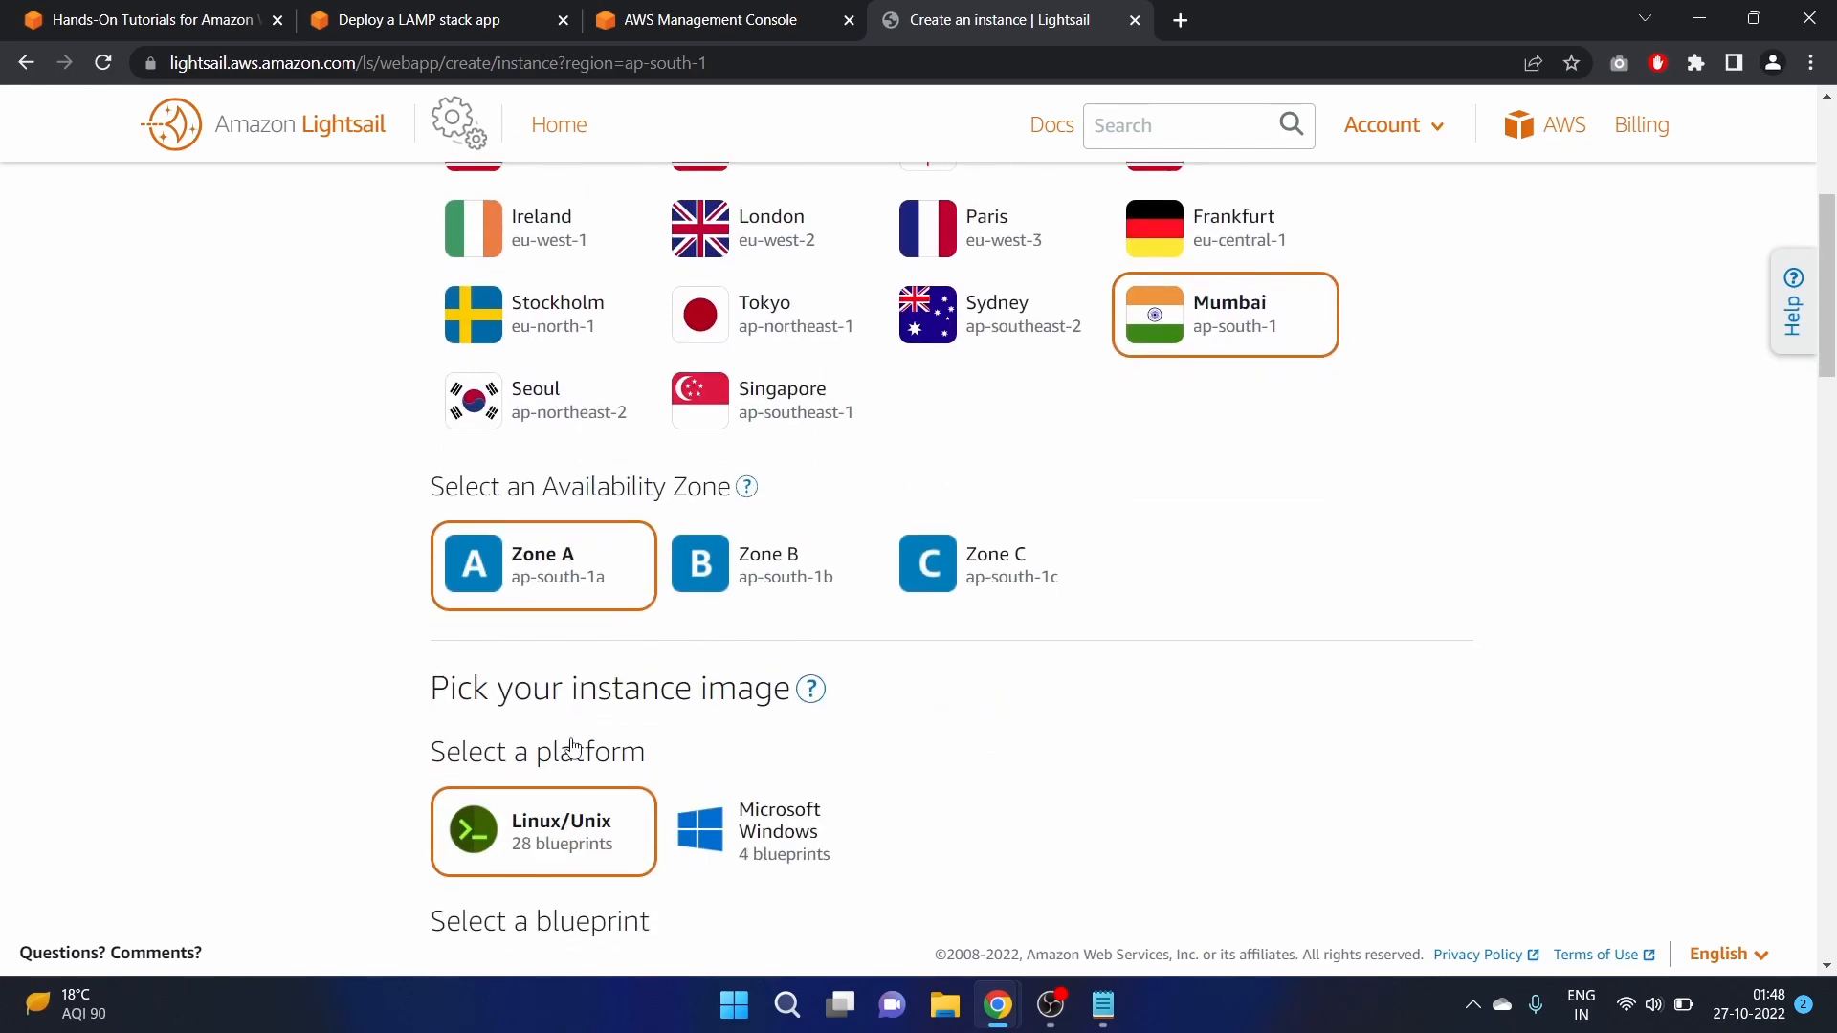
Choose the LAMP (PHP 7) blueprint on Linux/Unix for the instance
scroll("down", 3)
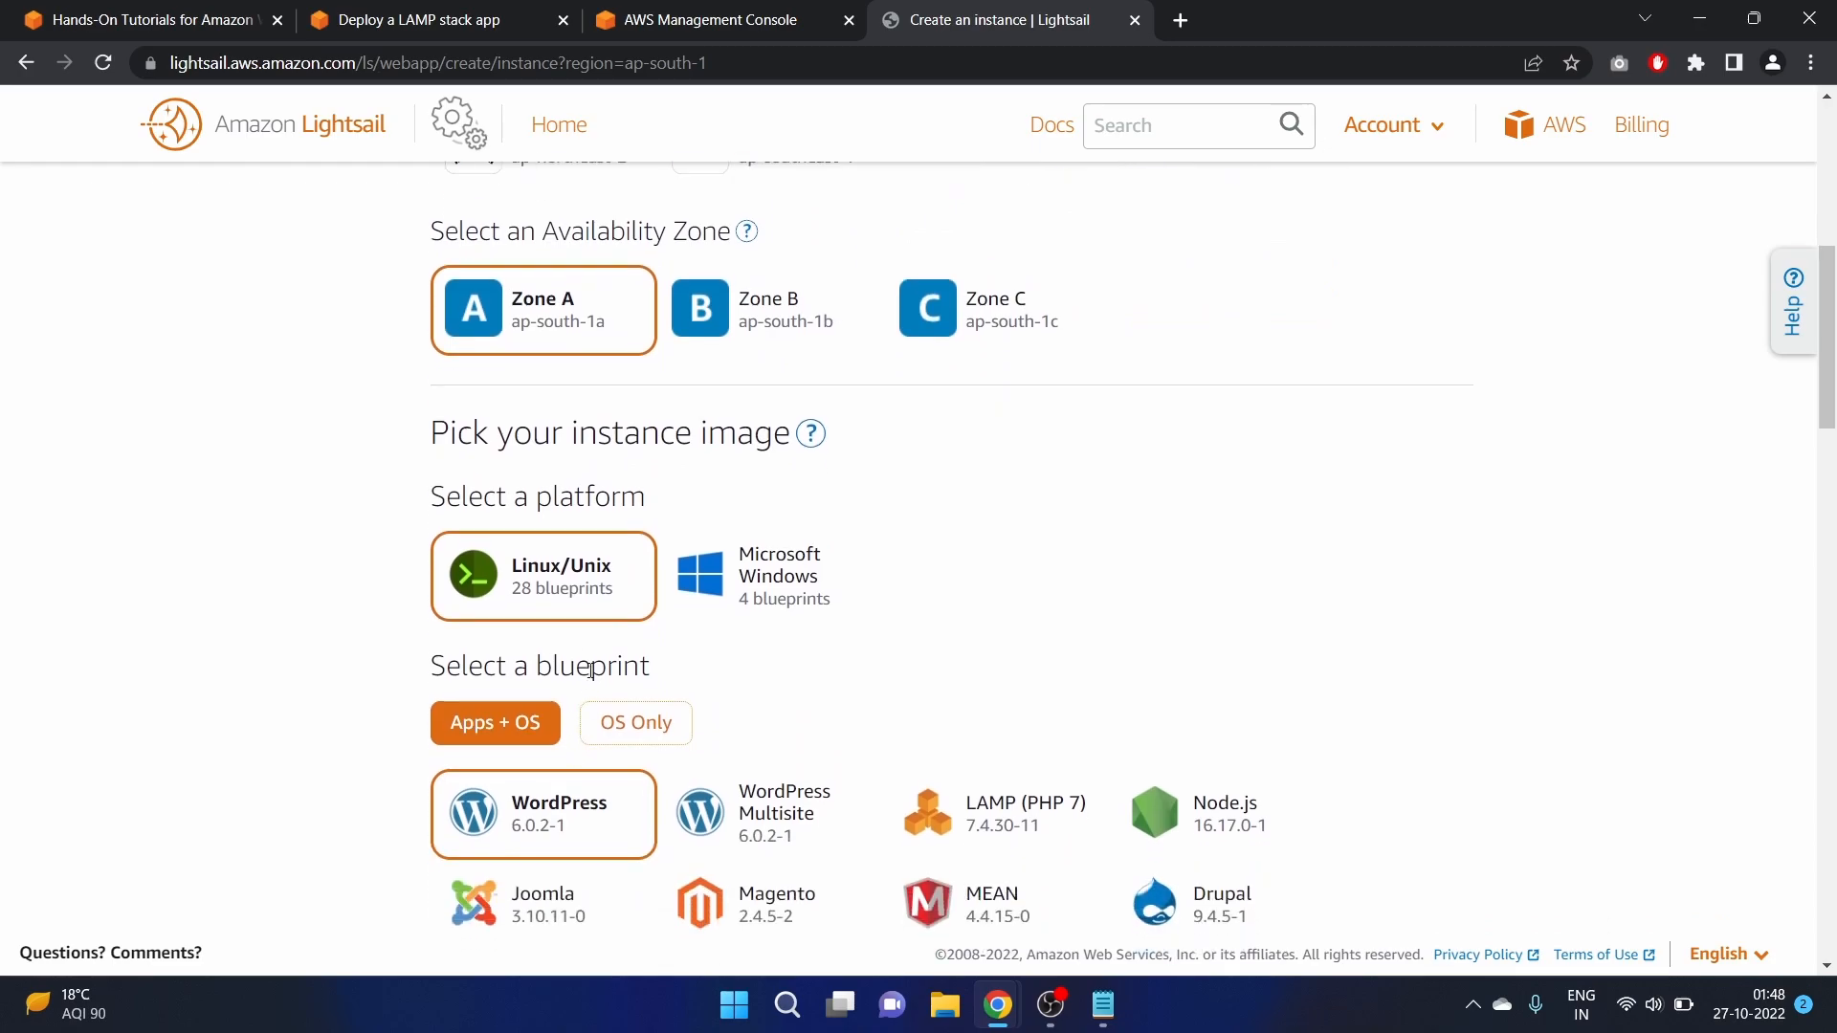
mouse_move(692, 491)
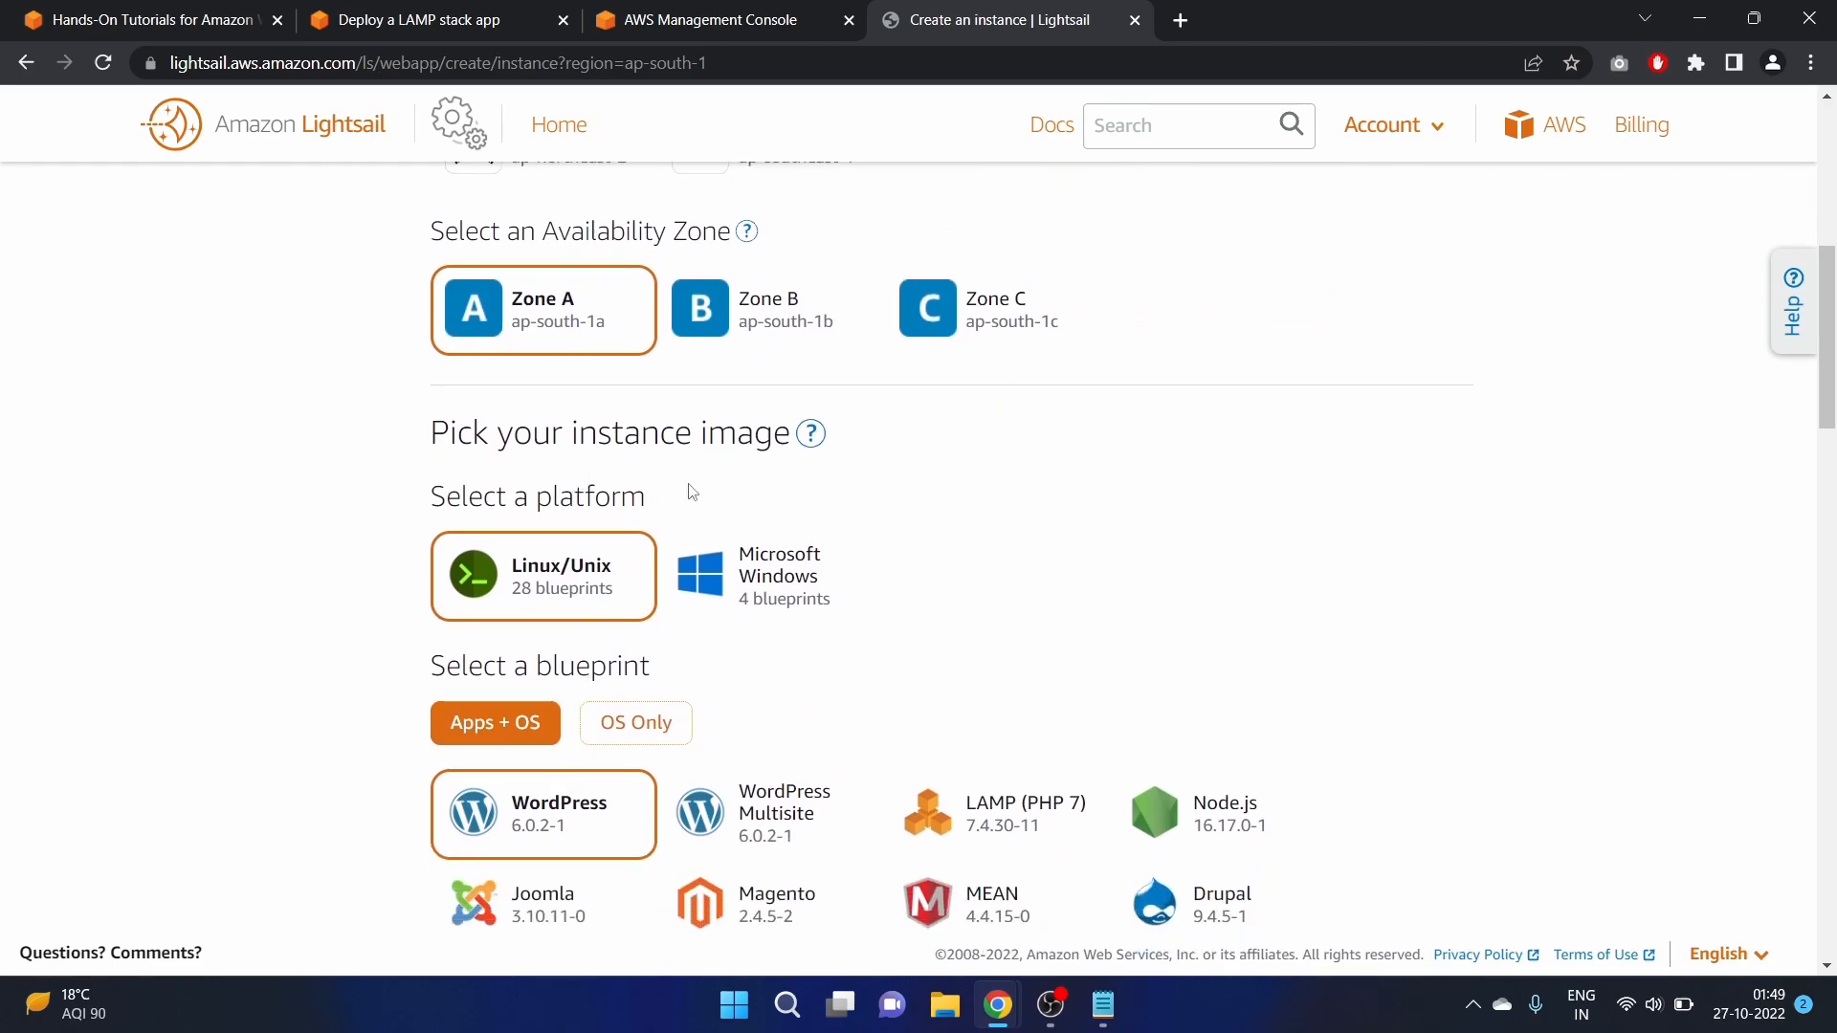
mouse_move(600, 566)
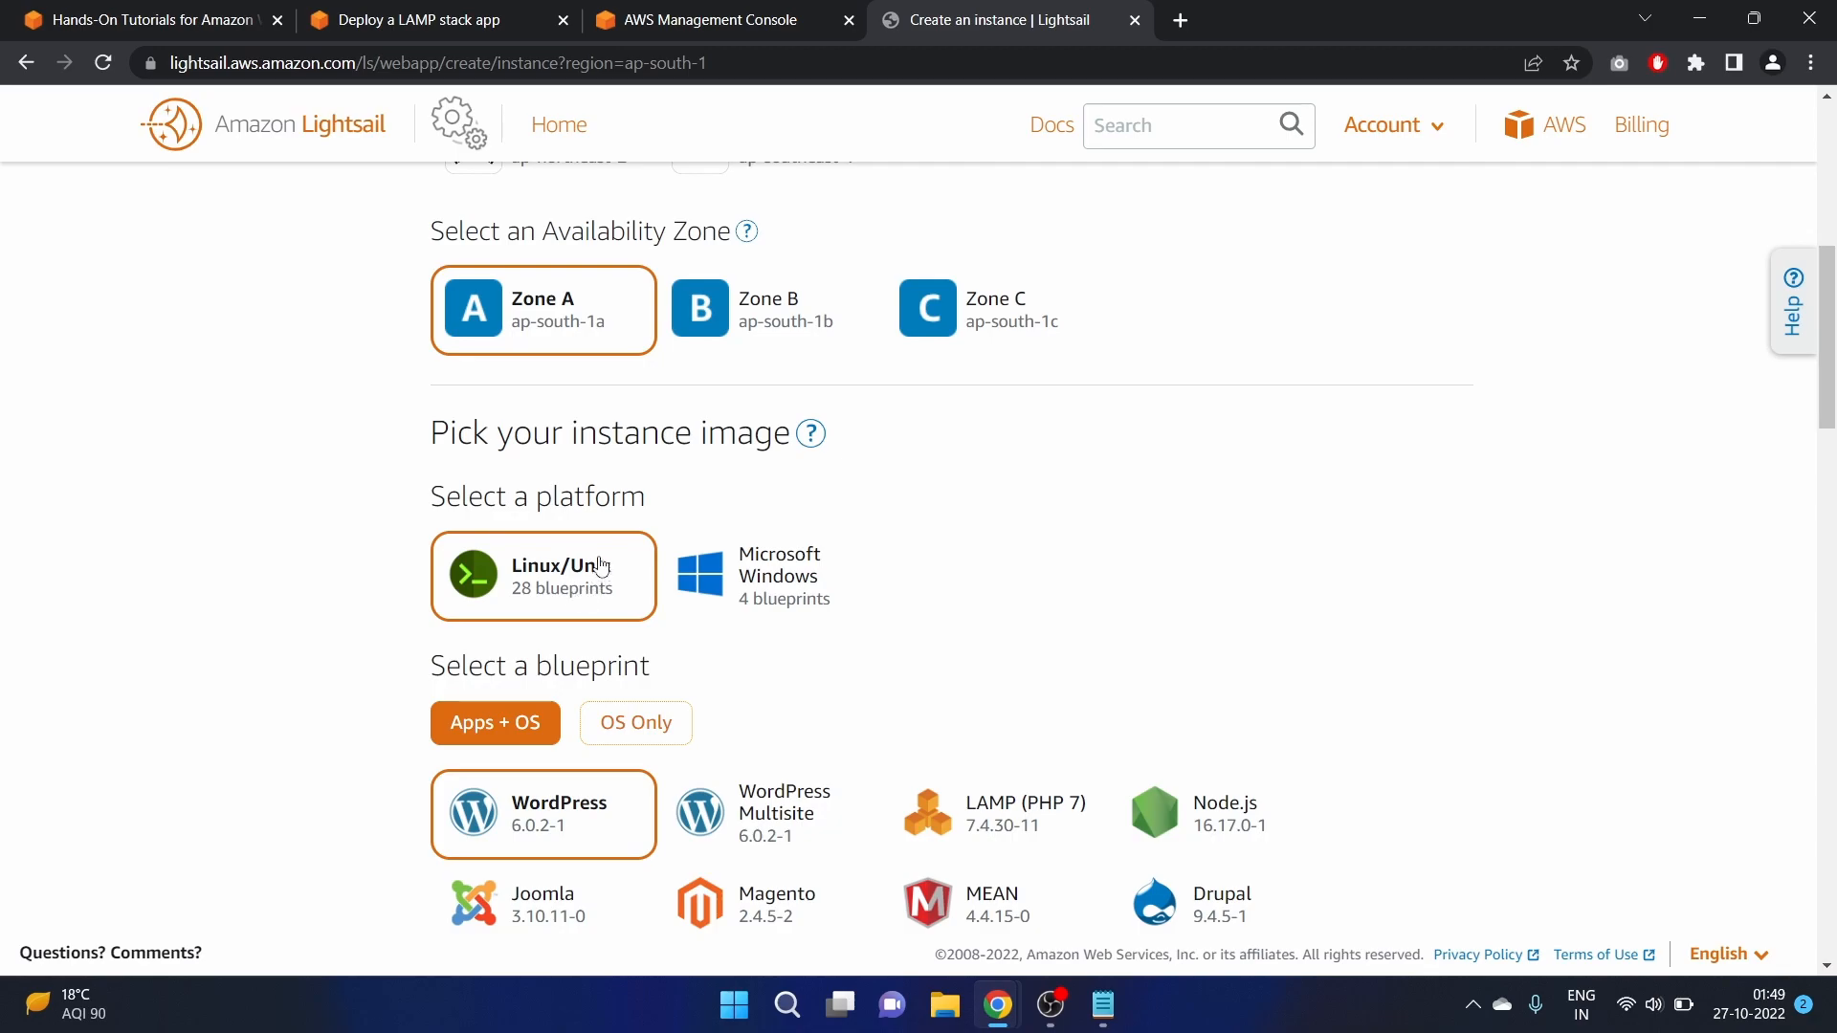
scroll("down", 3)
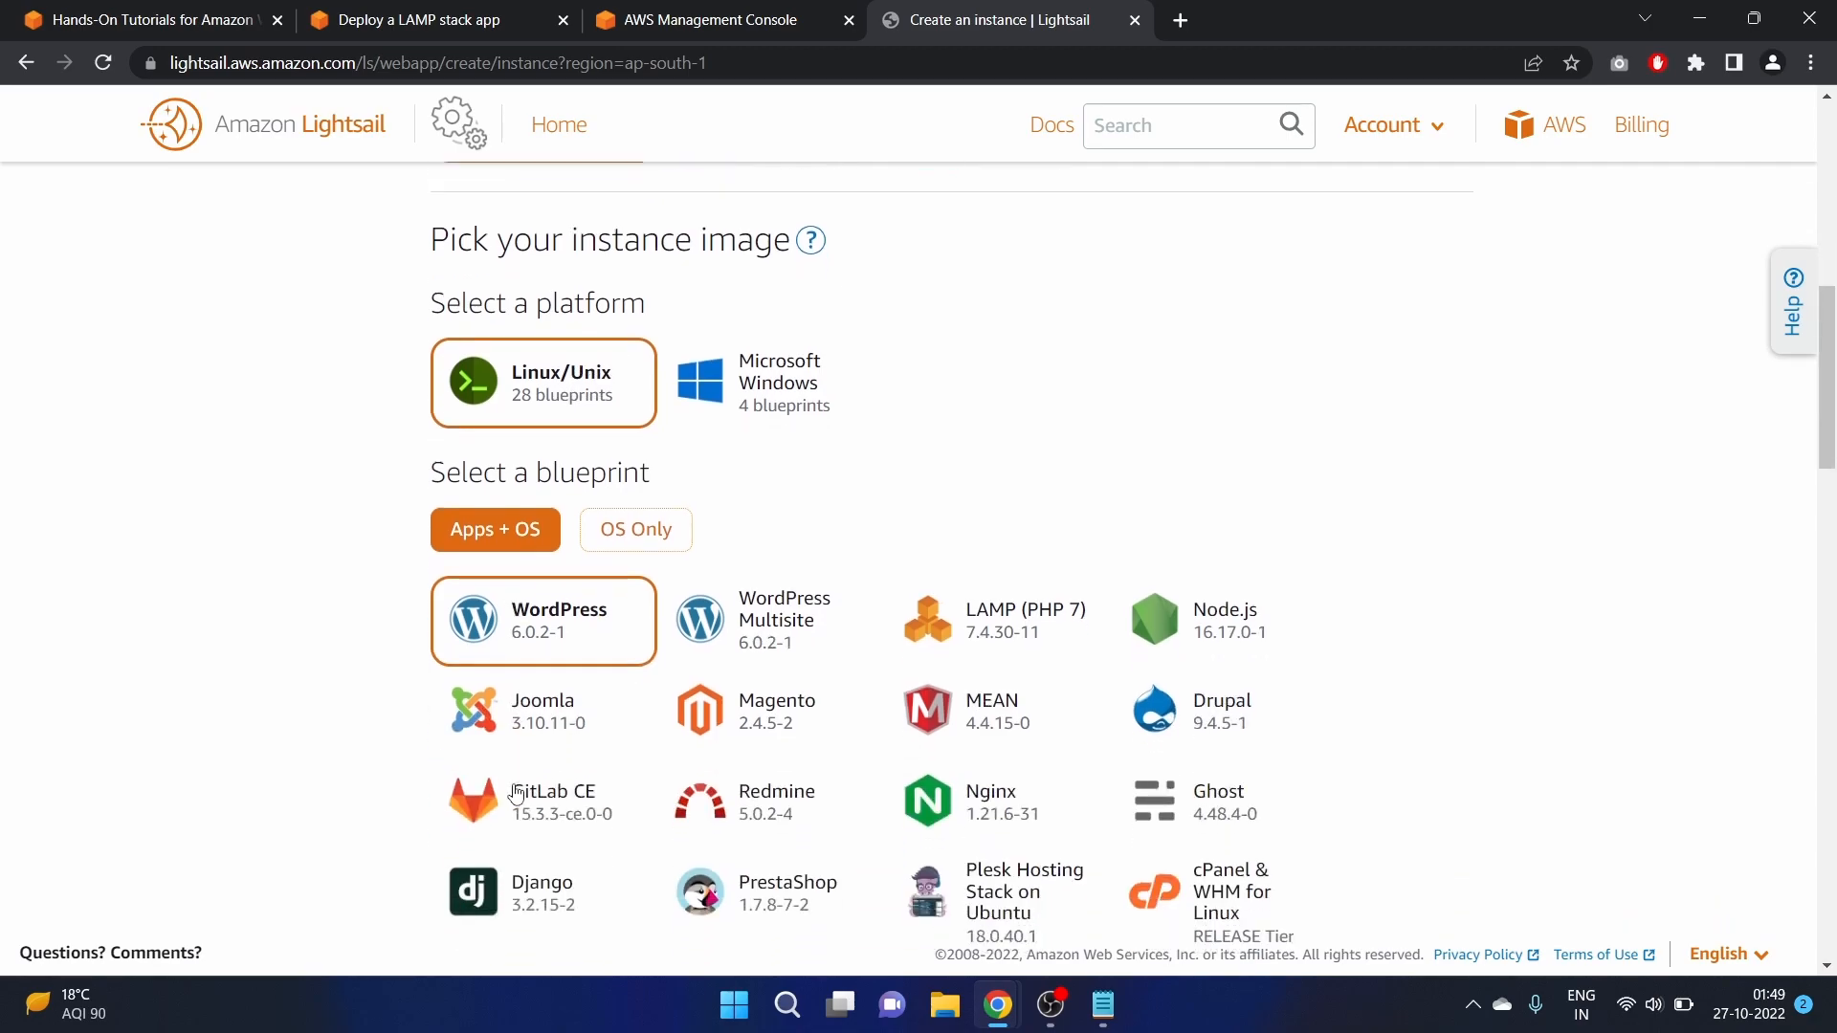
scroll("down", 3)
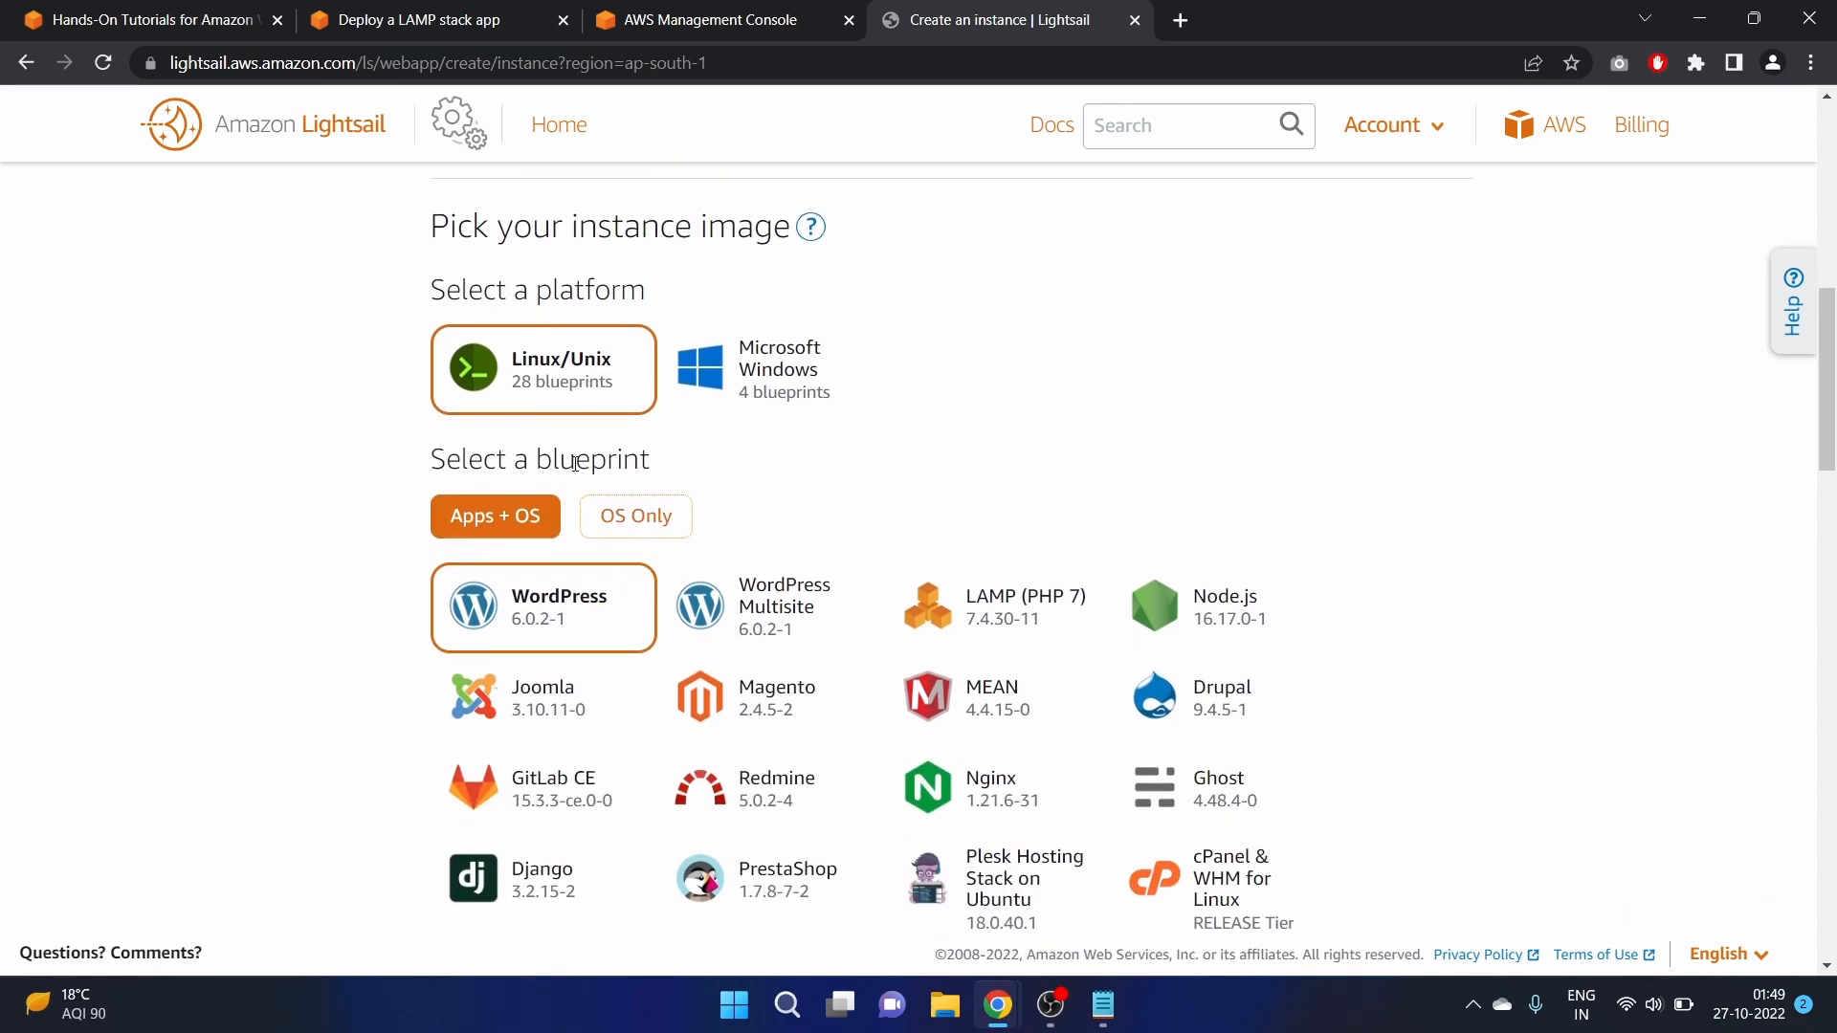
mouse_move(622, 669)
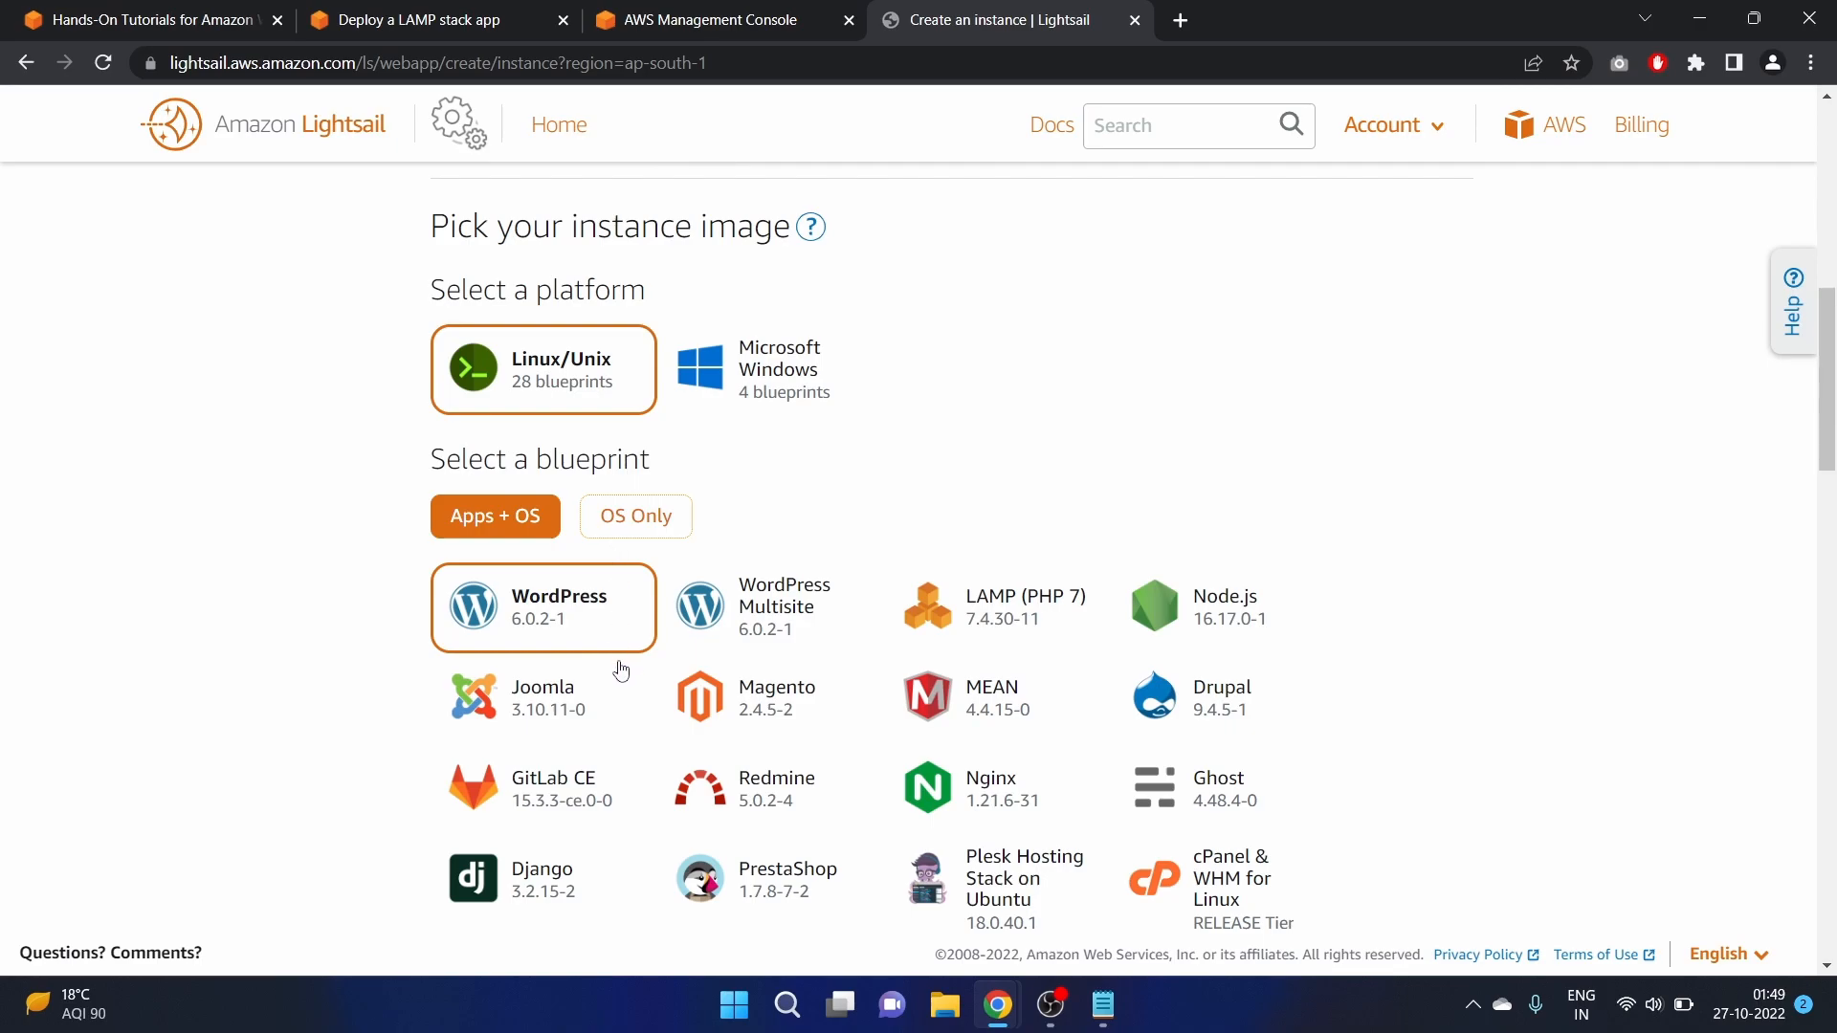
mouse_move(1037, 629)
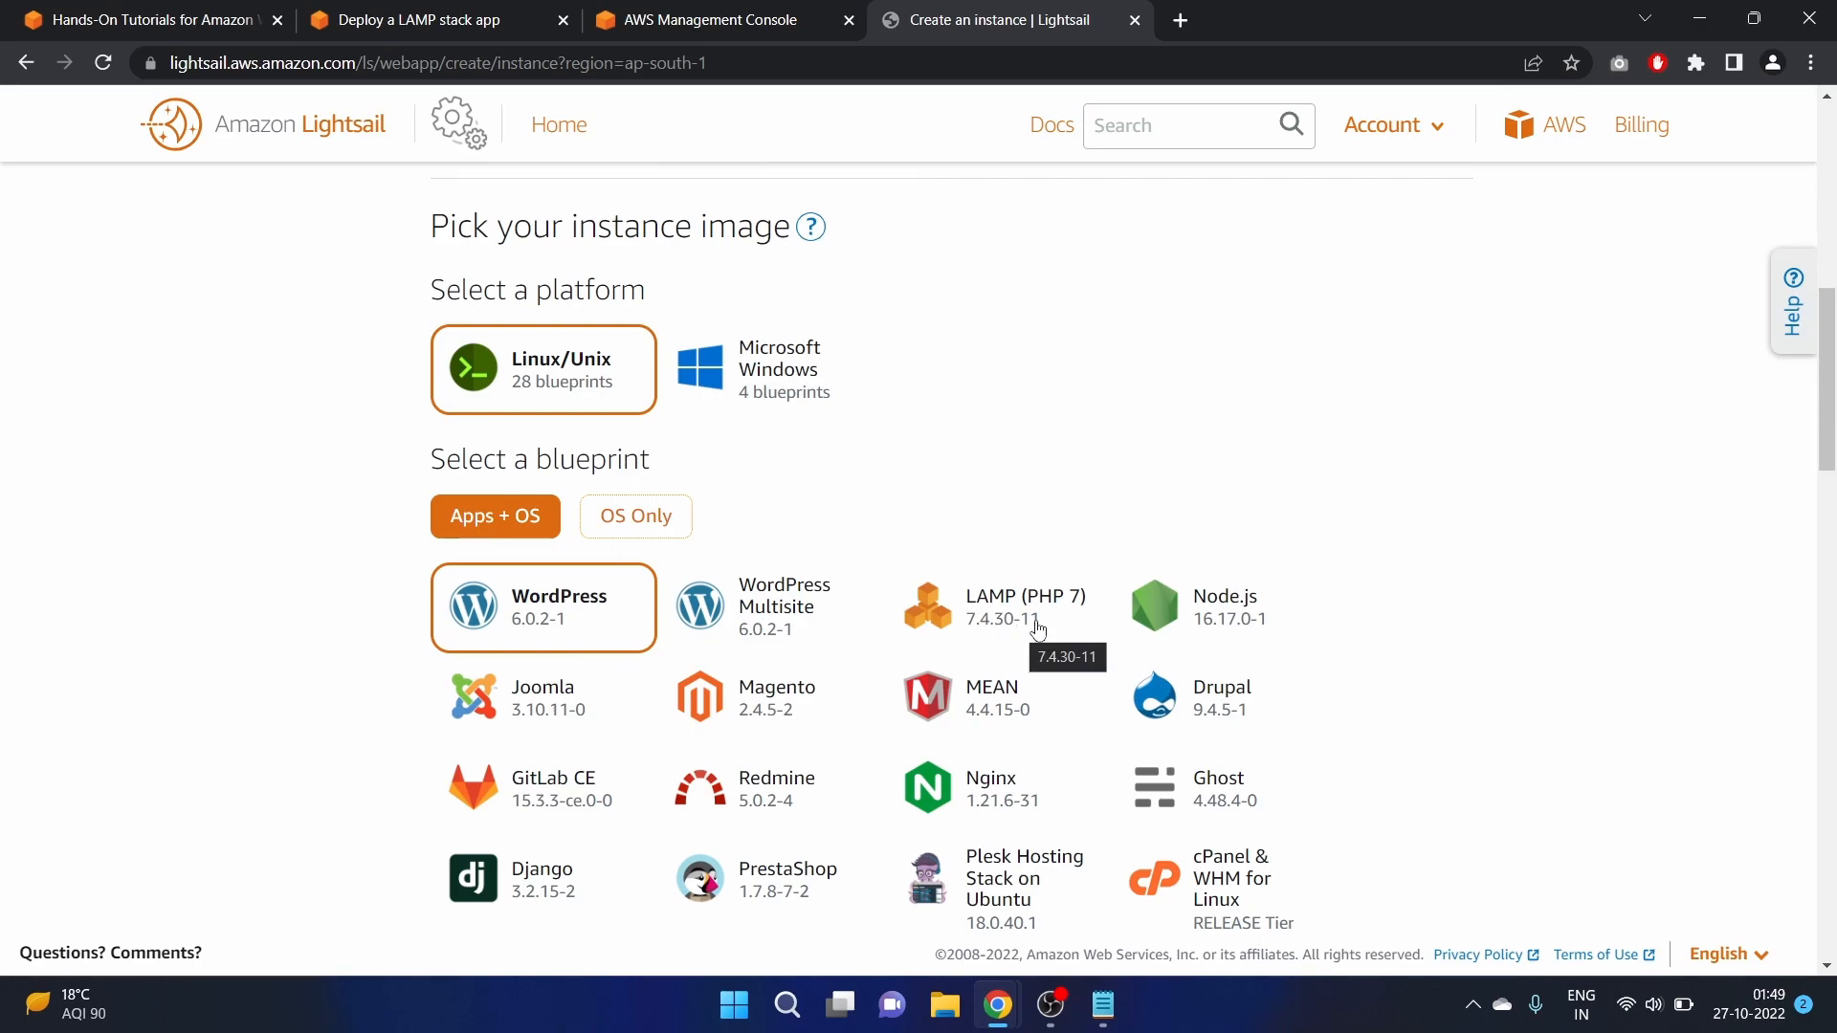
left_click(1000, 618)
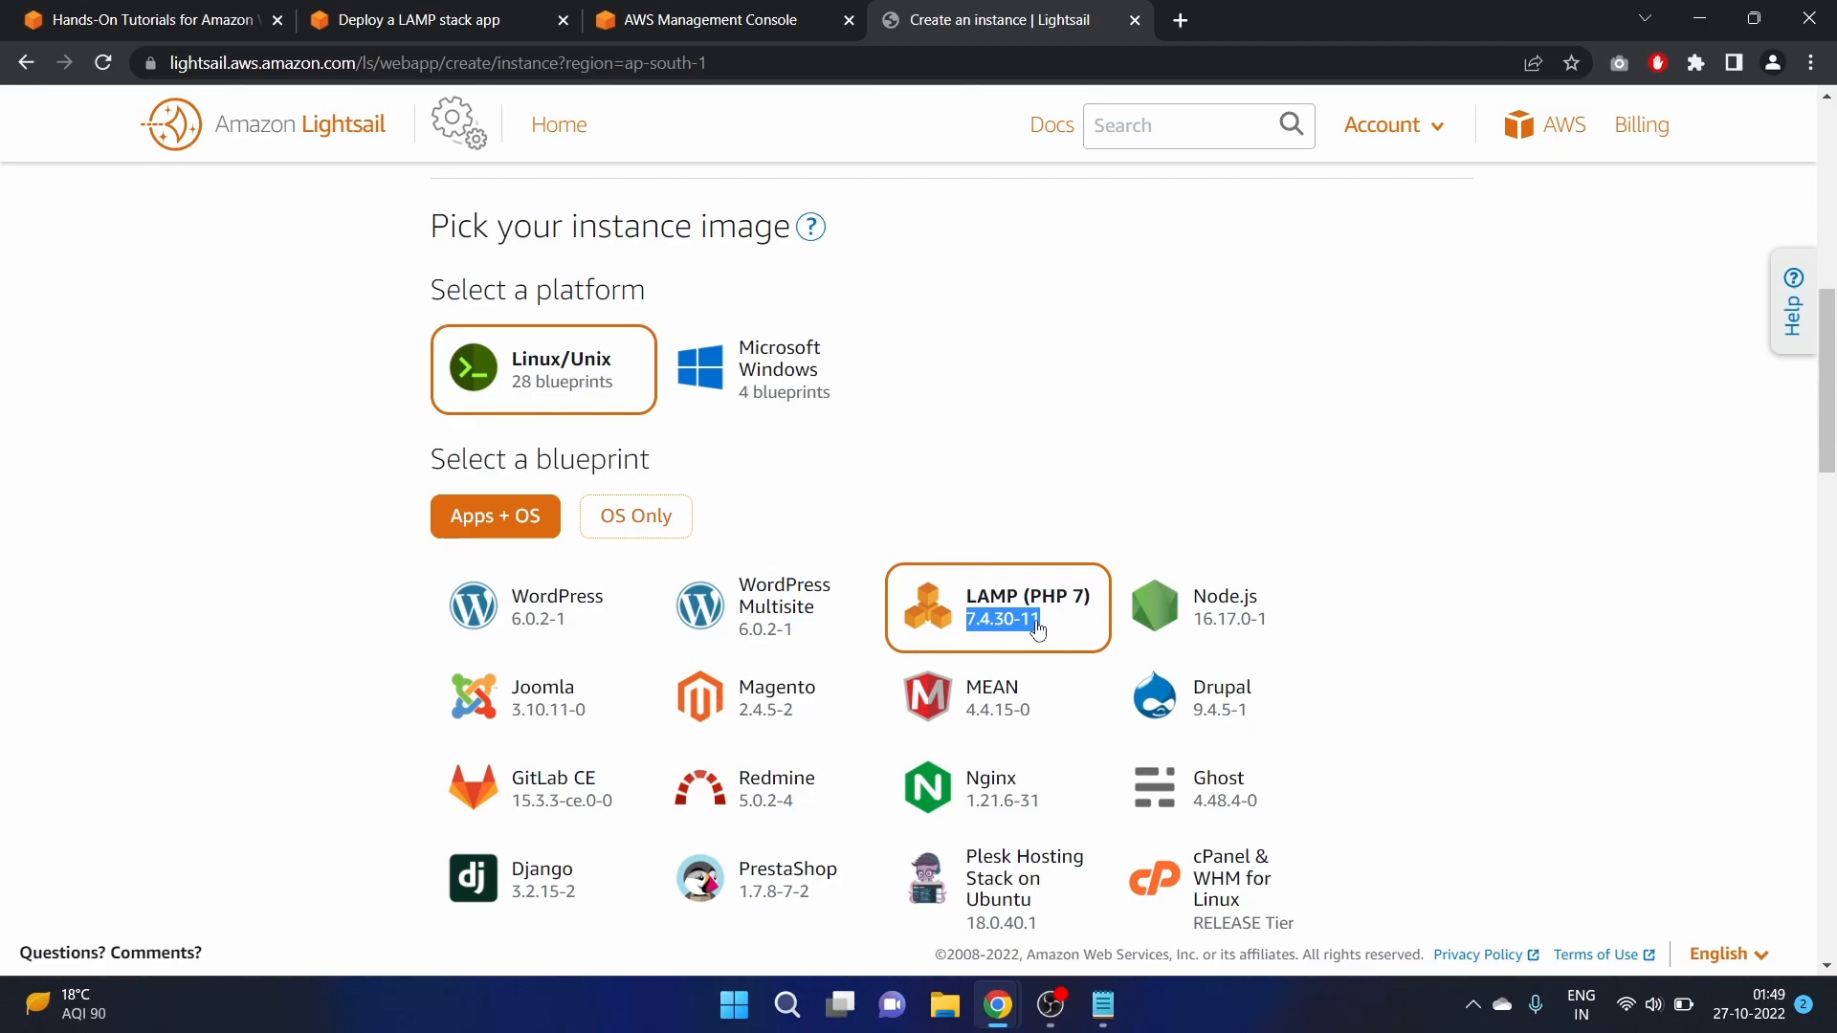
Reveal the empty launch script box under Optional settings
scroll("down", 3)
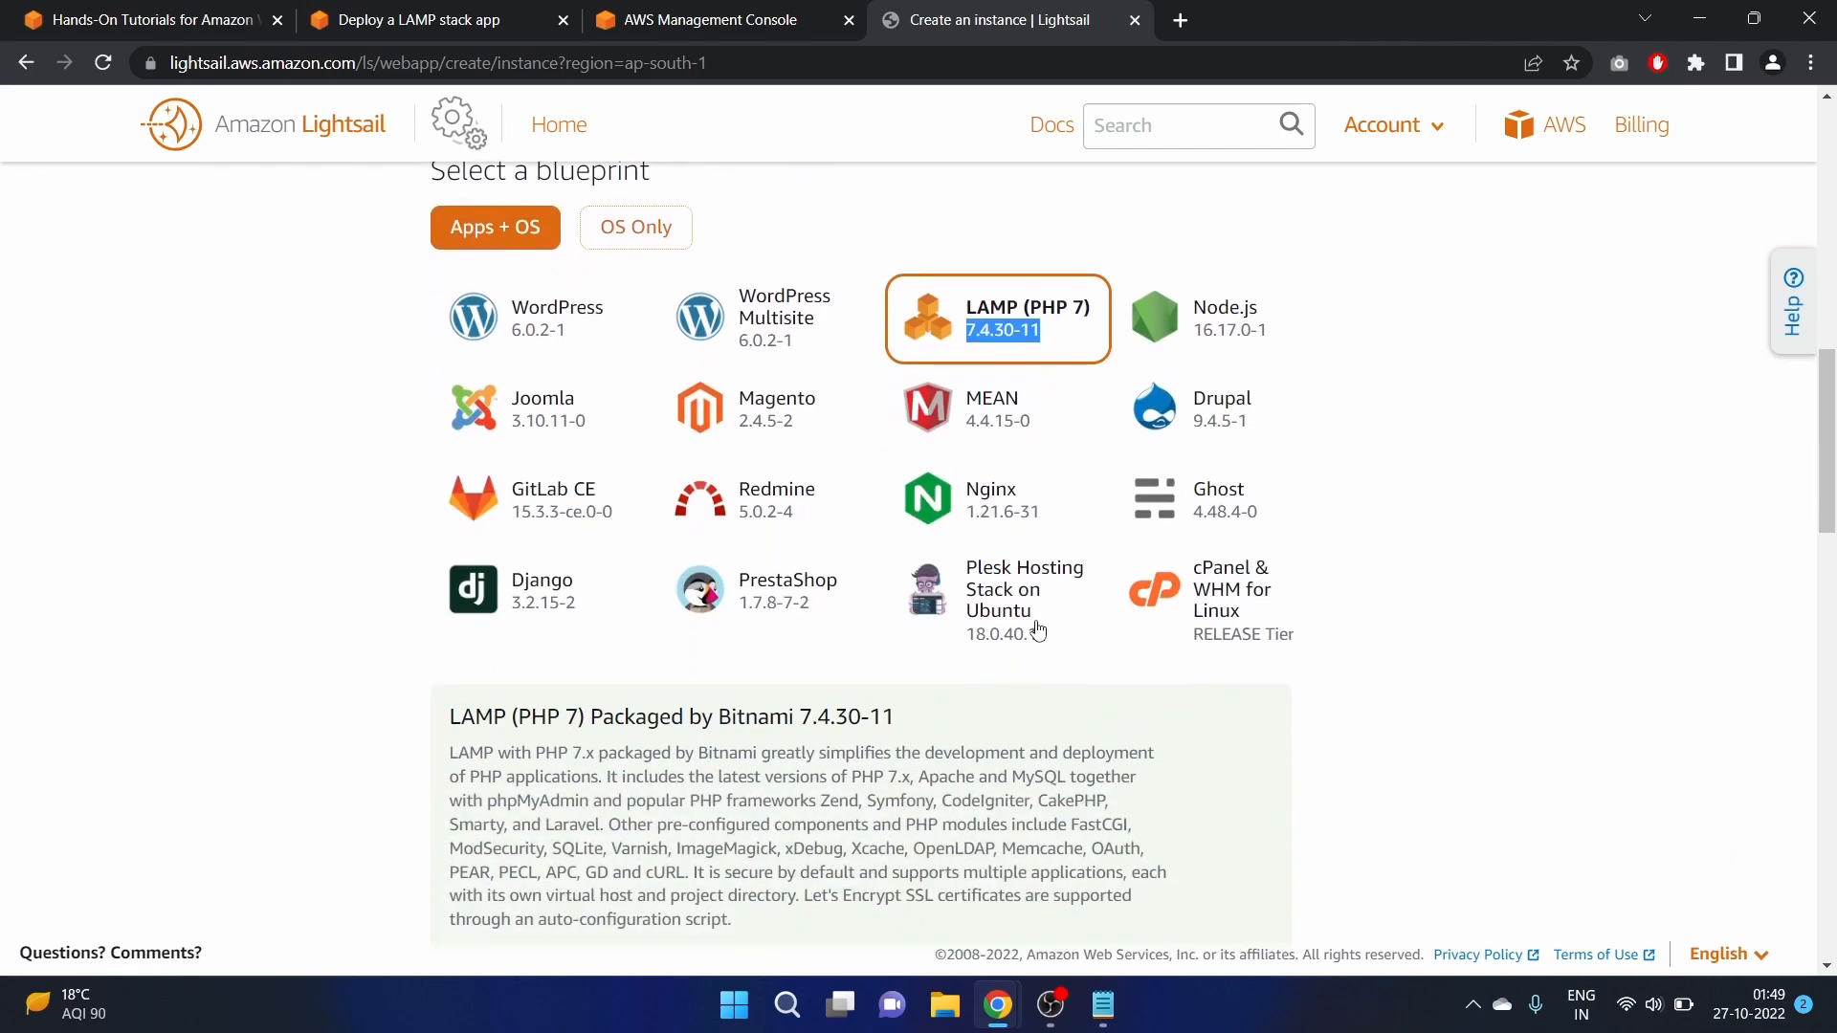
scroll("down", 3)
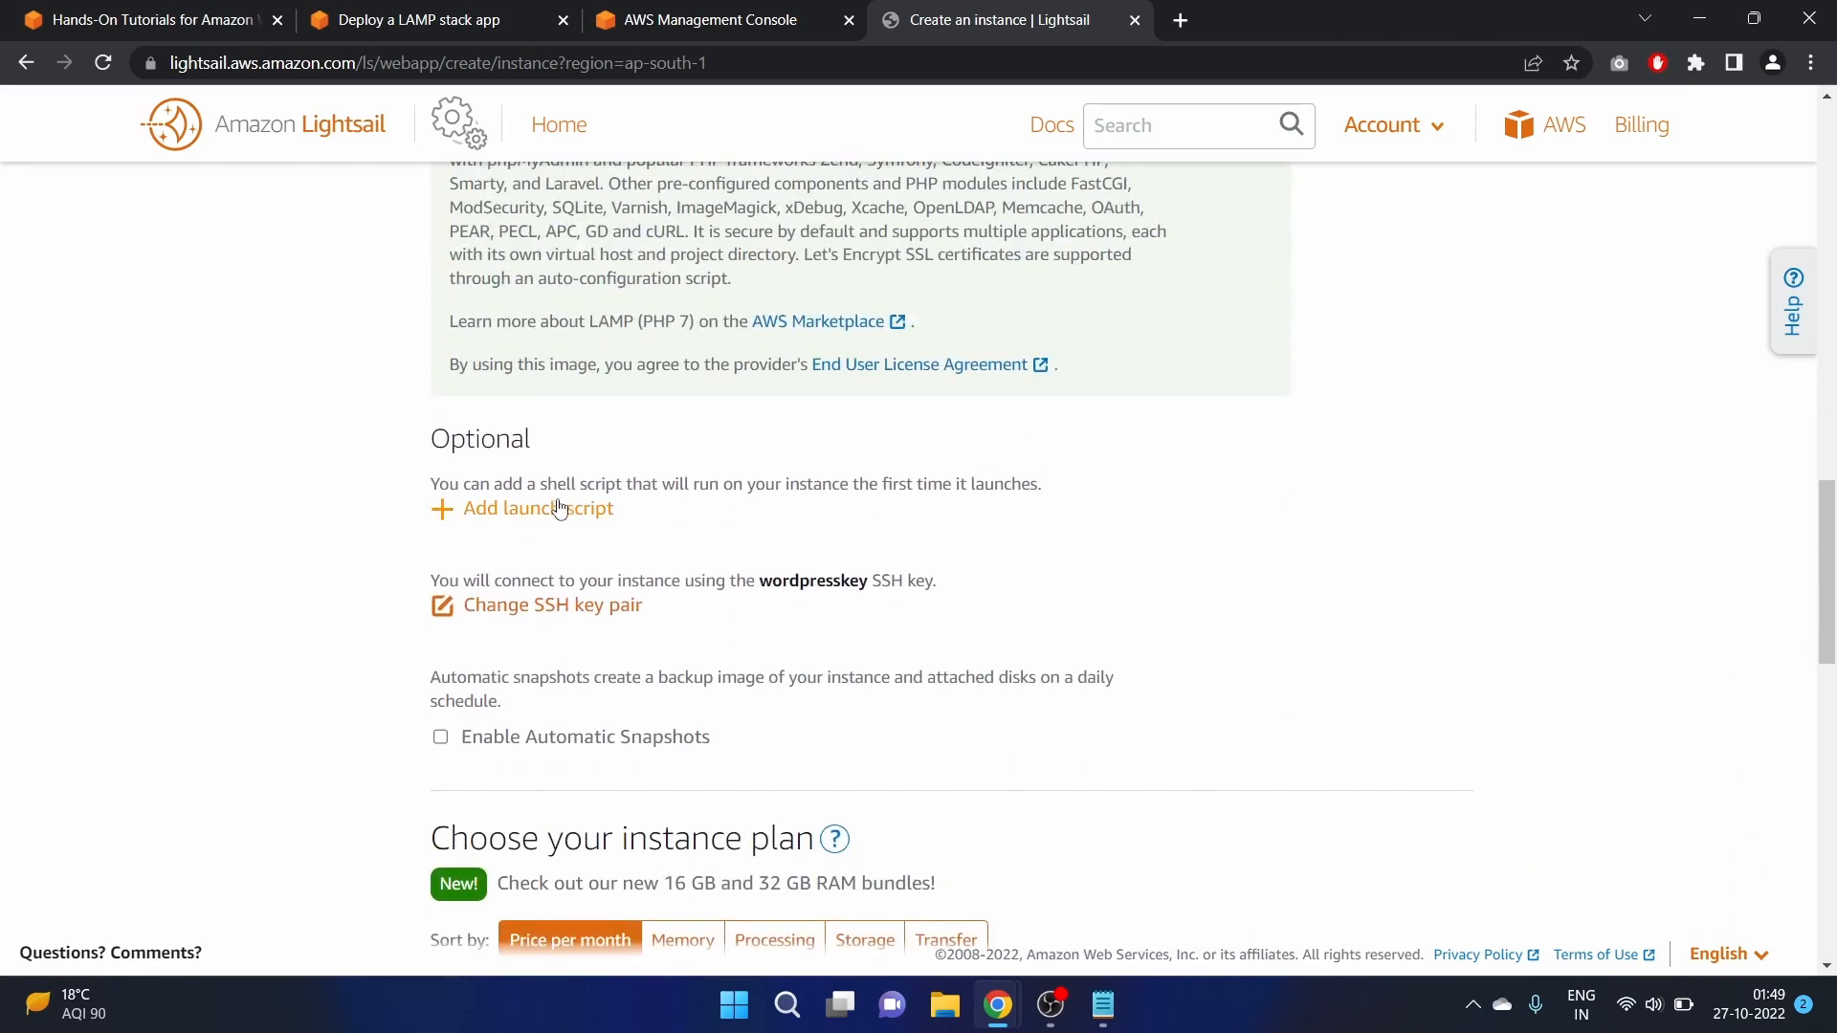
mouse_move(566, 530)
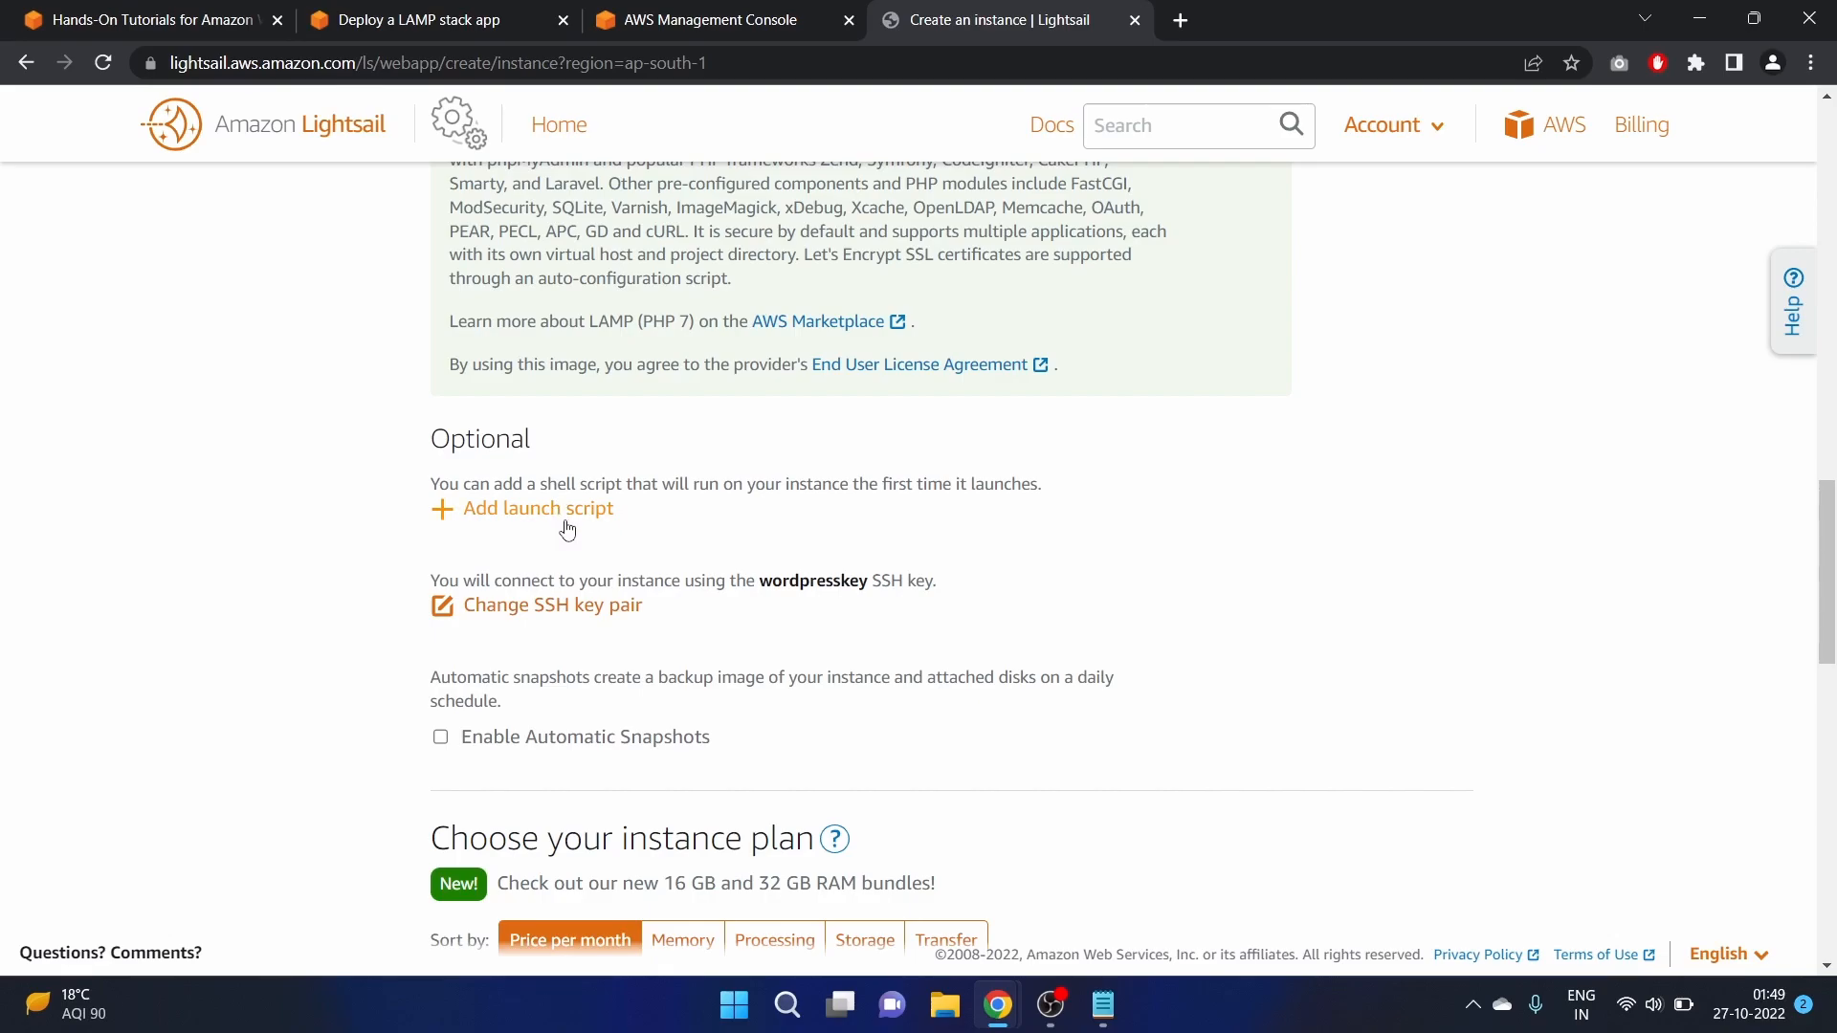
mouse_move(729, 533)
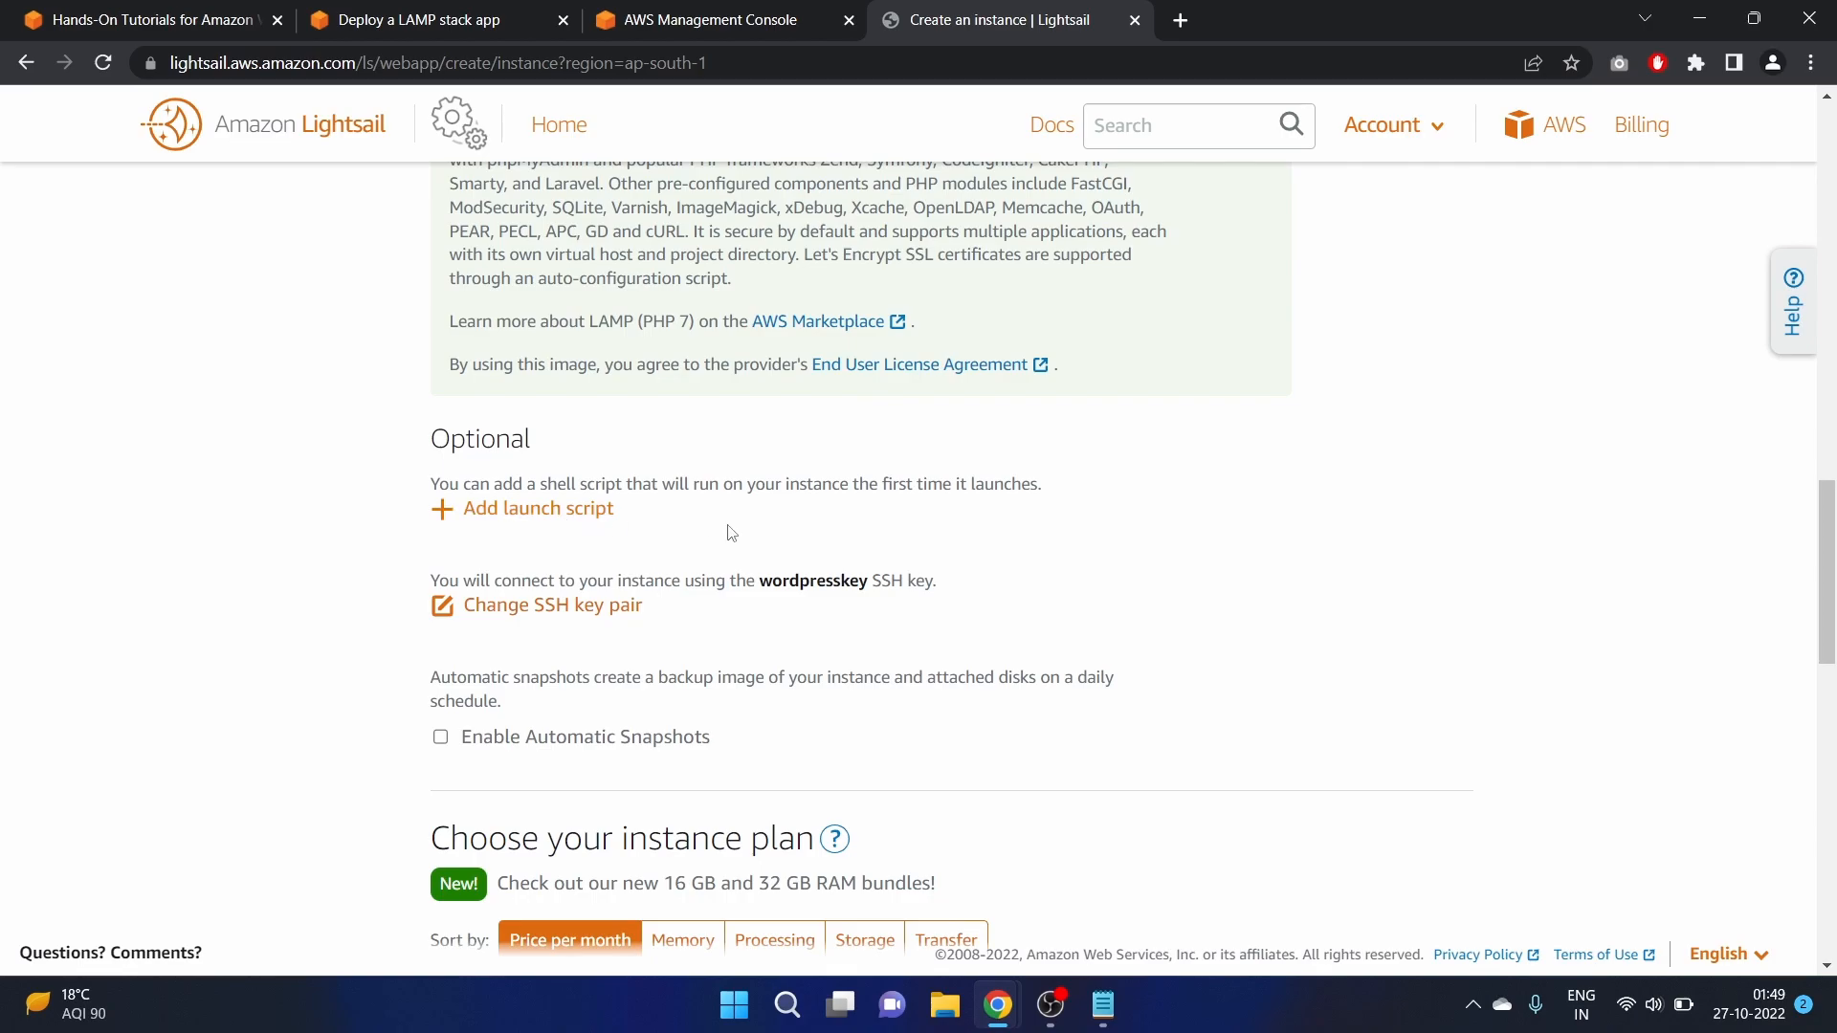
left_click(538, 508)
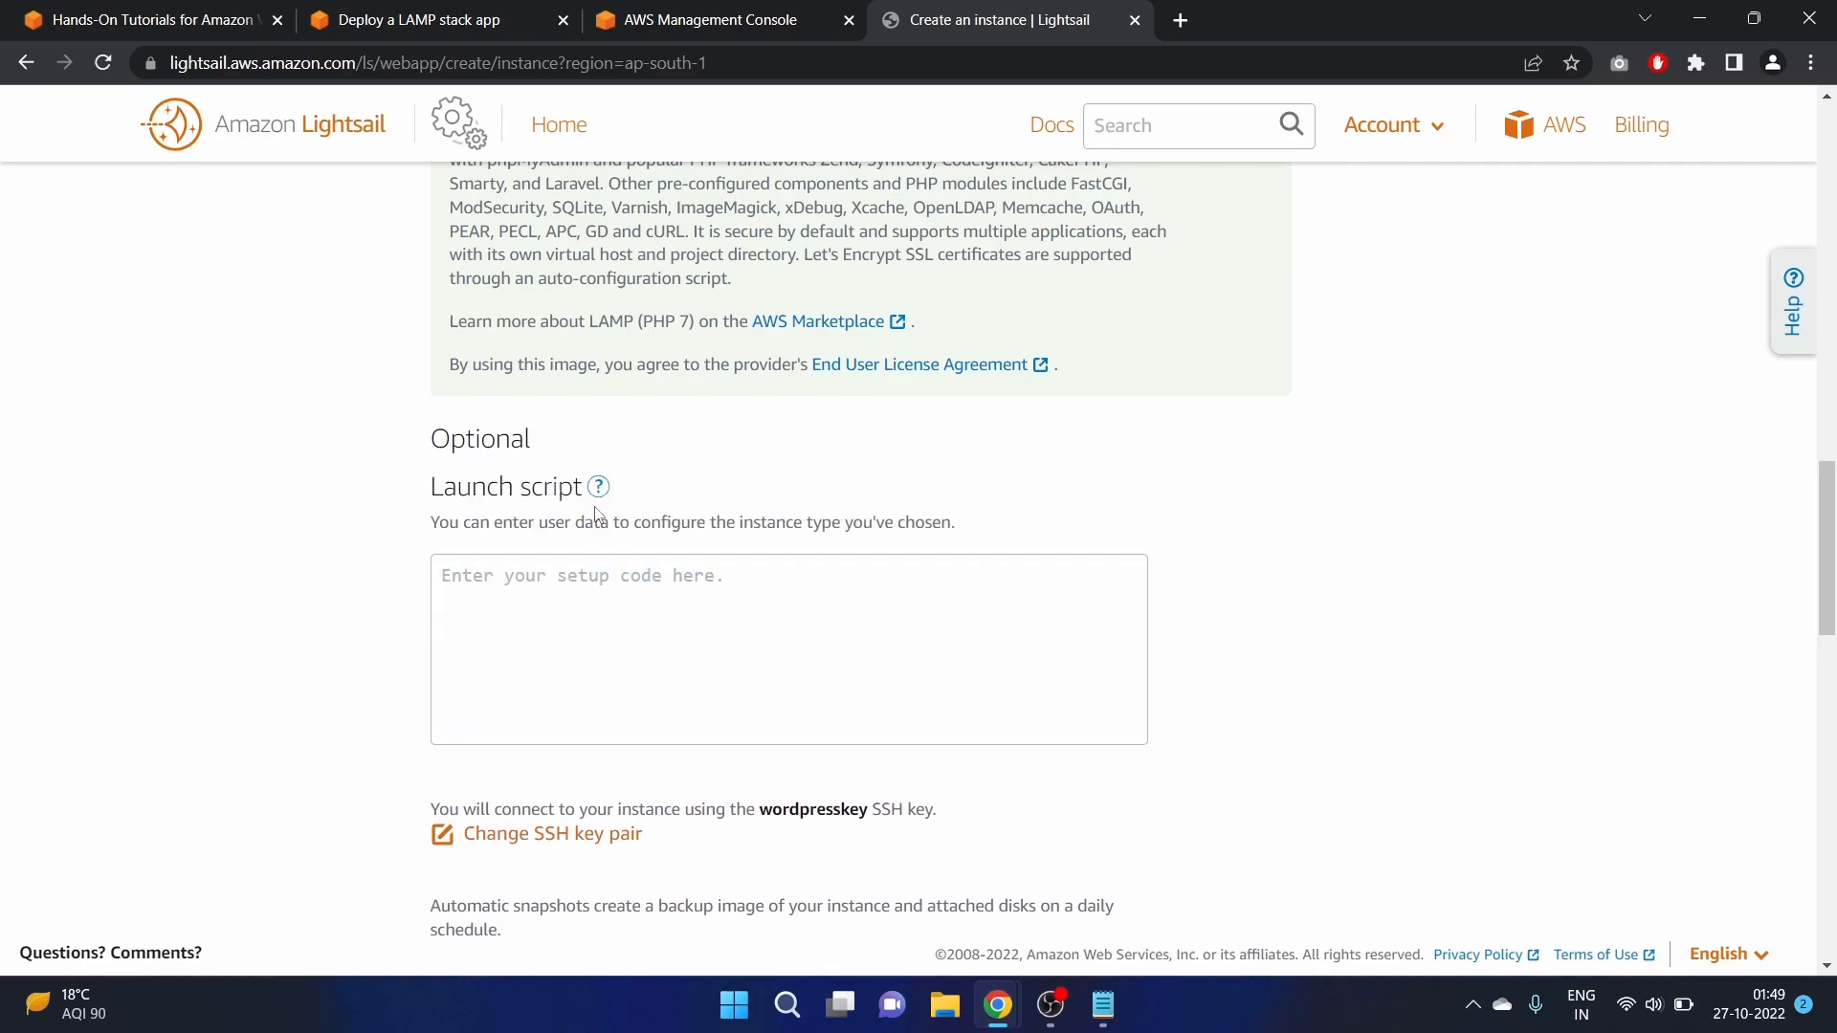
Read the tutorial's launch script through its database-creation command, then copy it
left_click(423, 19)
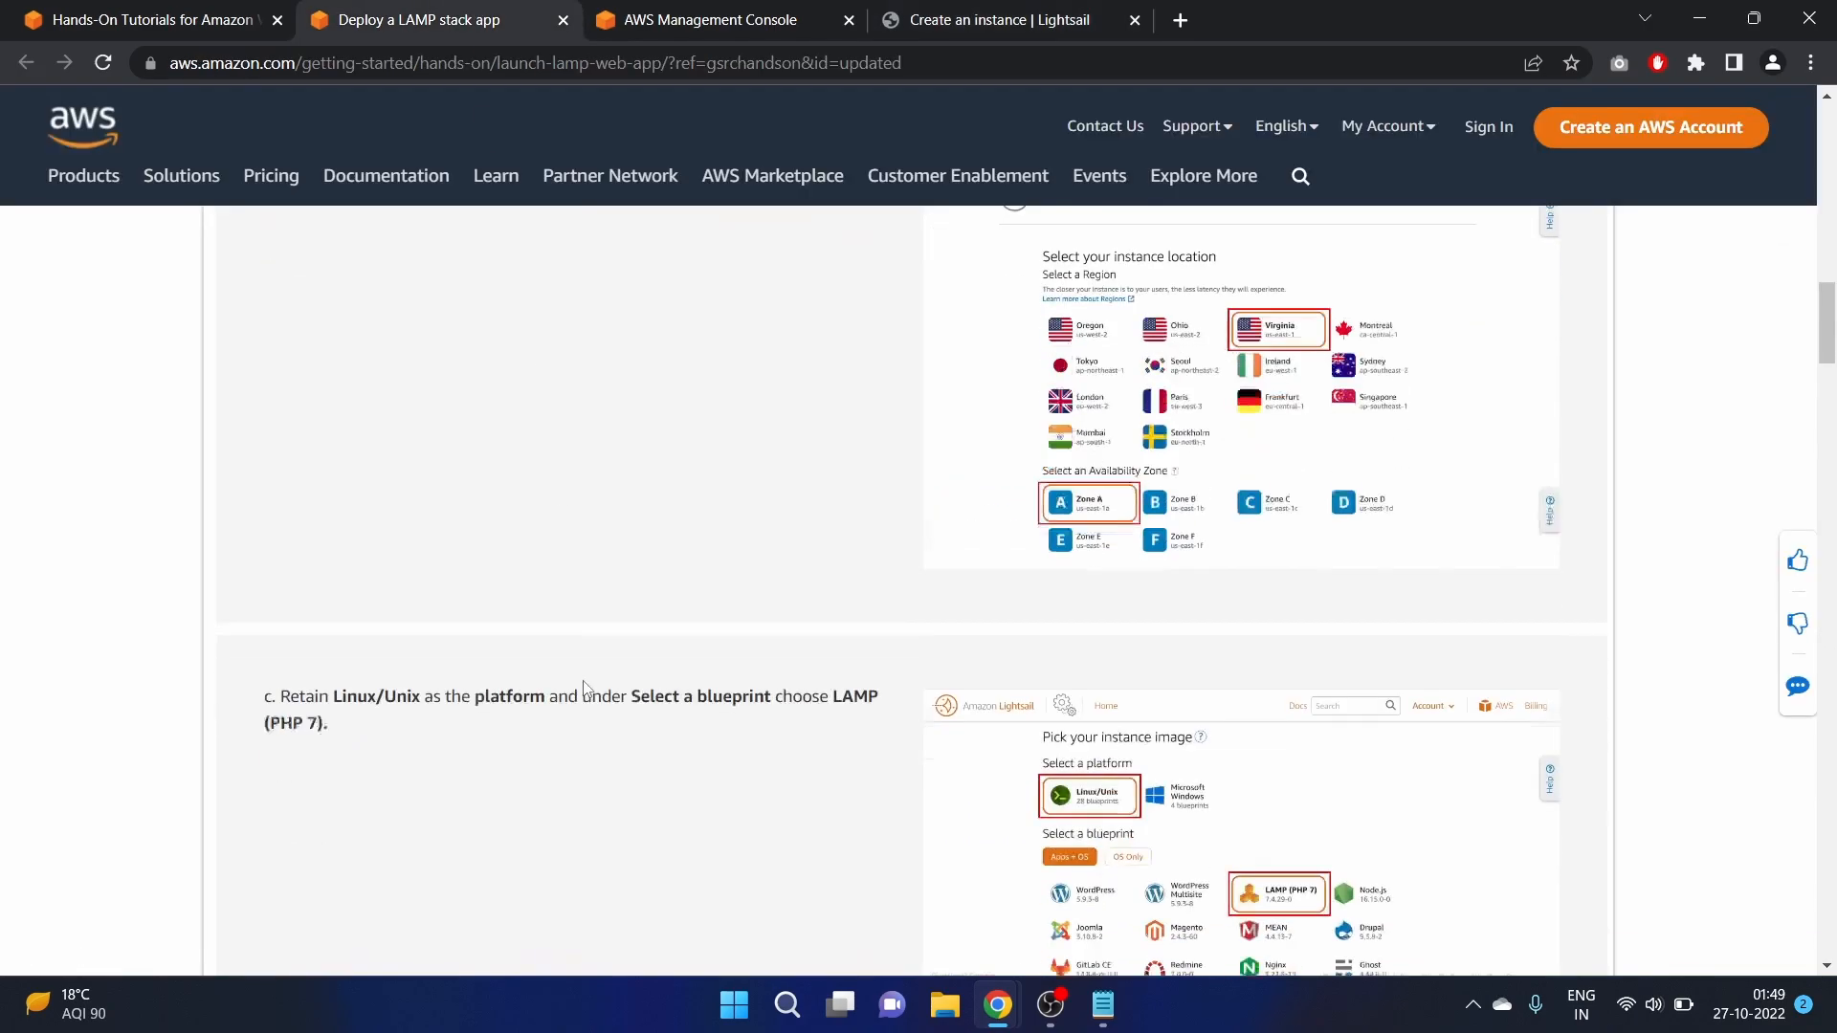
scroll("down", 3)
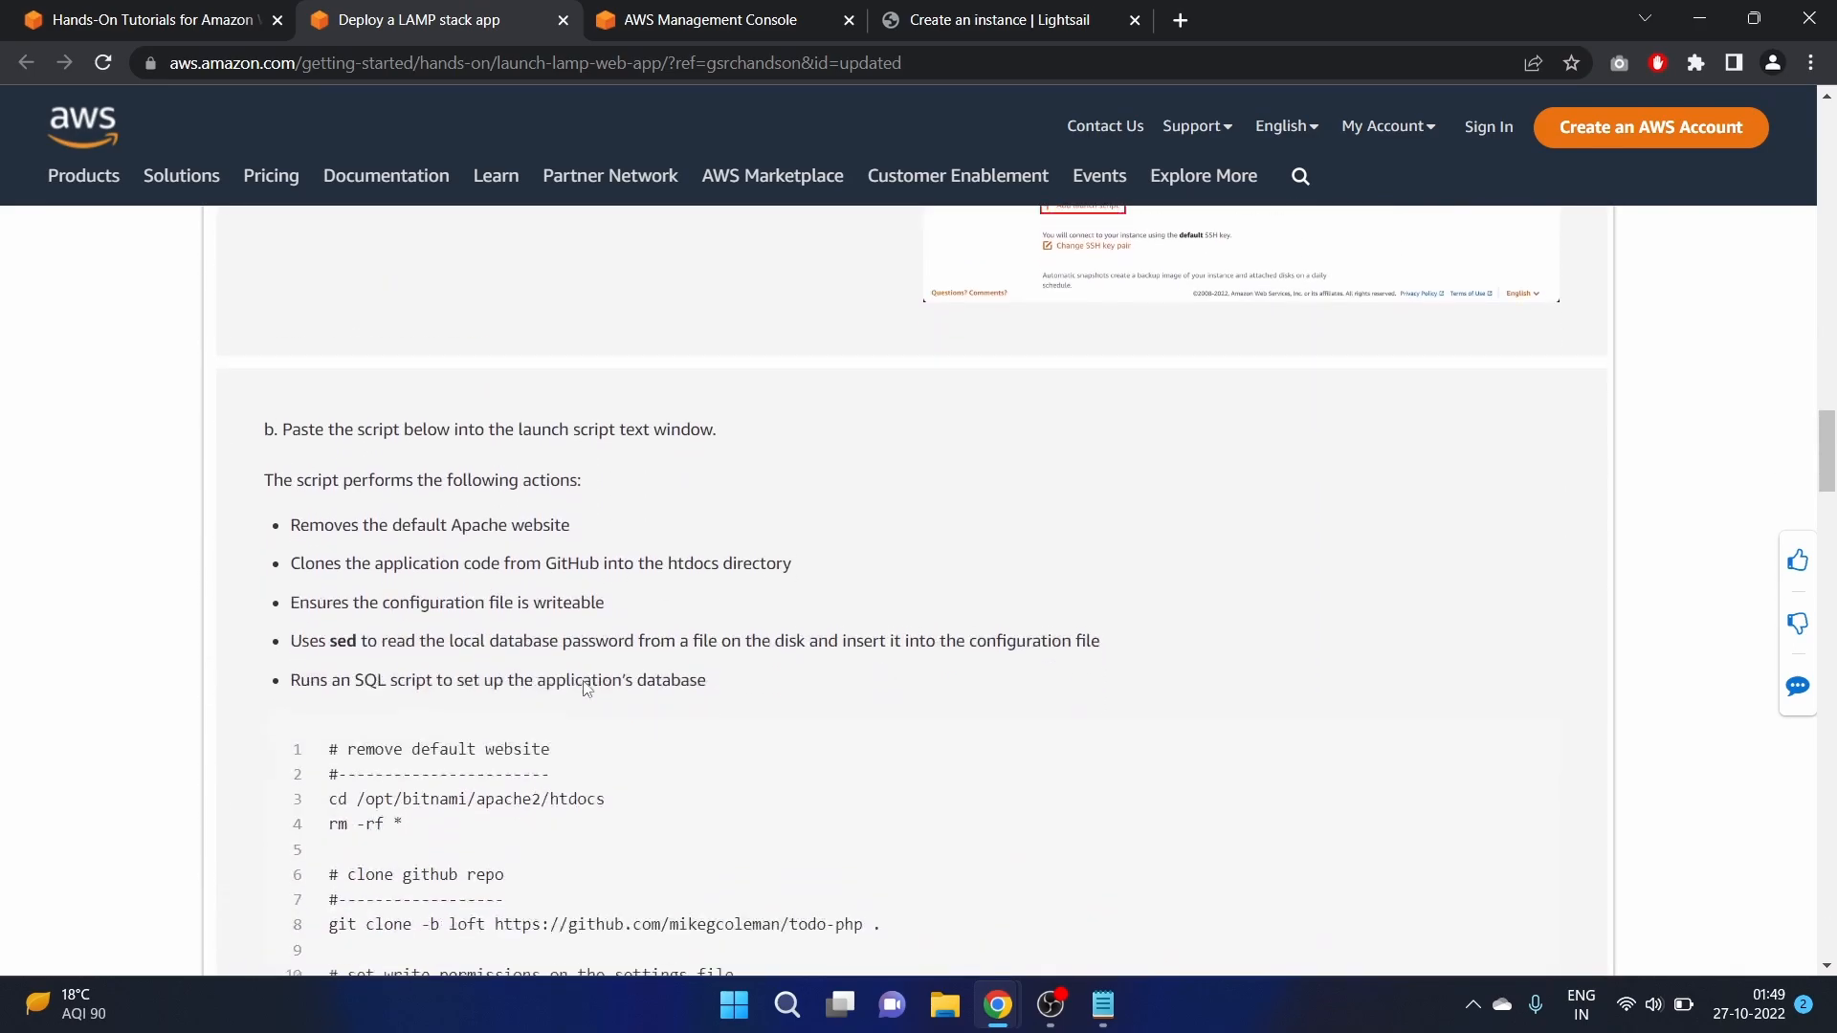
scroll("down", 3)
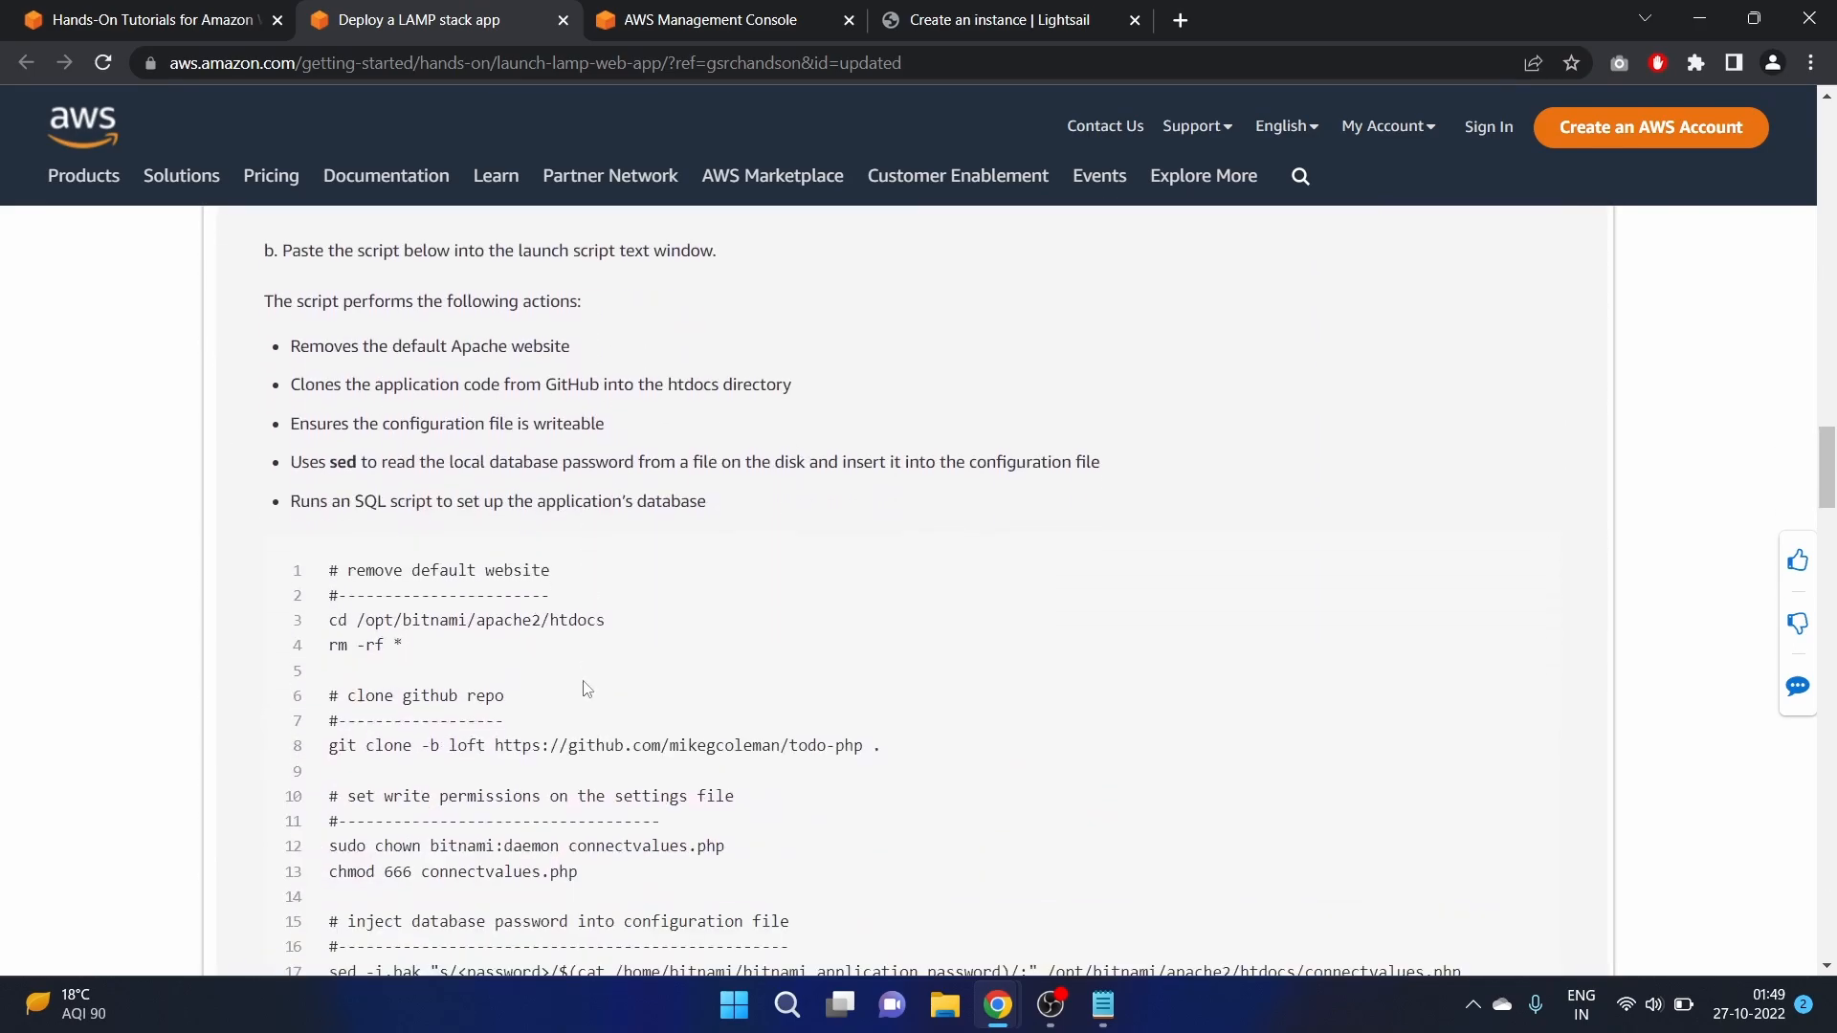
scroll("down", 3)
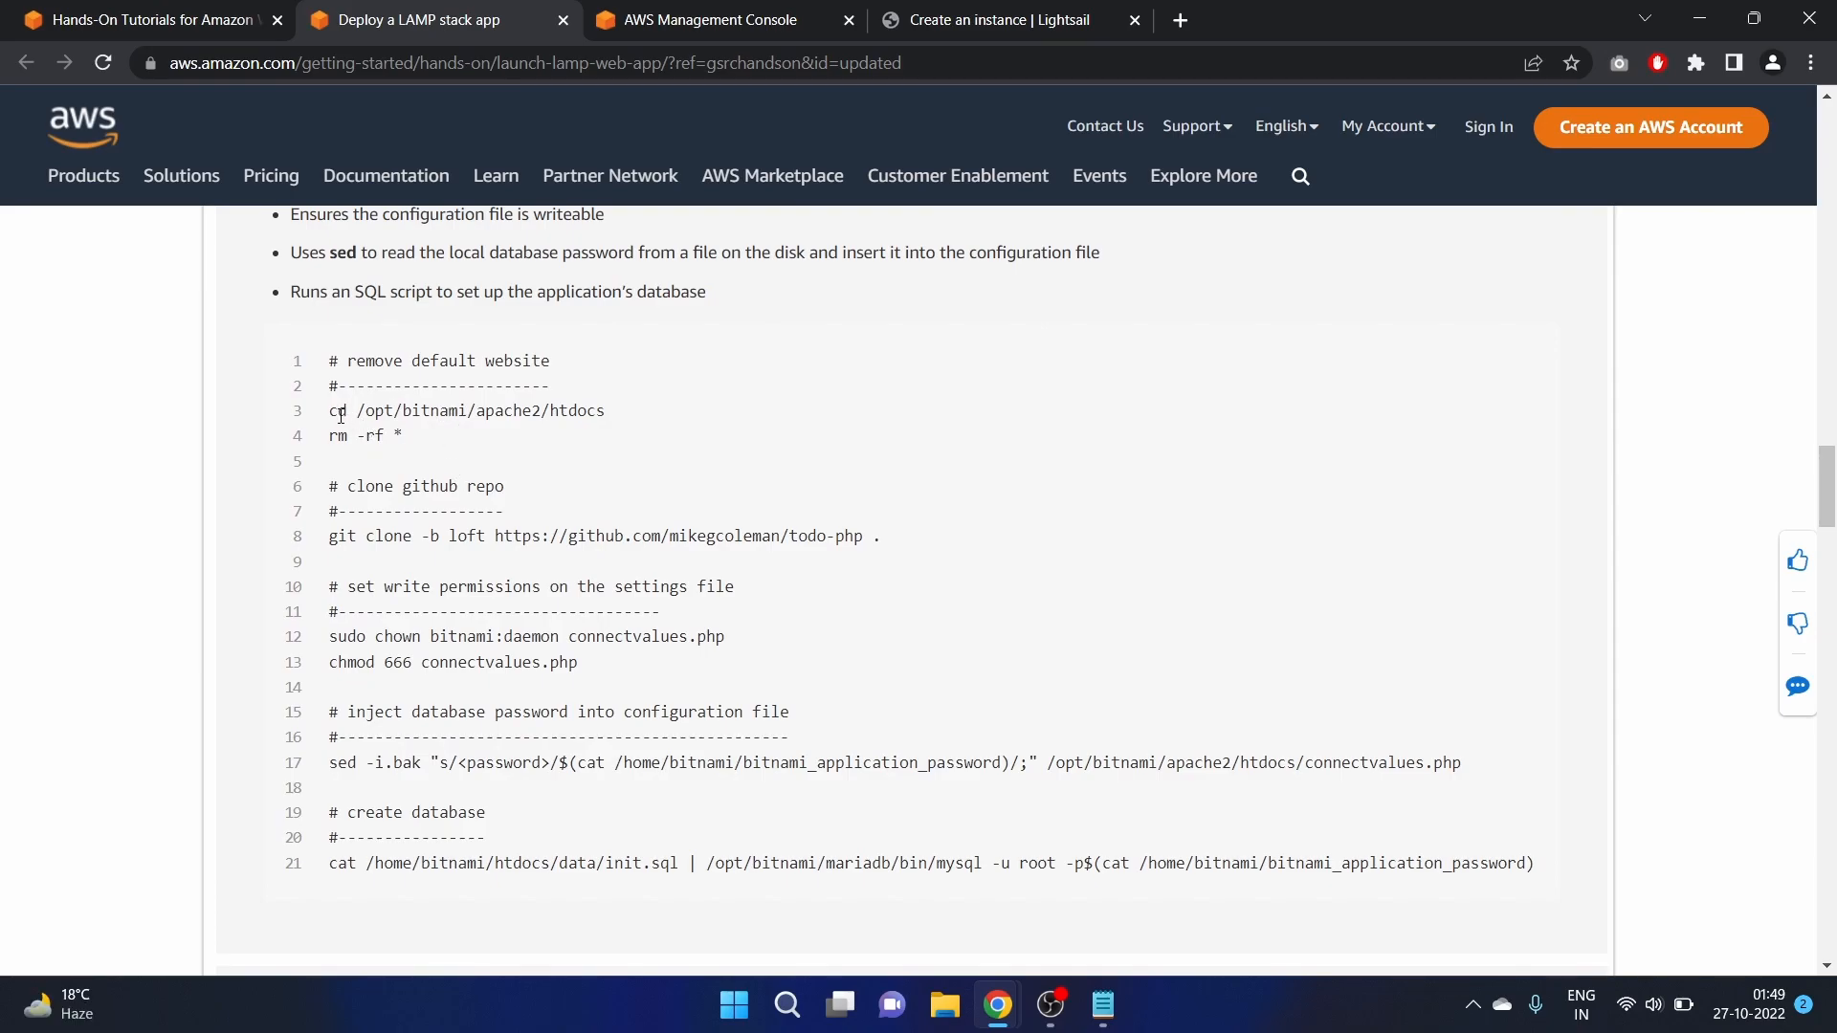
double_click(576, 410)
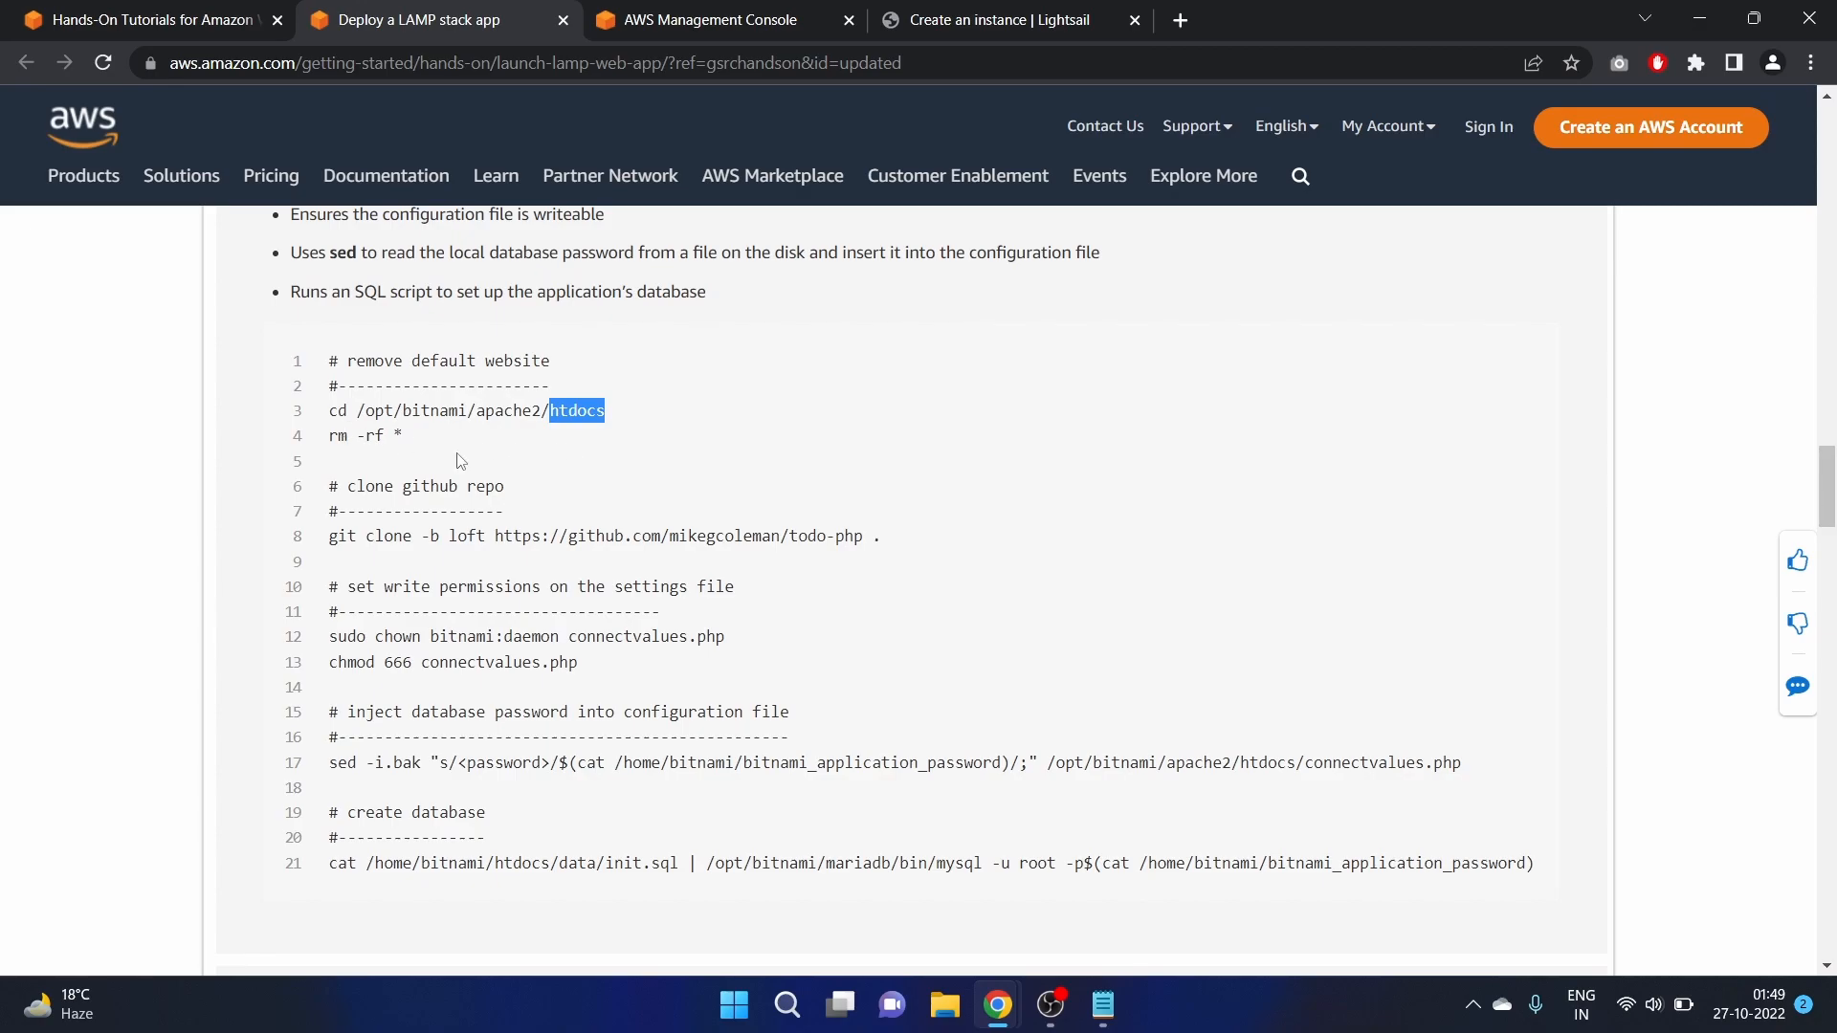
mouse_move(376, 438)
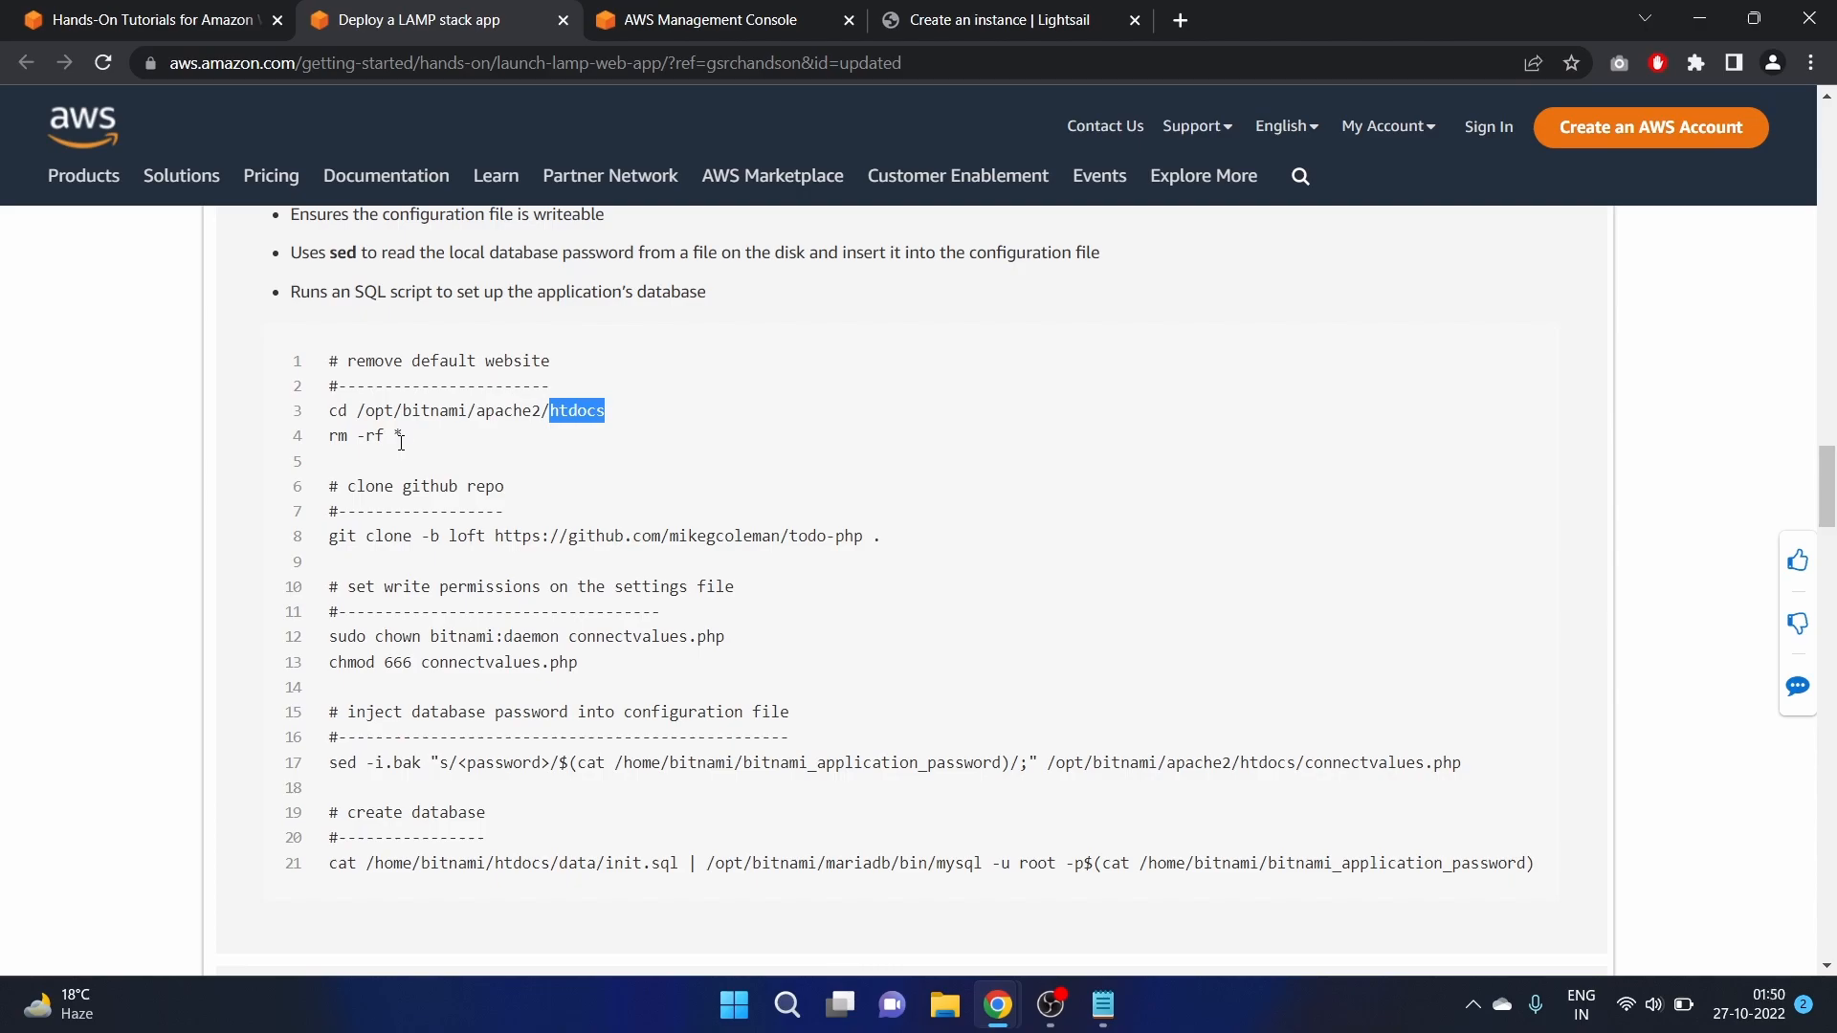
mouse_move(455, 486)
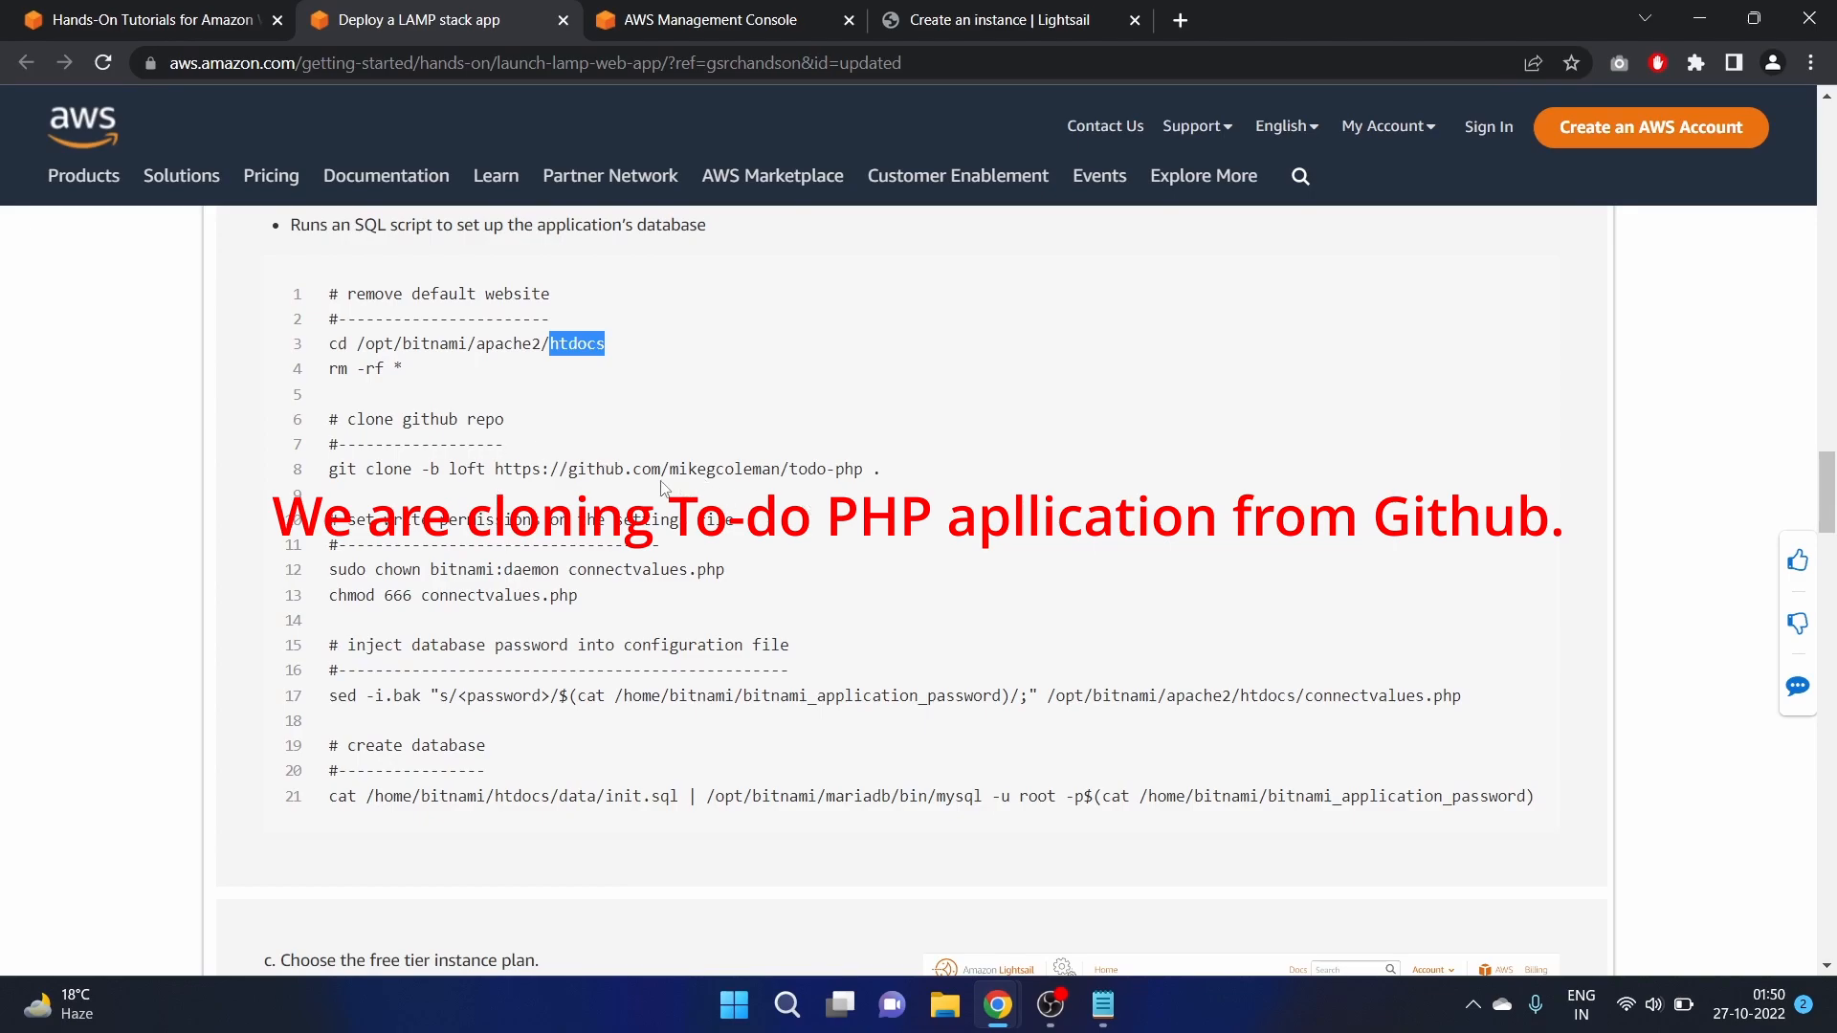
scroll("down", 3)
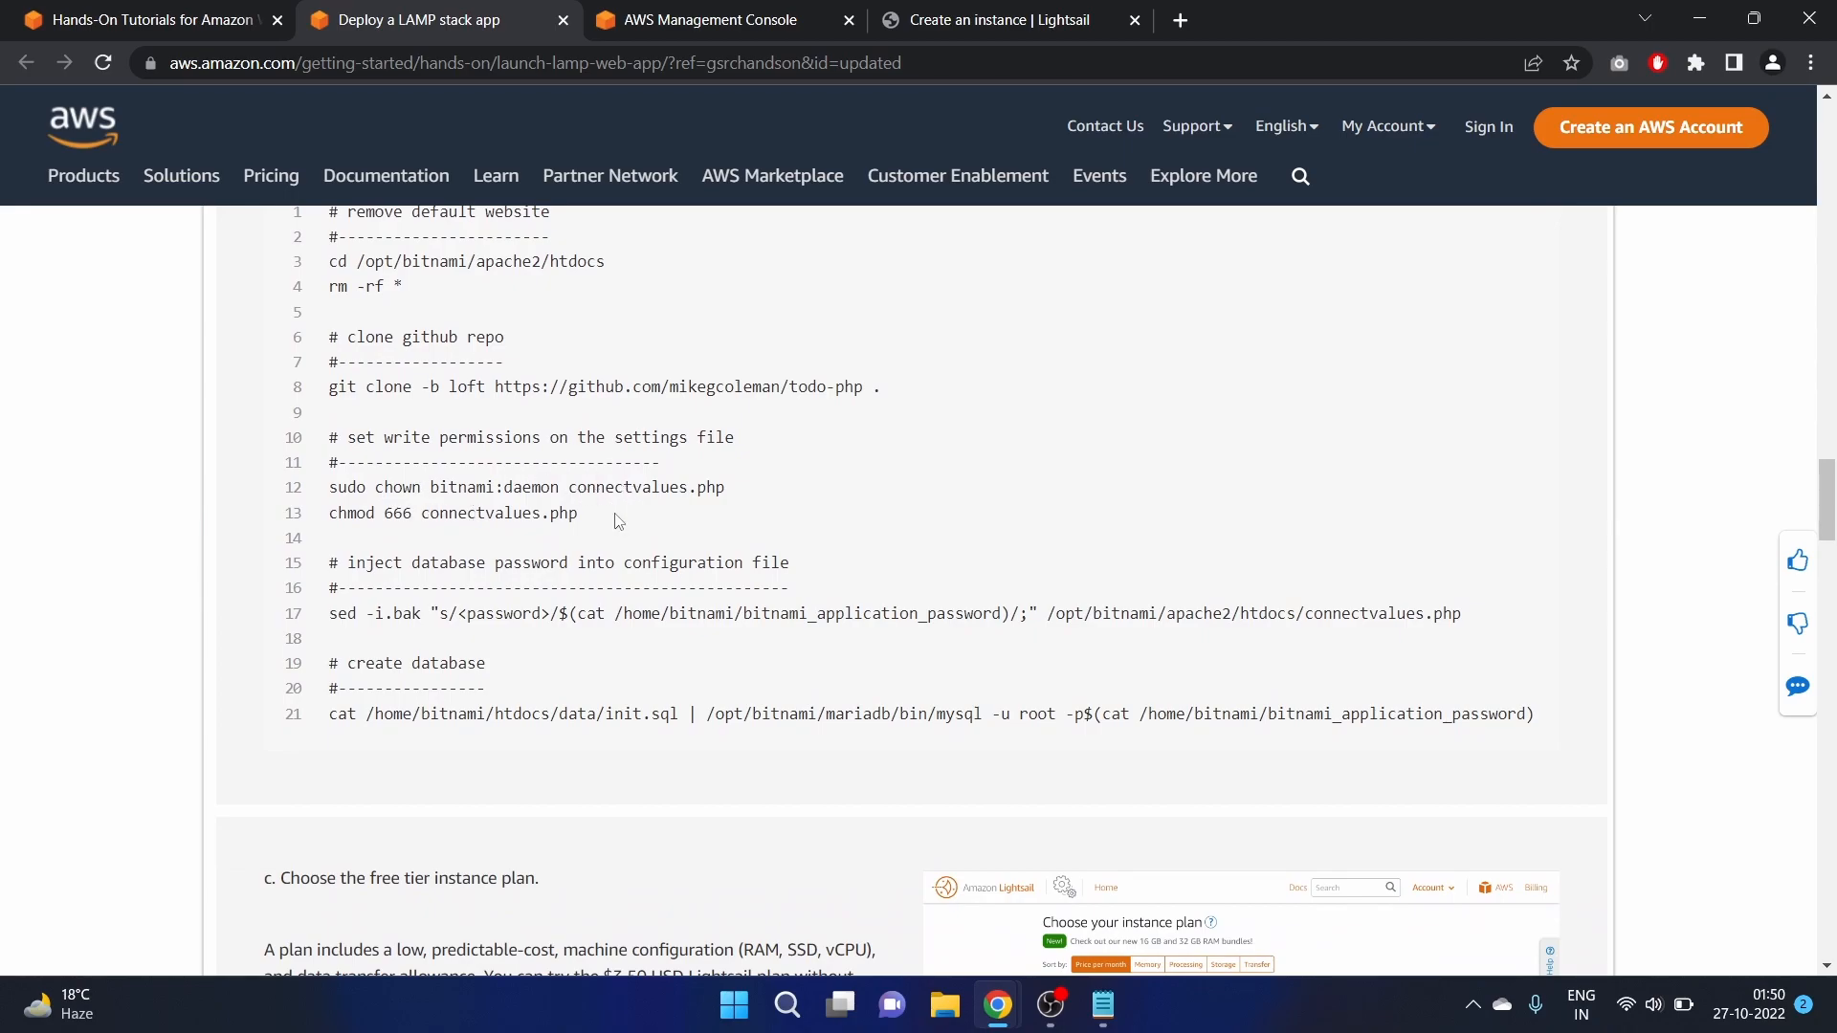
scroll("down", 3)
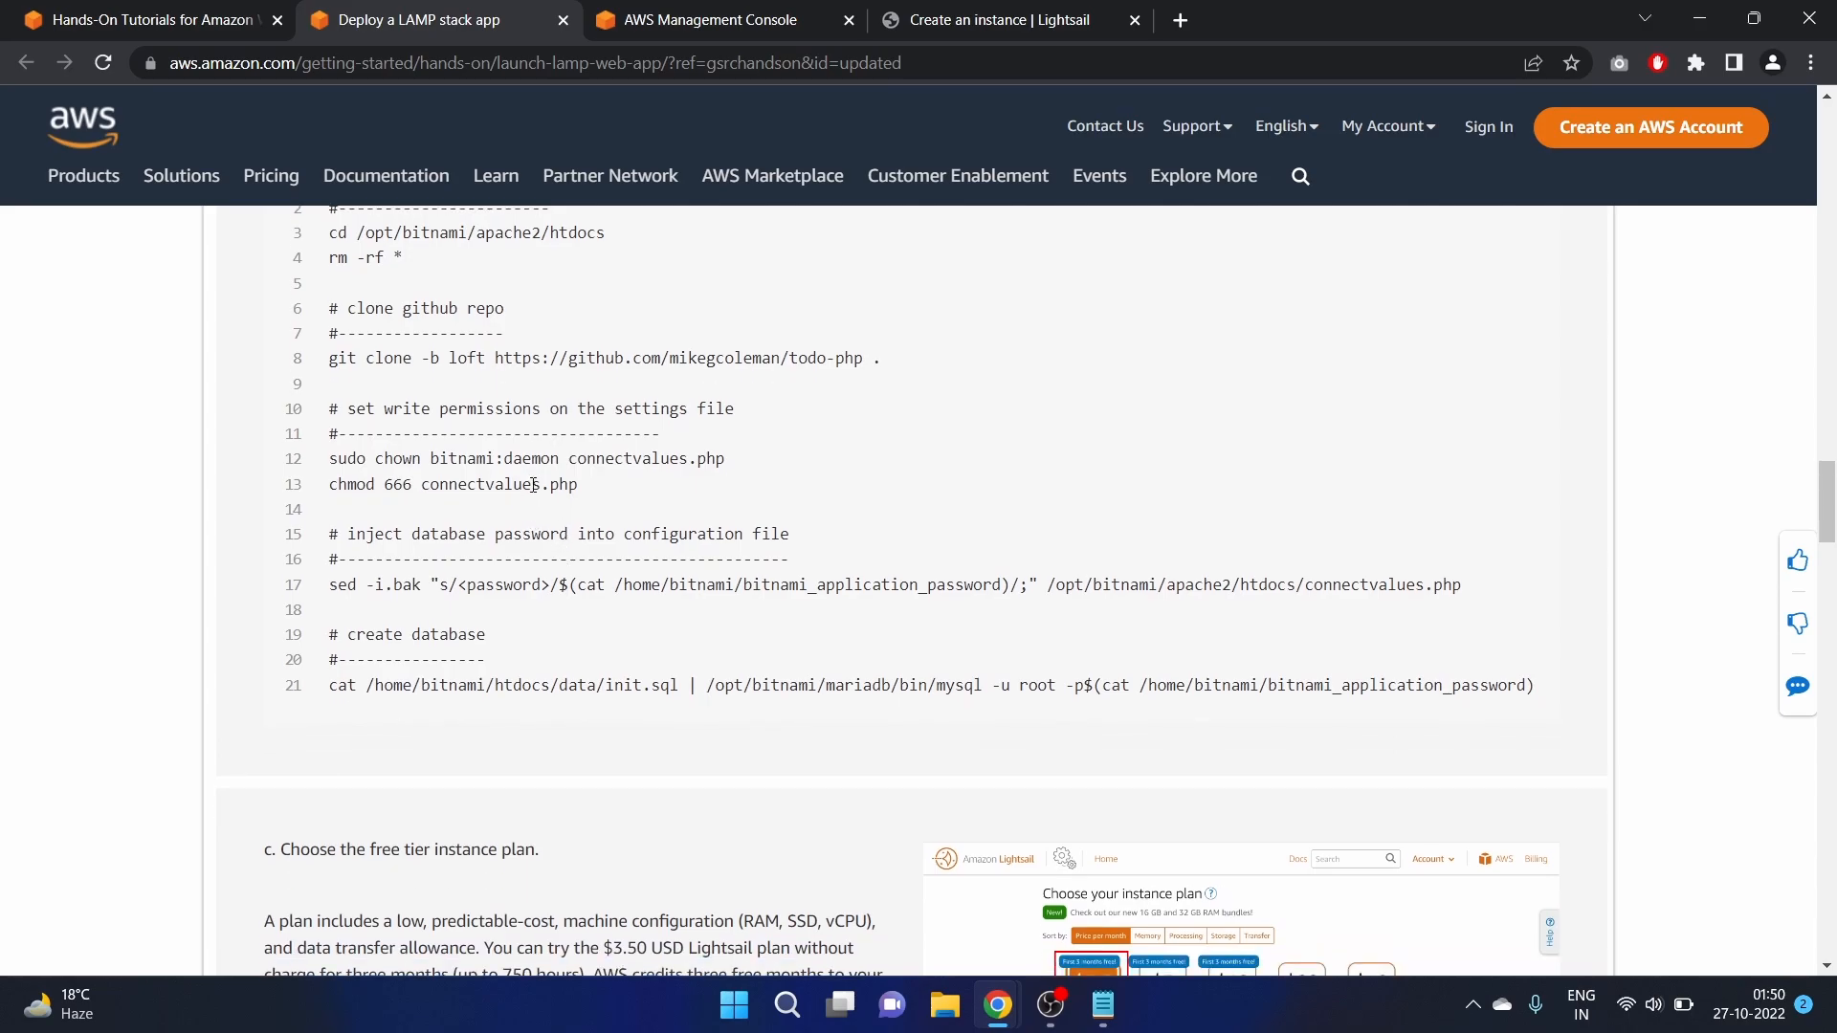
scroll("down", 3)
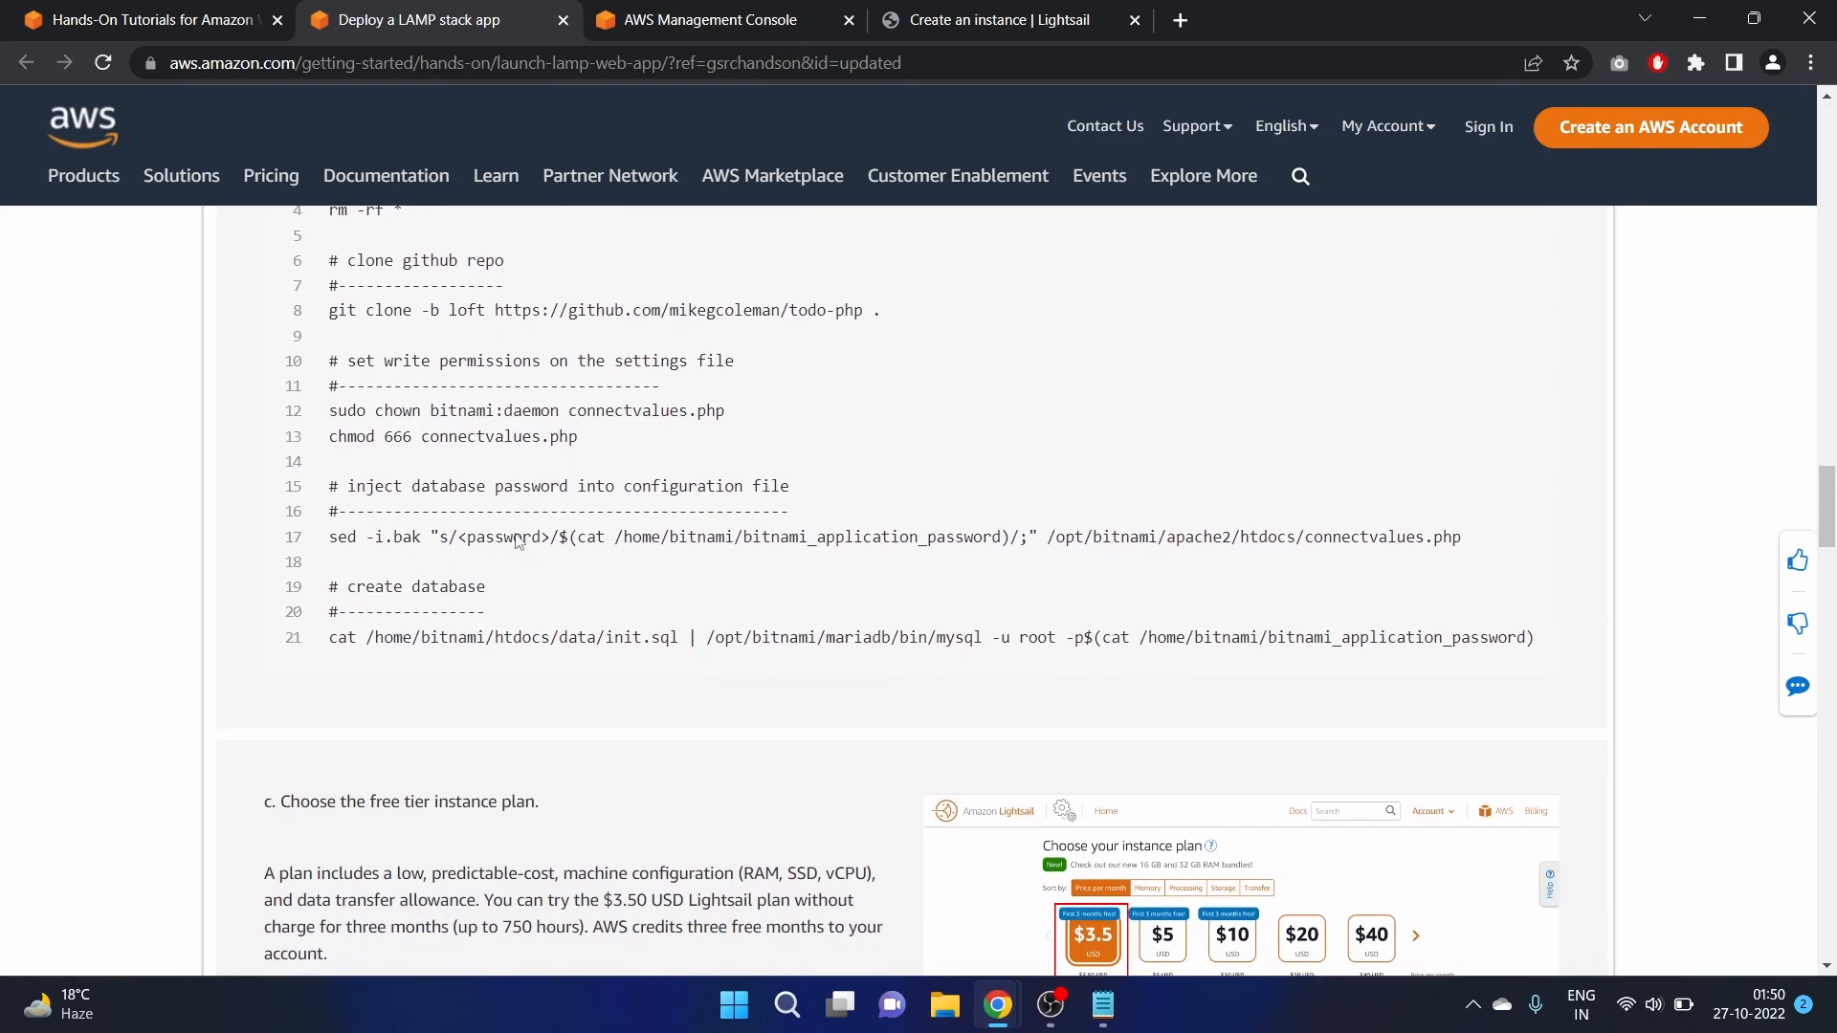
mouse_move(505, 576)
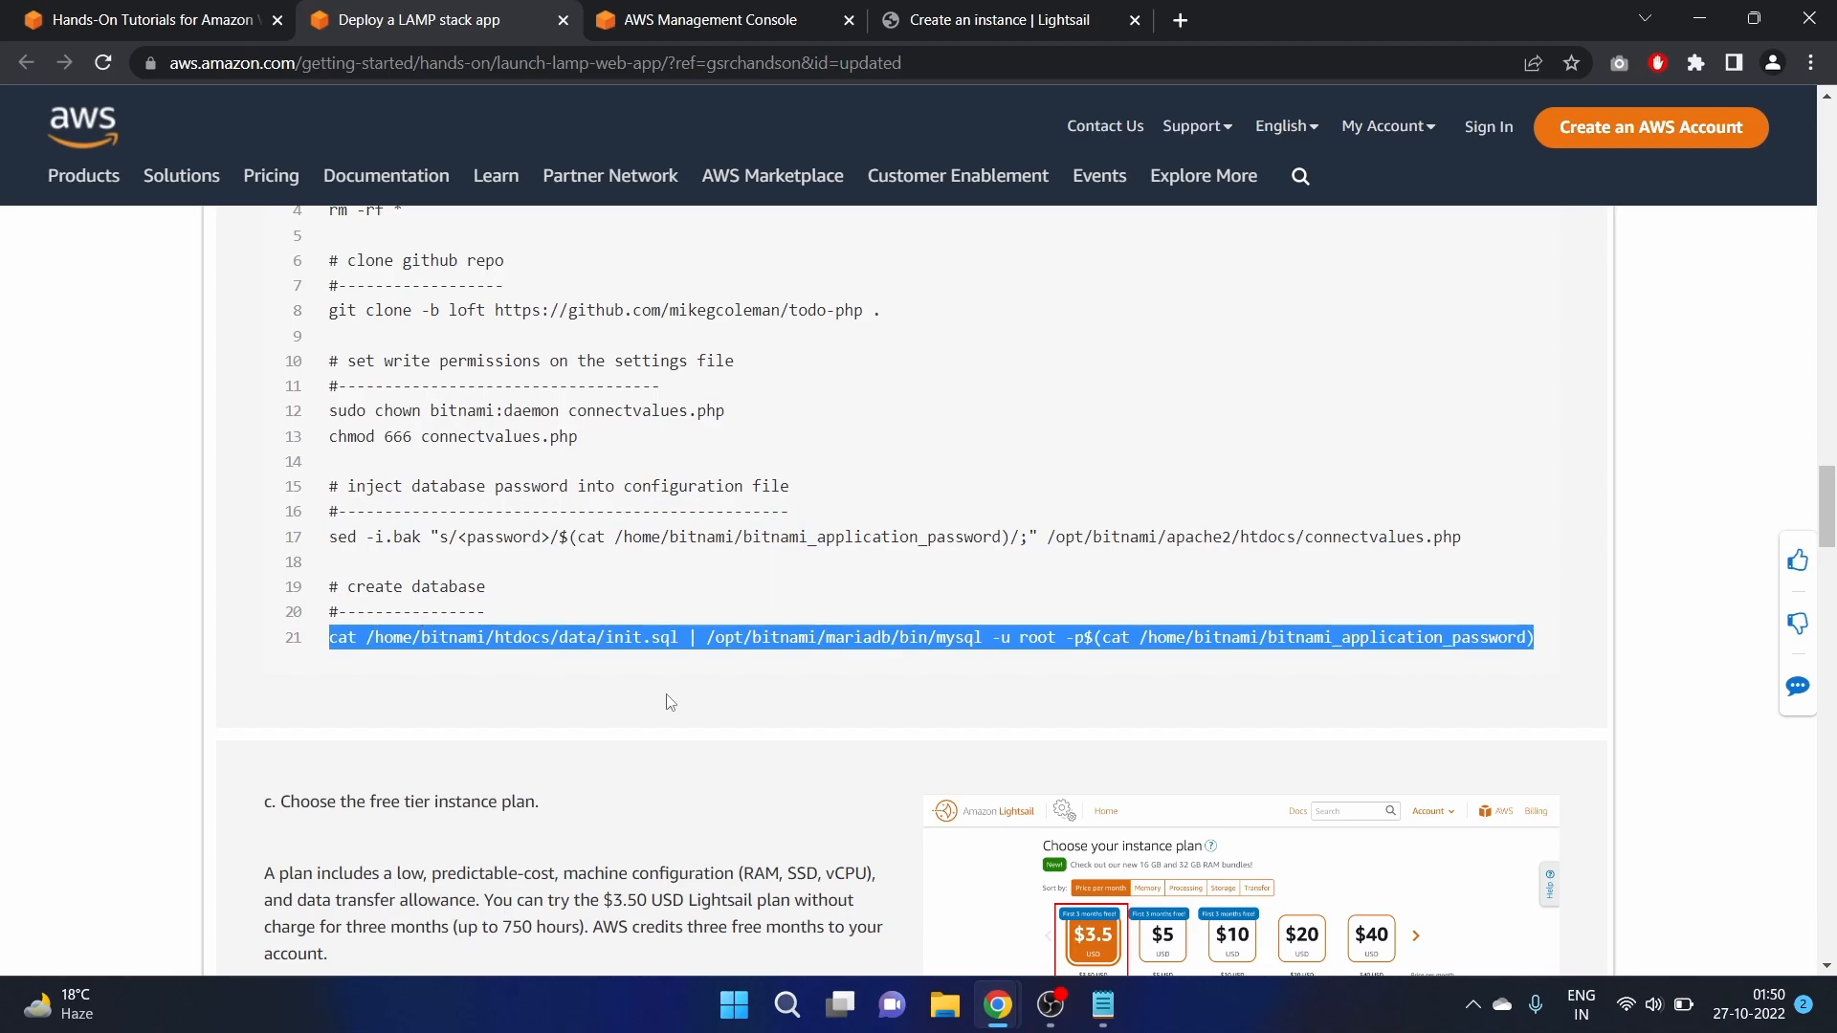
left_click(842, 757)
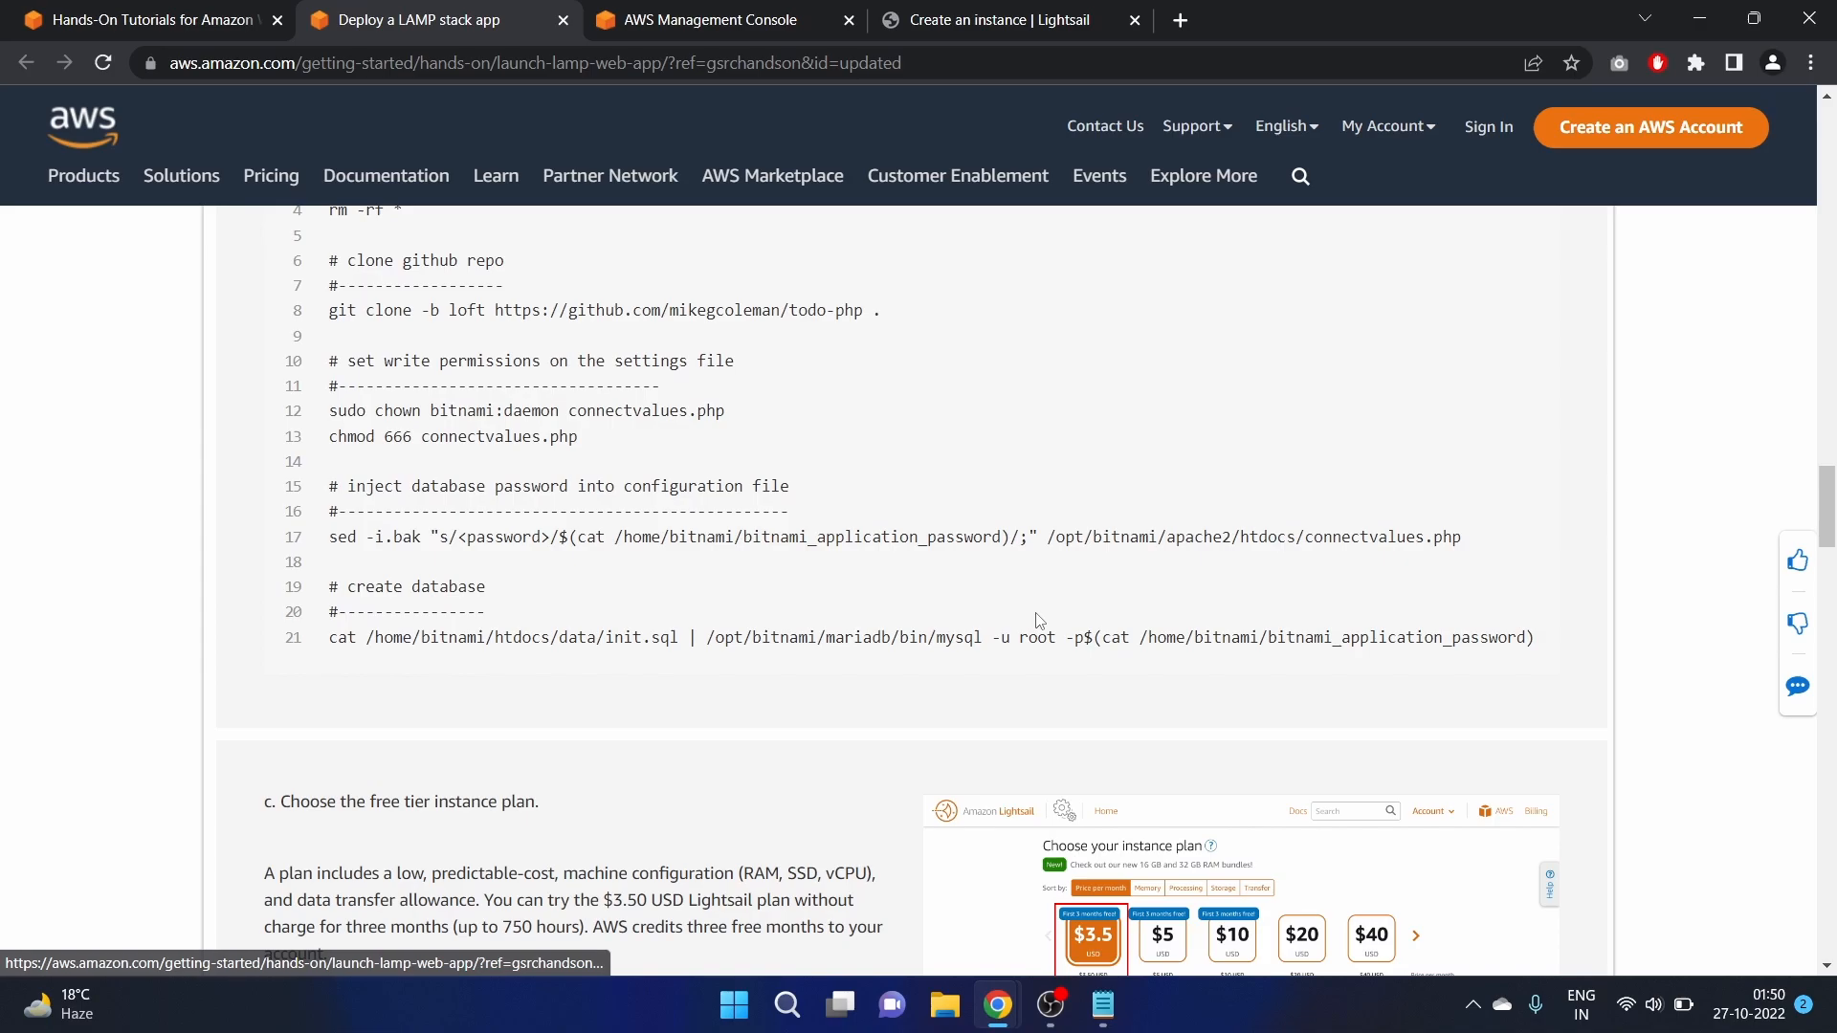
Paste the to-do app script into the launch script box and show SSH key pairs
left_click(1009, 21)
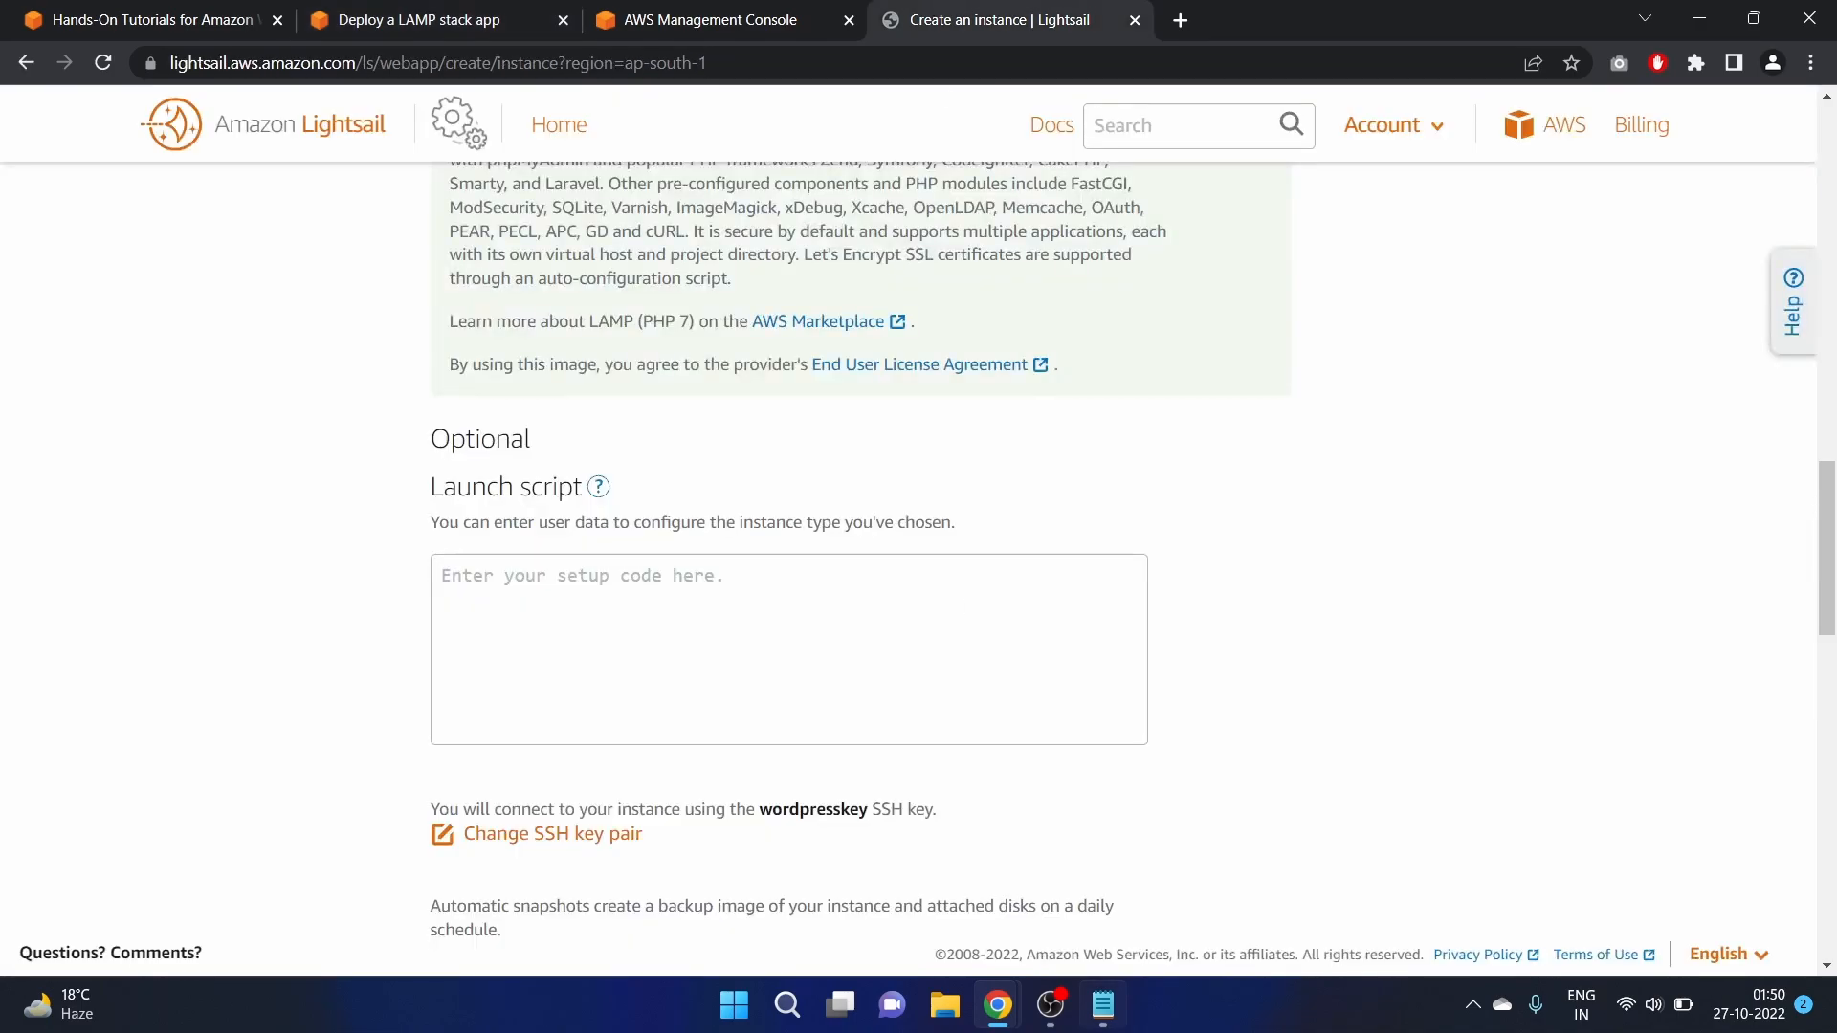
left_click(1102, 1005)
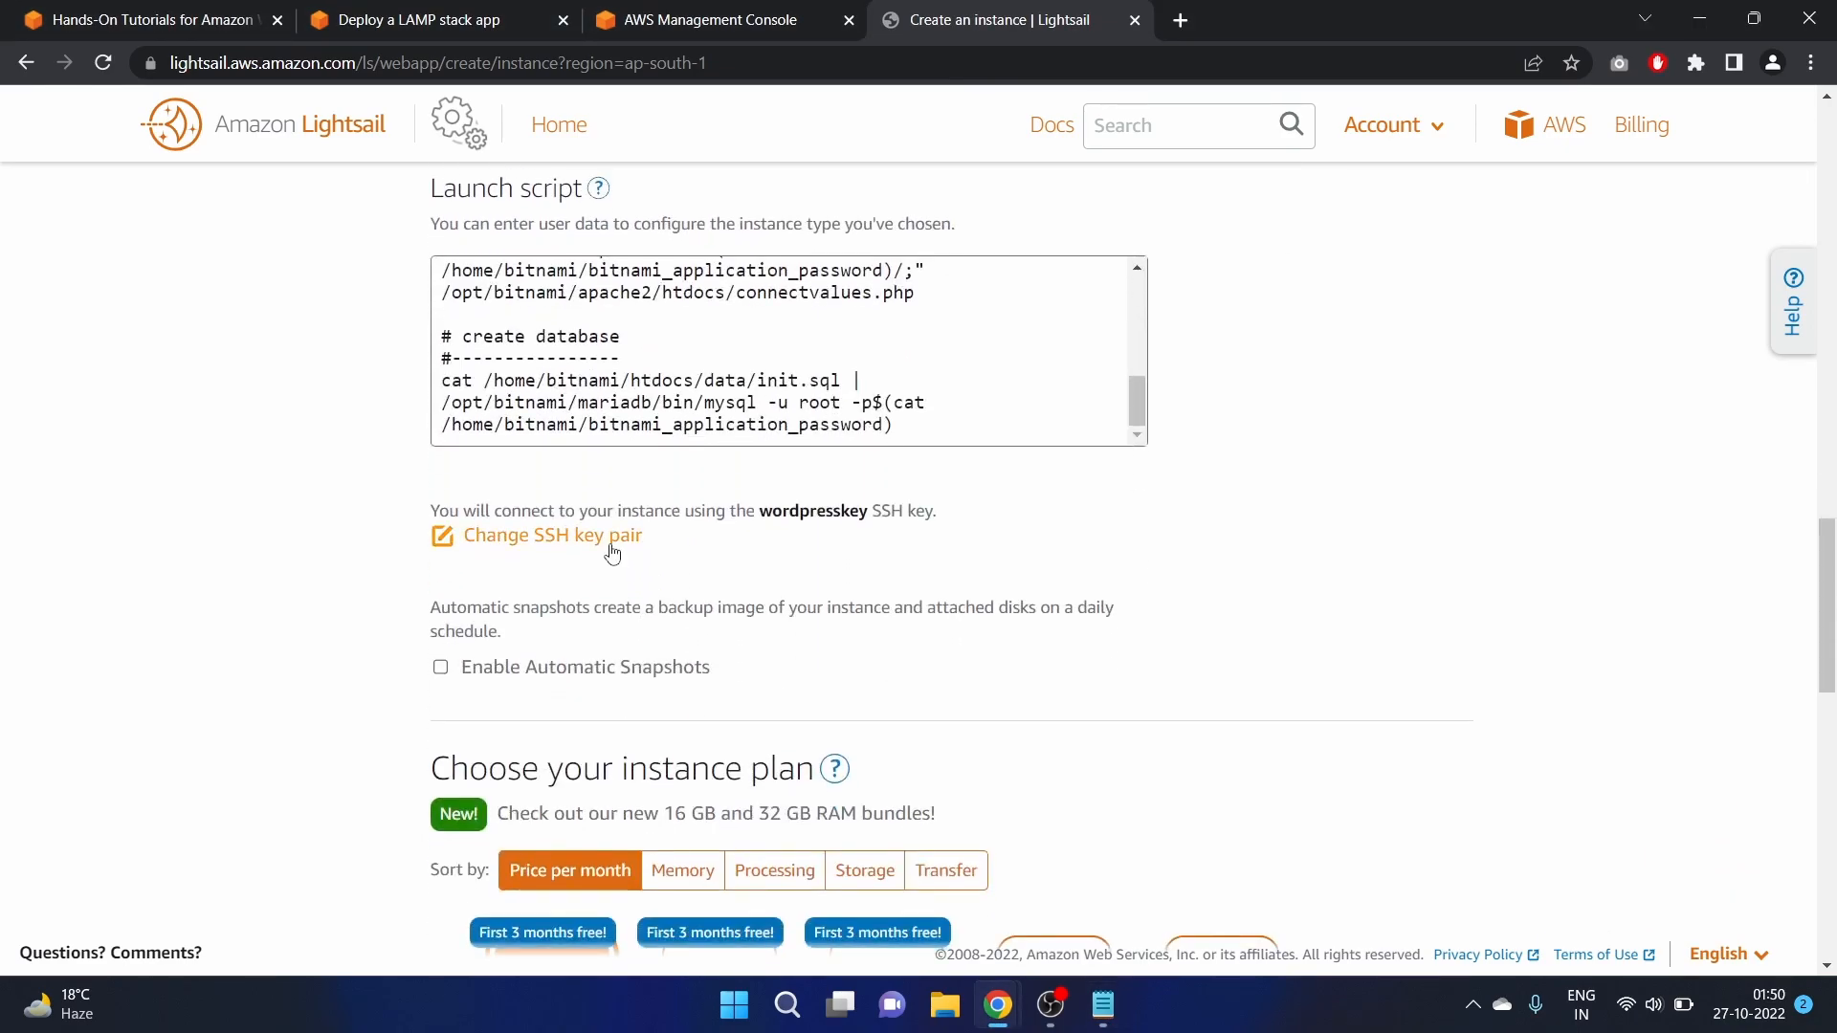
left_click(552, 536)
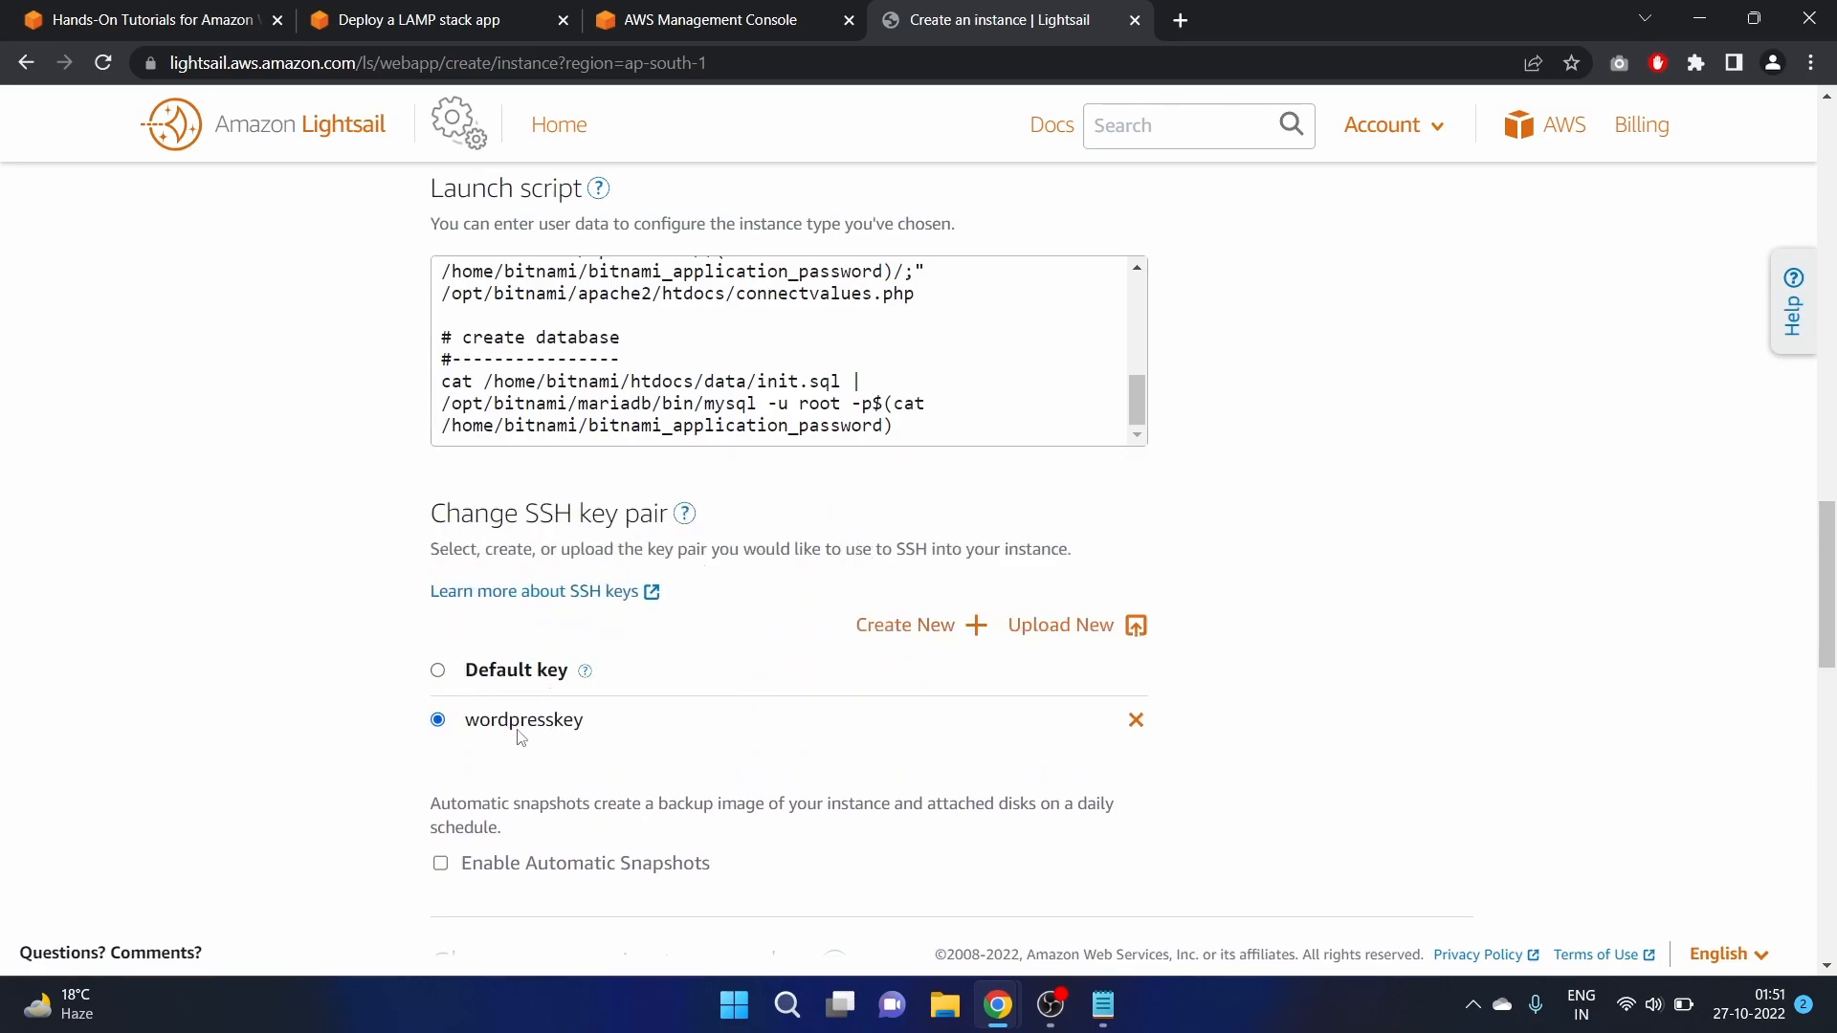
scroll("down", 3)
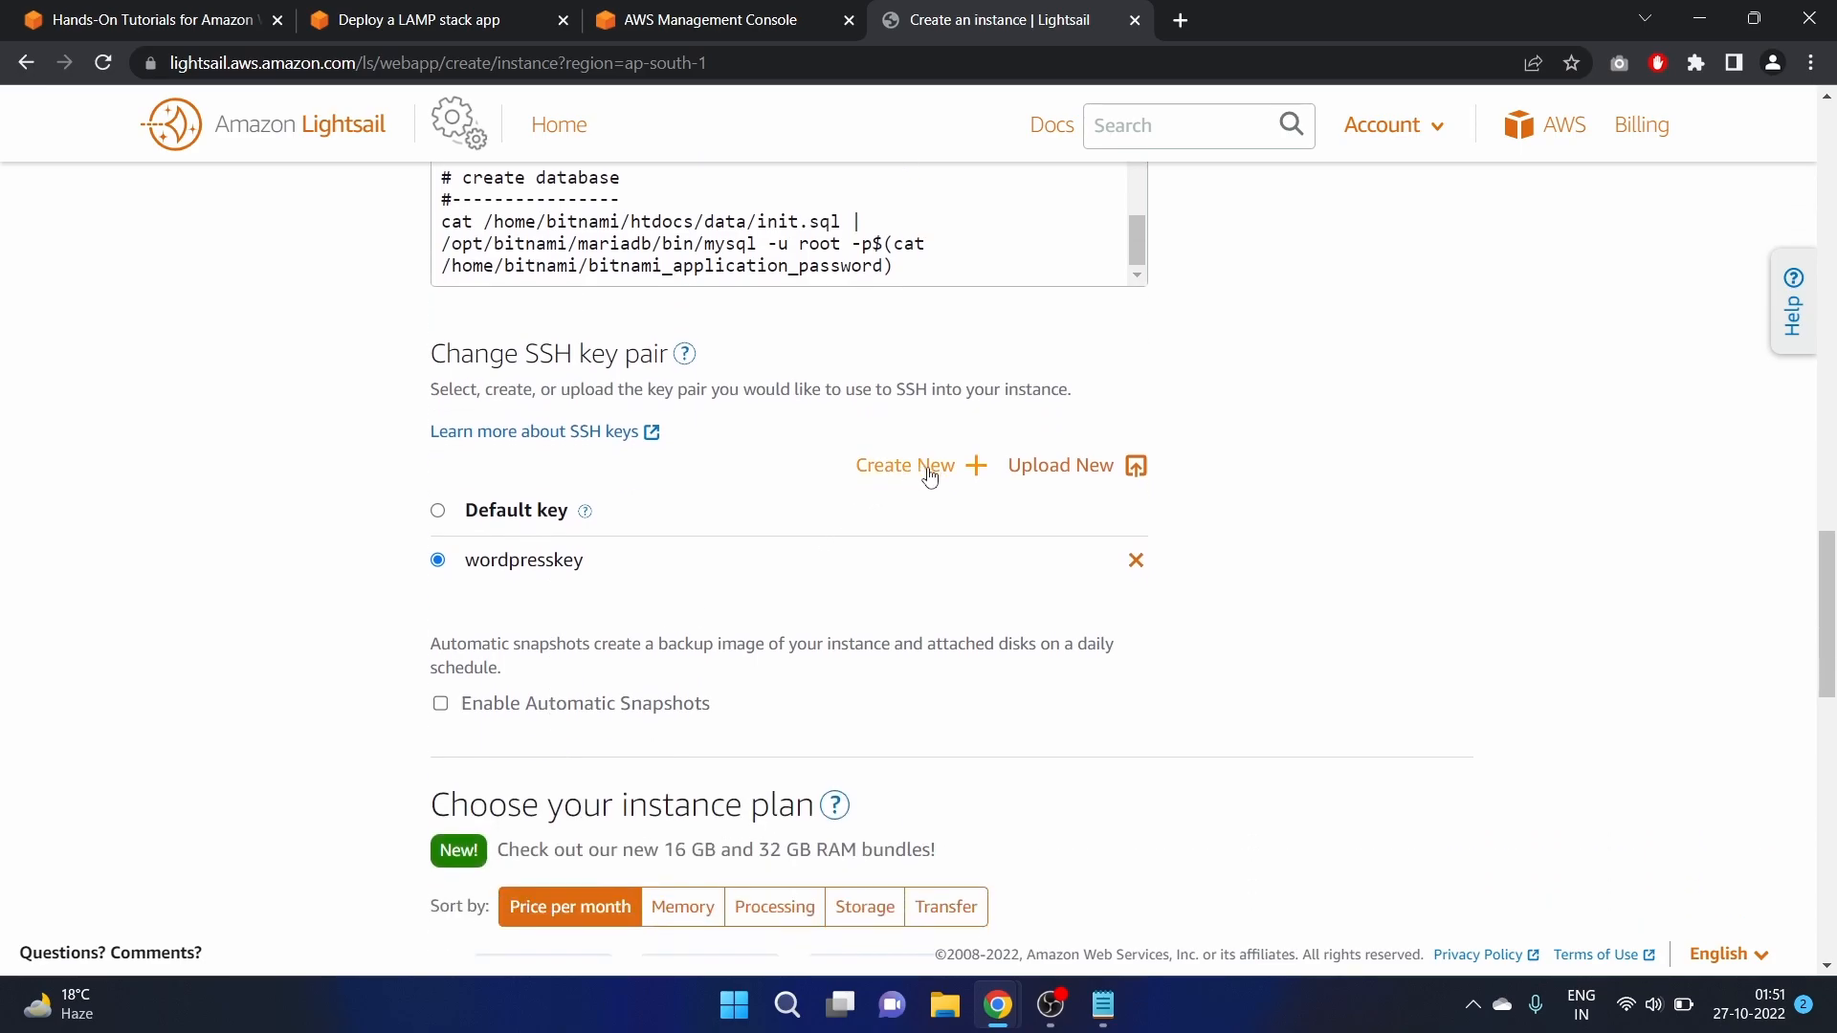
left_click(904, 465)
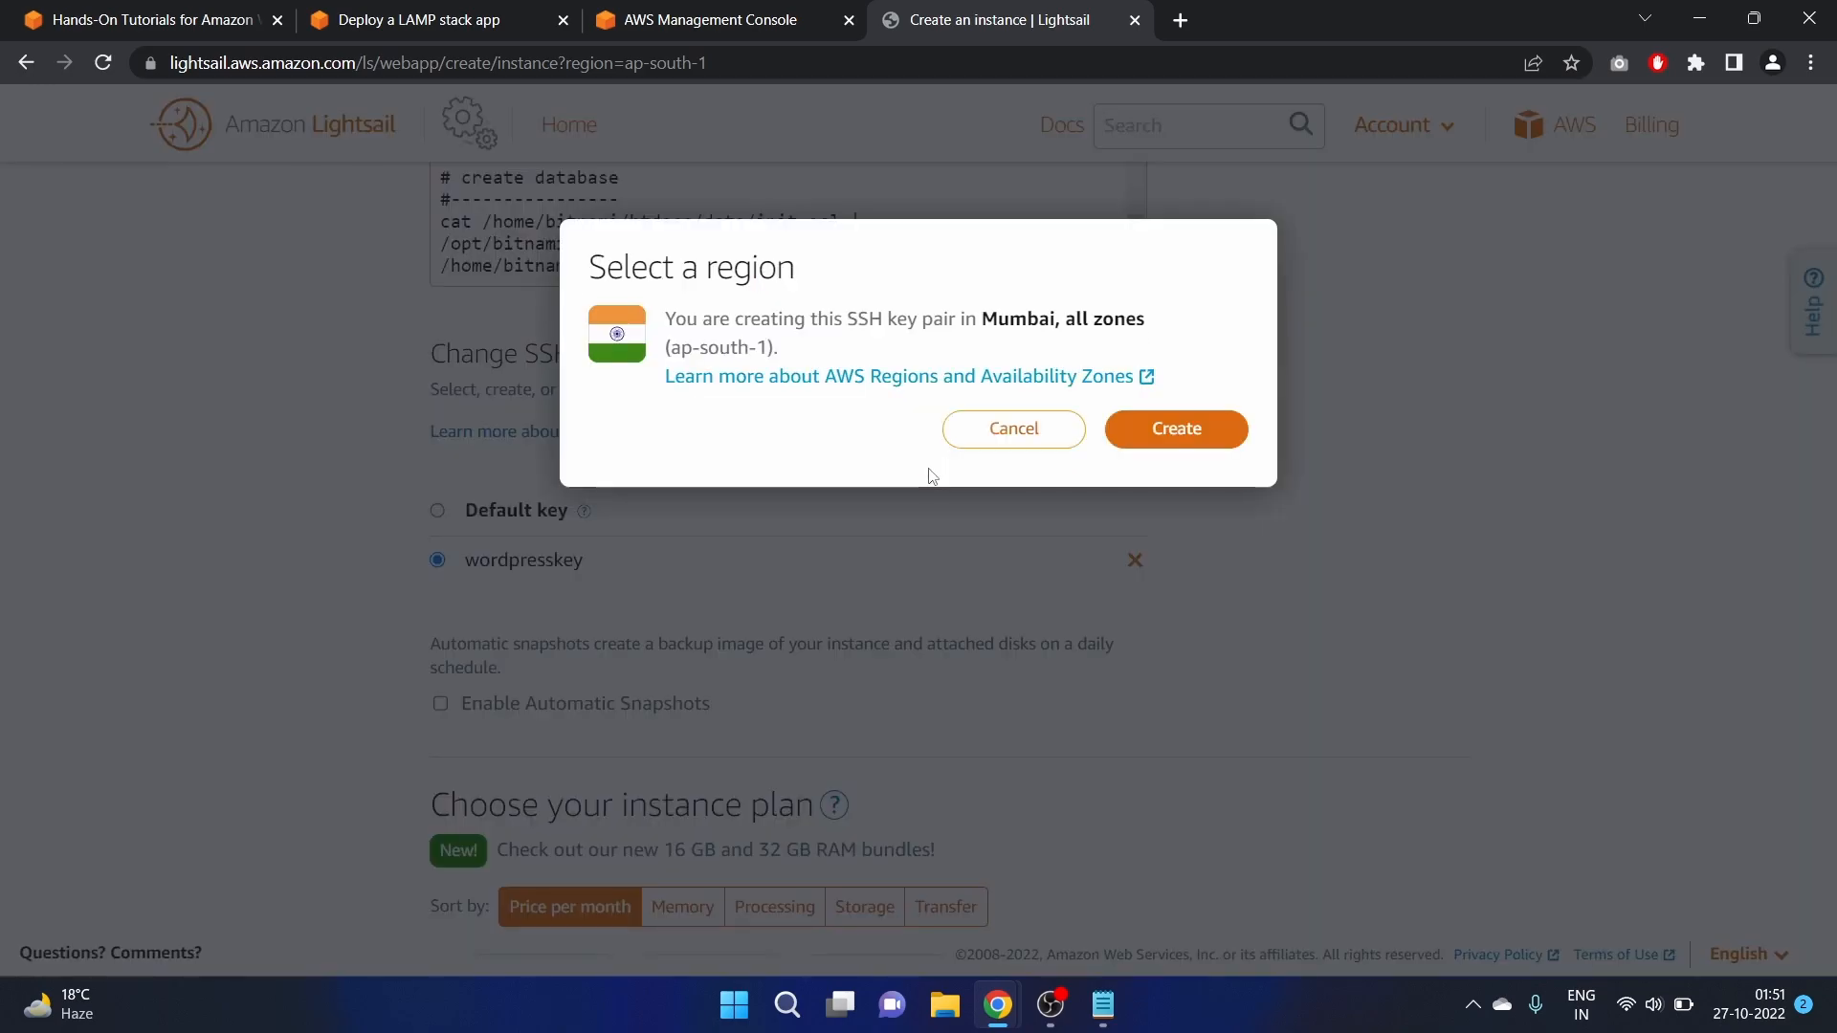
left_click(1175, 429)
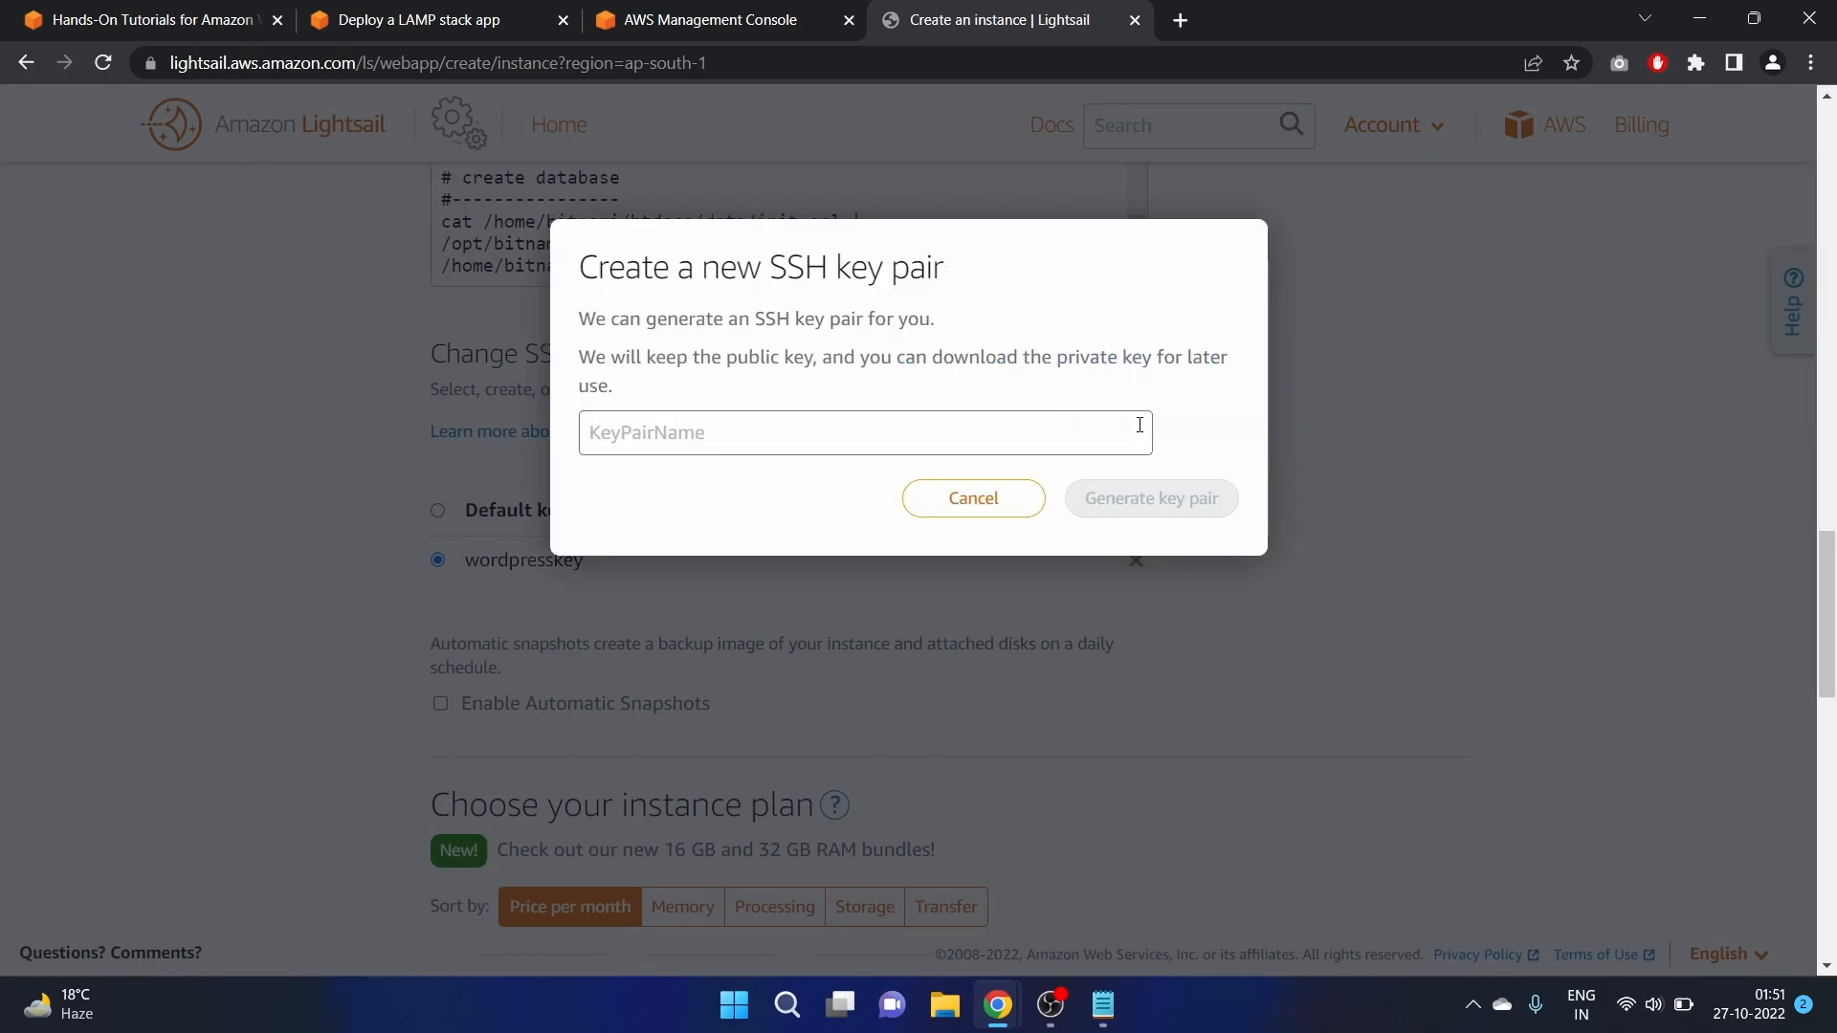
mouse_move(988, 499)
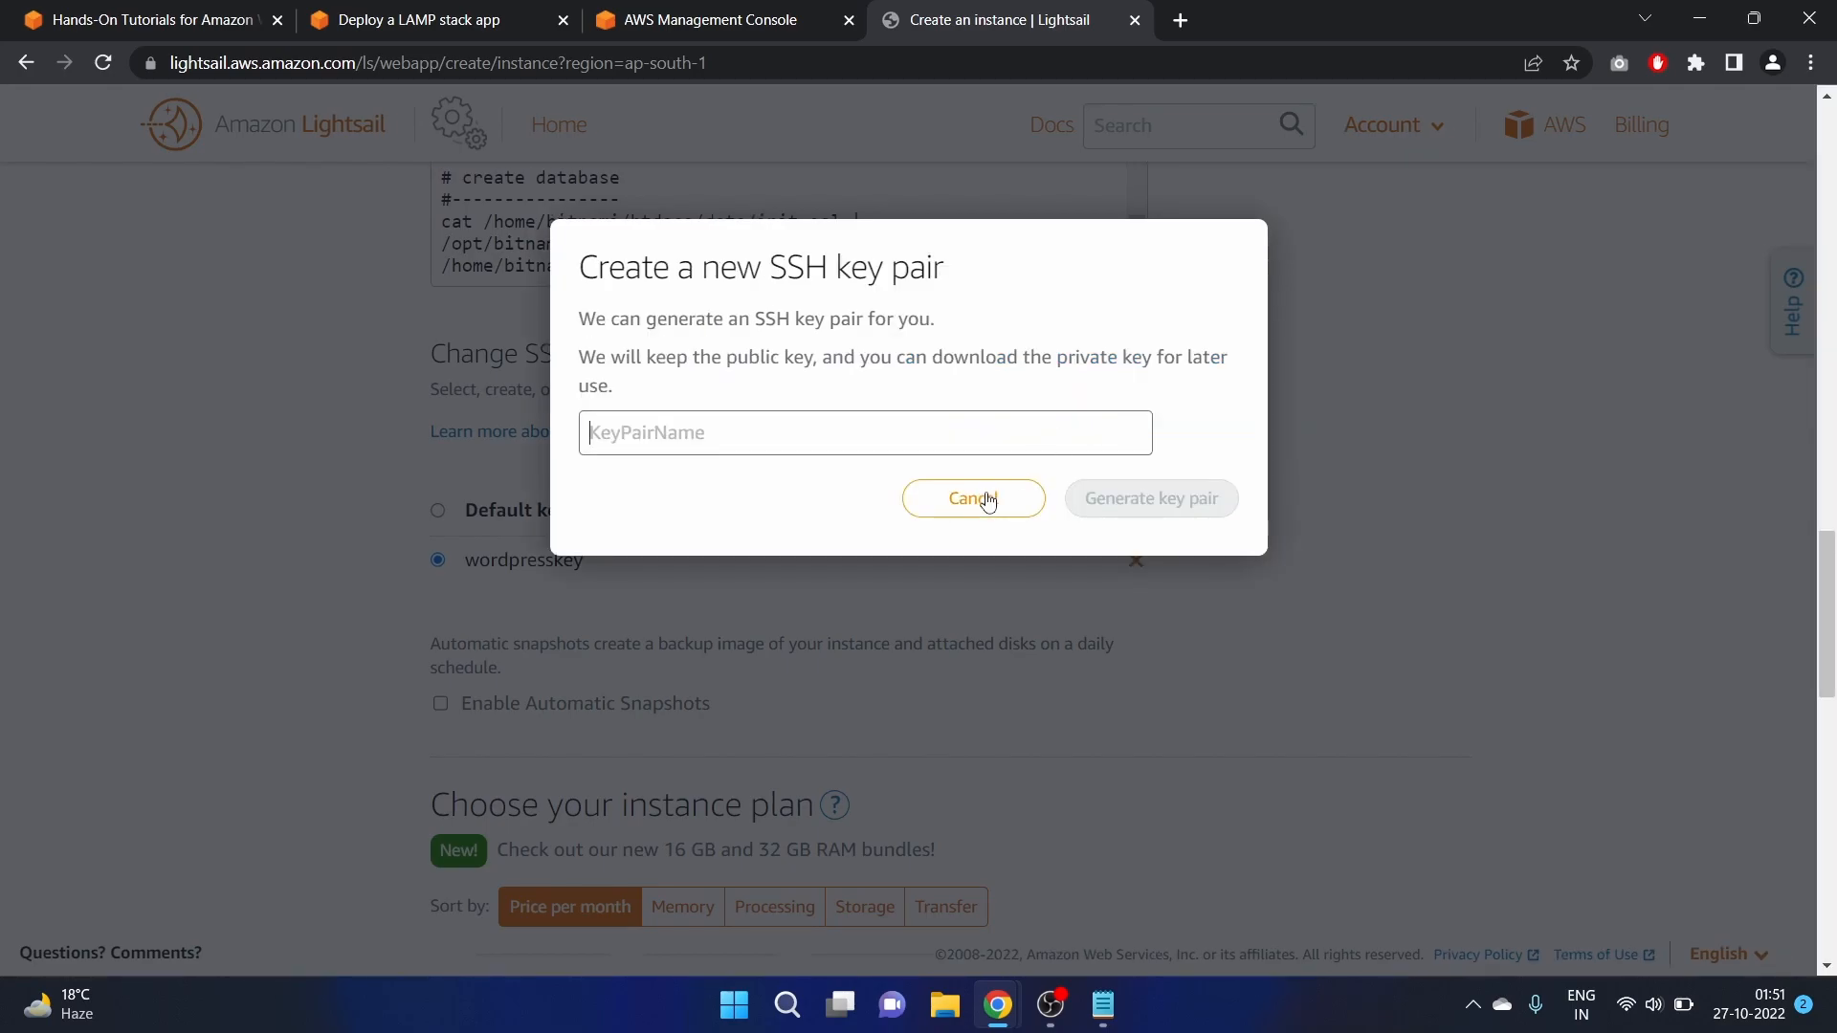
mouse_move(936, 512)
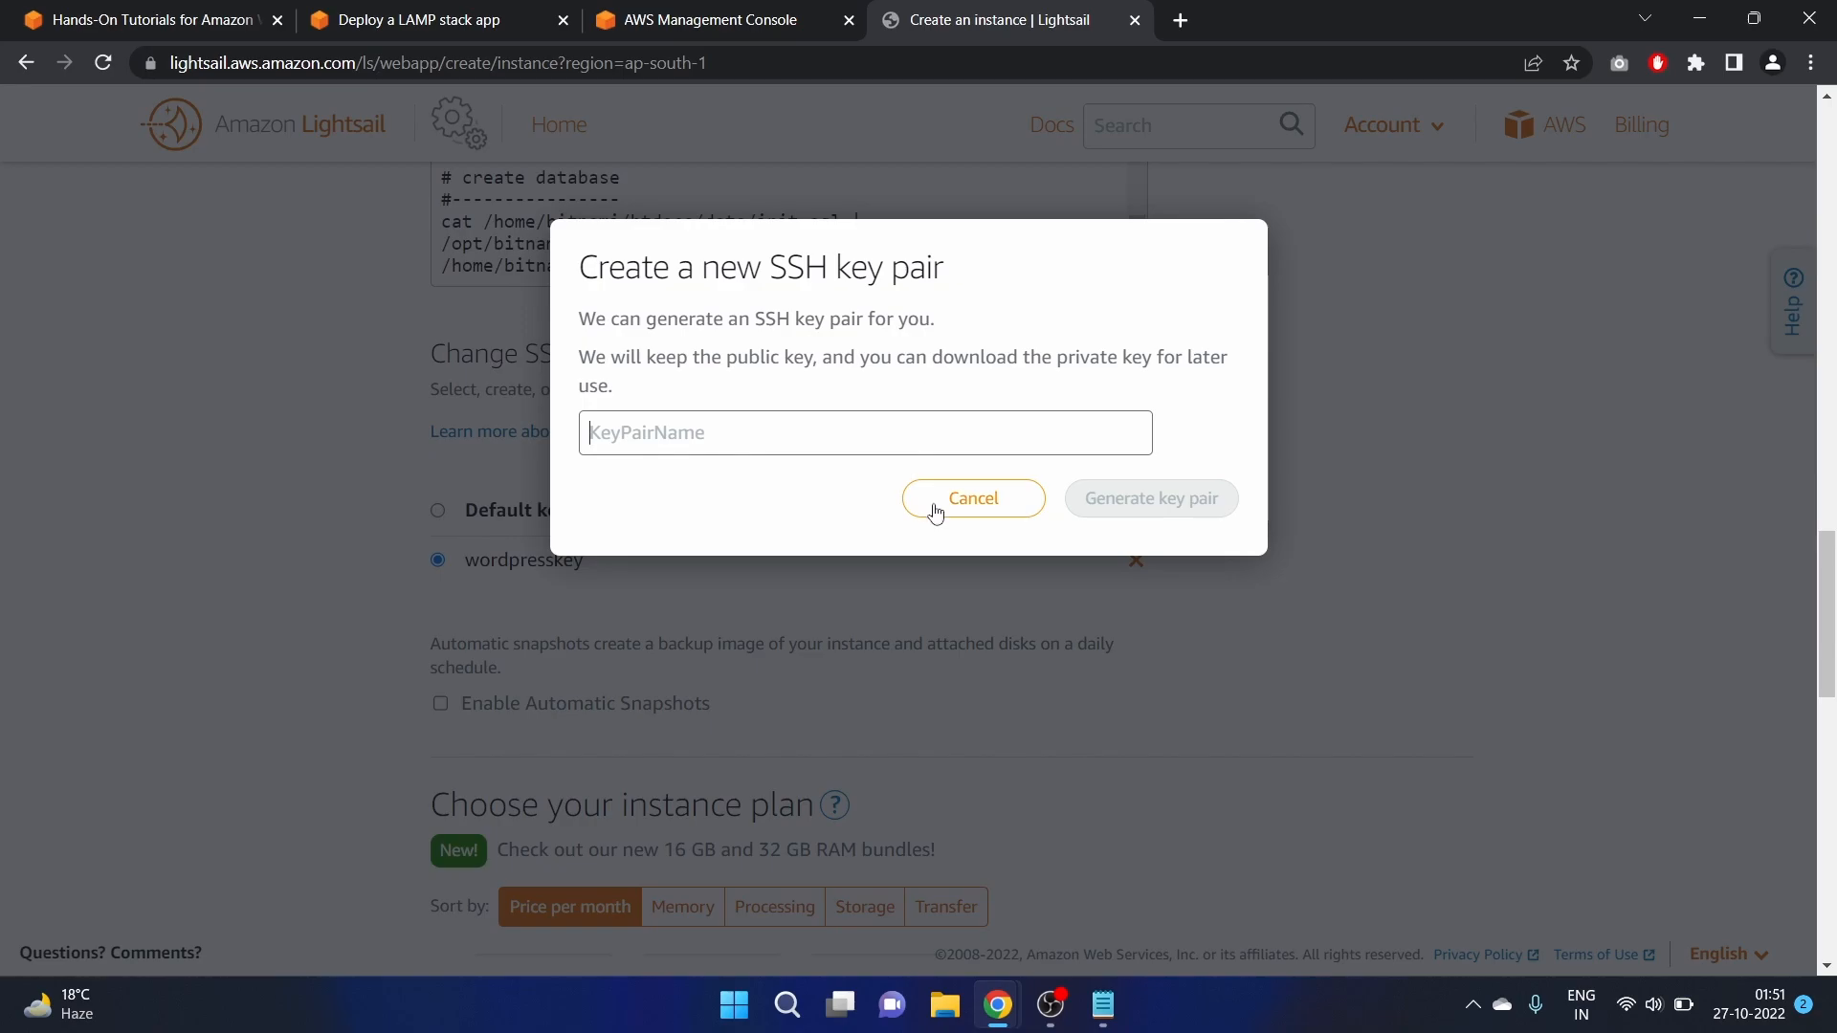
left_click(973, 499)
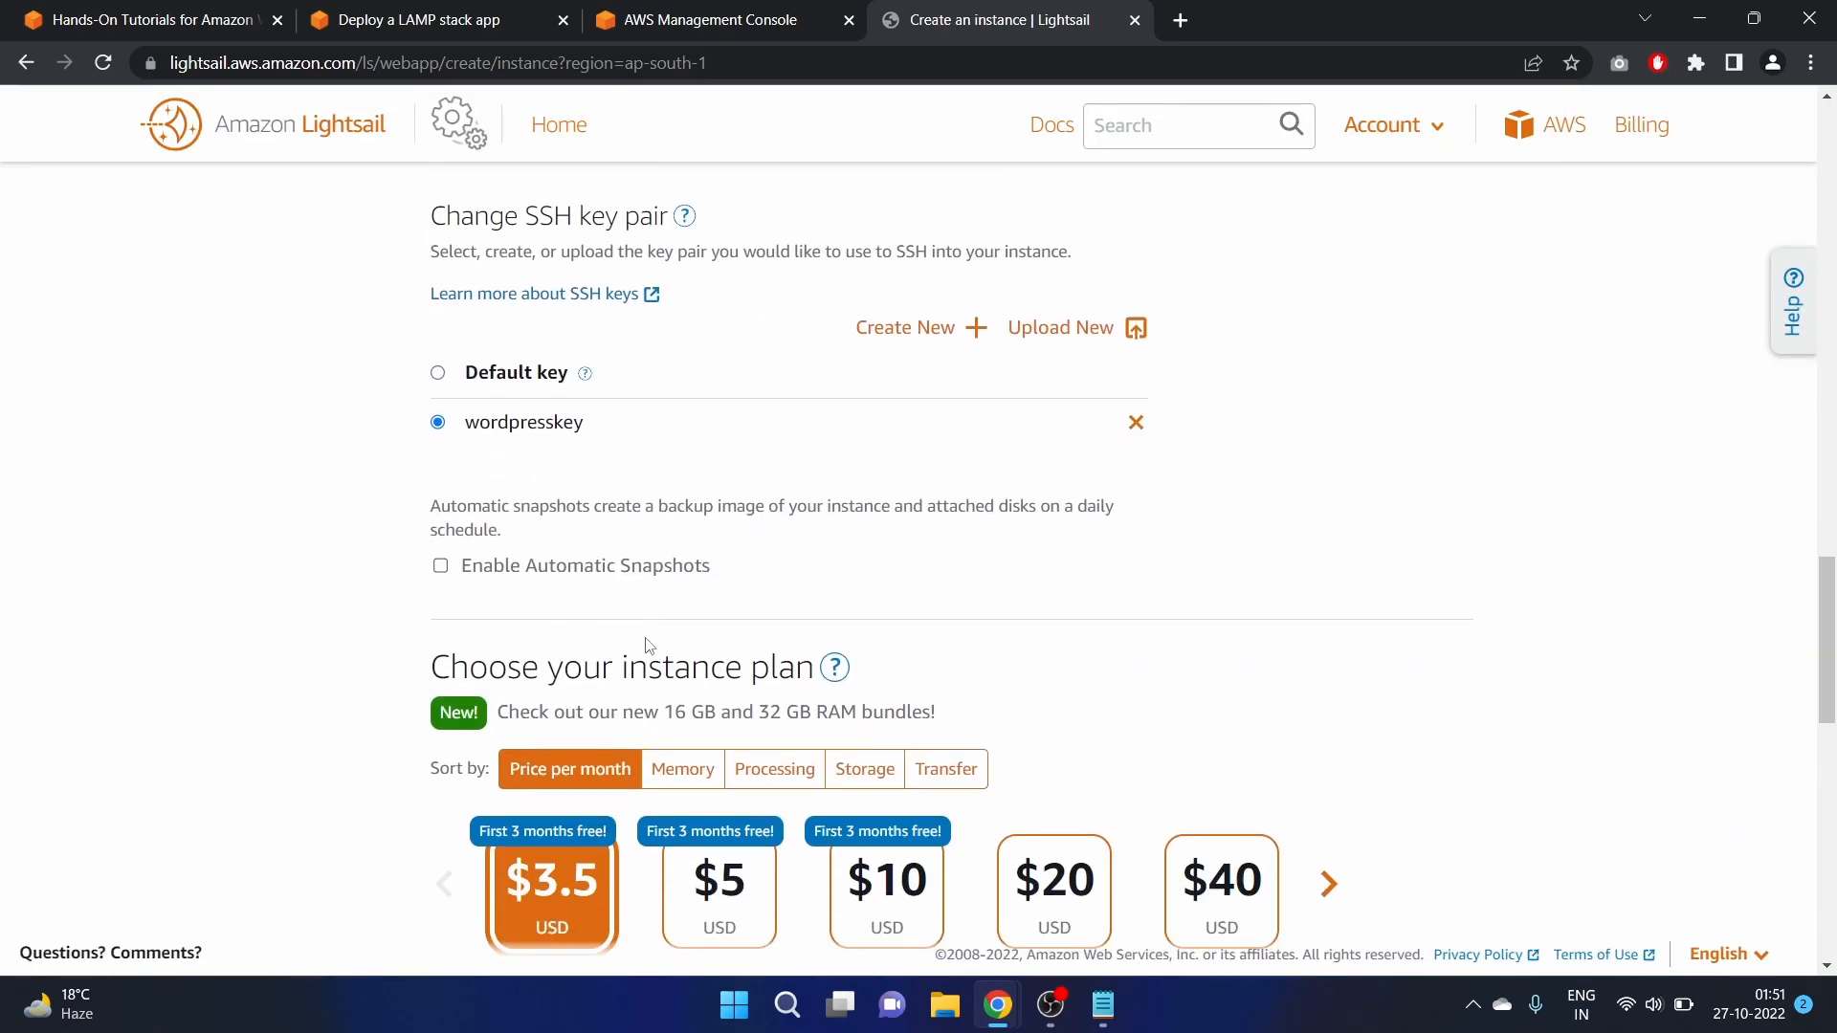
Pick the $10/month plan with 2 GB memory, 1 vCPU and 60 GB SSD
scroll("down", 3)
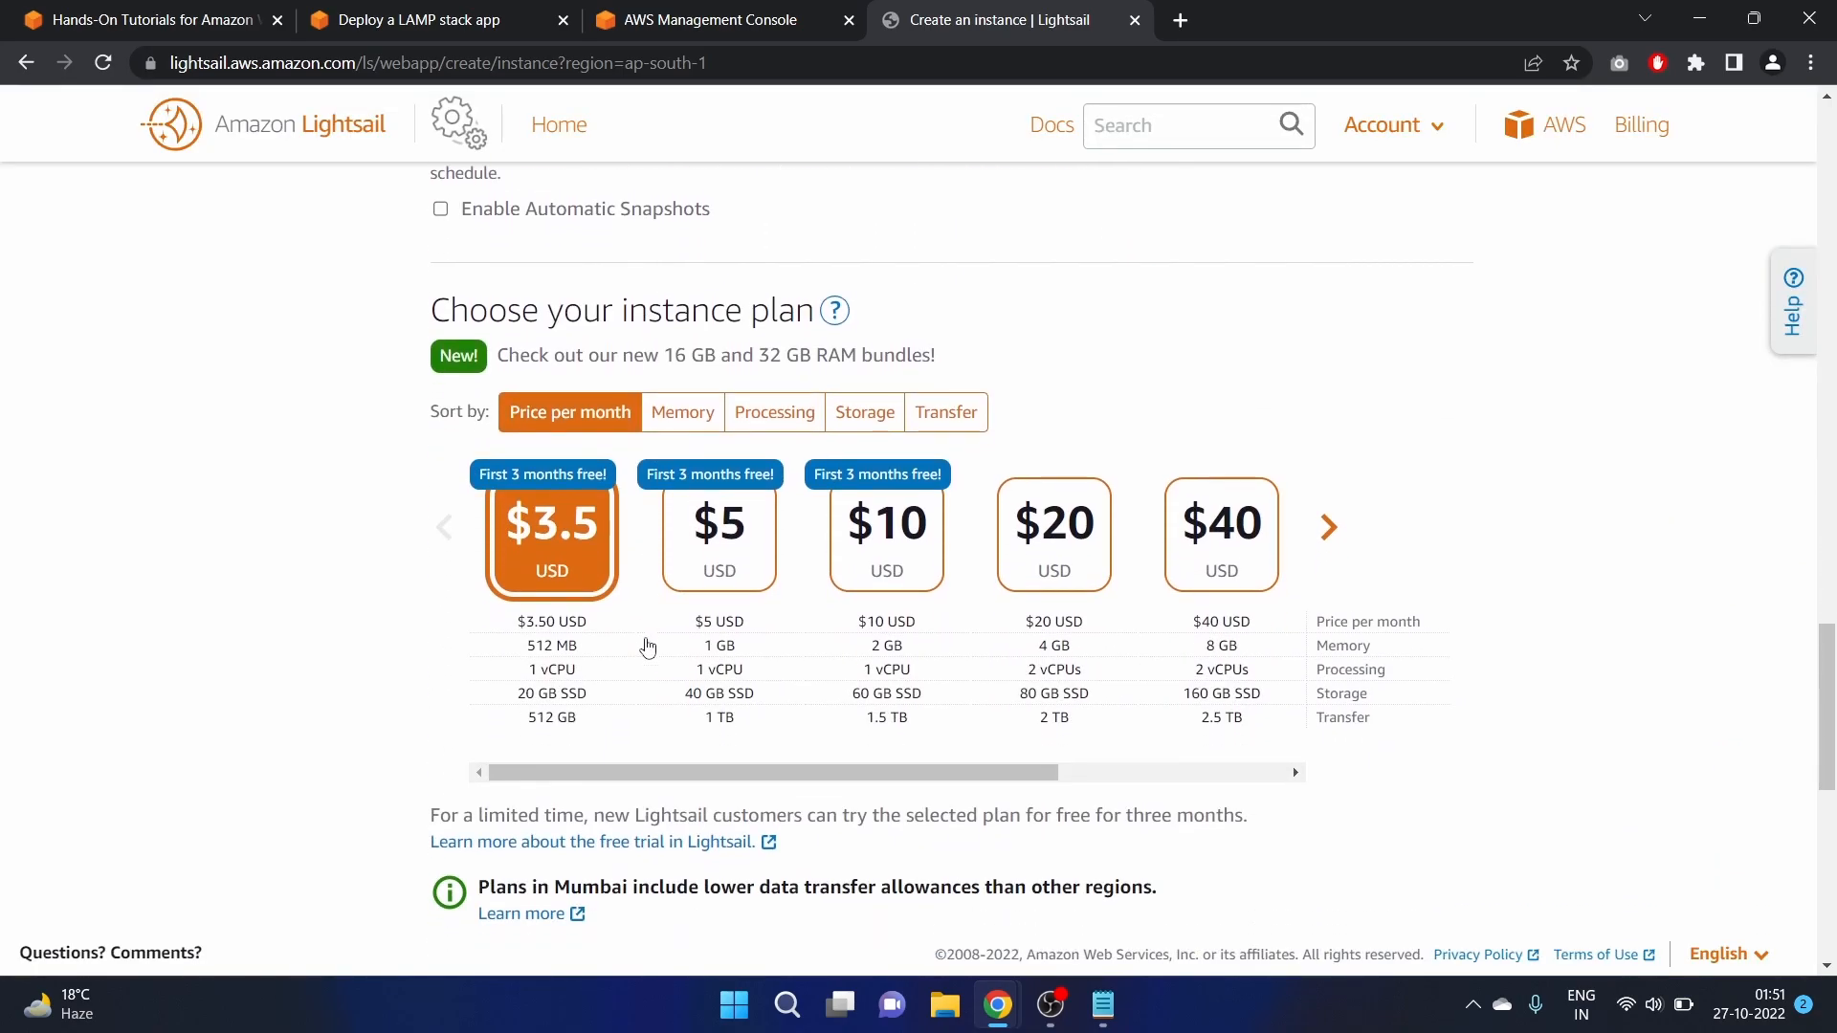
left_click(885, 542)
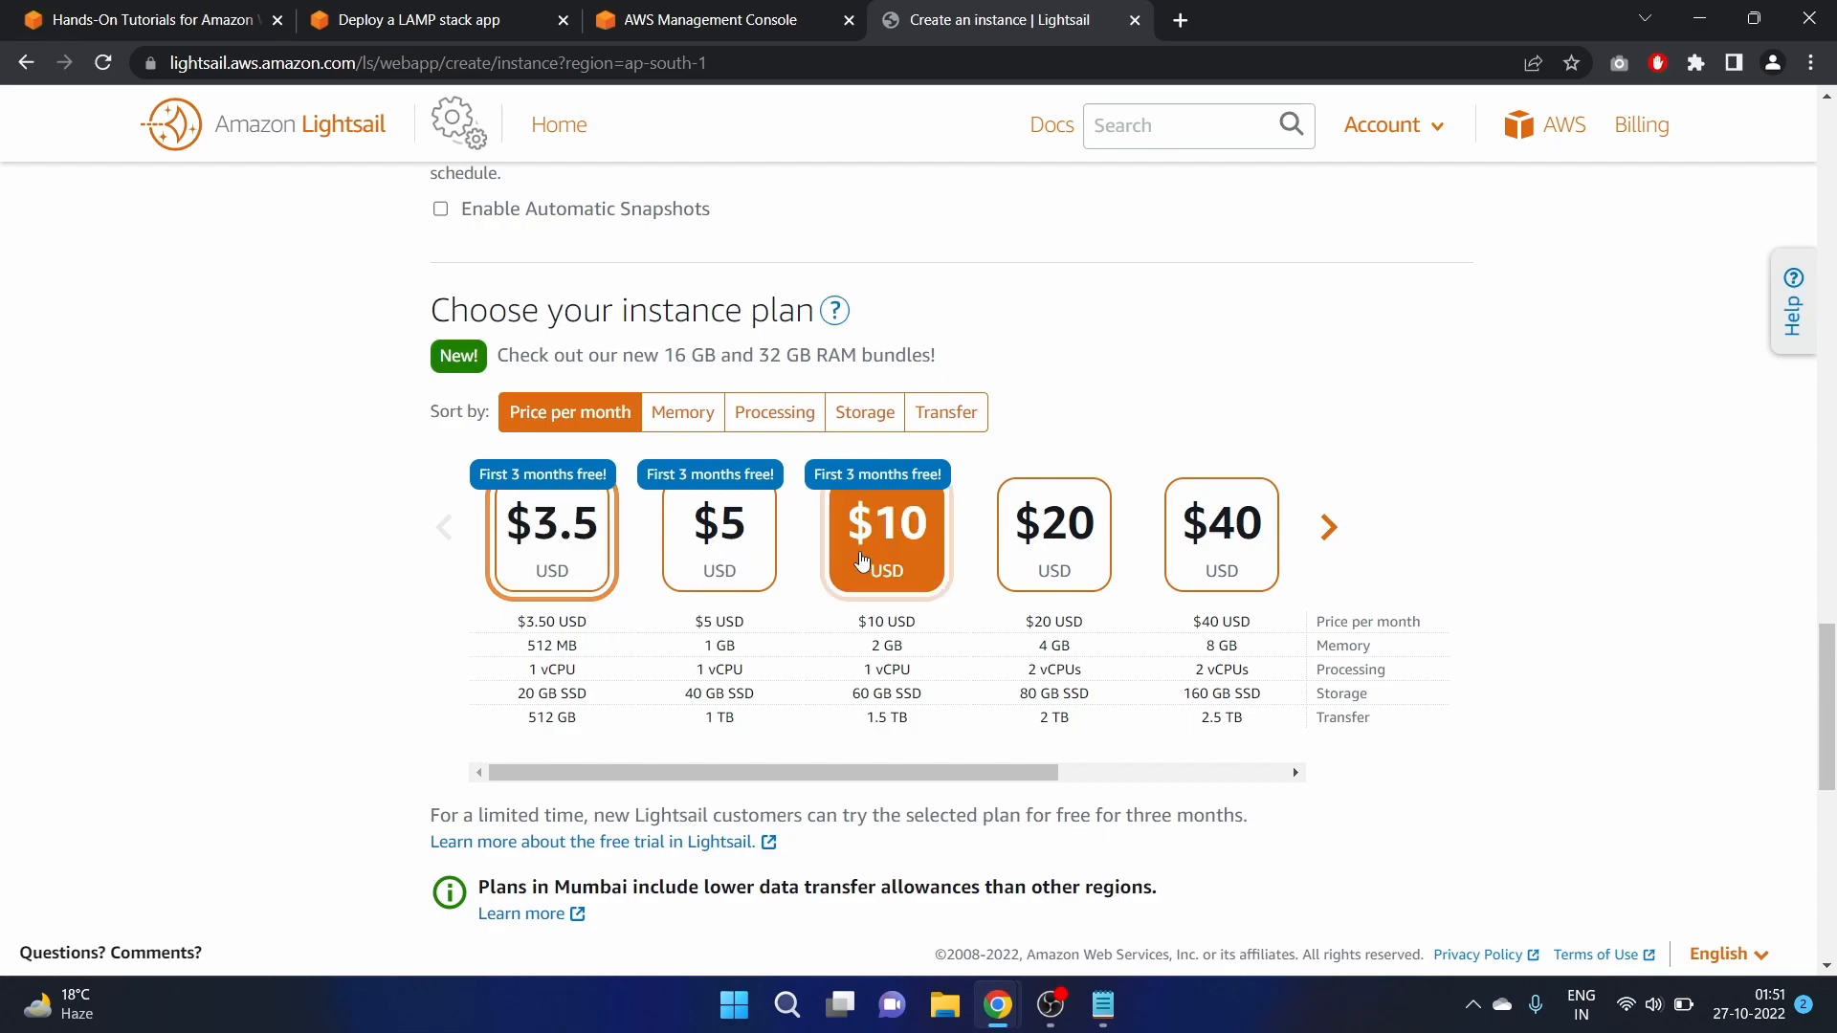
scroll("down", 3)
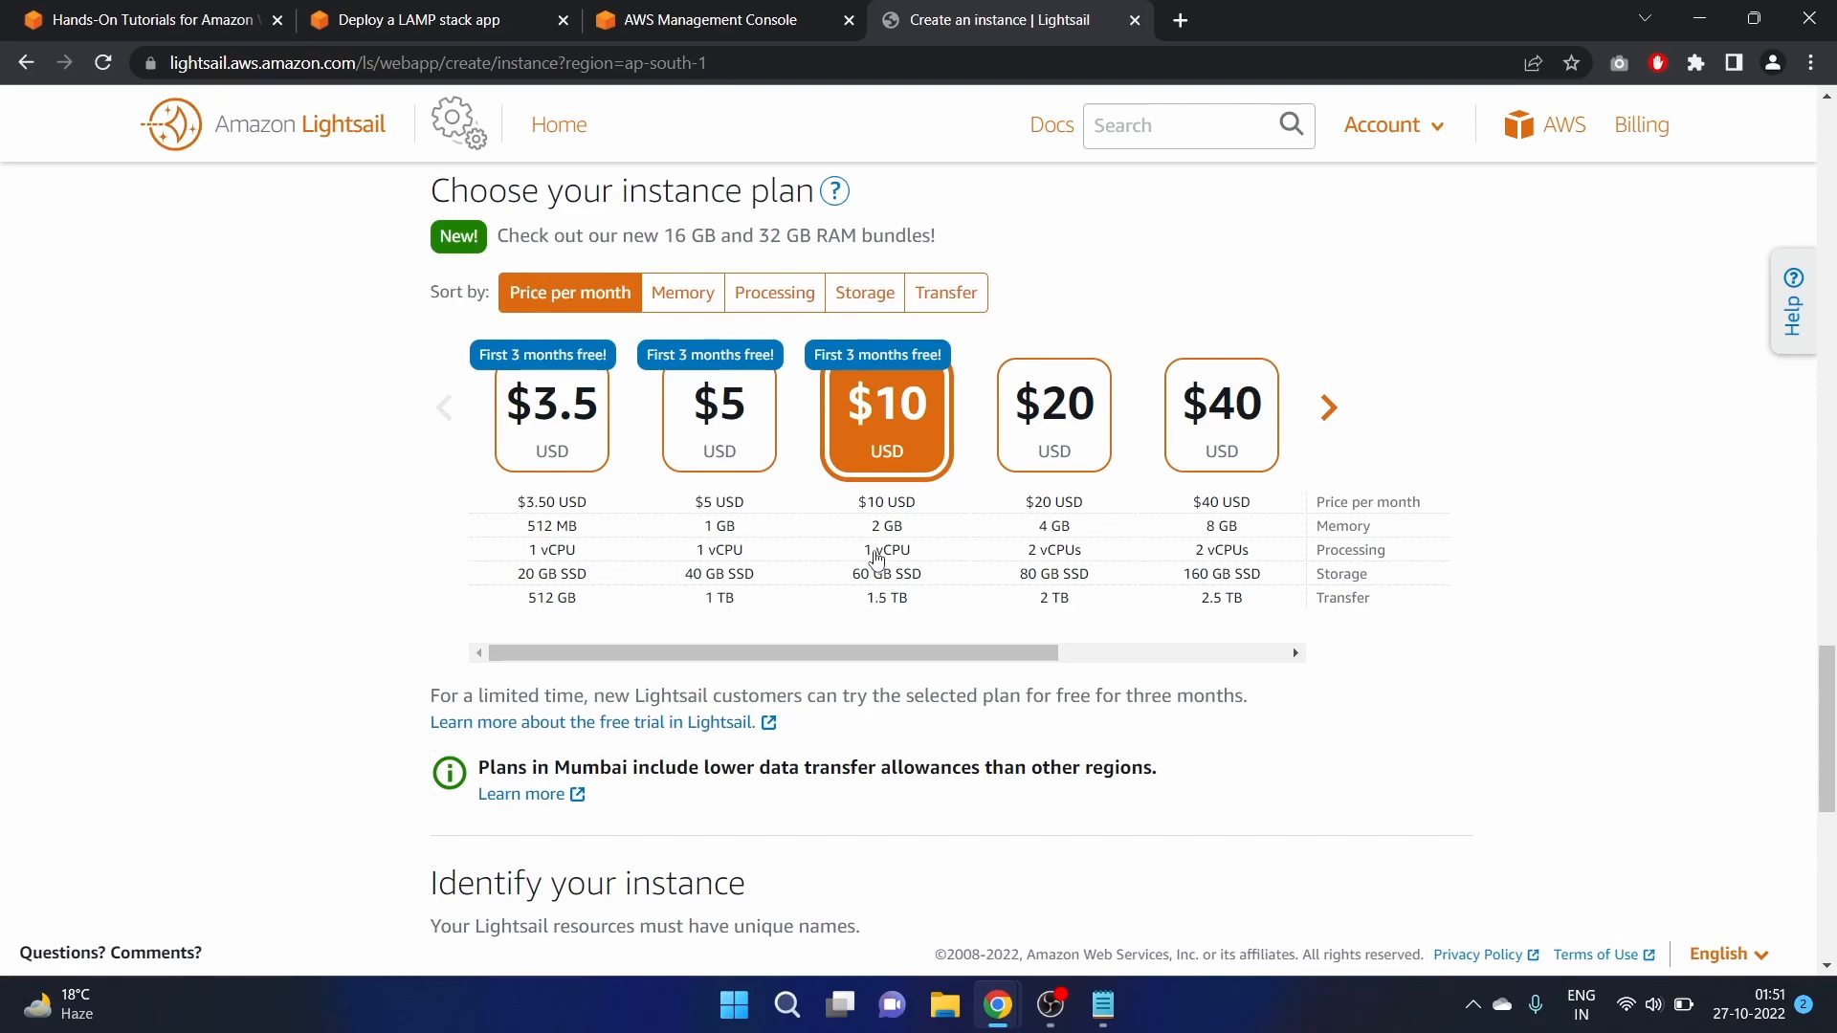
Add the tag Server → LAMP and create the LAMP_PHP_7-1 instance
scroll("down", 3)
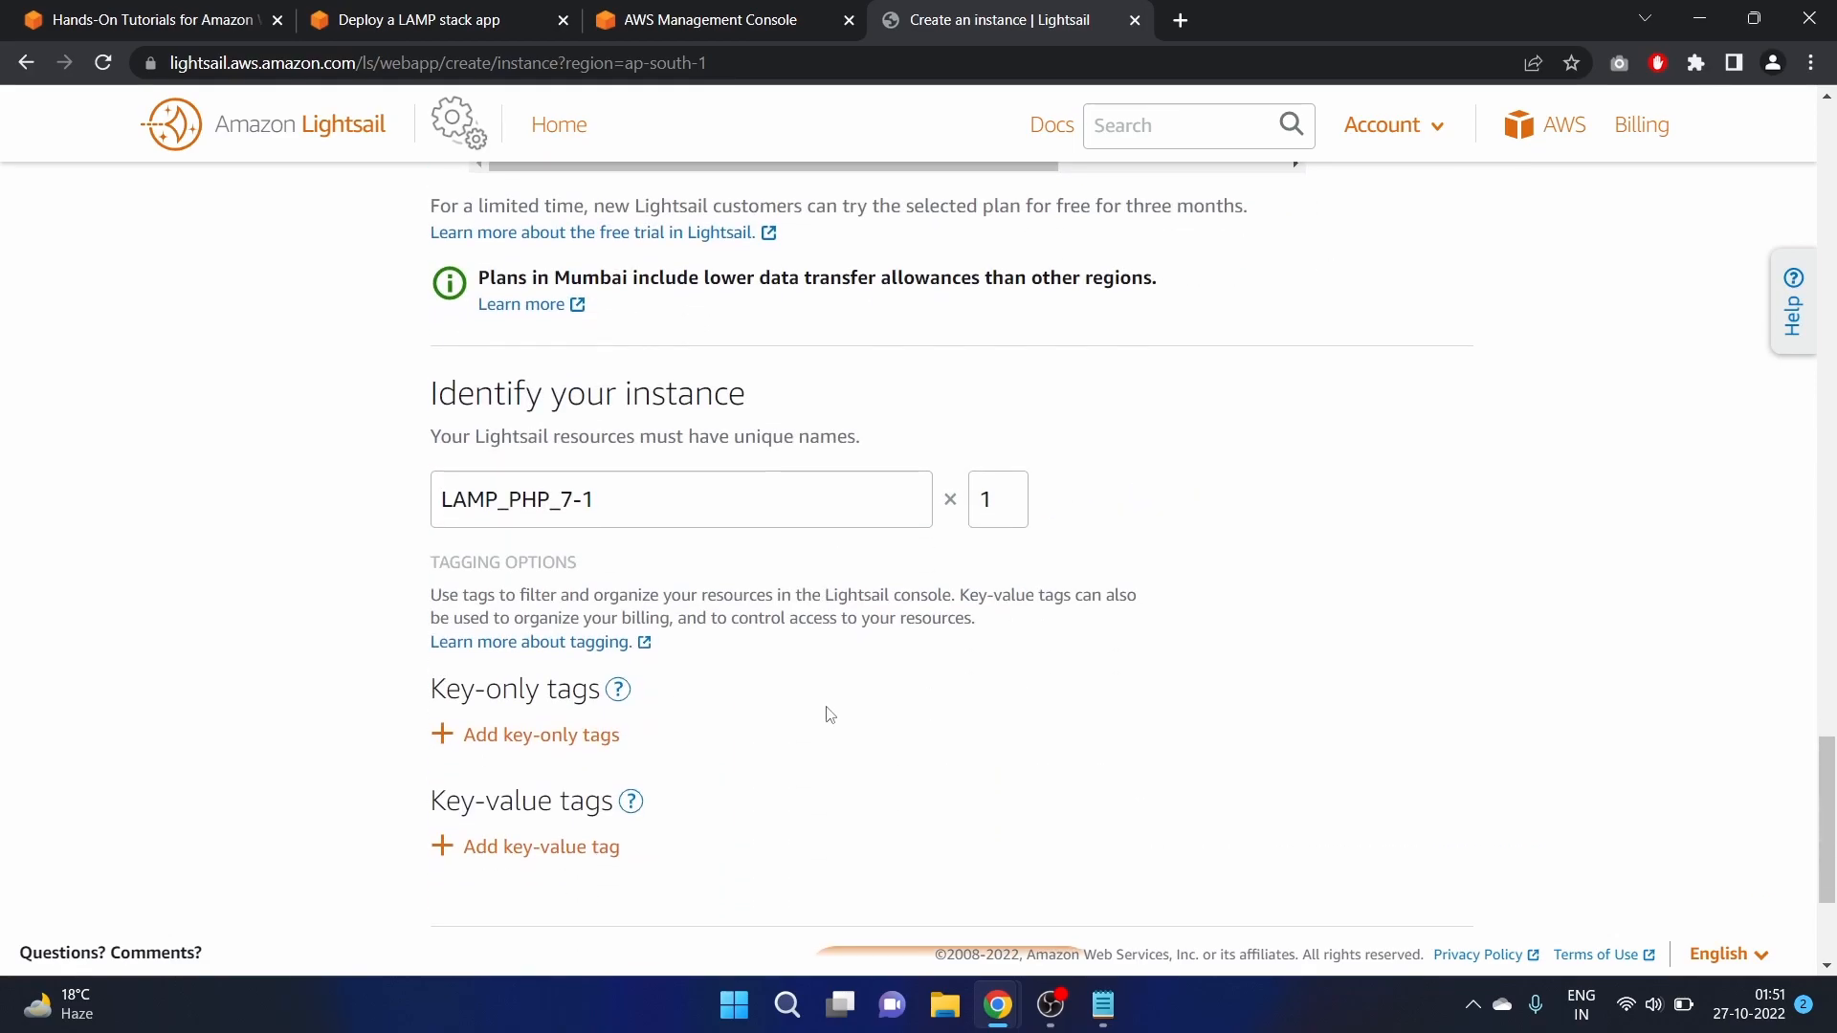
scroll("down", 3)
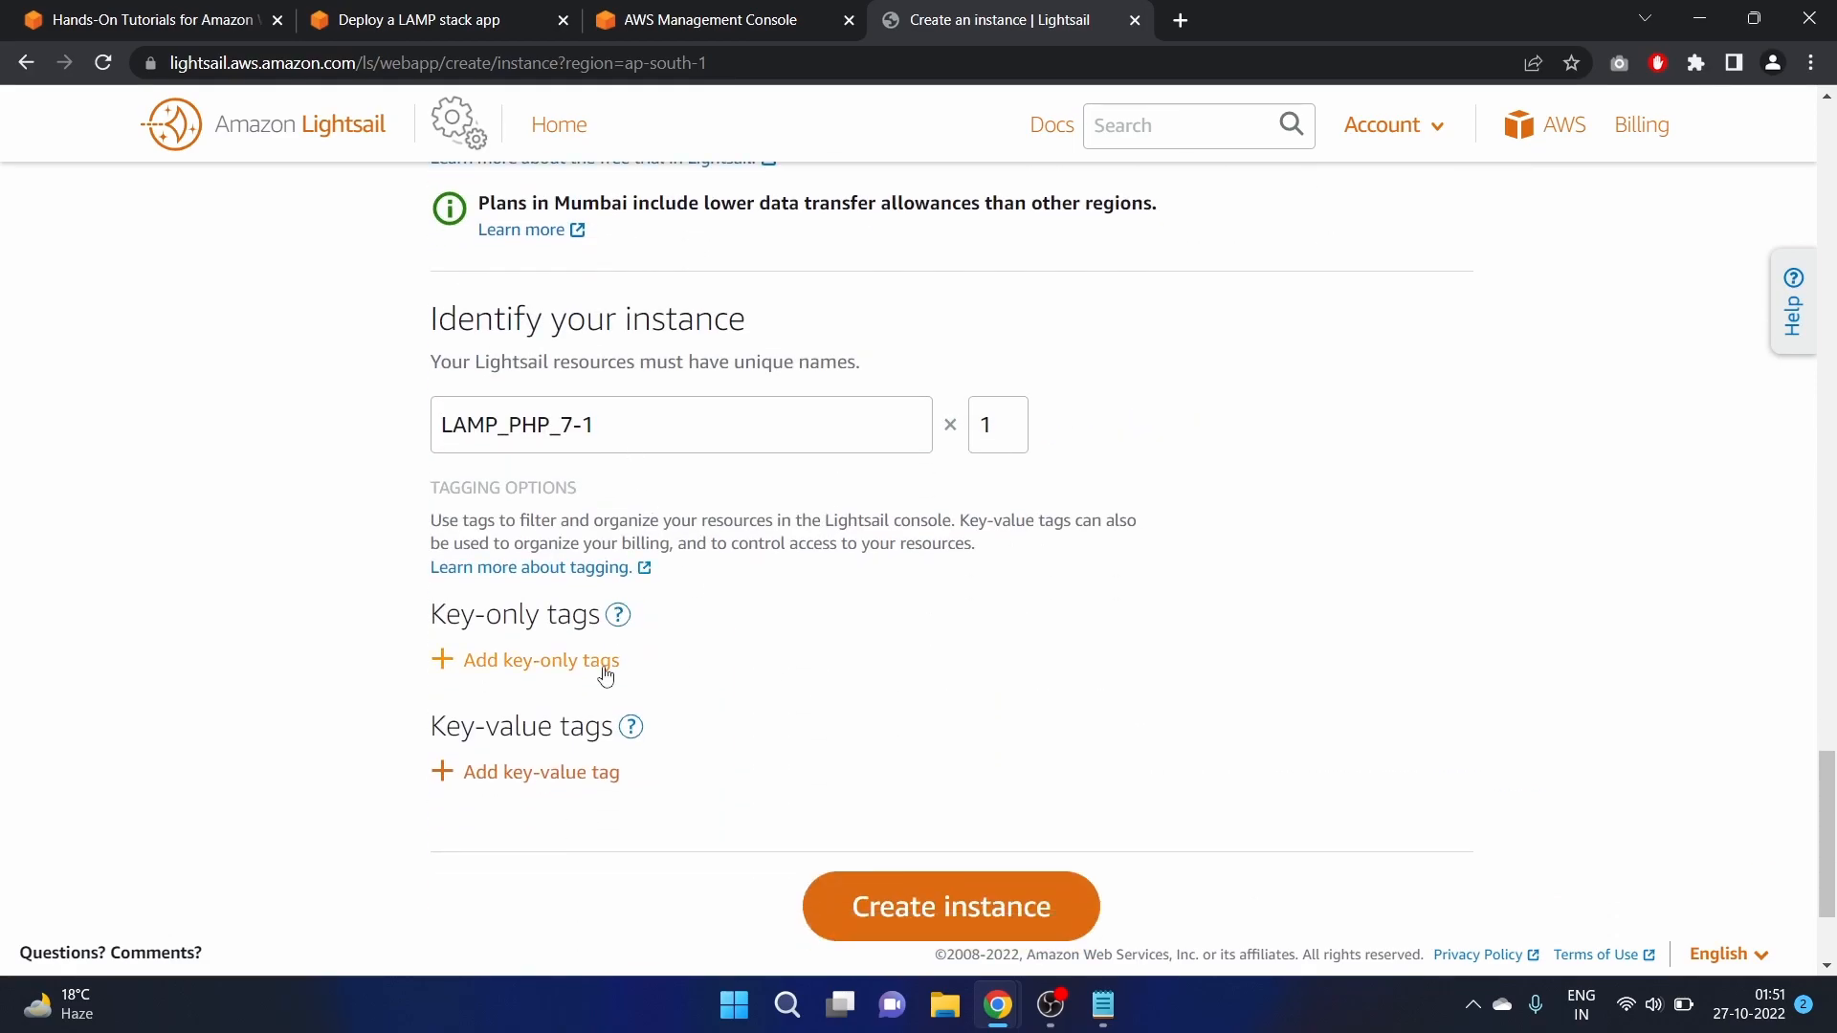
mouse_move(605, 462)
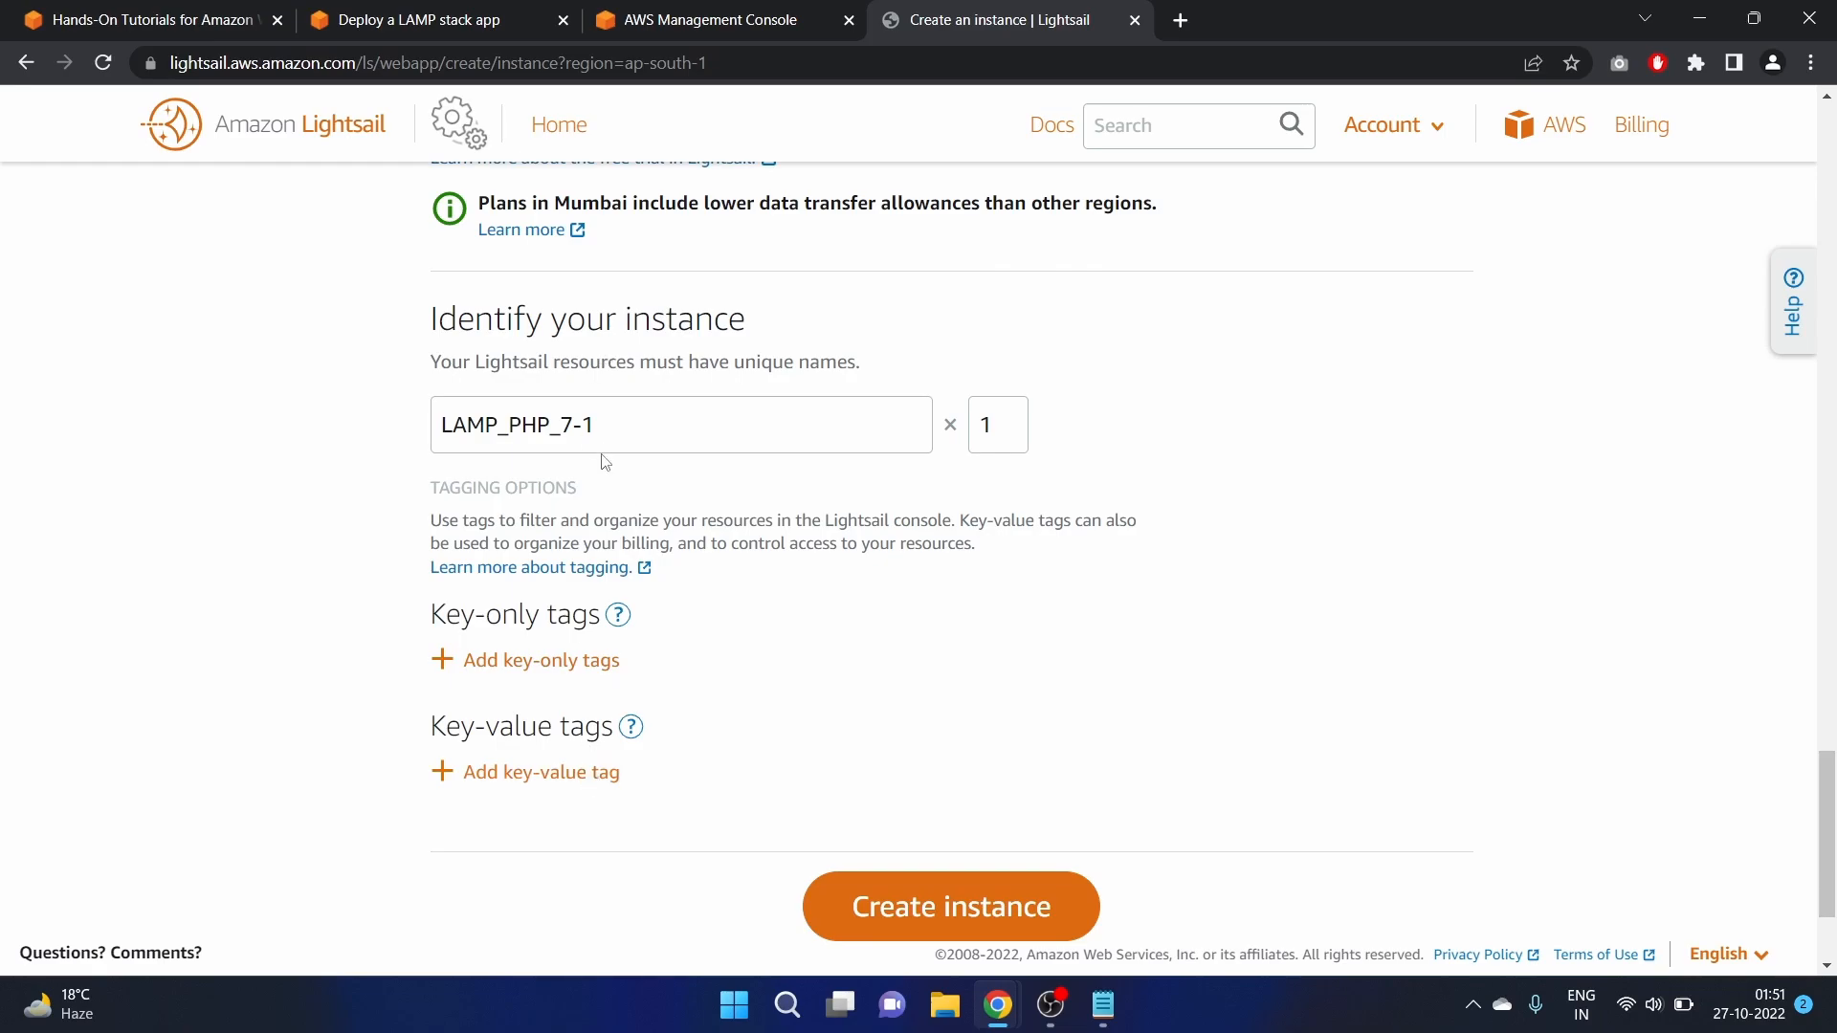
mouse_move(635, 387)
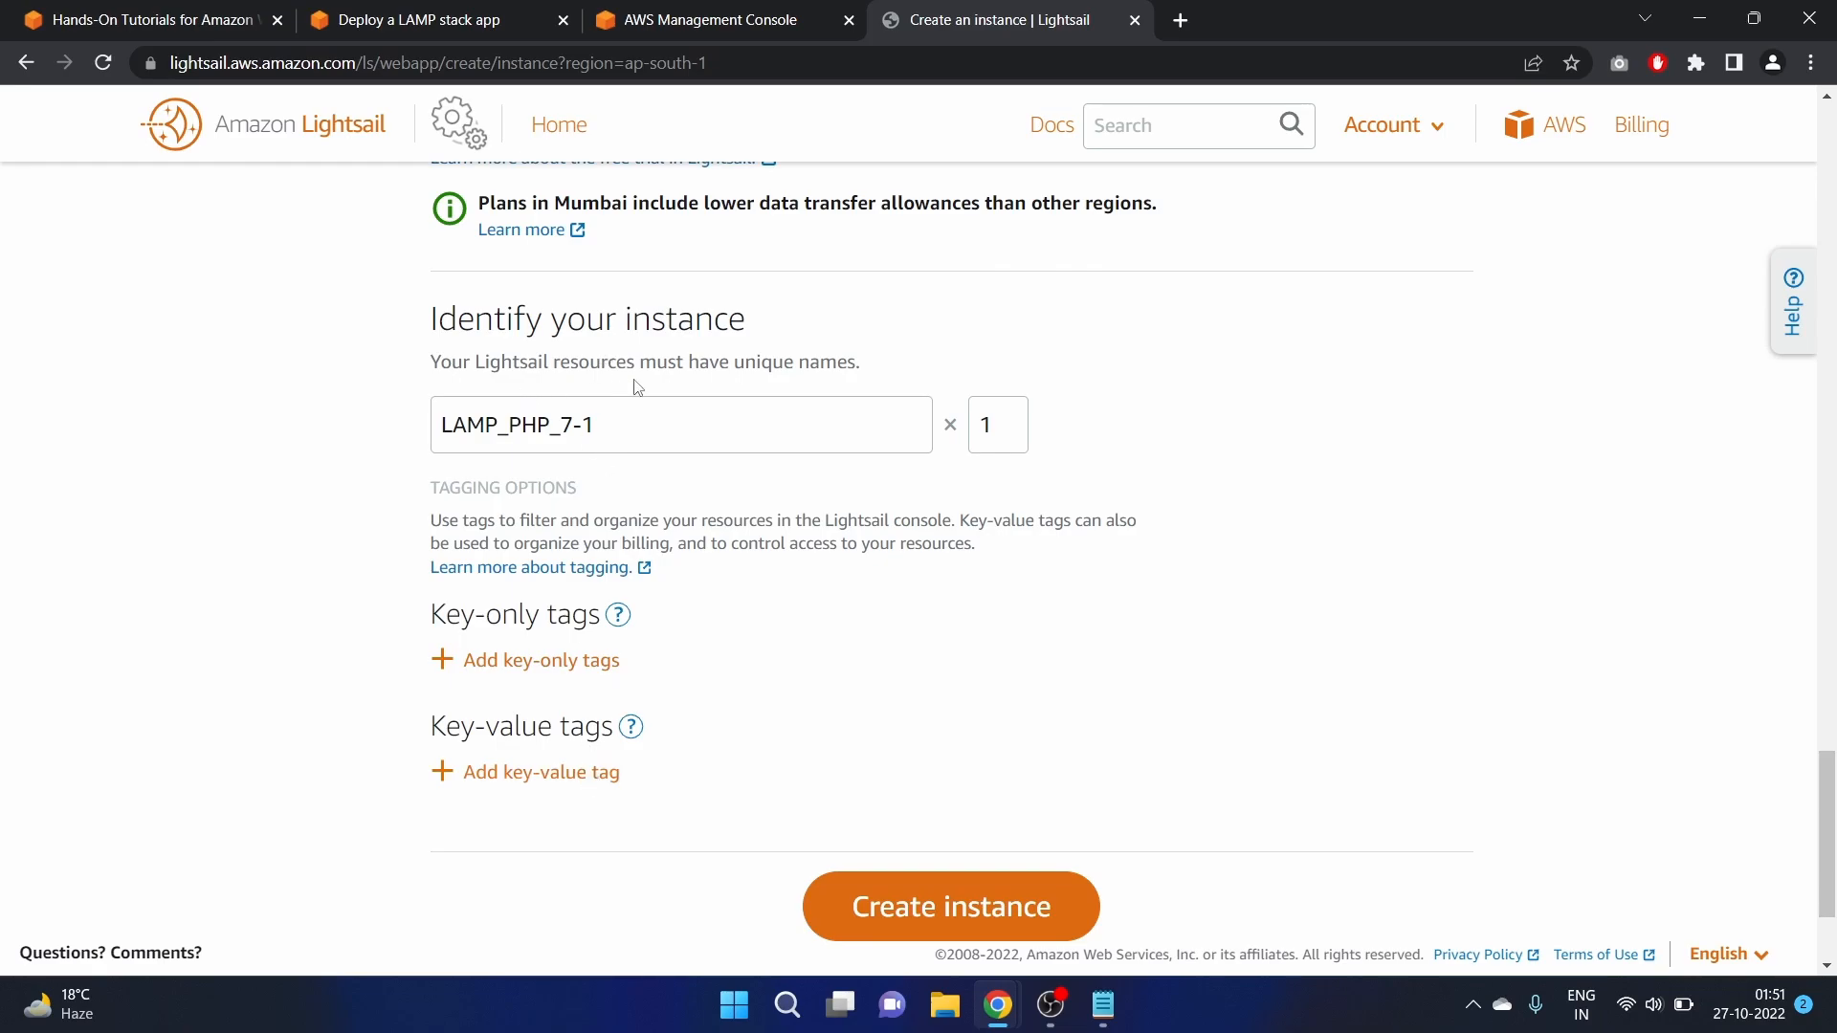
mouse_move(587, 712)
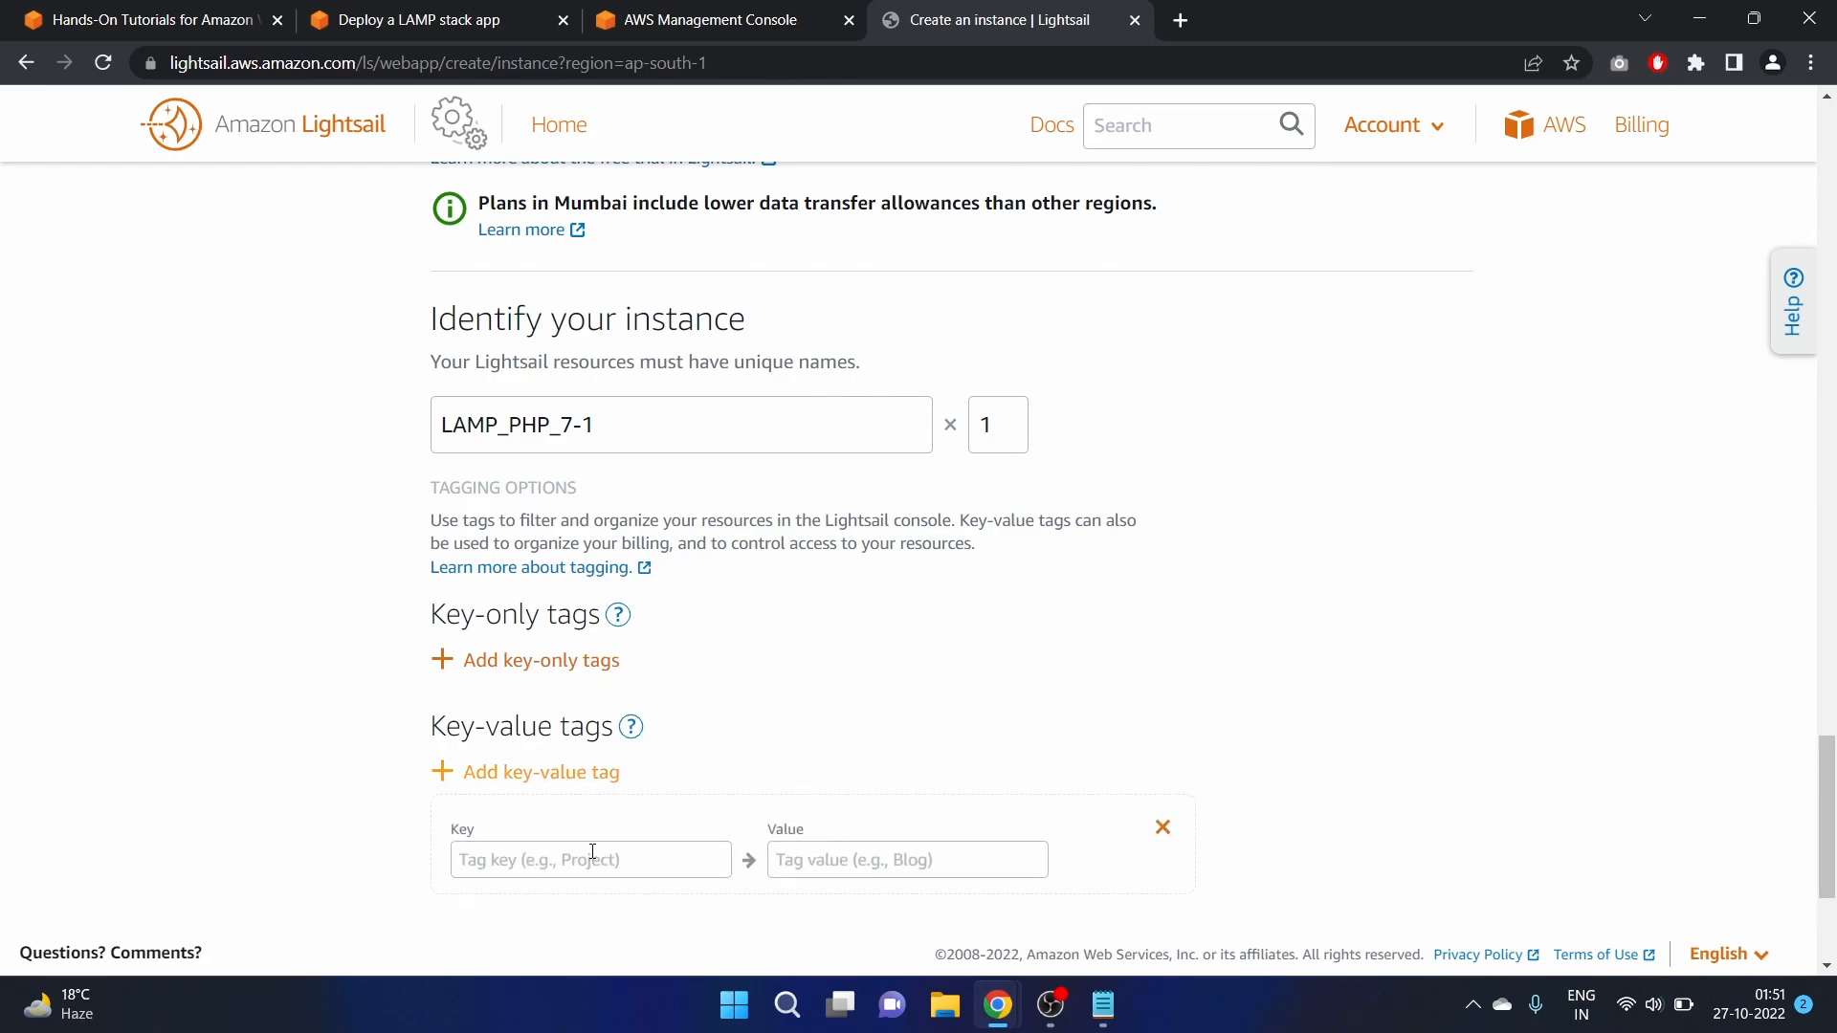
type("Se")
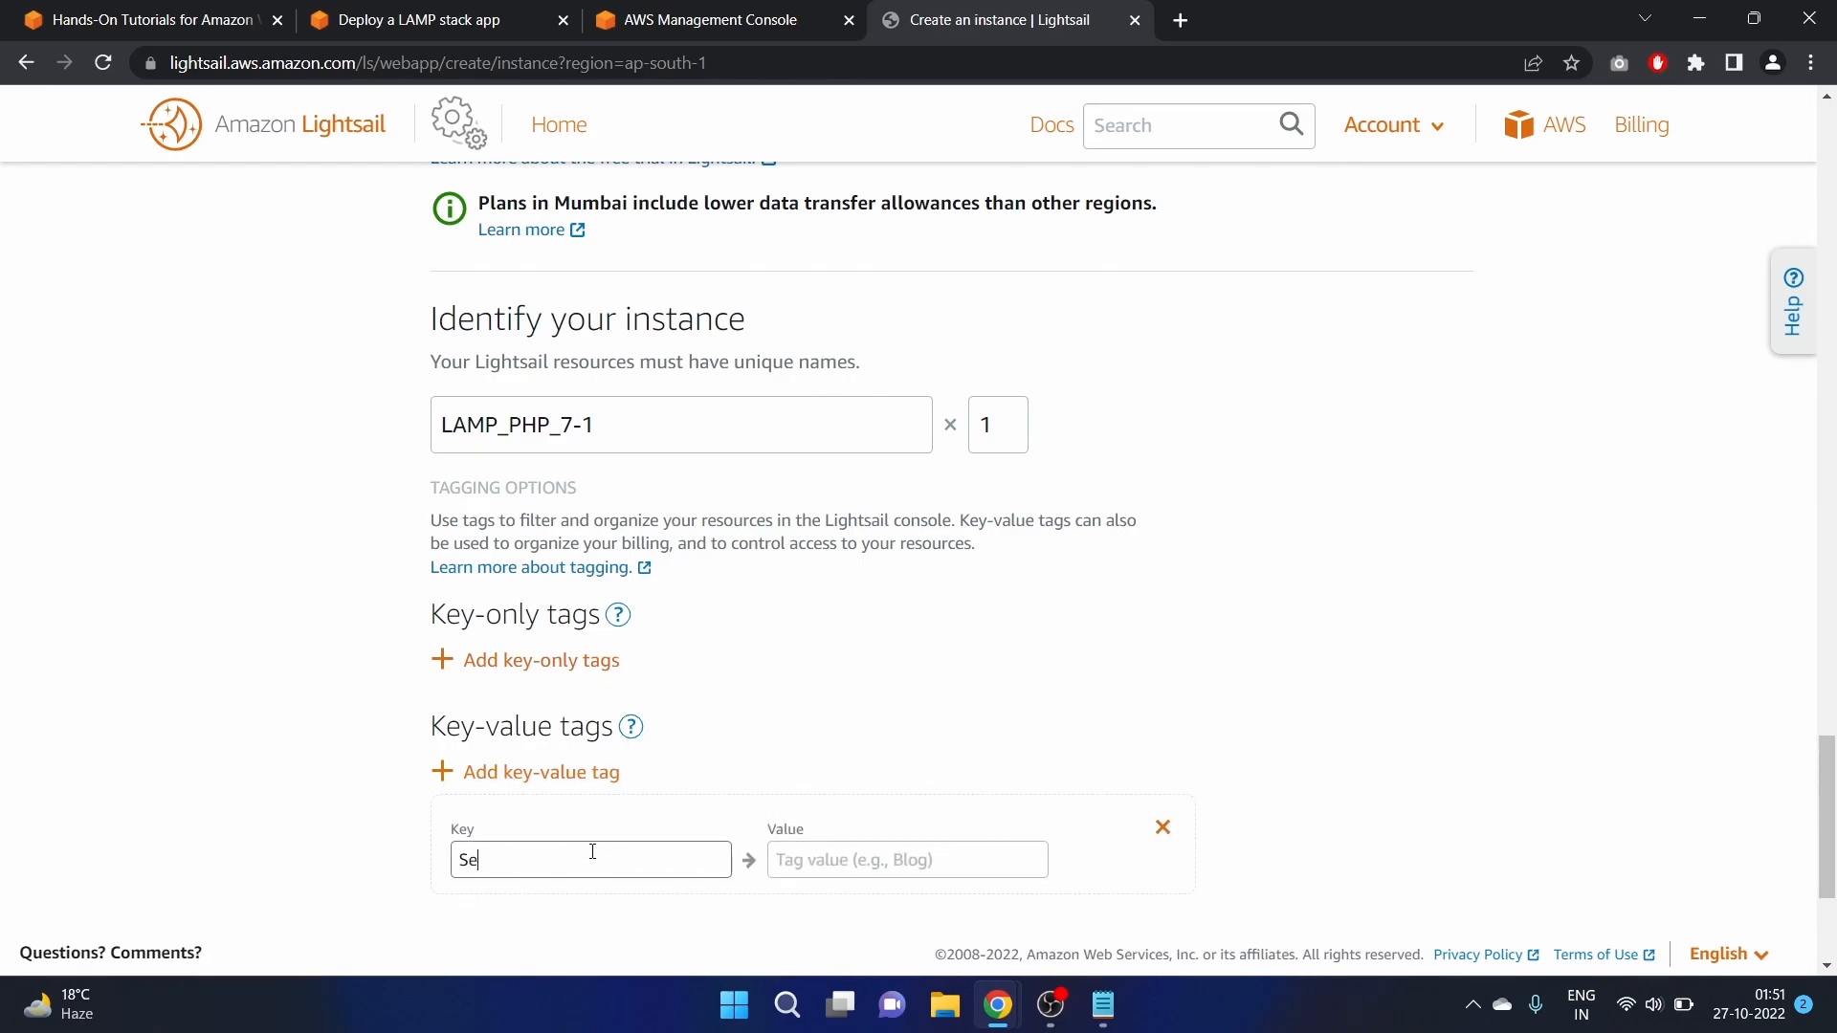
type("LAMP")
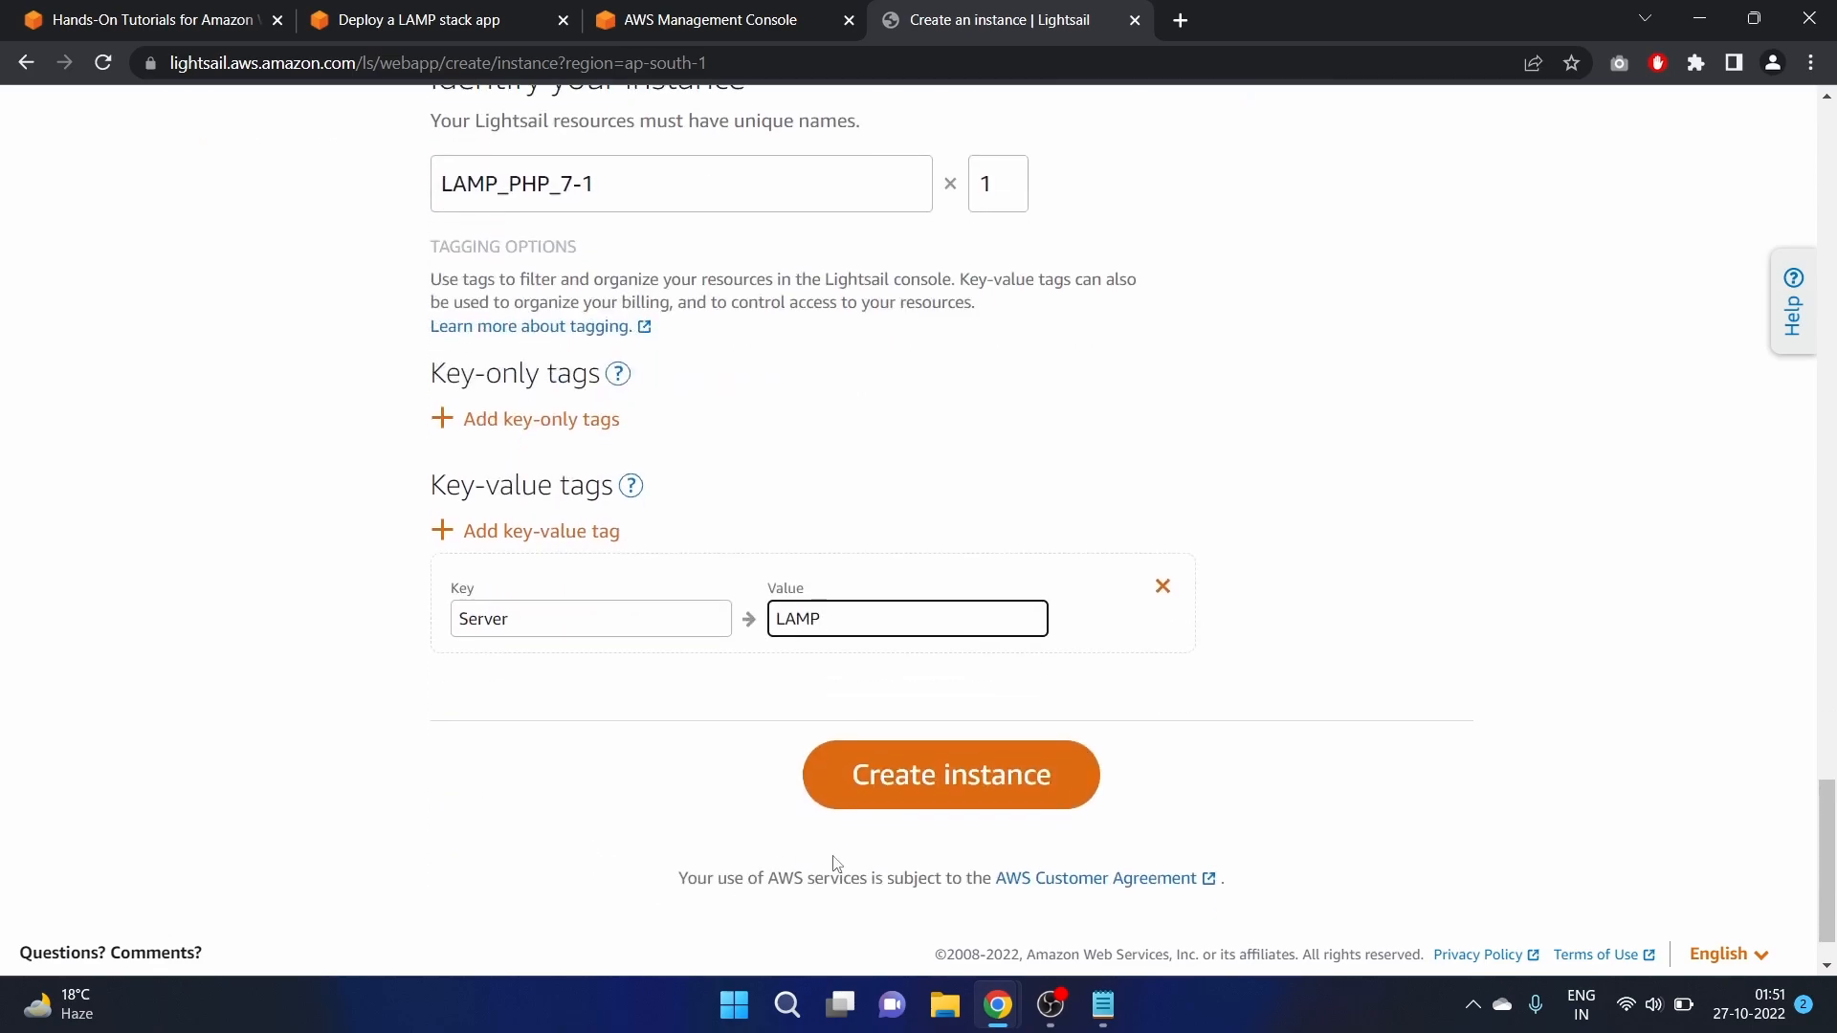
left_click(950, 775)
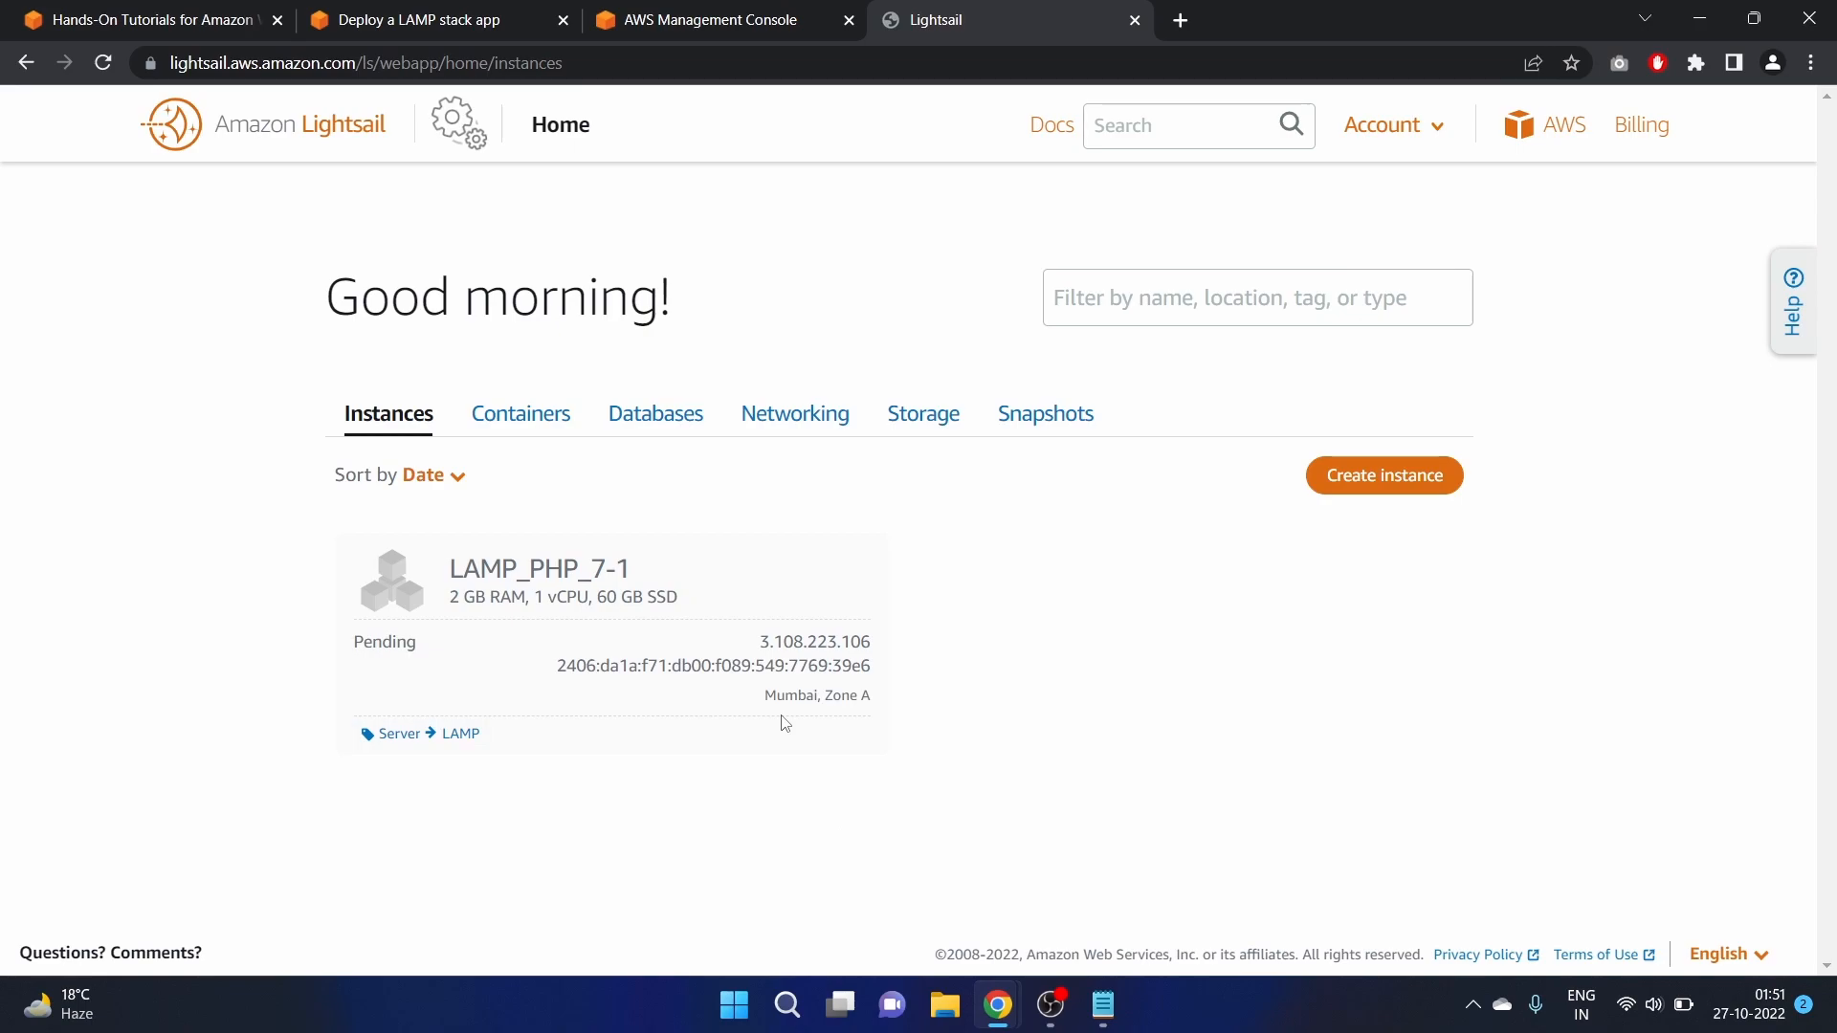
mouse_move(508, 648)
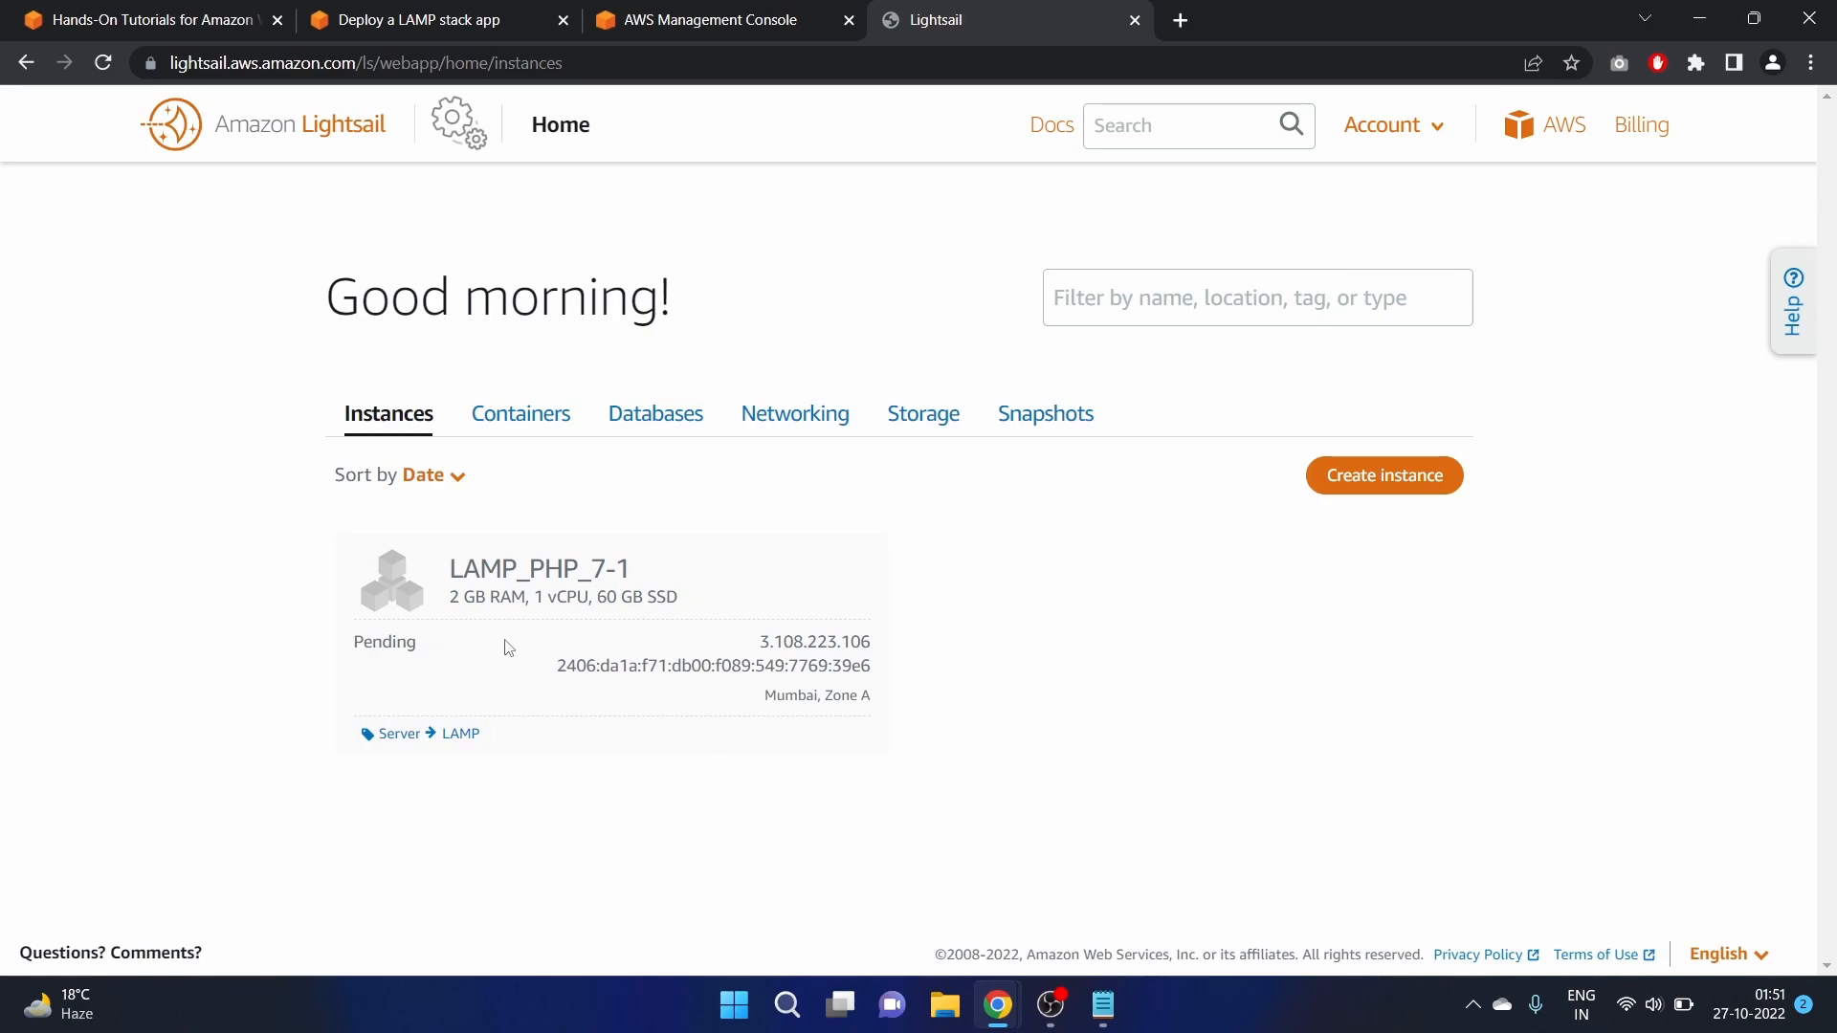
mouse_move(535, 698)
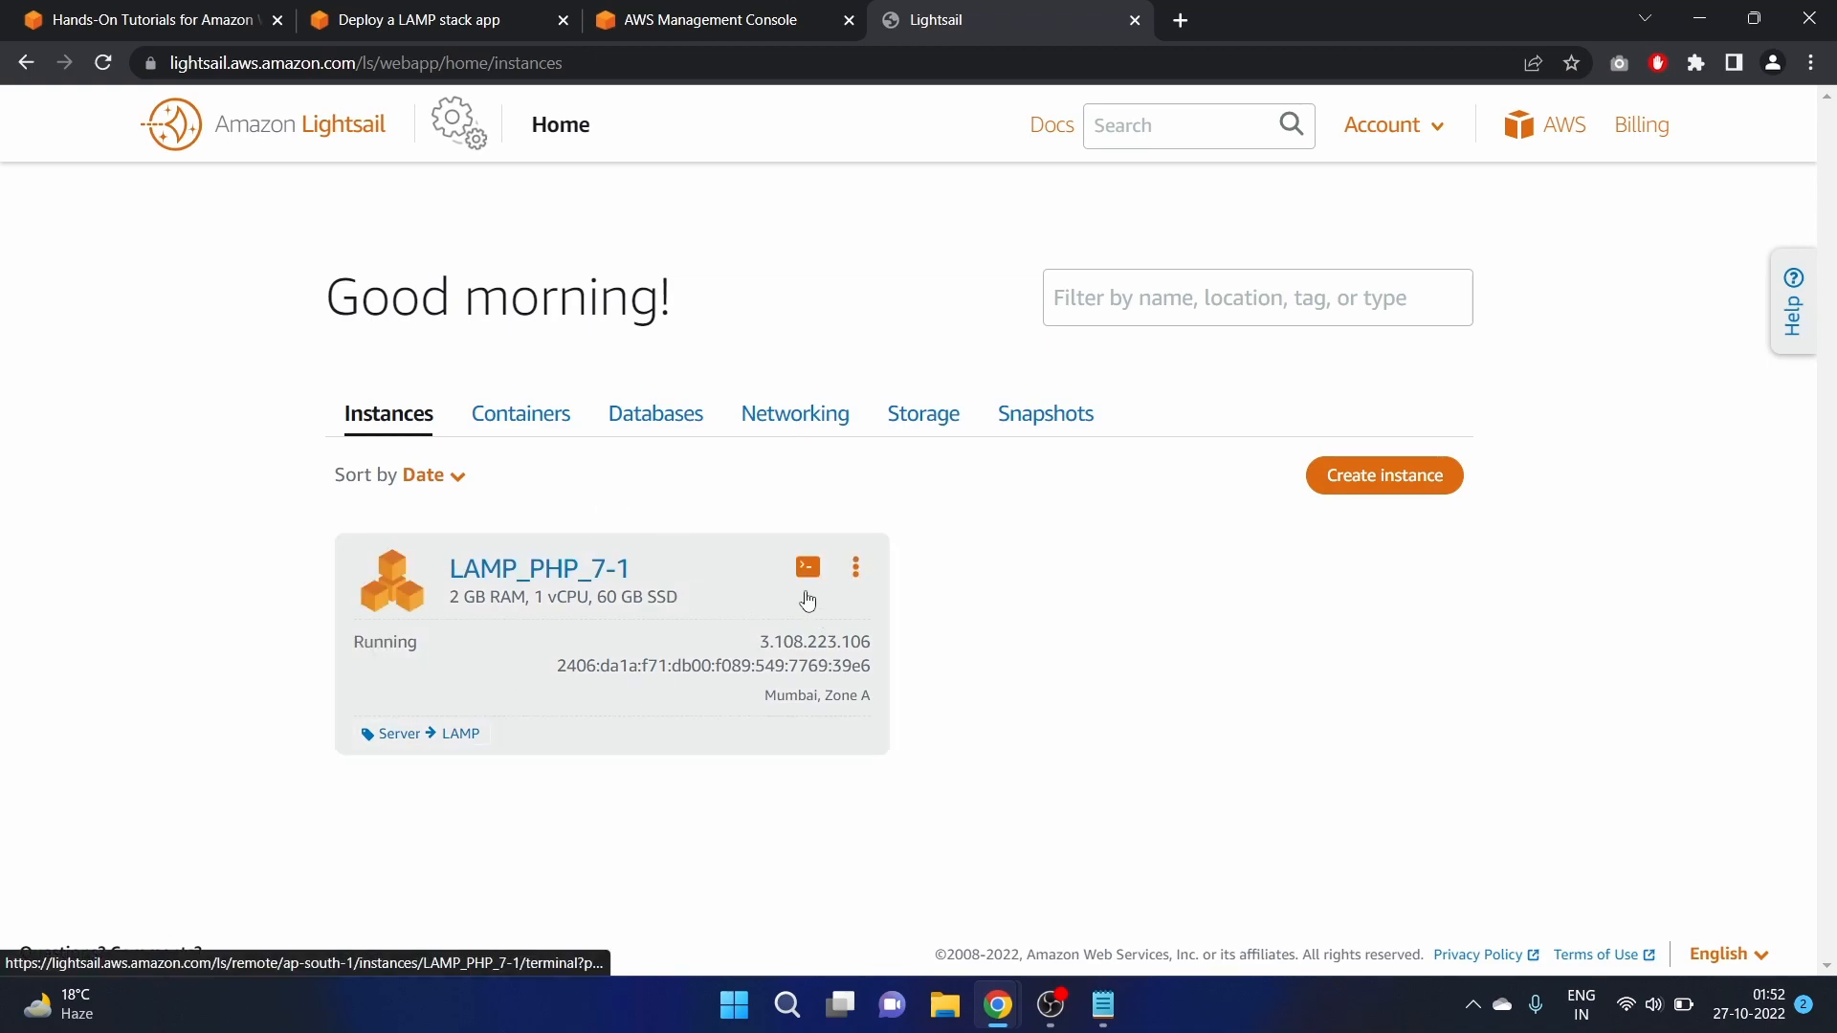
mouse_move(807, 586)
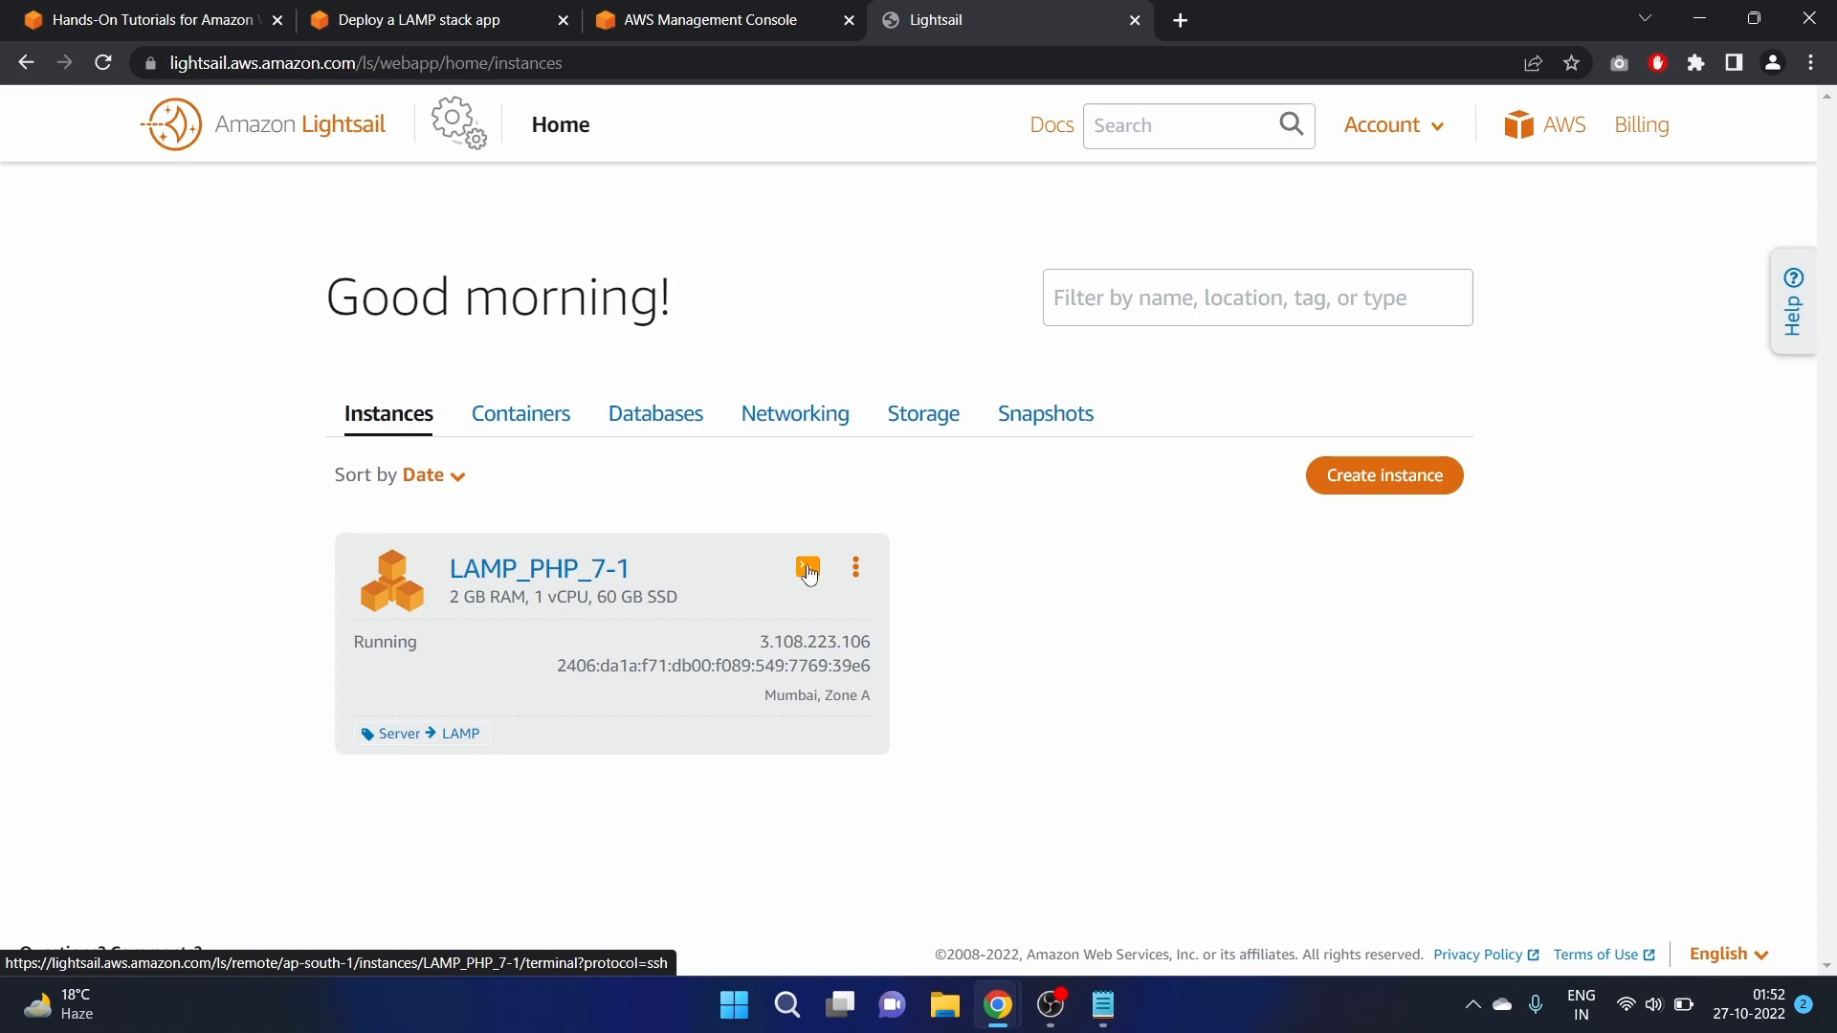
Try a browser SSH session to LAMP_PHP_7-1, which fails with UPSTREAM_NOT_FOUND
left_click(807, 568)
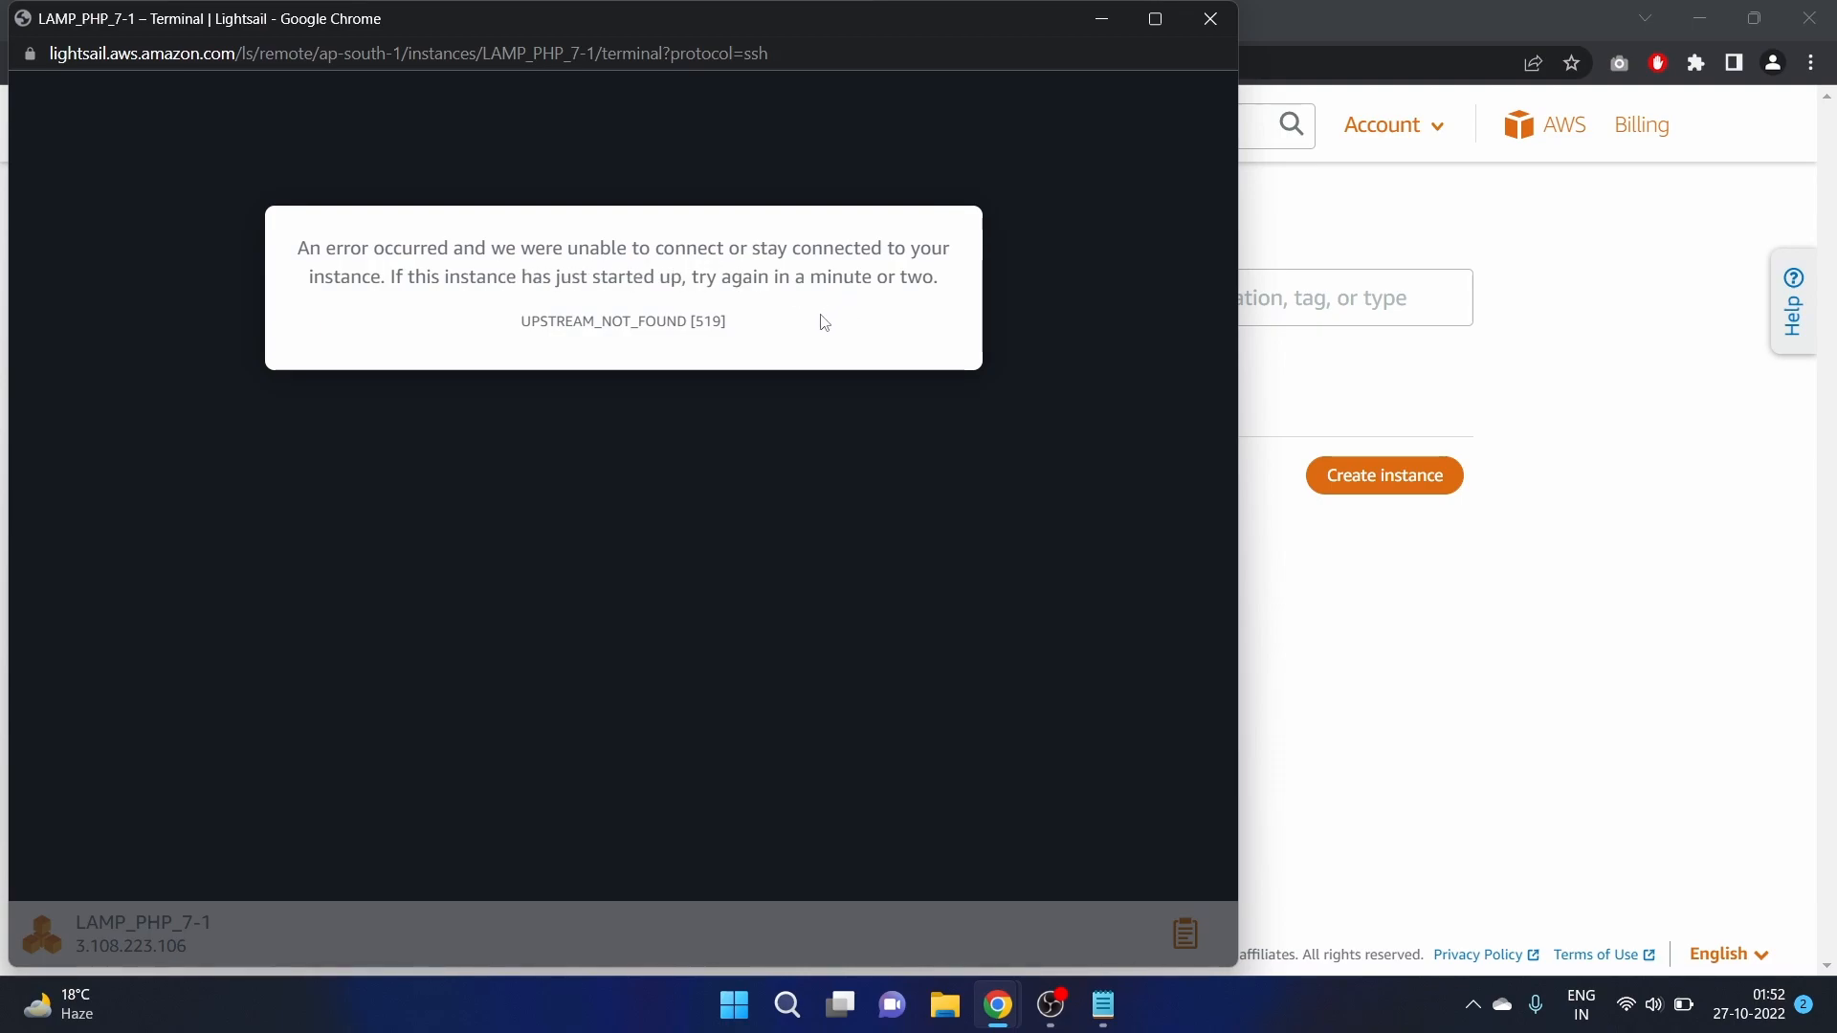
mouse_move(785, 316)
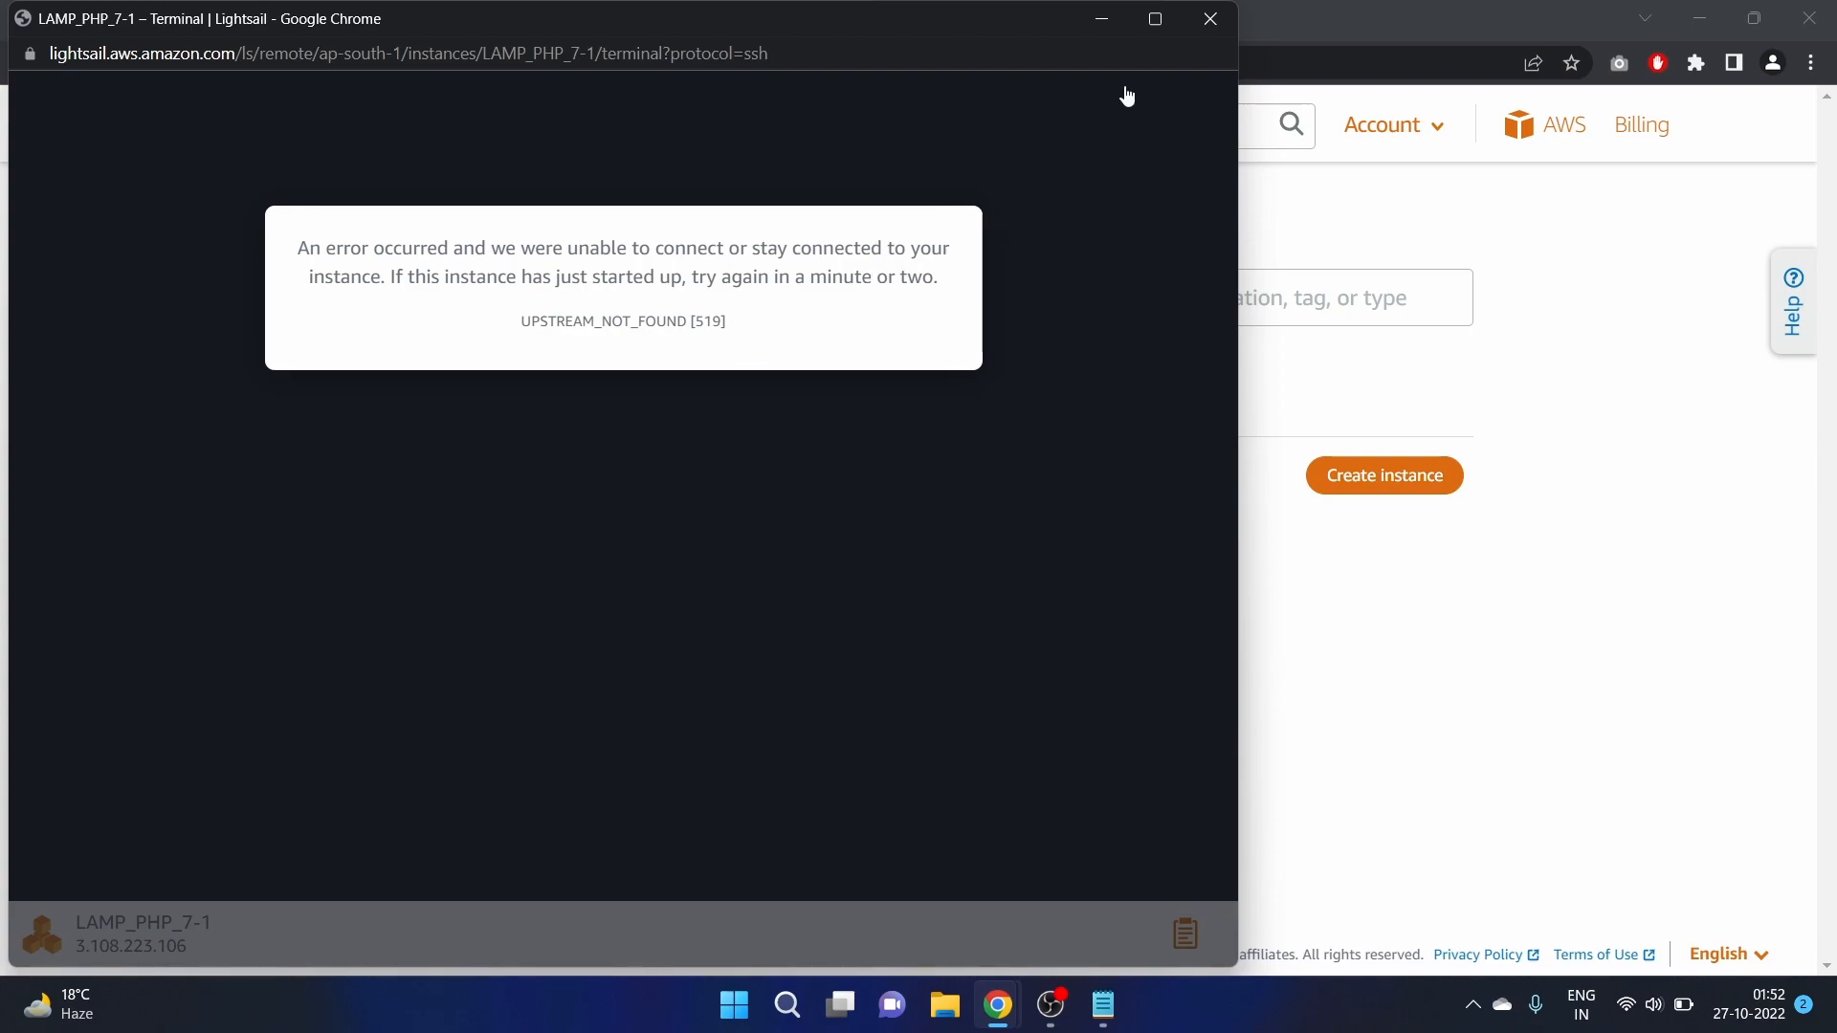
mouse_move(1210, 19)
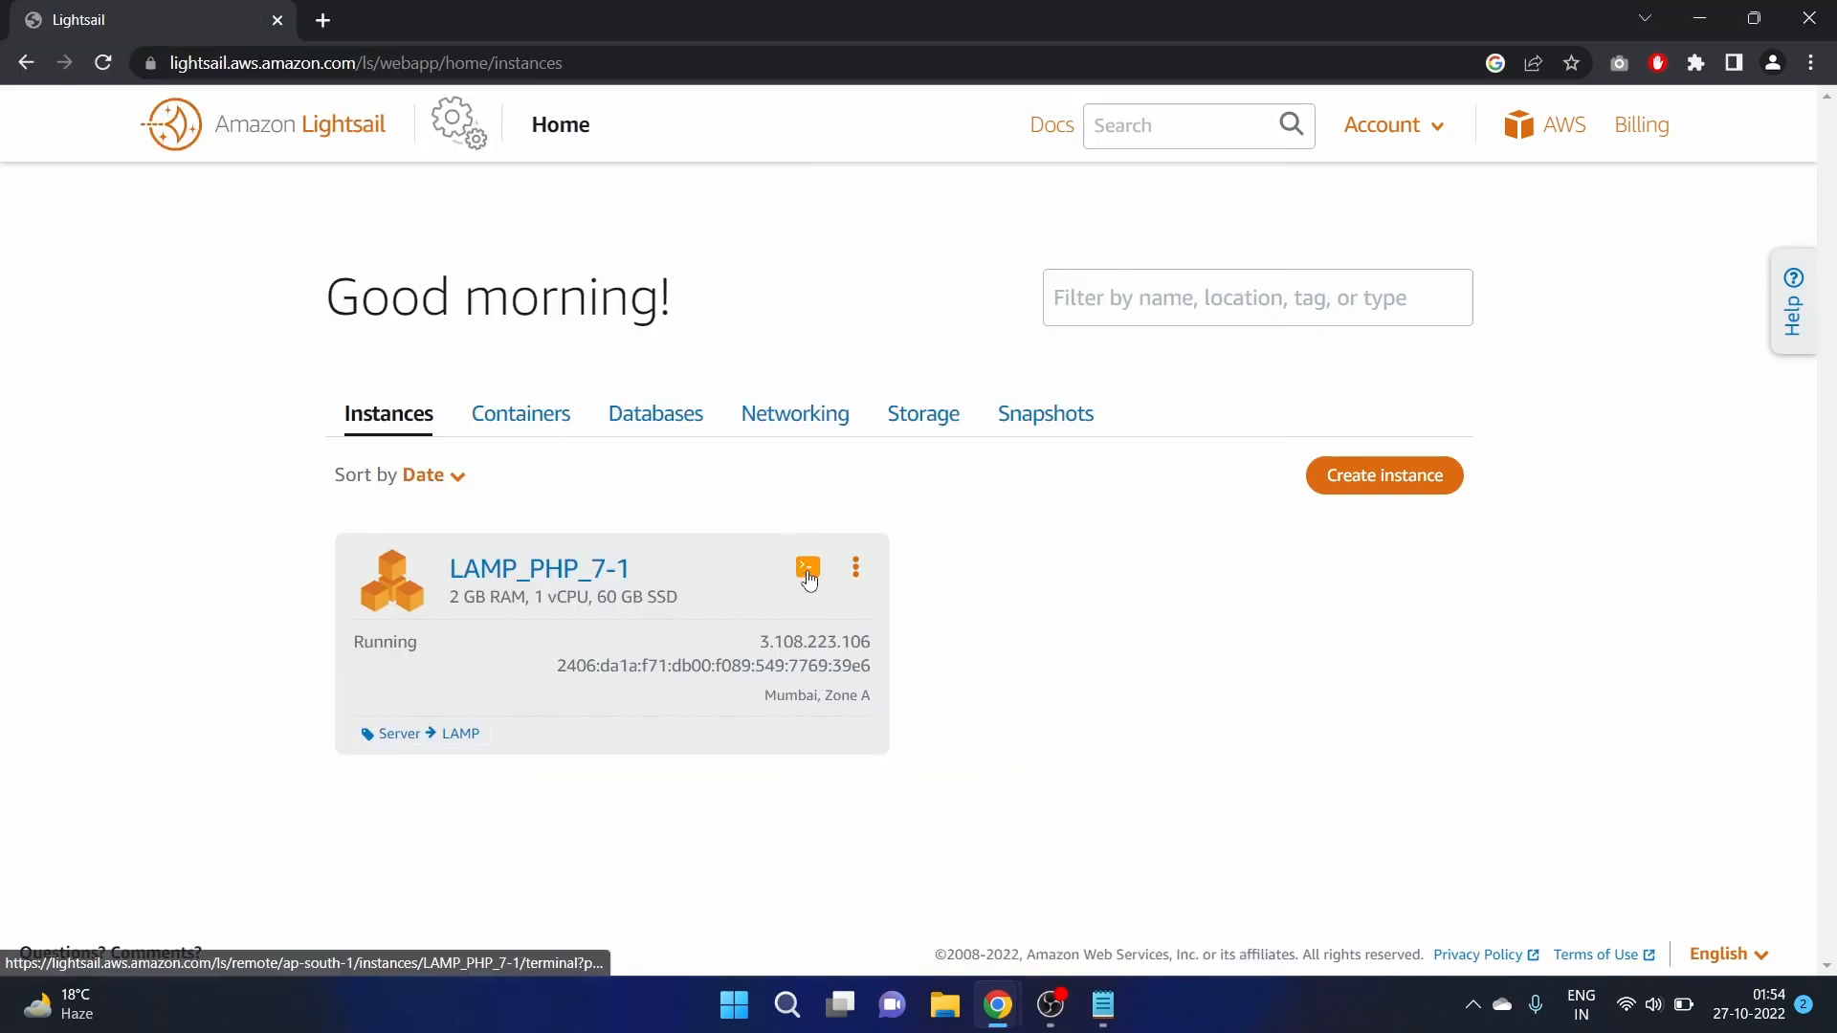
Reconnect over browser SSH, then run ls and cat bitnami_credentials
left_click(807, 568)
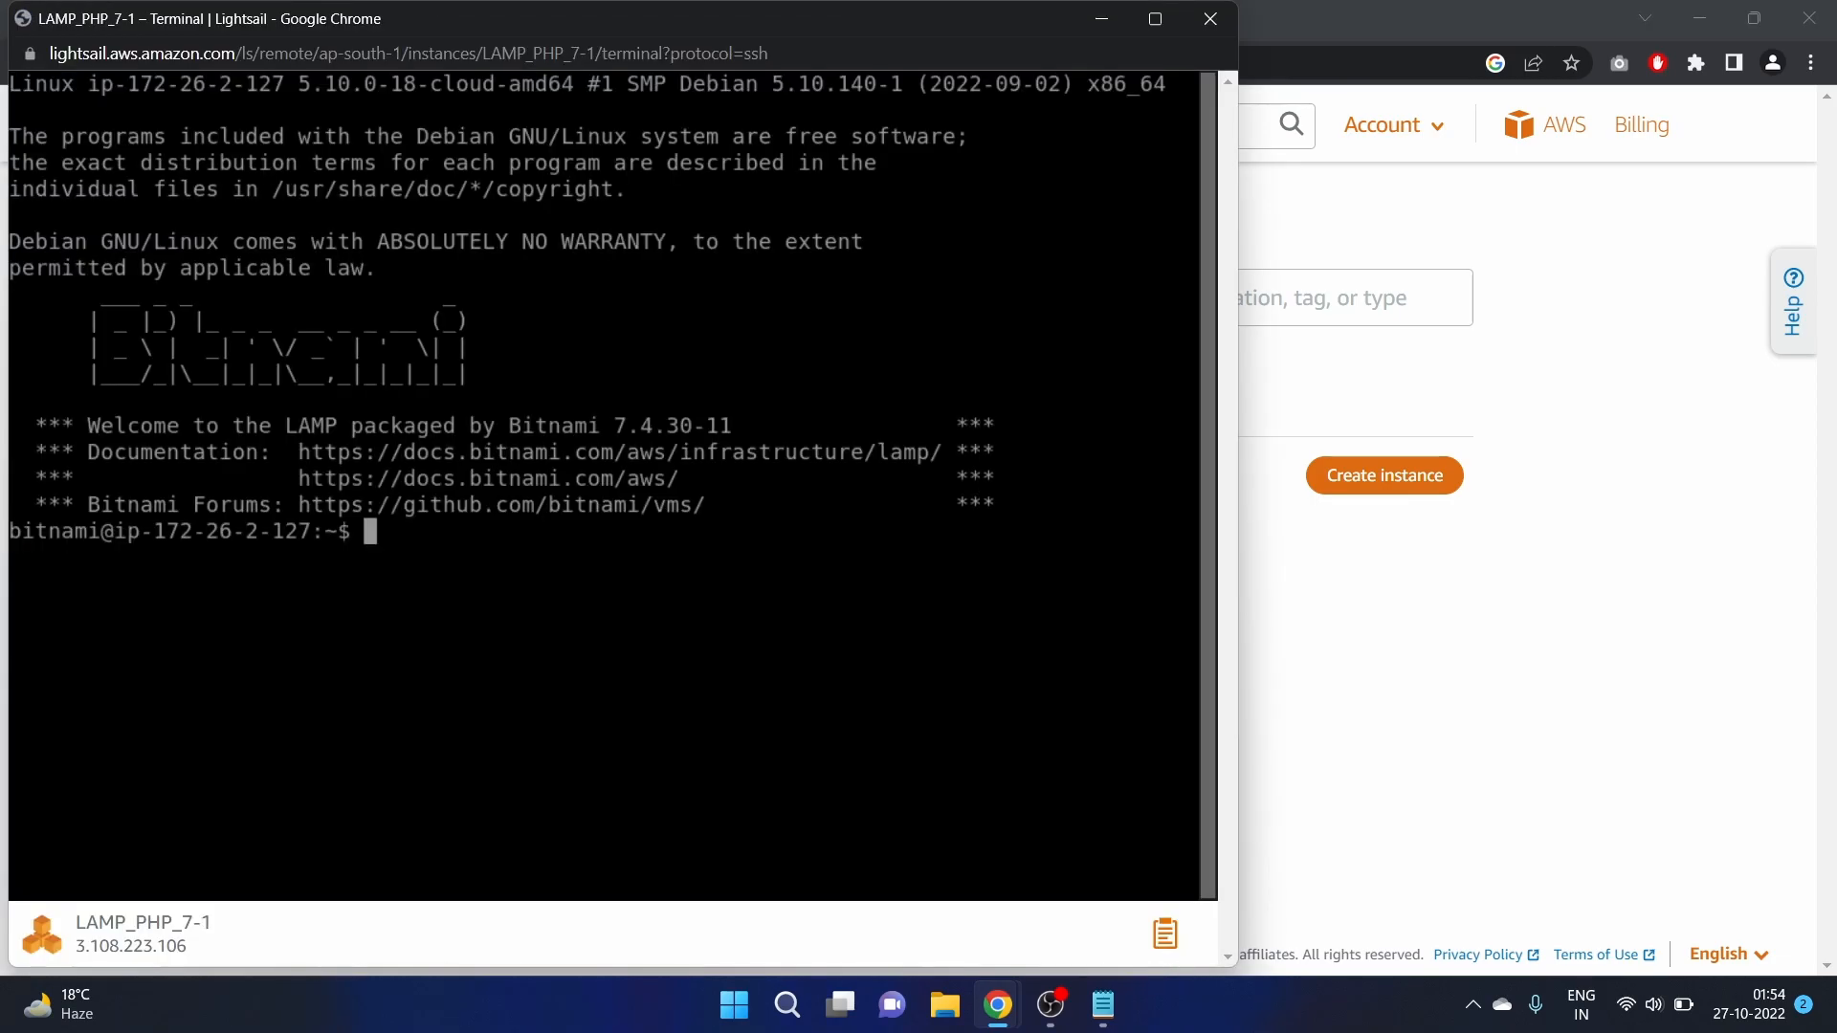
mouse_move(786, 584)
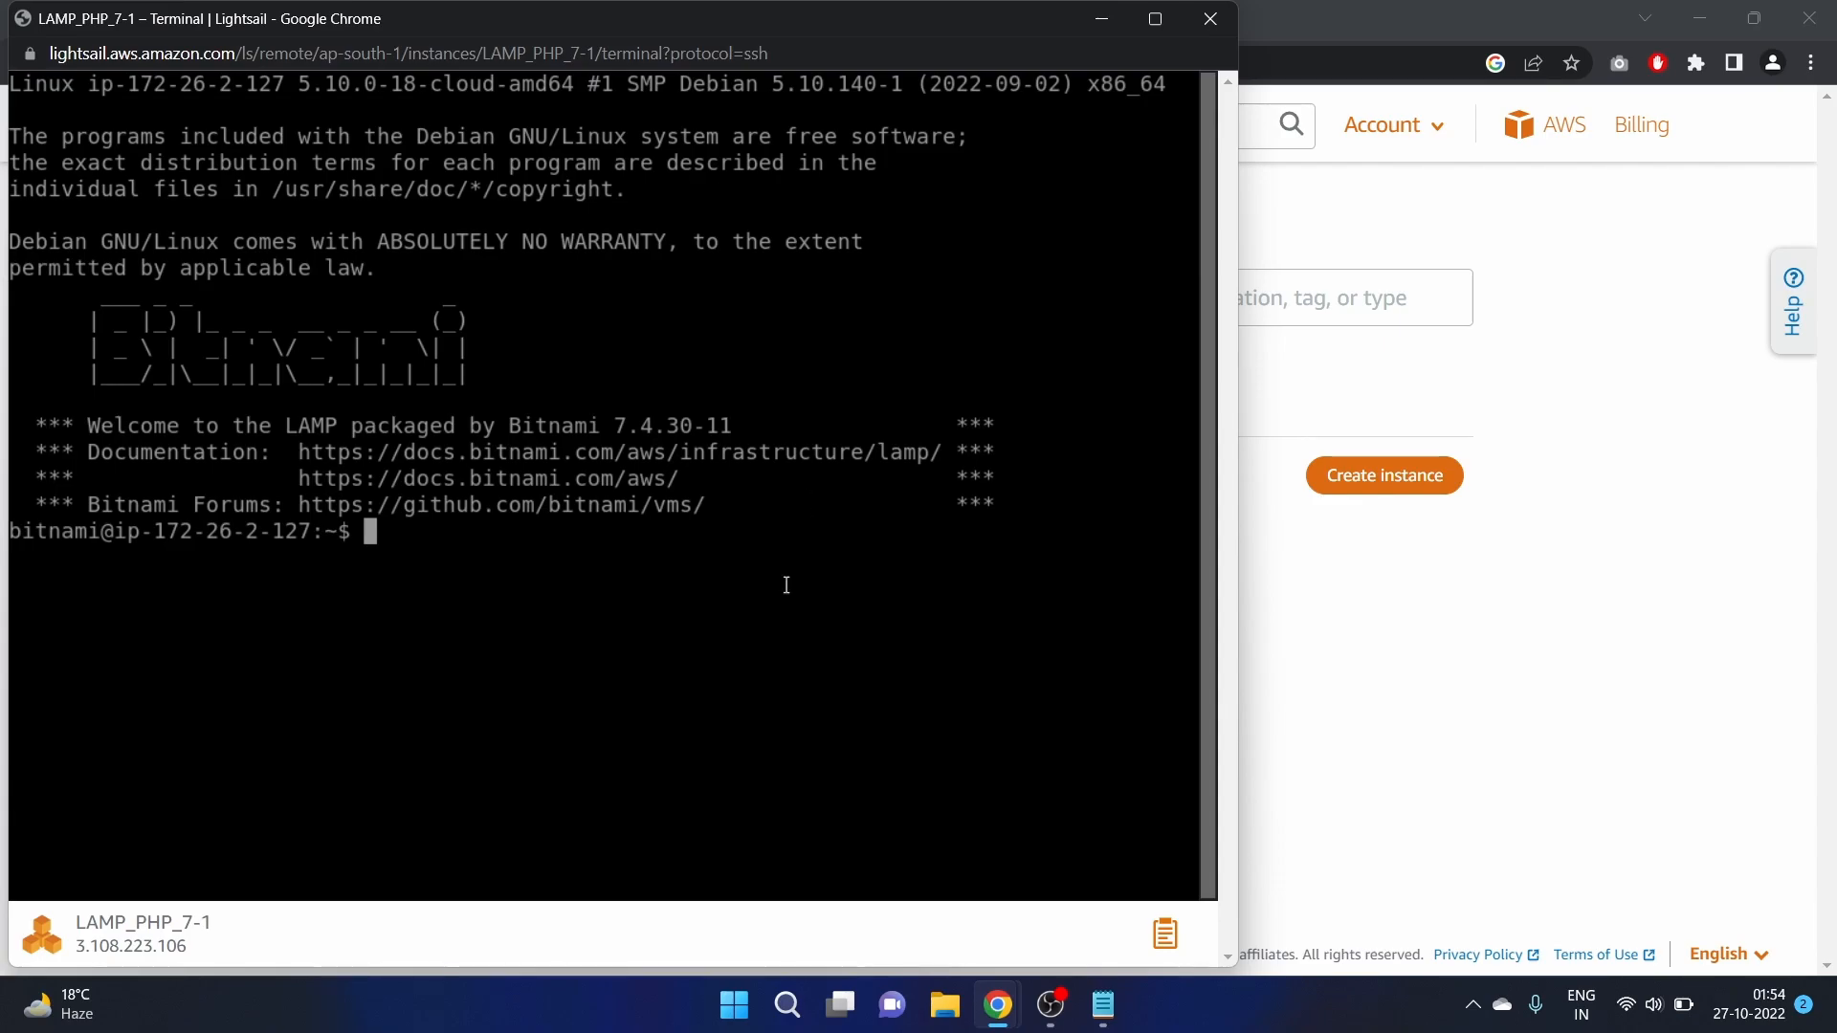
type("lsls")
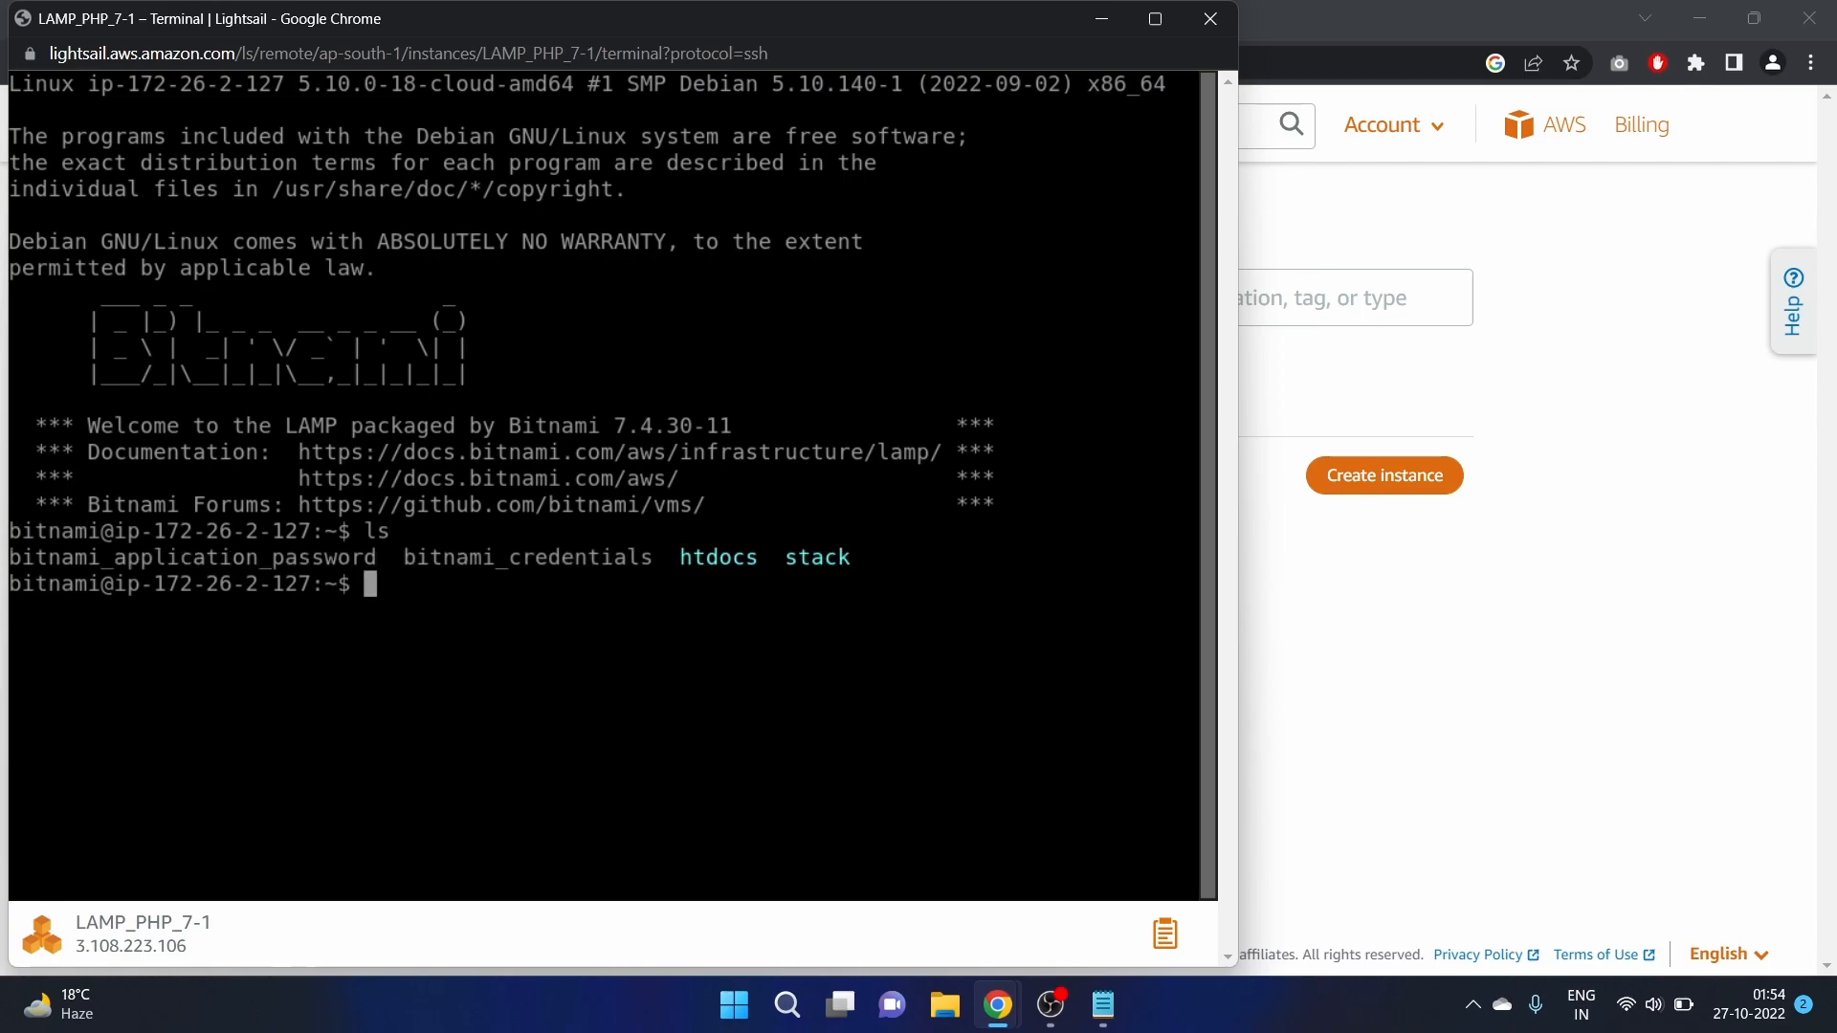
type("cat bitnami_")
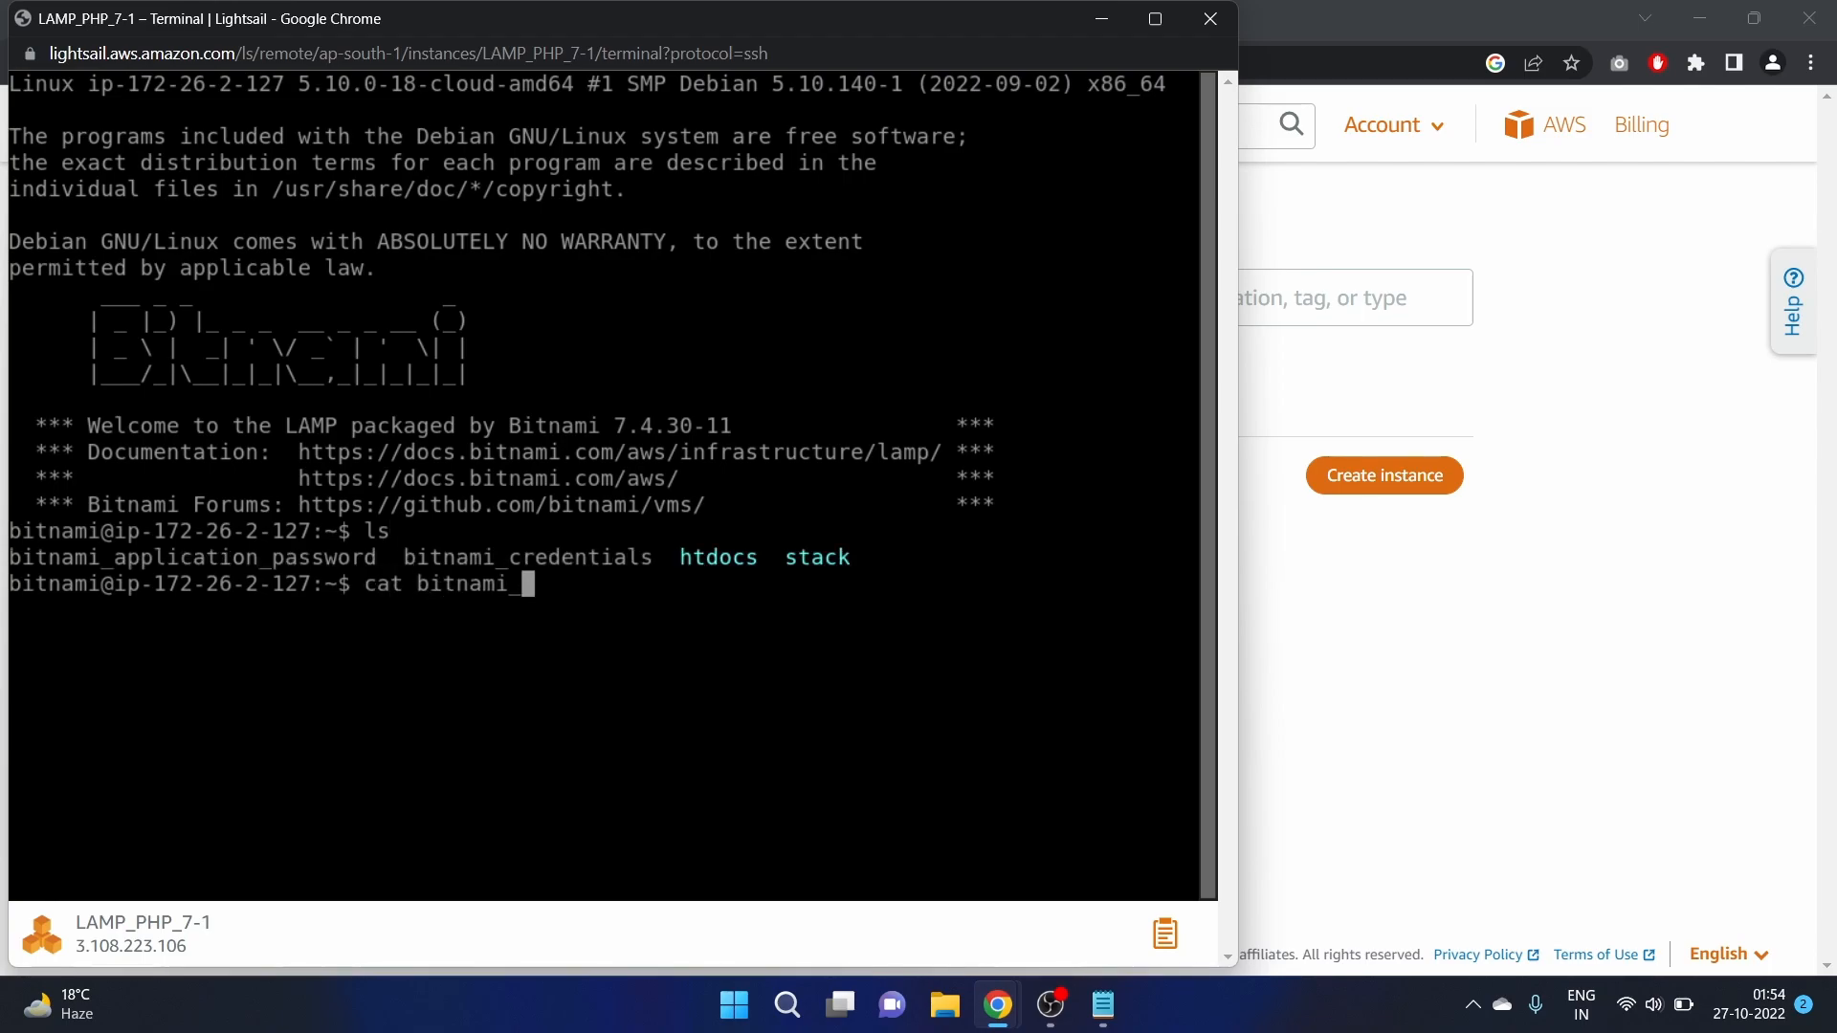
type("credentials")
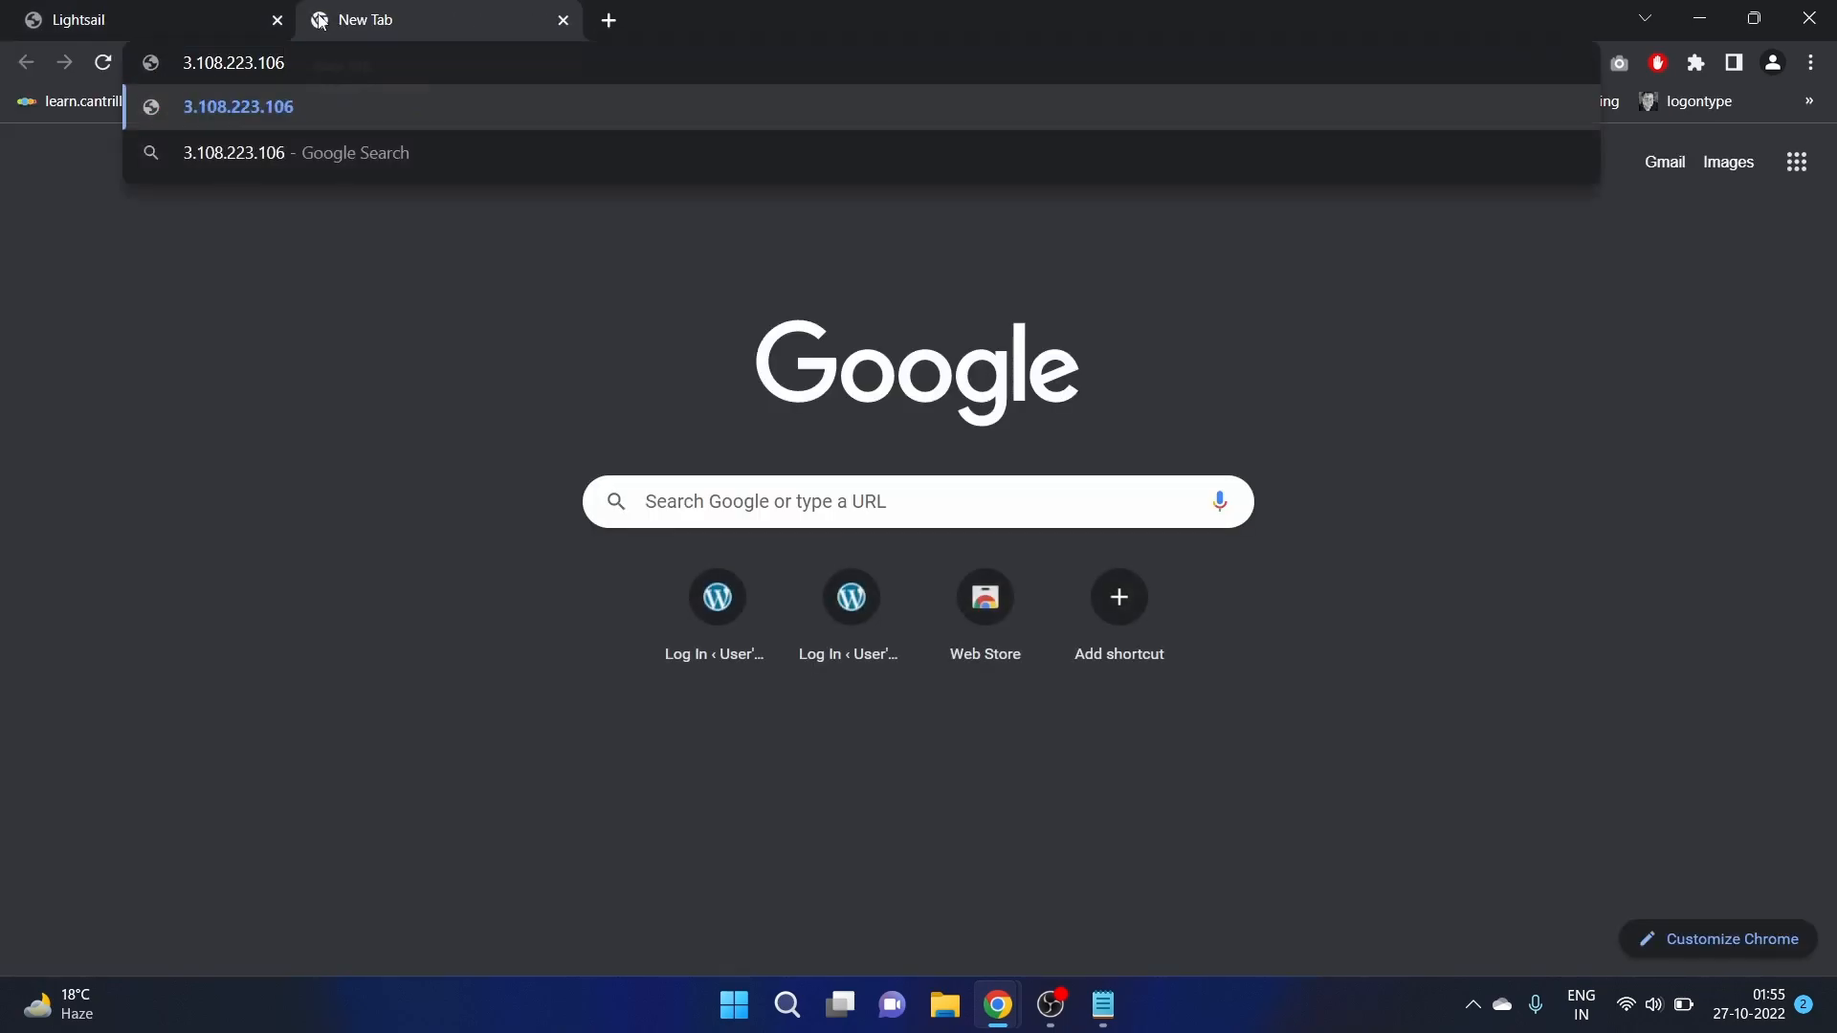
Load 3.108.223.106 and continue past the not-secure warning to the ToDo List
key("Enter")
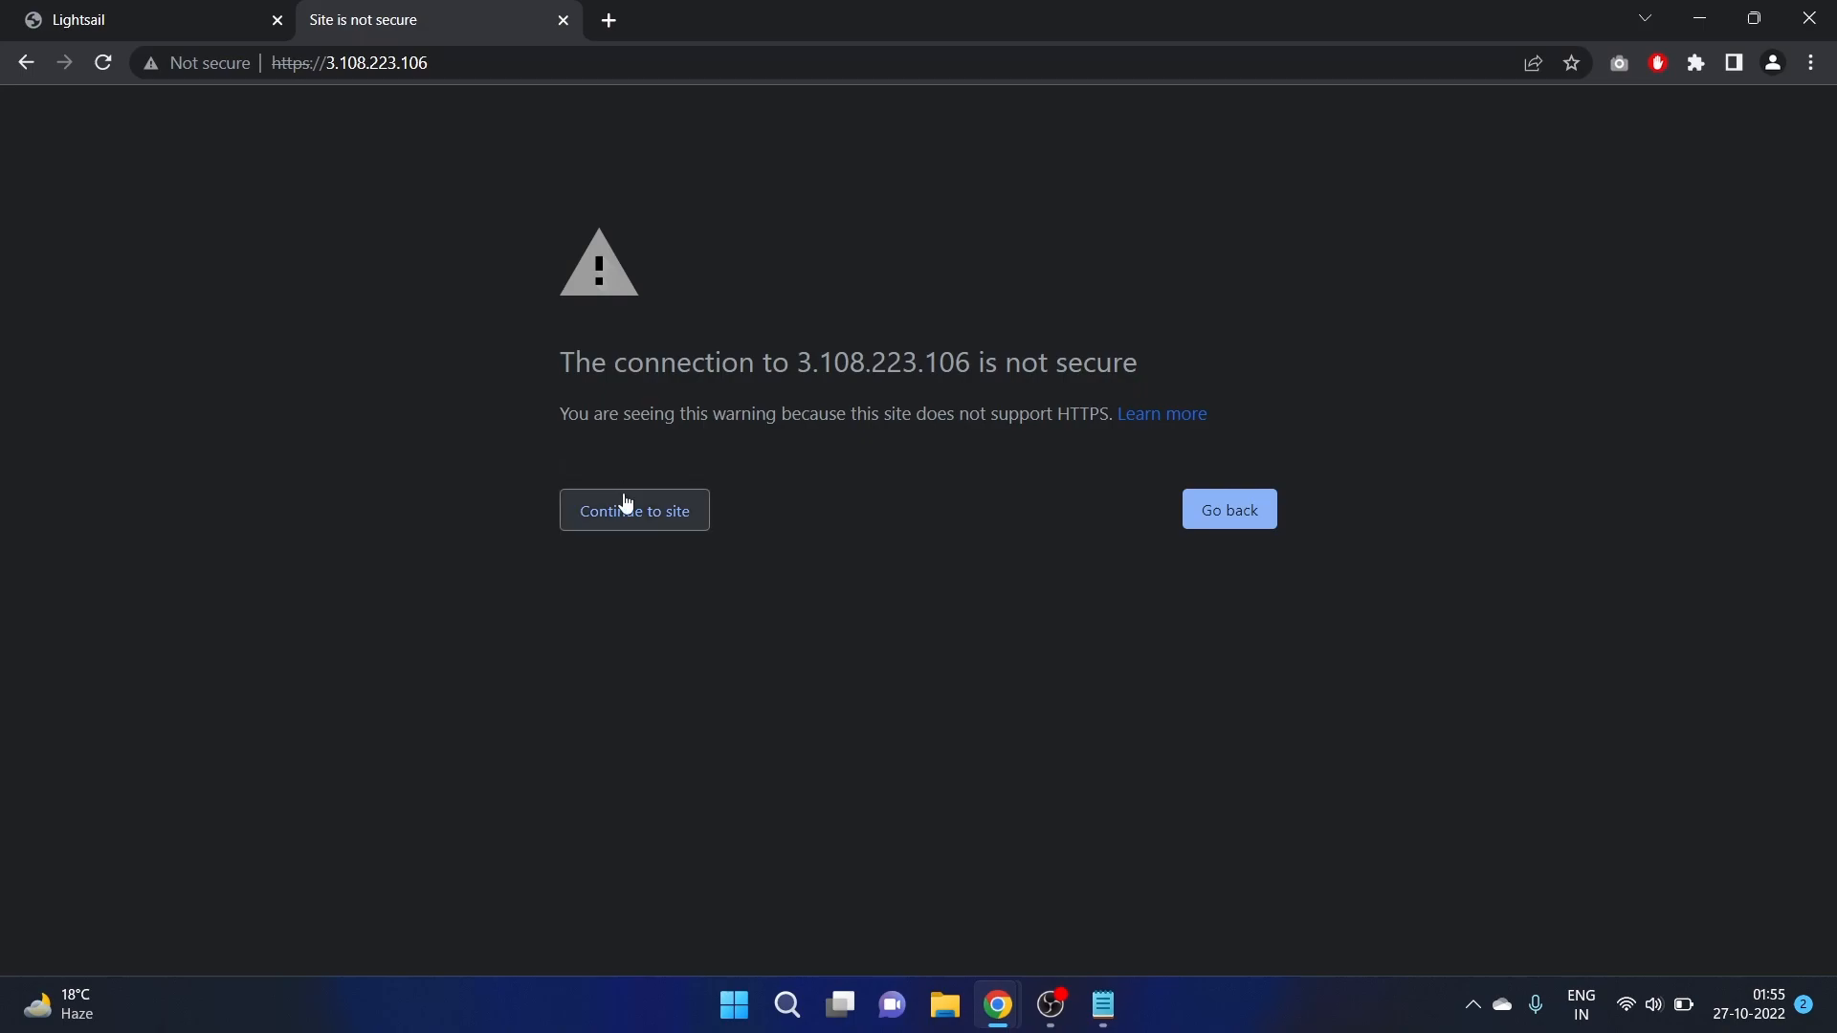
left_click(633, 510)
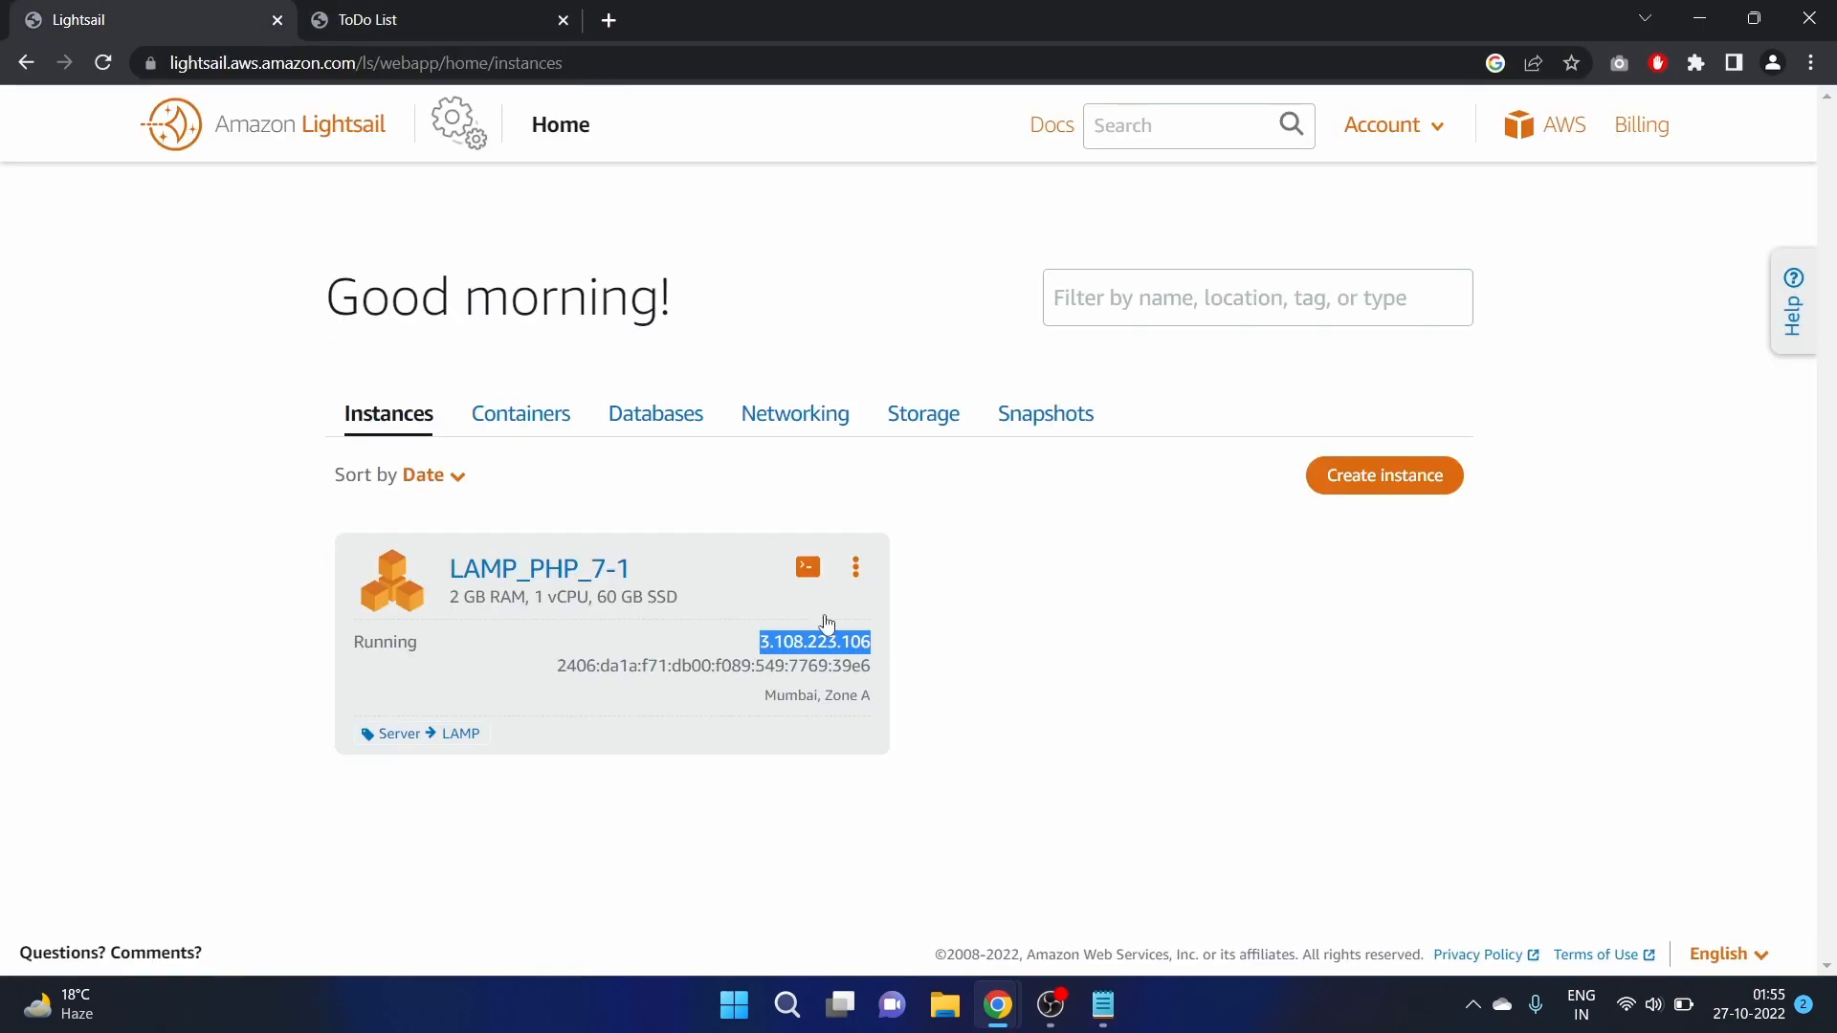
mouse_move(995, 1029)
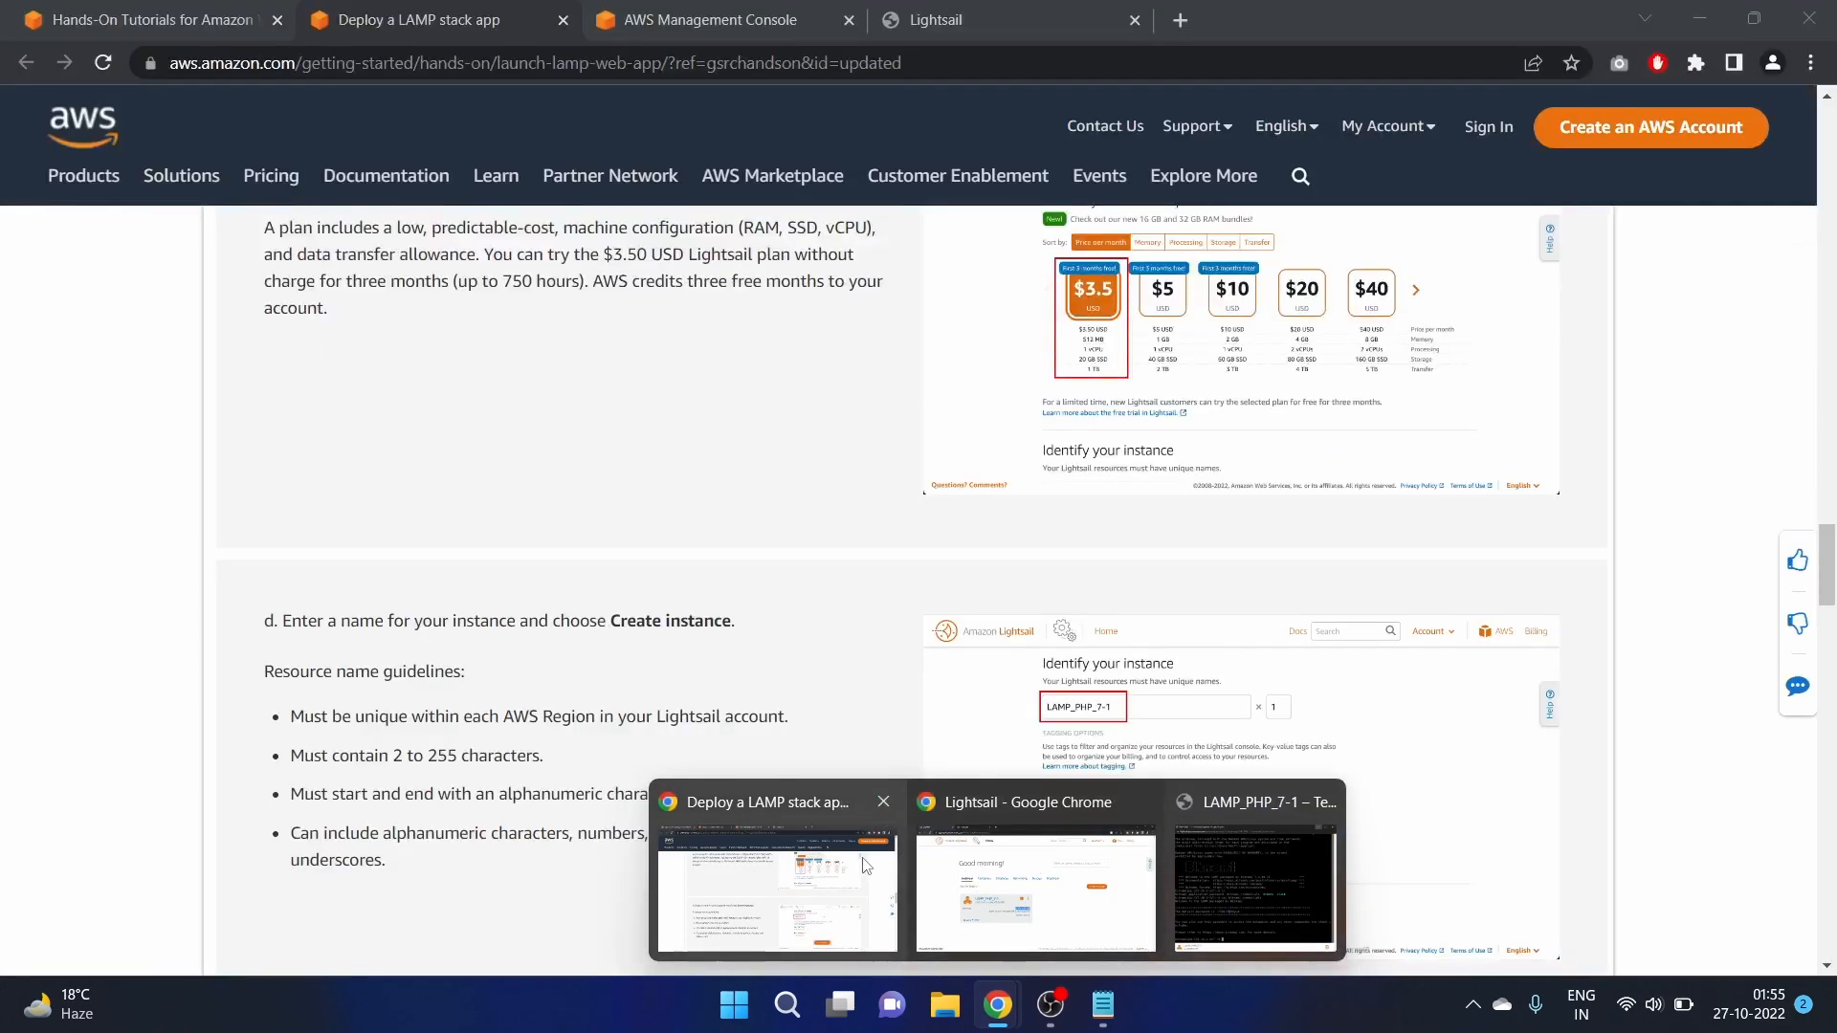
mouse_move(798, 654)
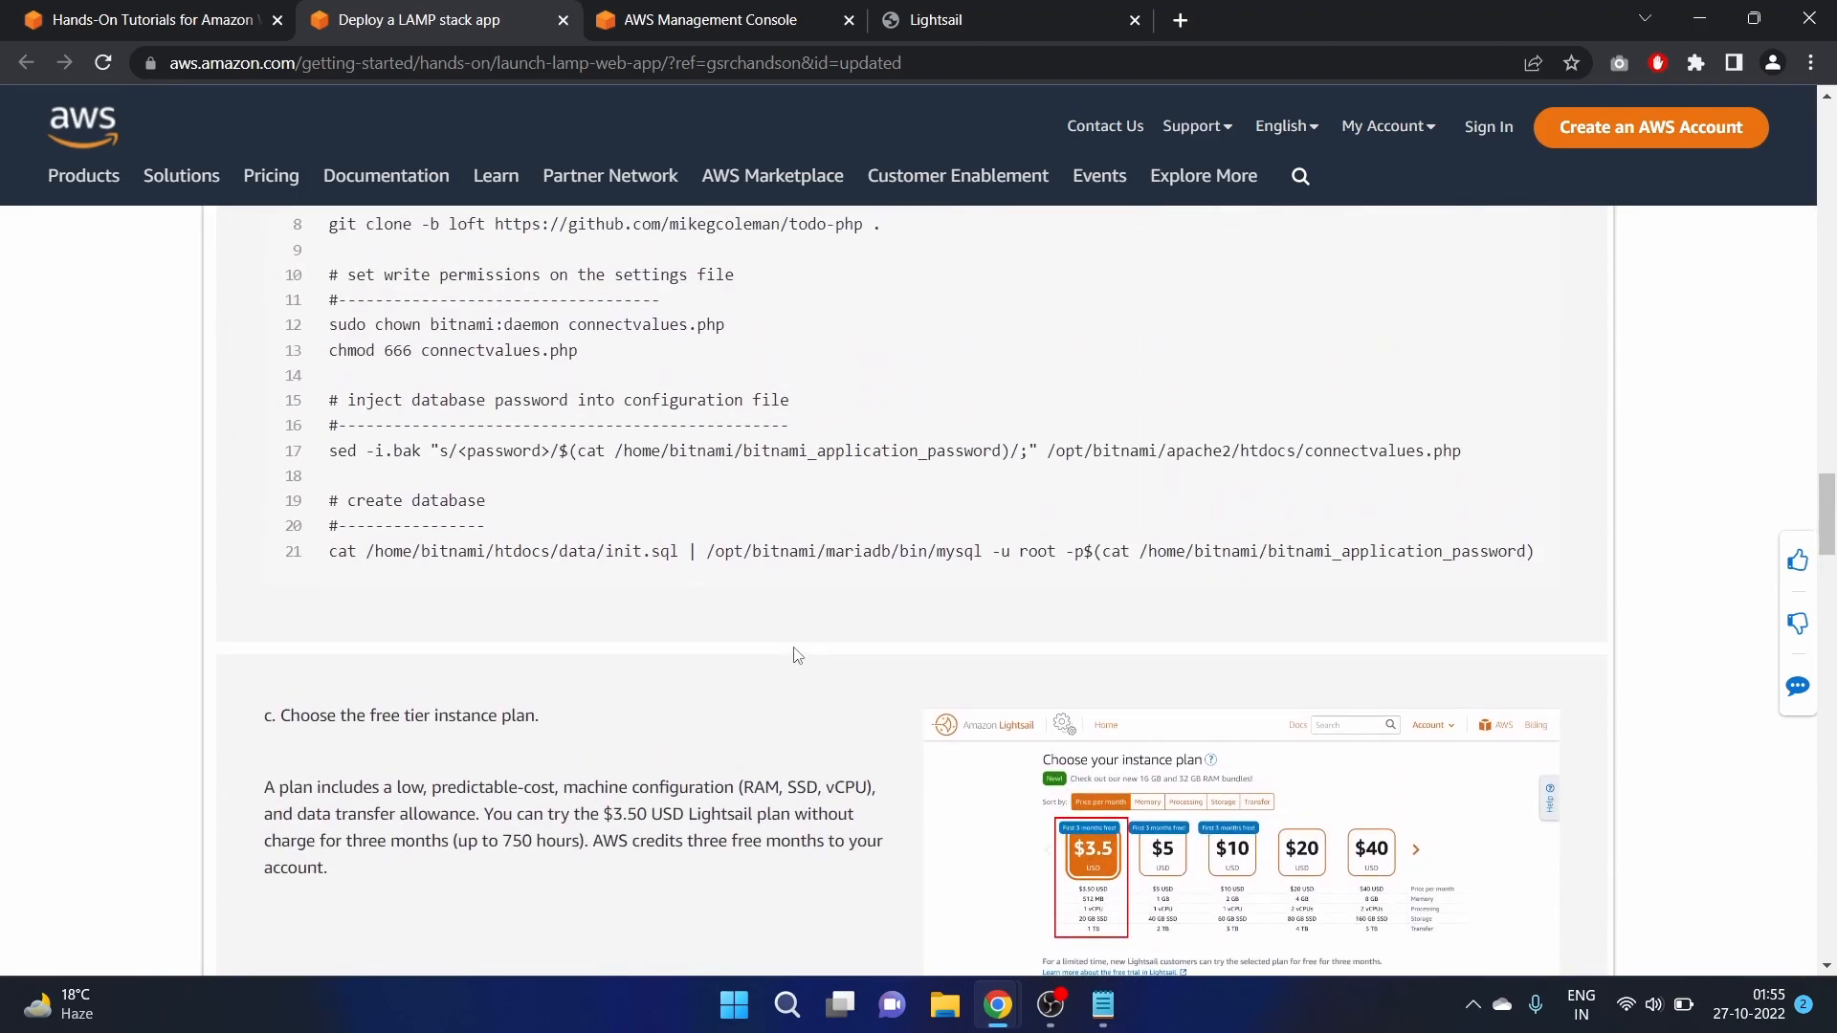
Scroll through the tutorial's Step 4: Test the application until Step 5: Clean up appears
scroll("down", 3)
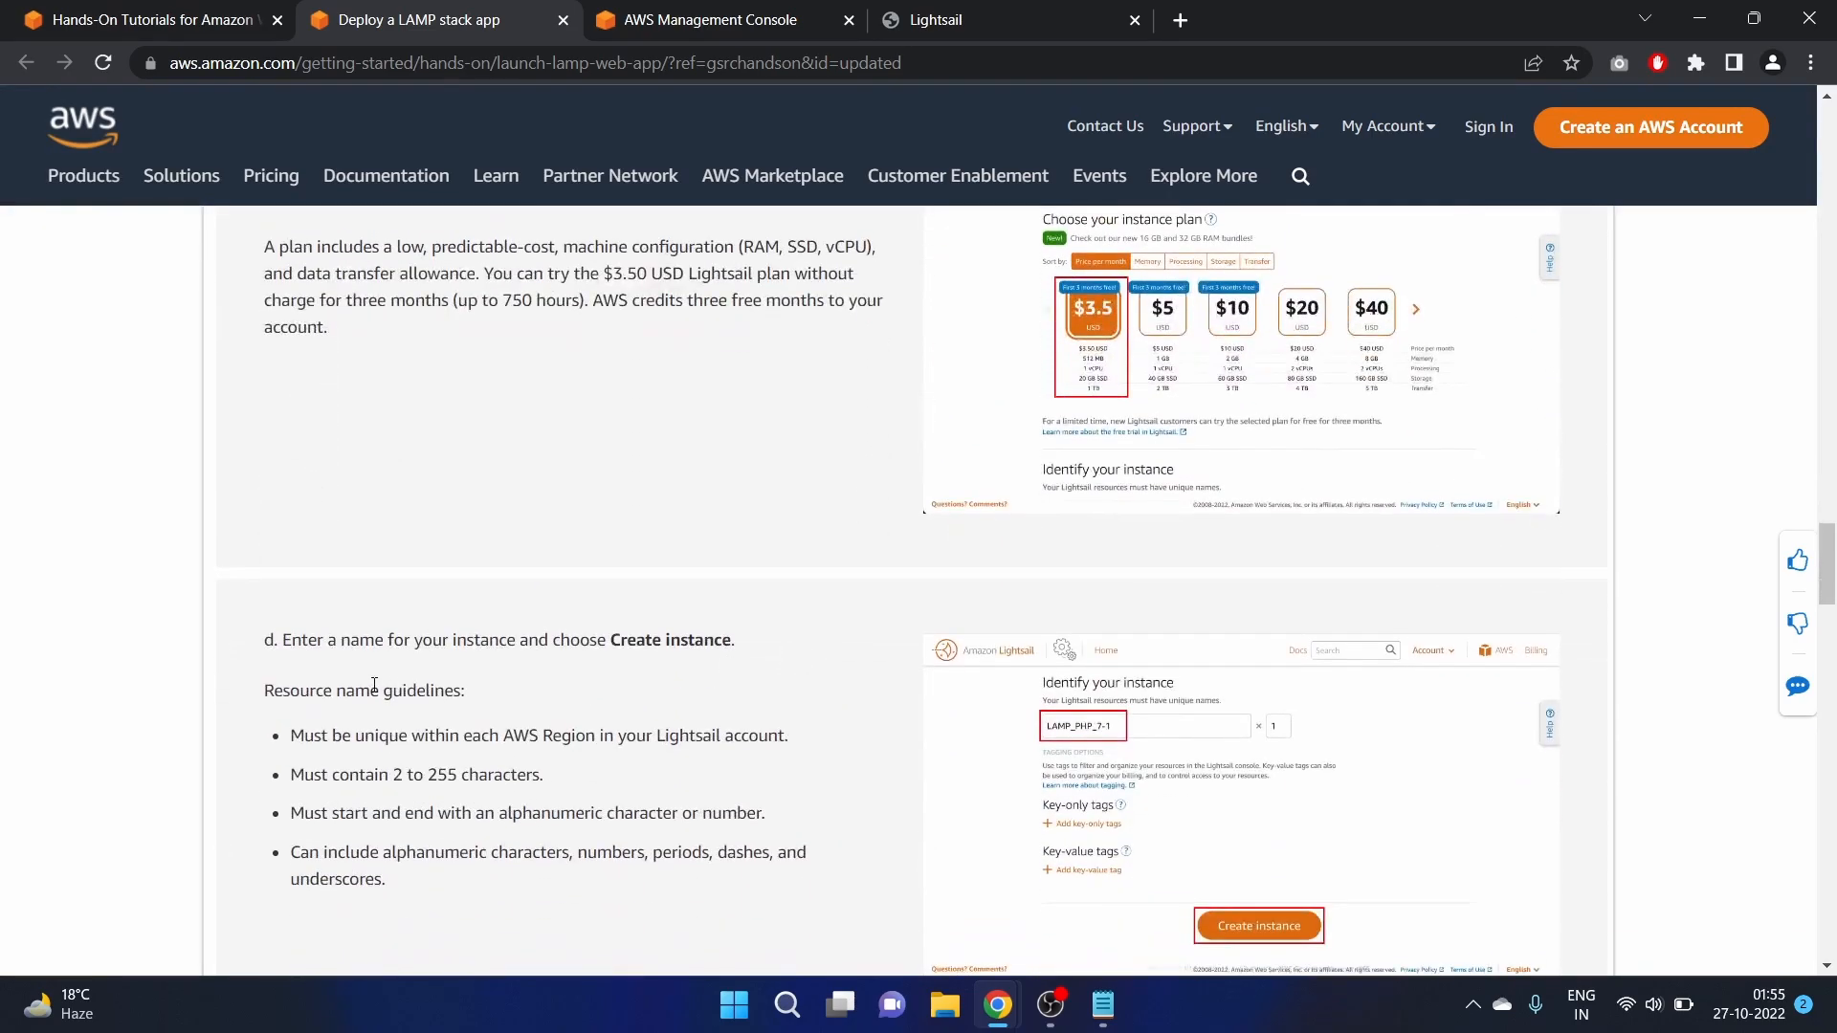
mouse_move(677, 677)
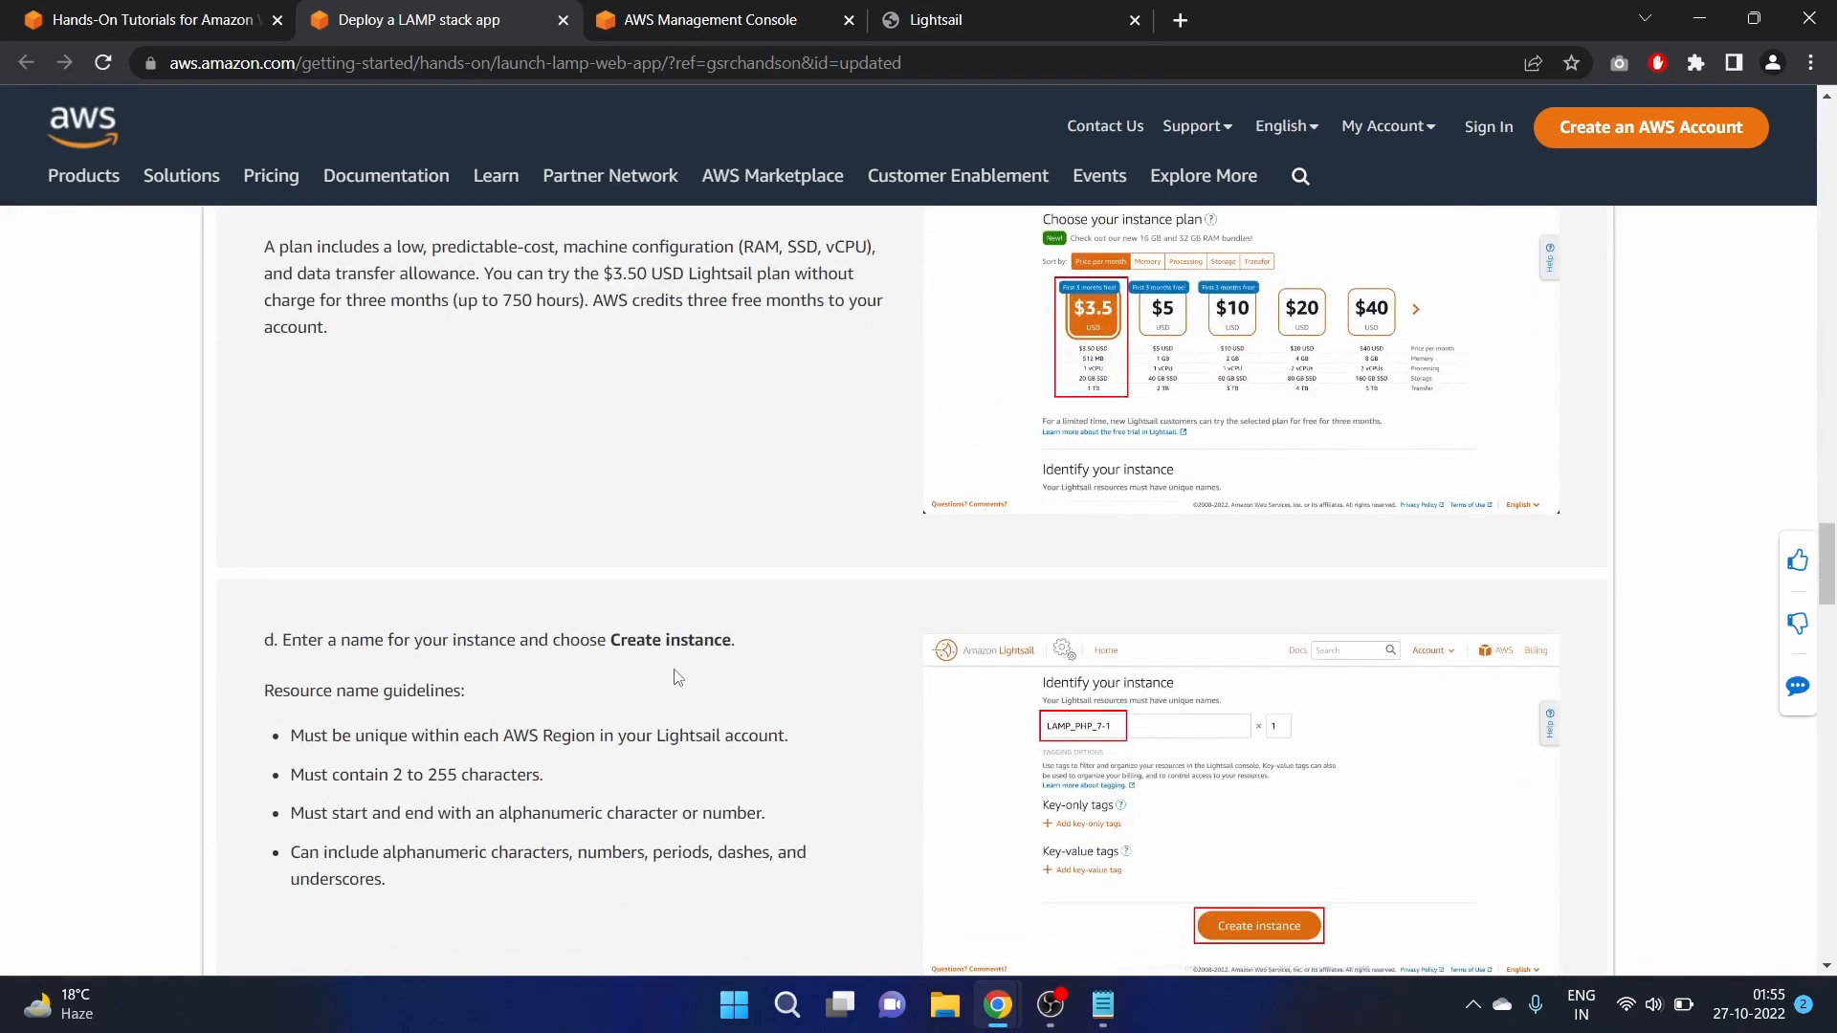
scroll("down", 3)
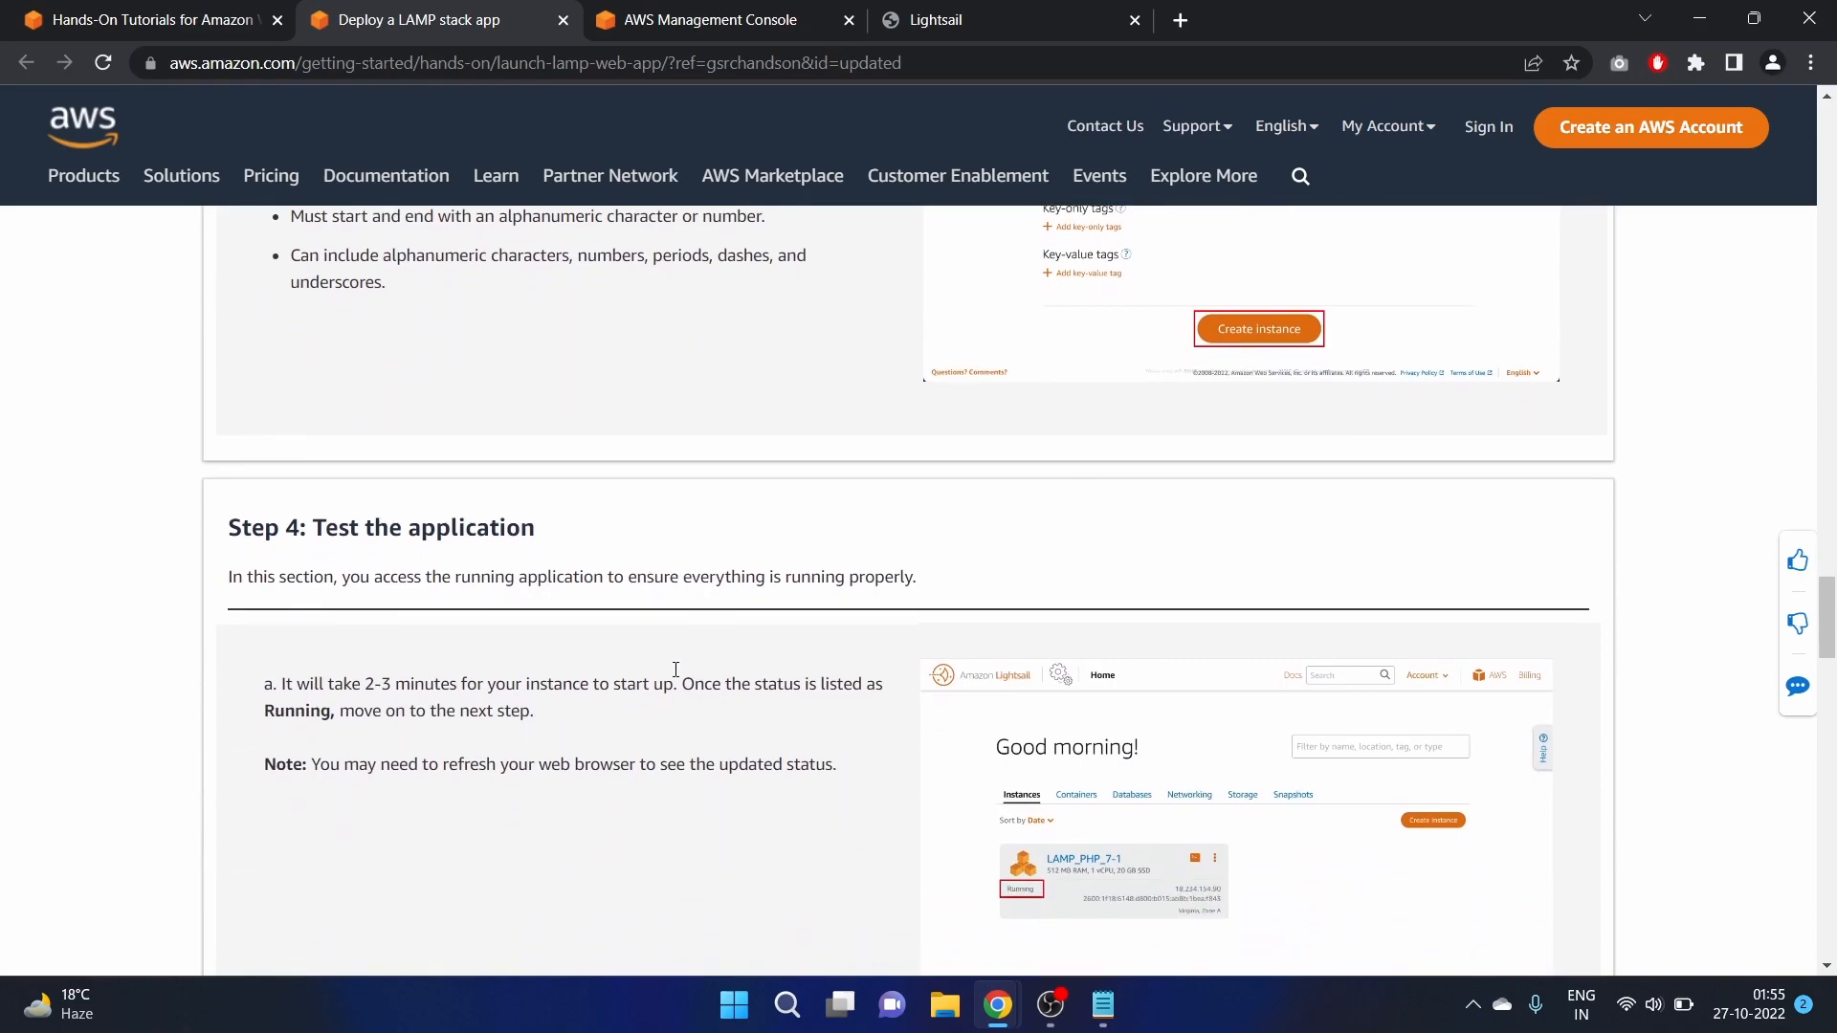
scroll("down", 3)
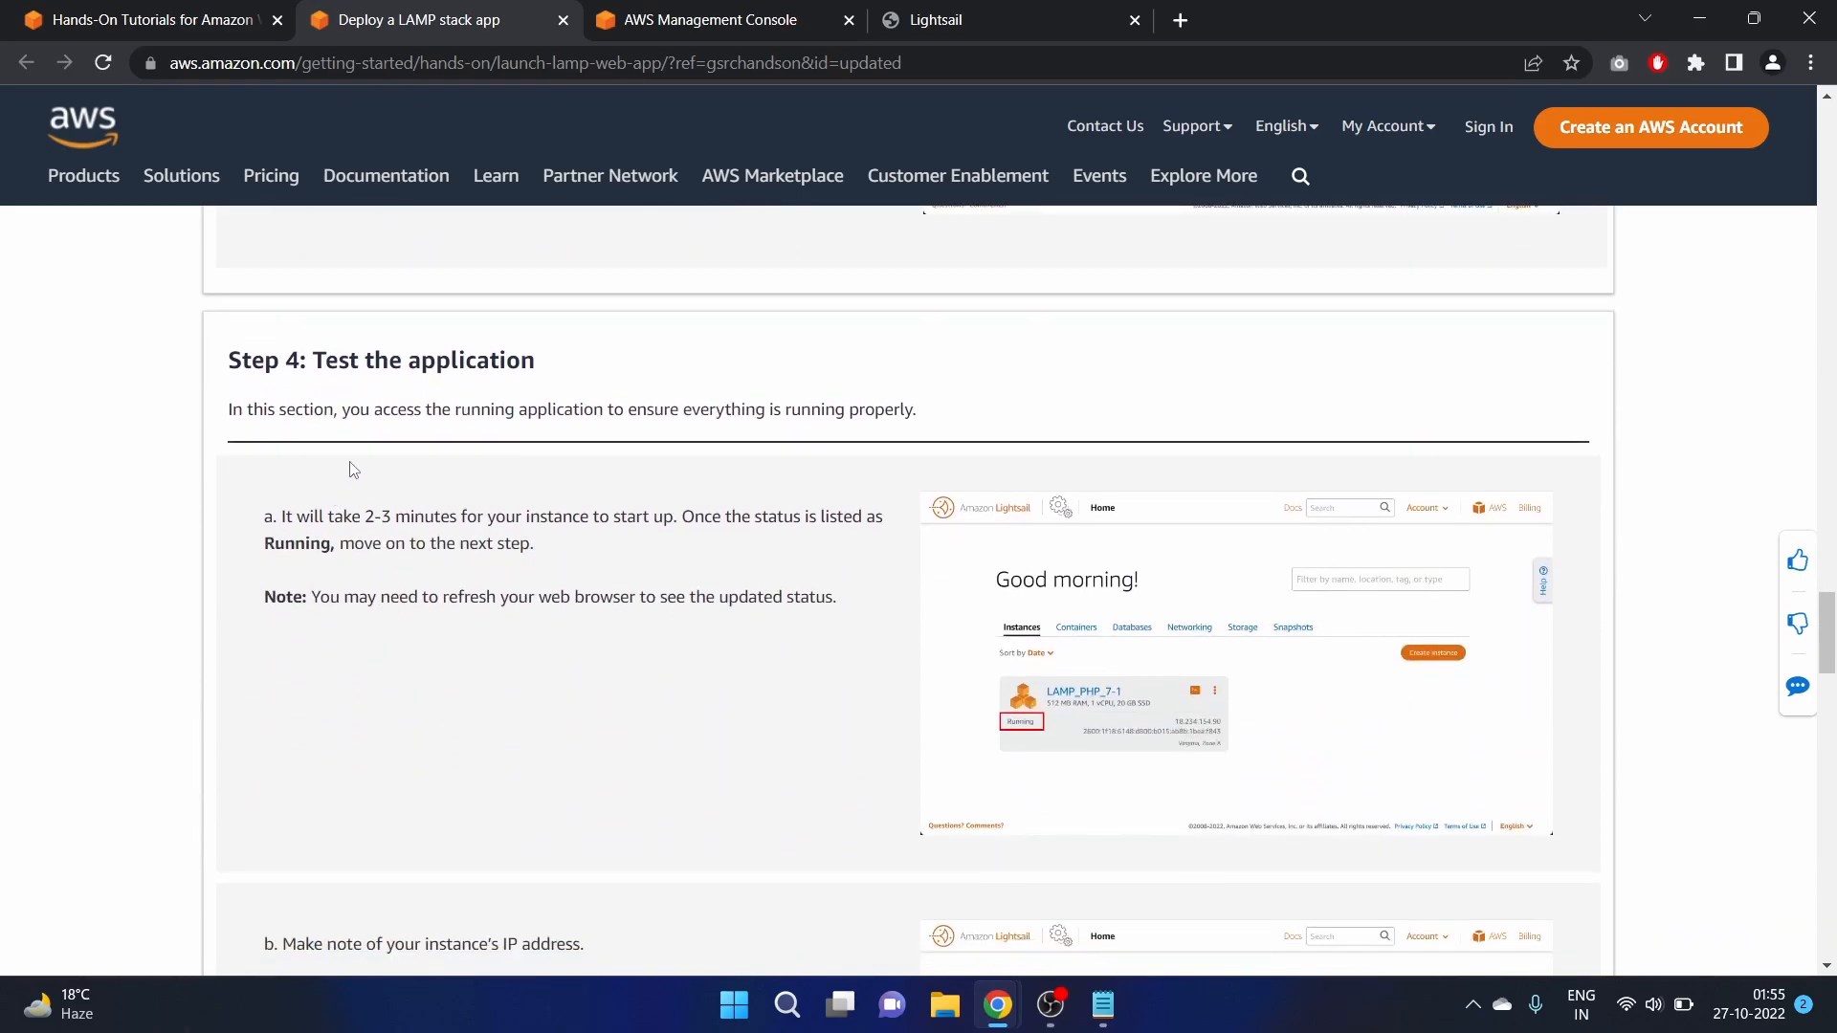
mouse_move(632, 460)
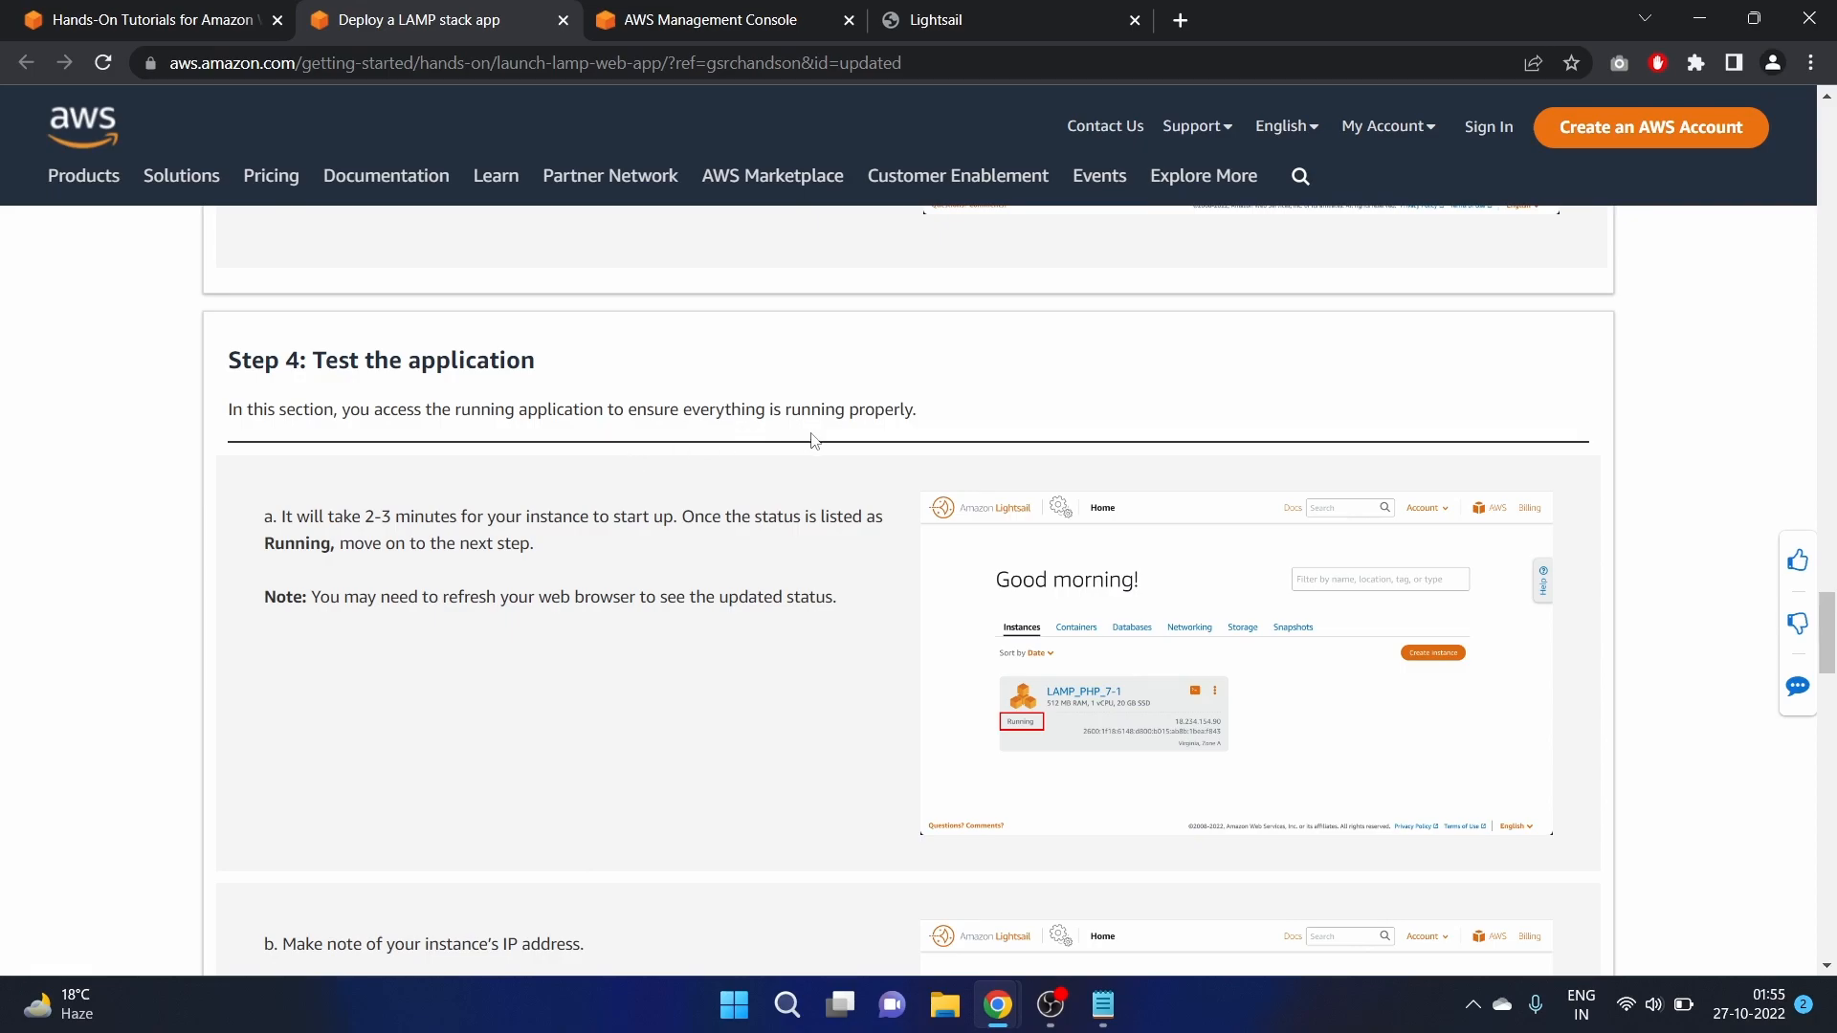
mouse_move(651, 587)
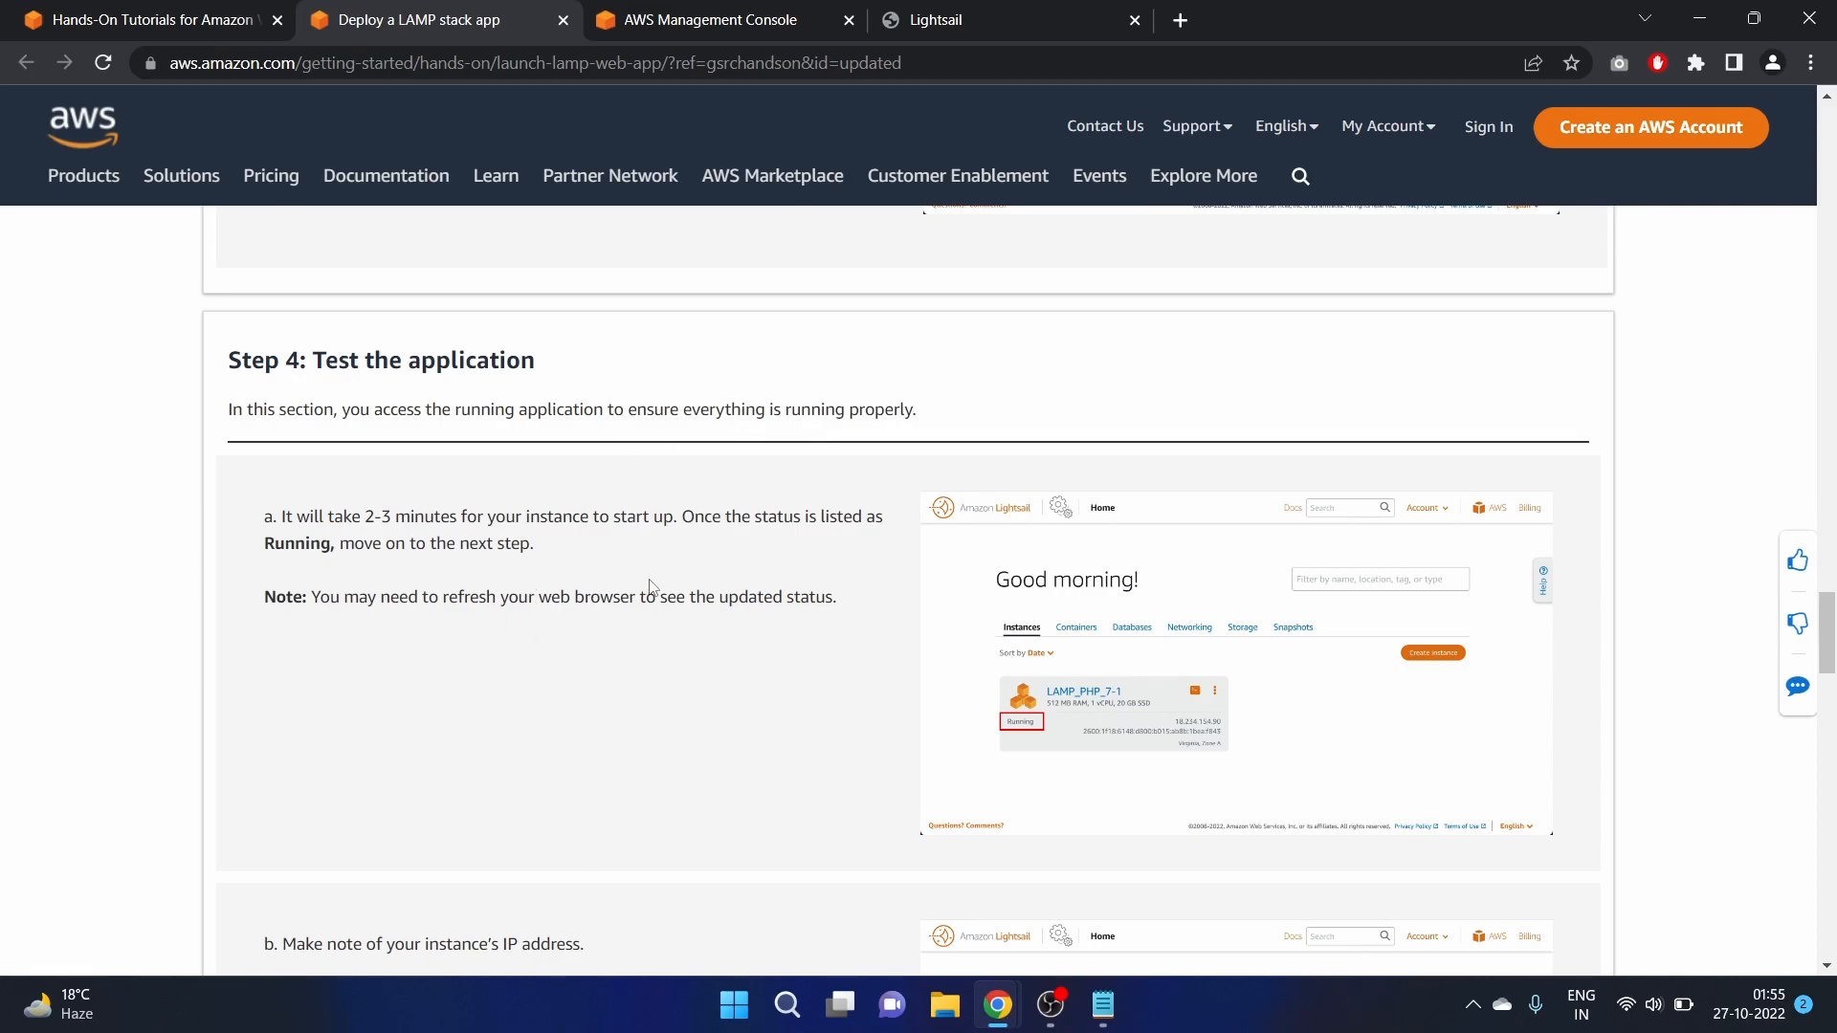
scroll("down", 3)
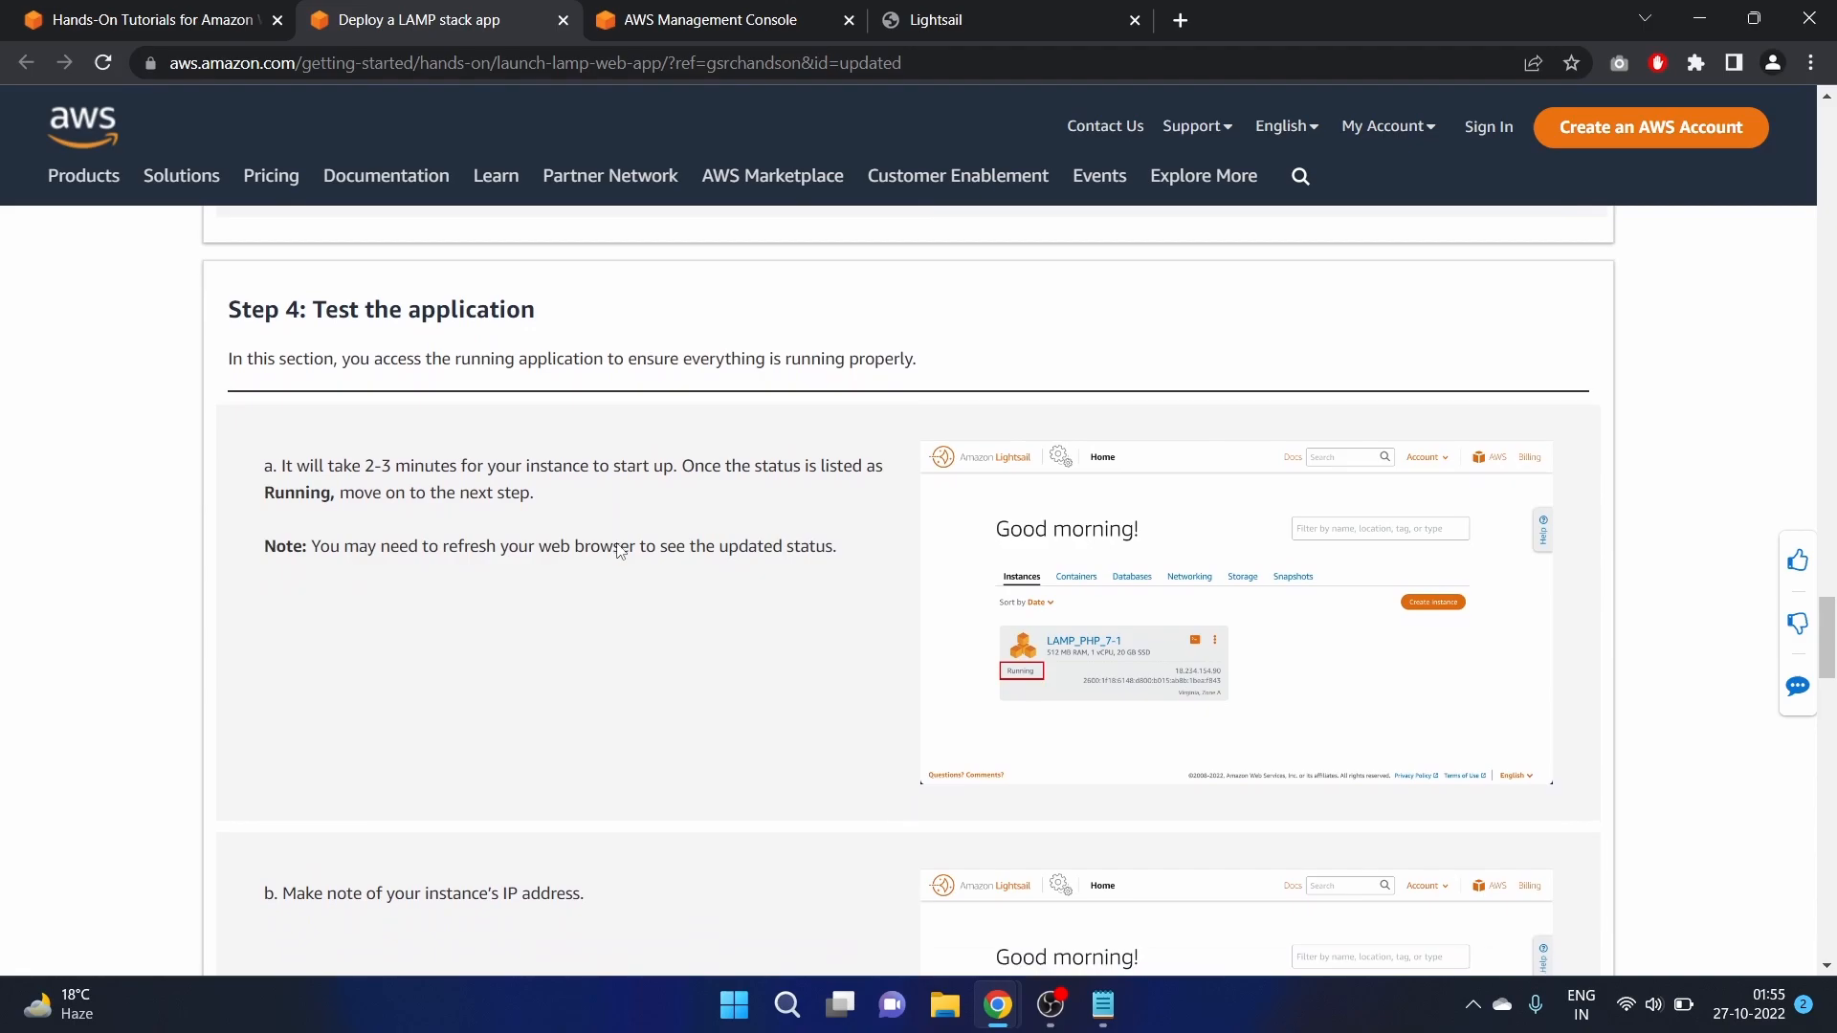
mouse_move(530, 635)
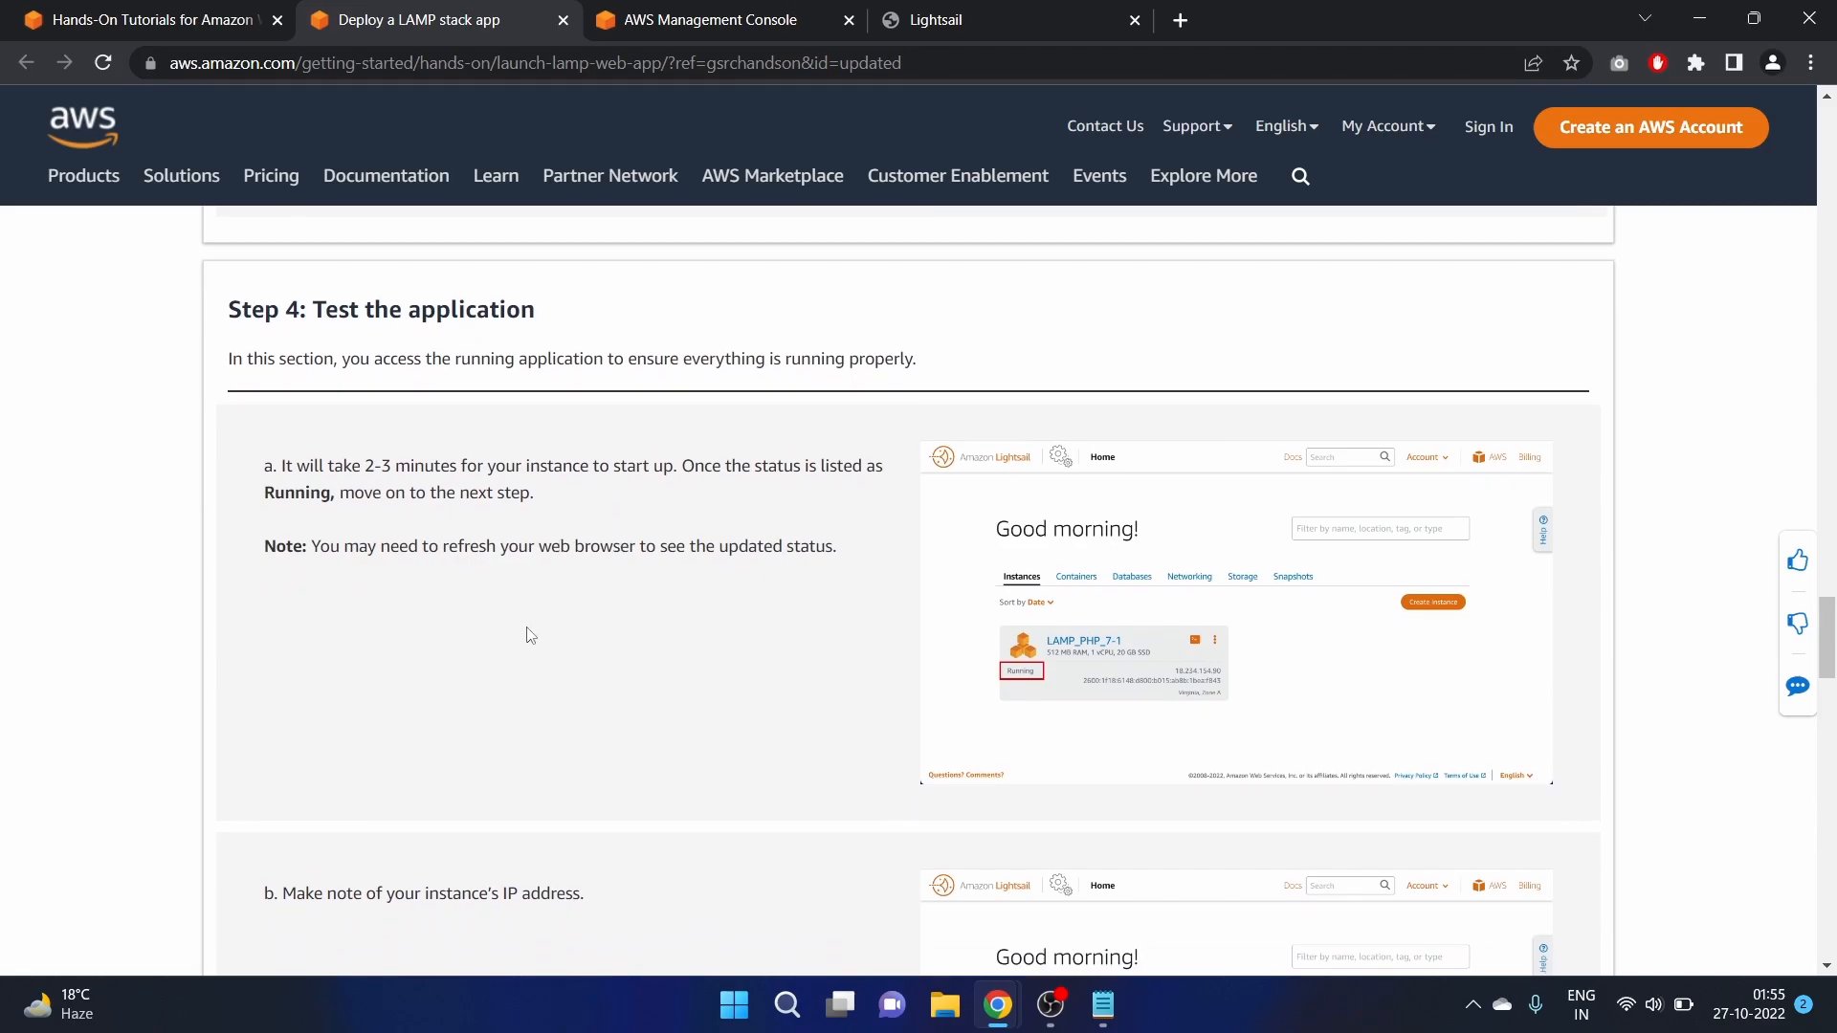
scroll("down", 3)
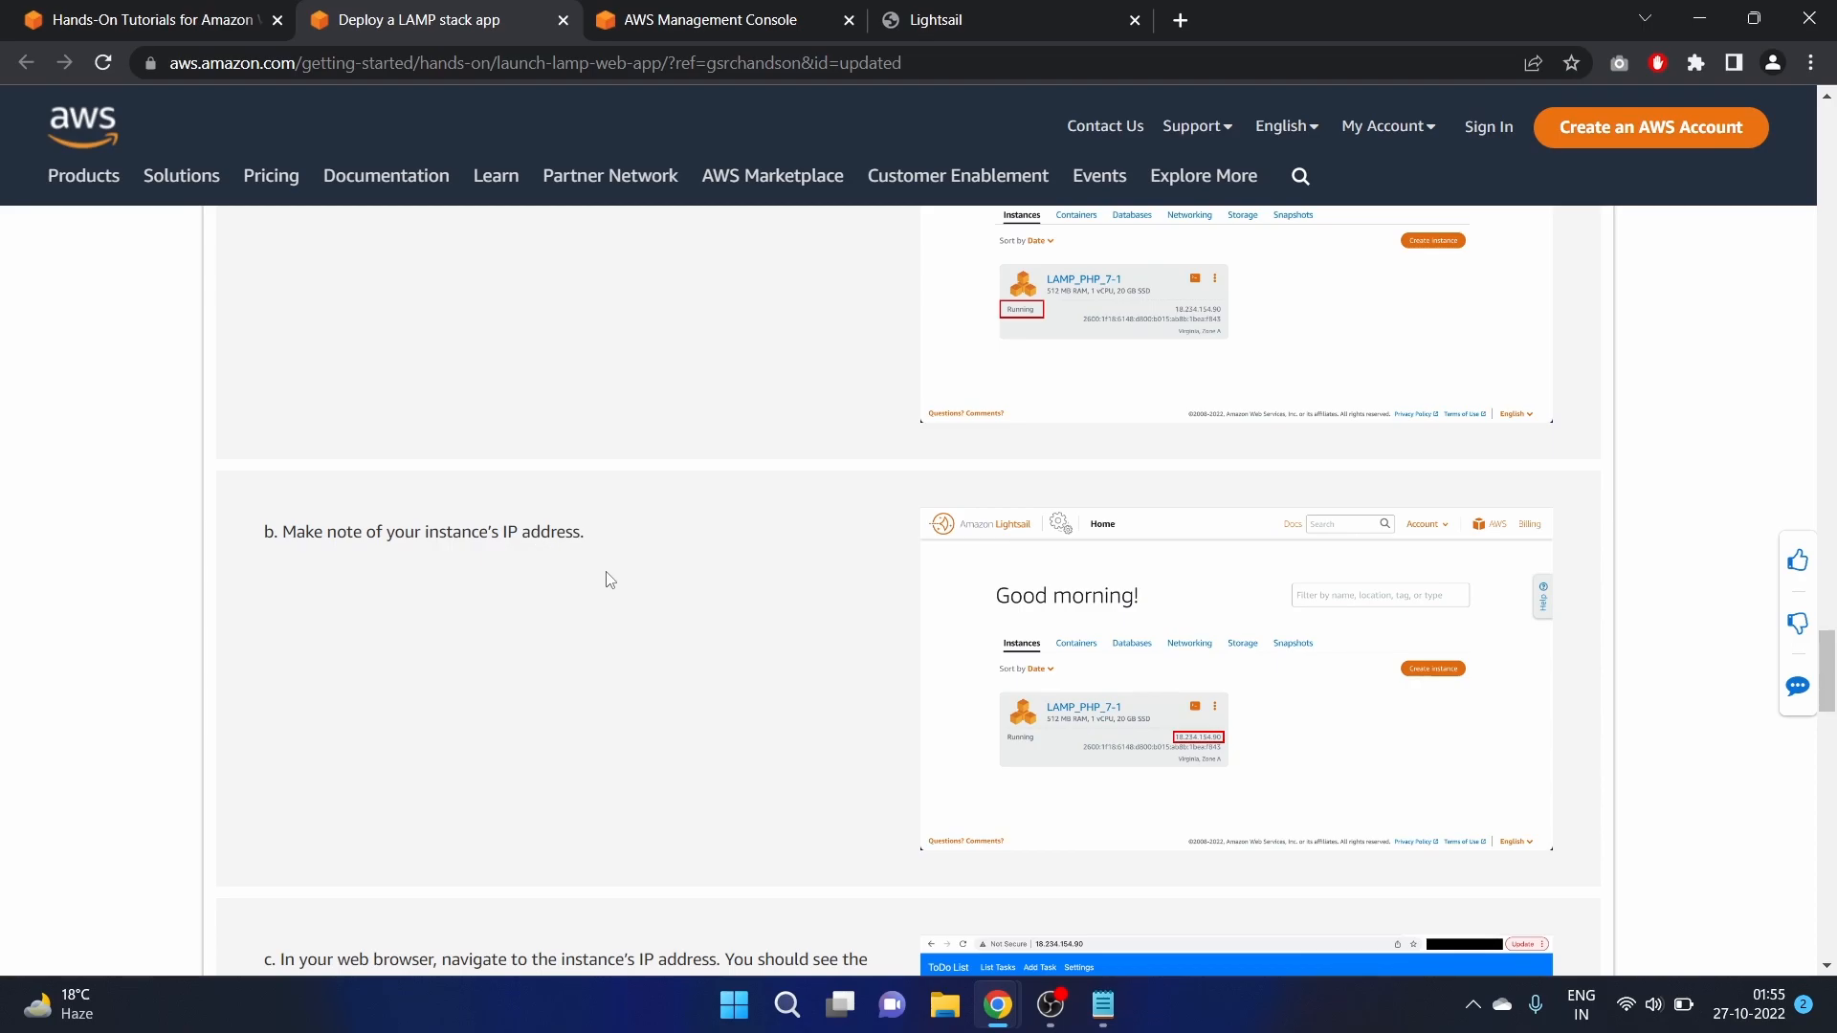
scroll("down", 3)
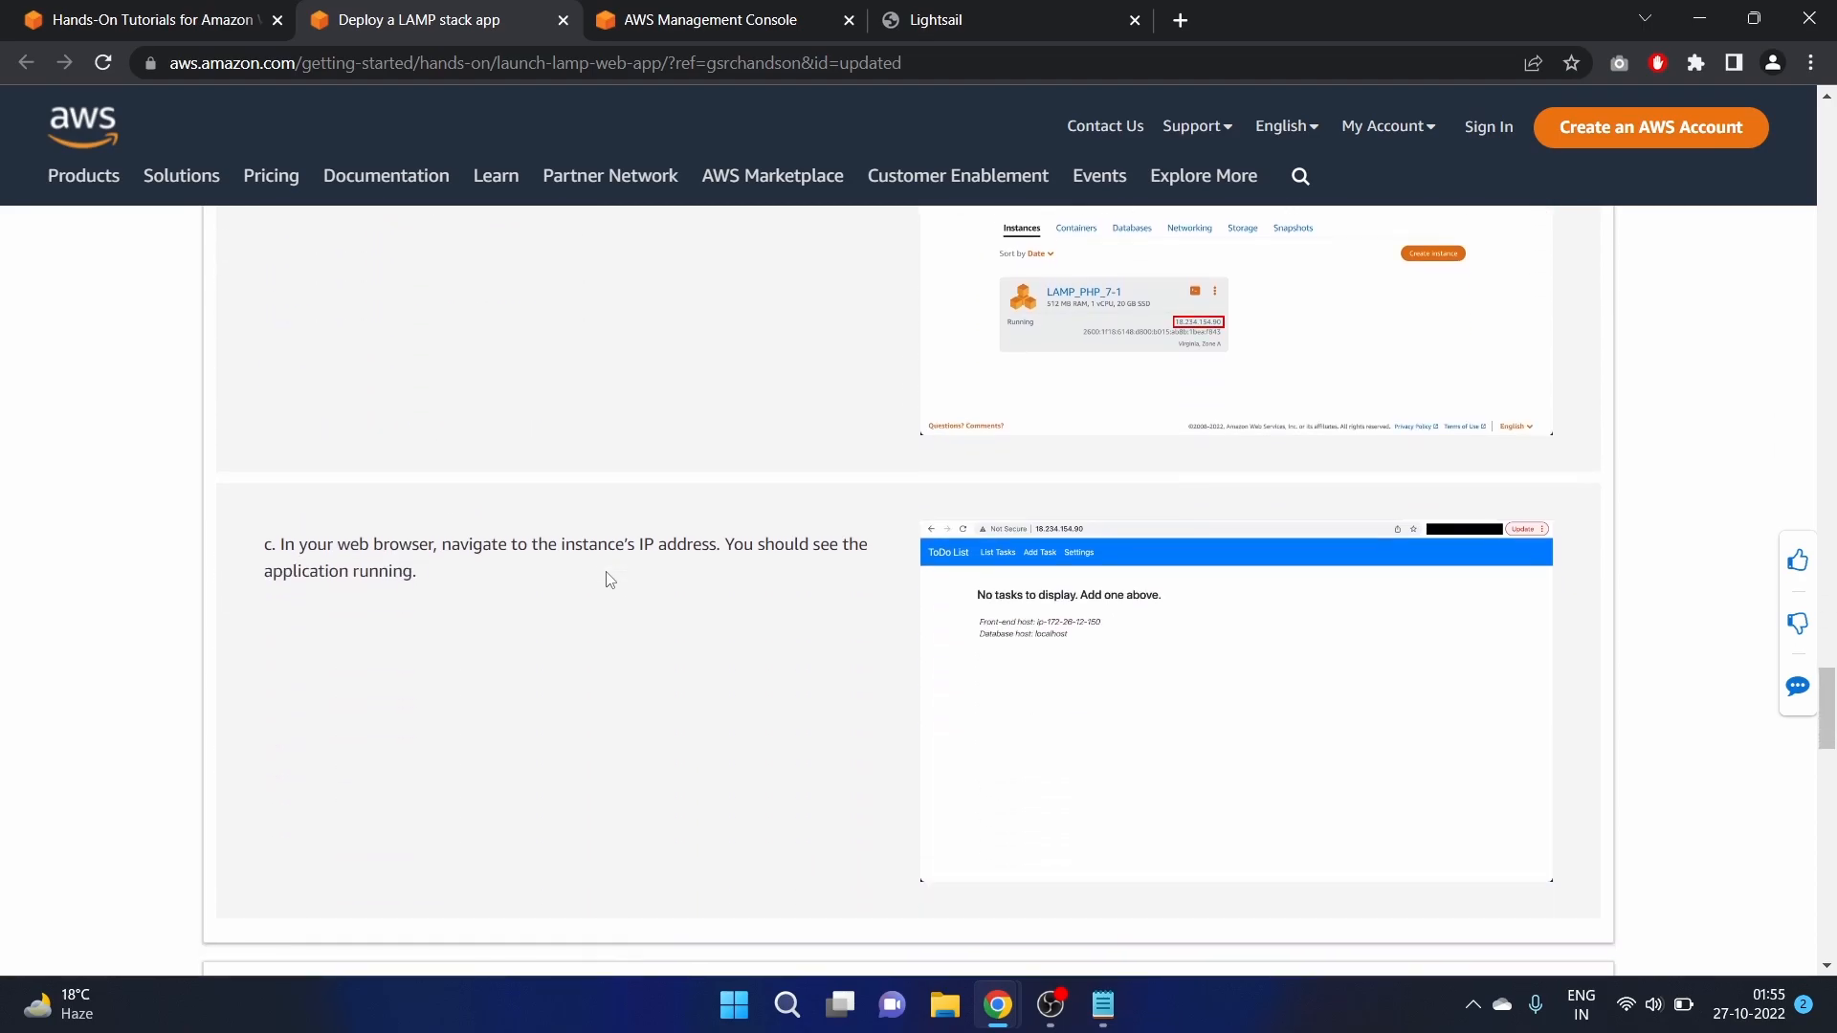
mouse_move(659, 579)
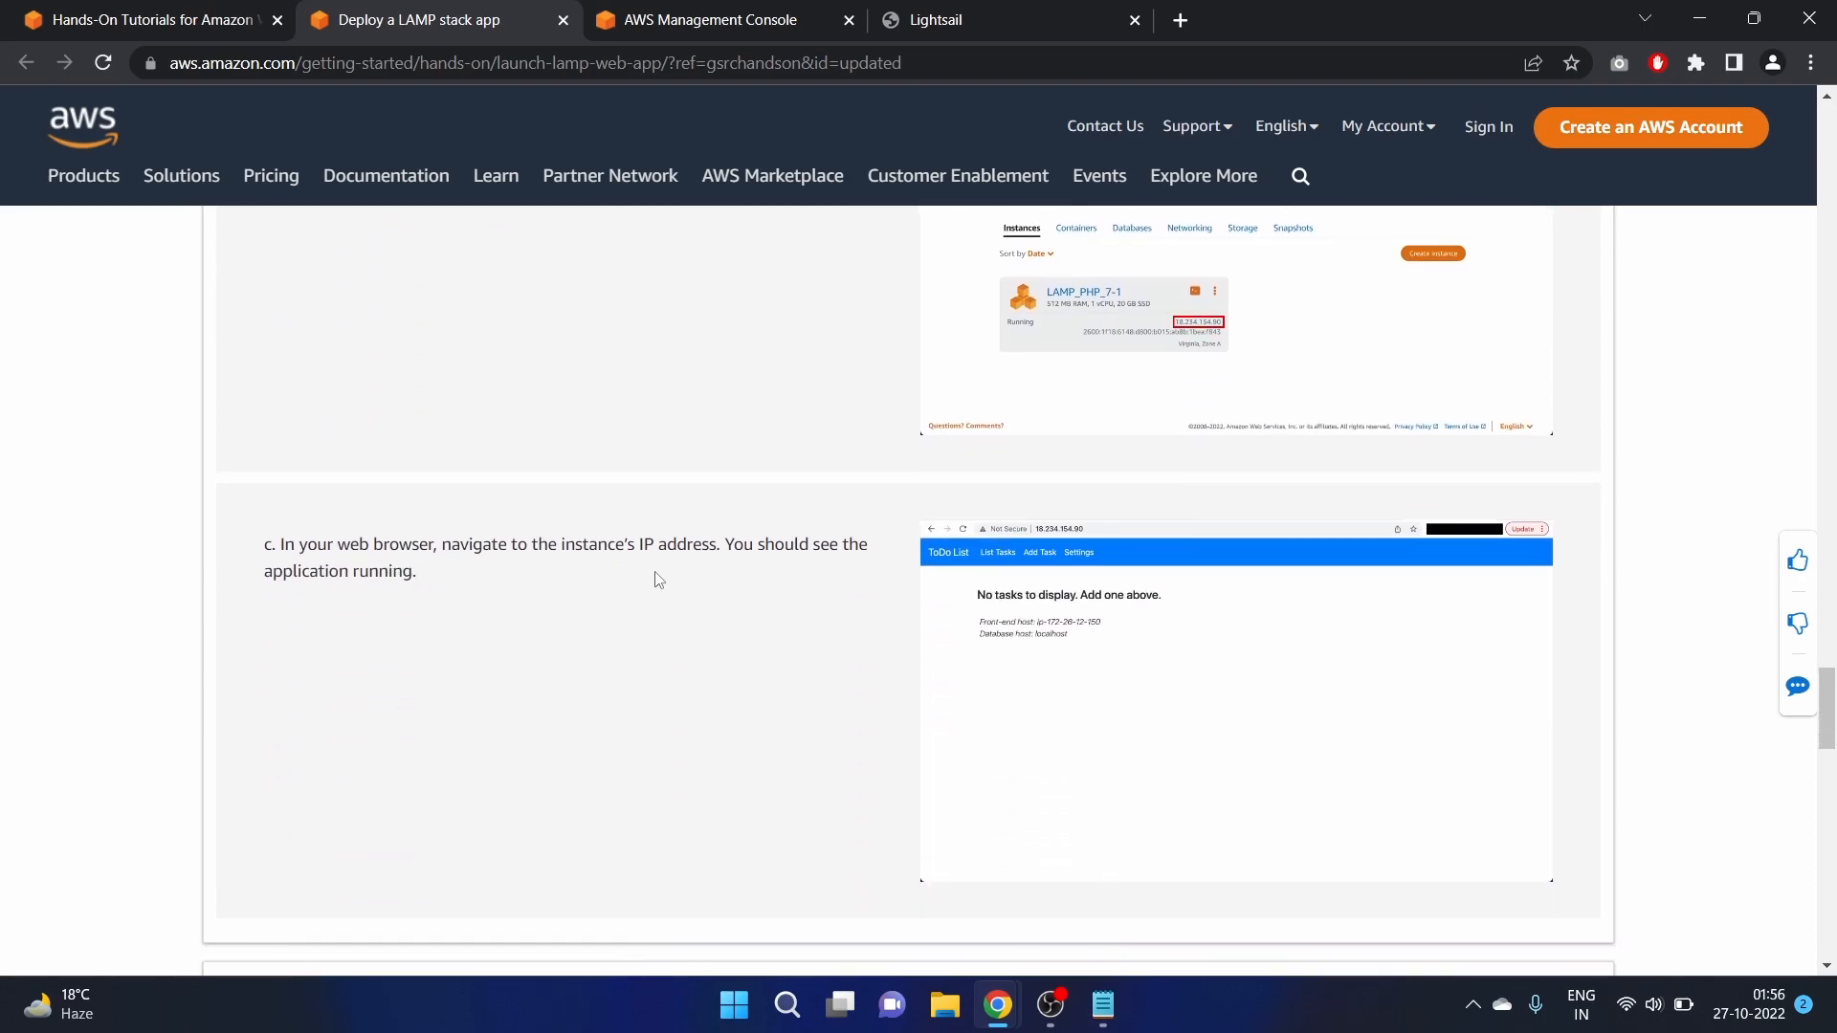
scroll("down", 3)
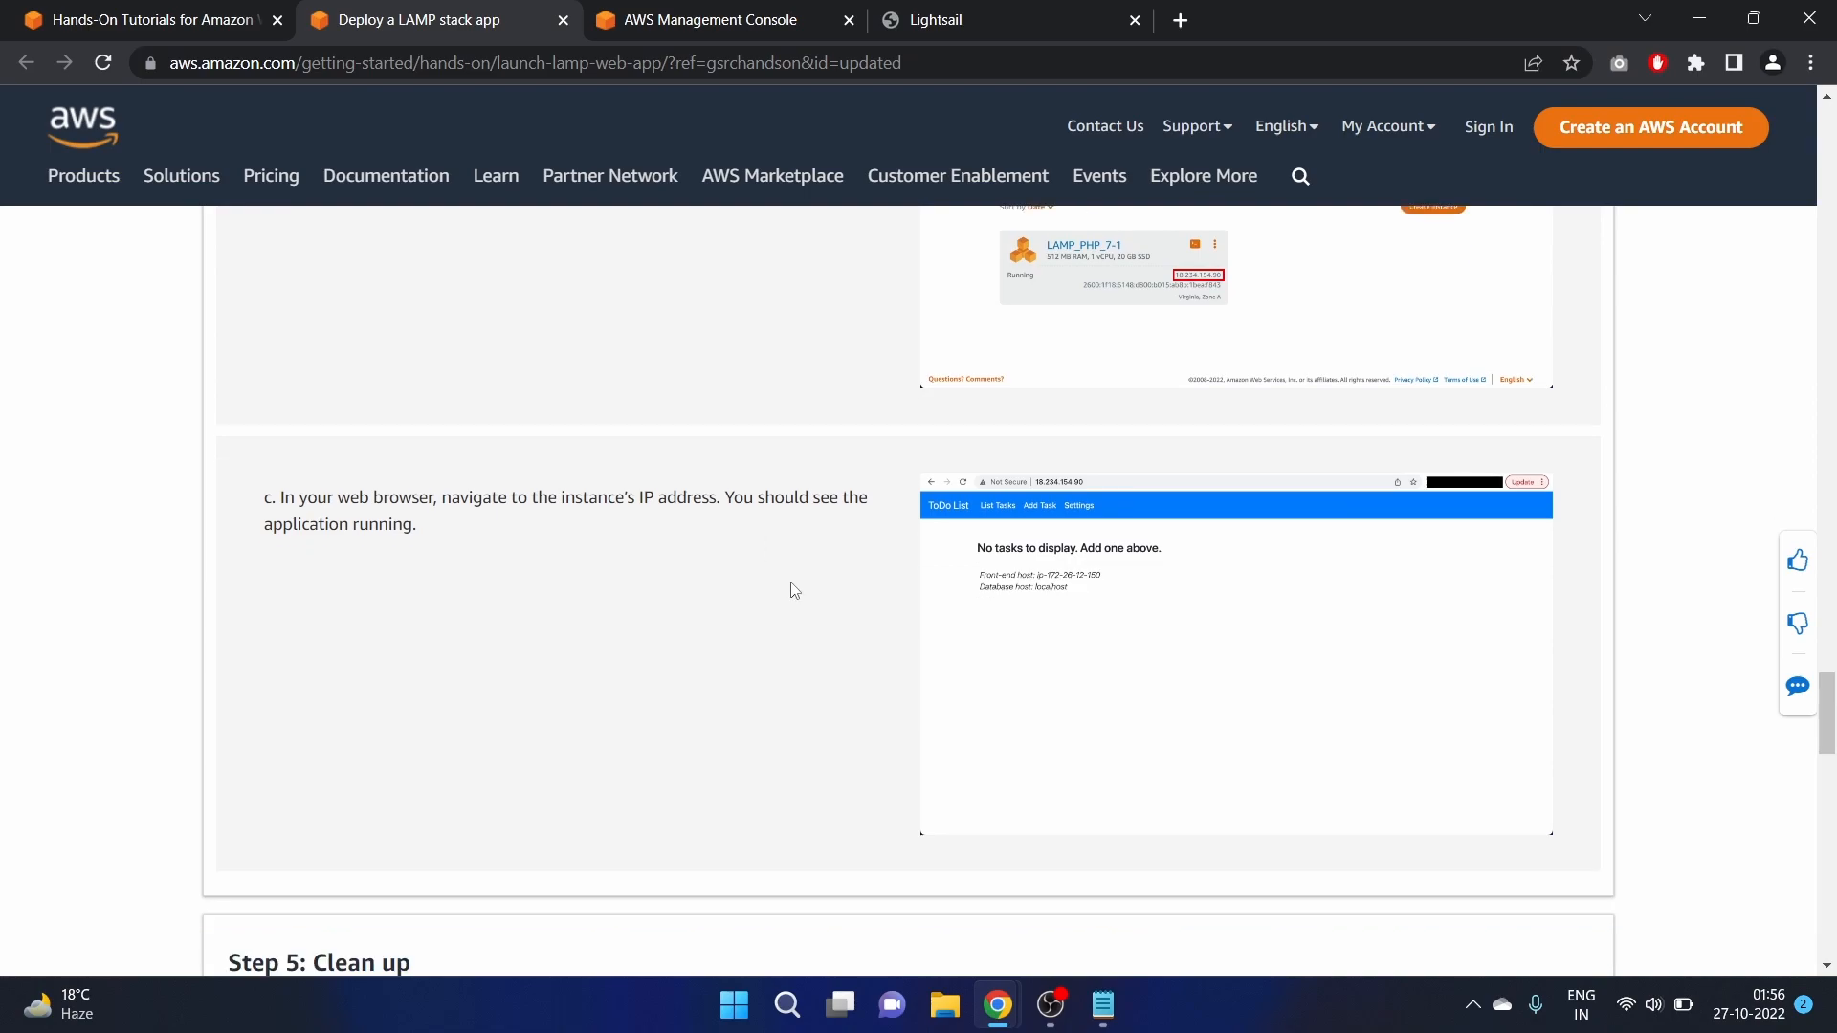
scroll("down", 3)
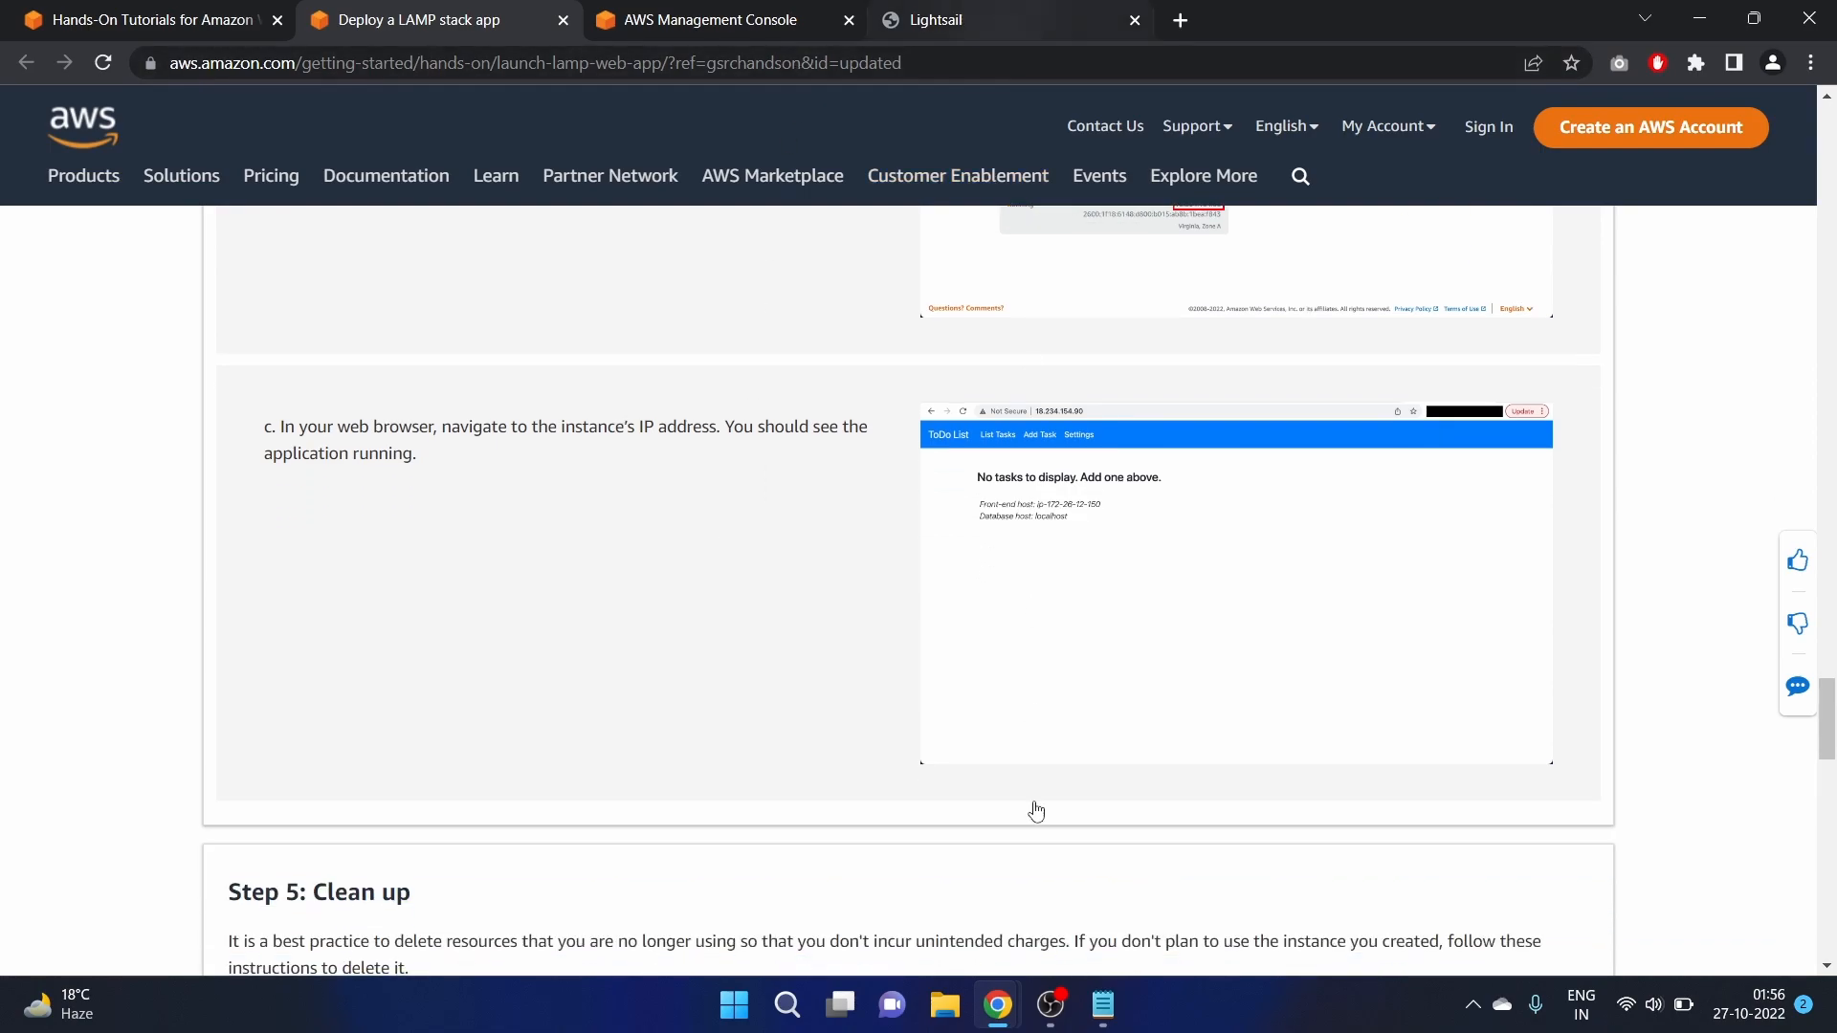
Open Add Task in the ToDo List app and enter the summary 'To upload a video'
left_click(935, 20)
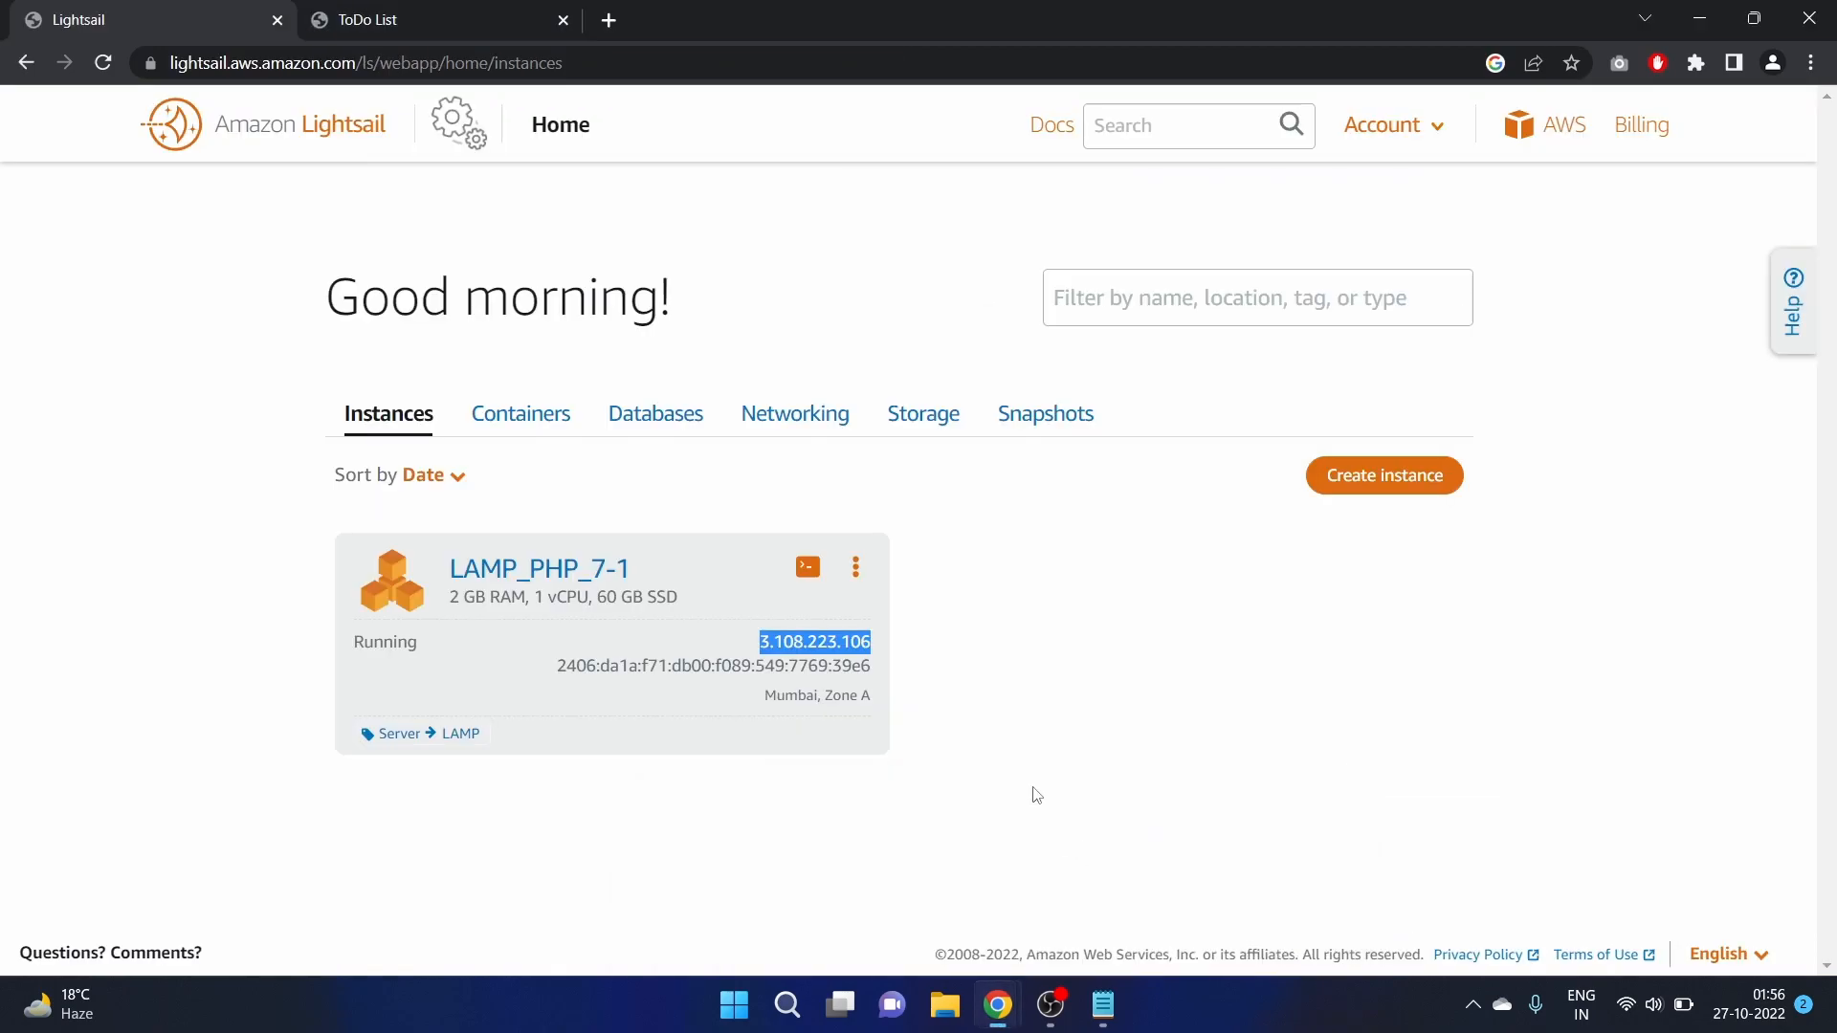
left_click(405, 20)
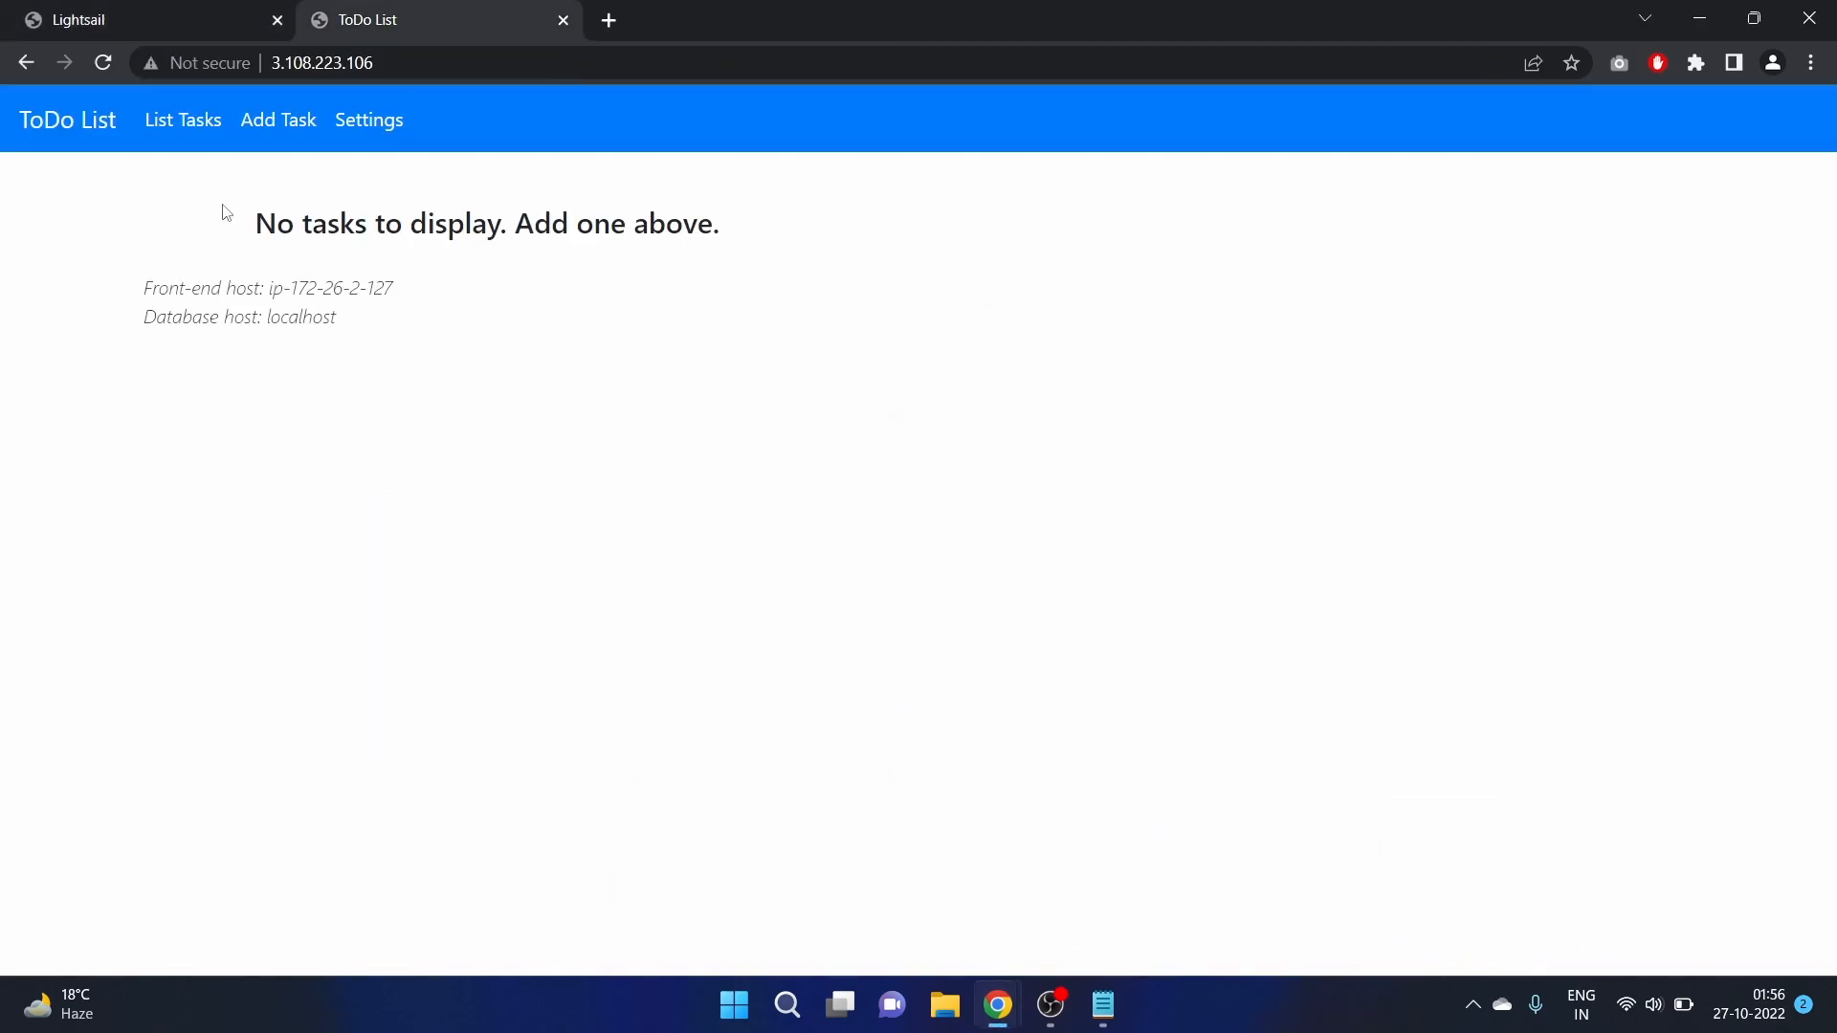
mouse_move(169, 127)
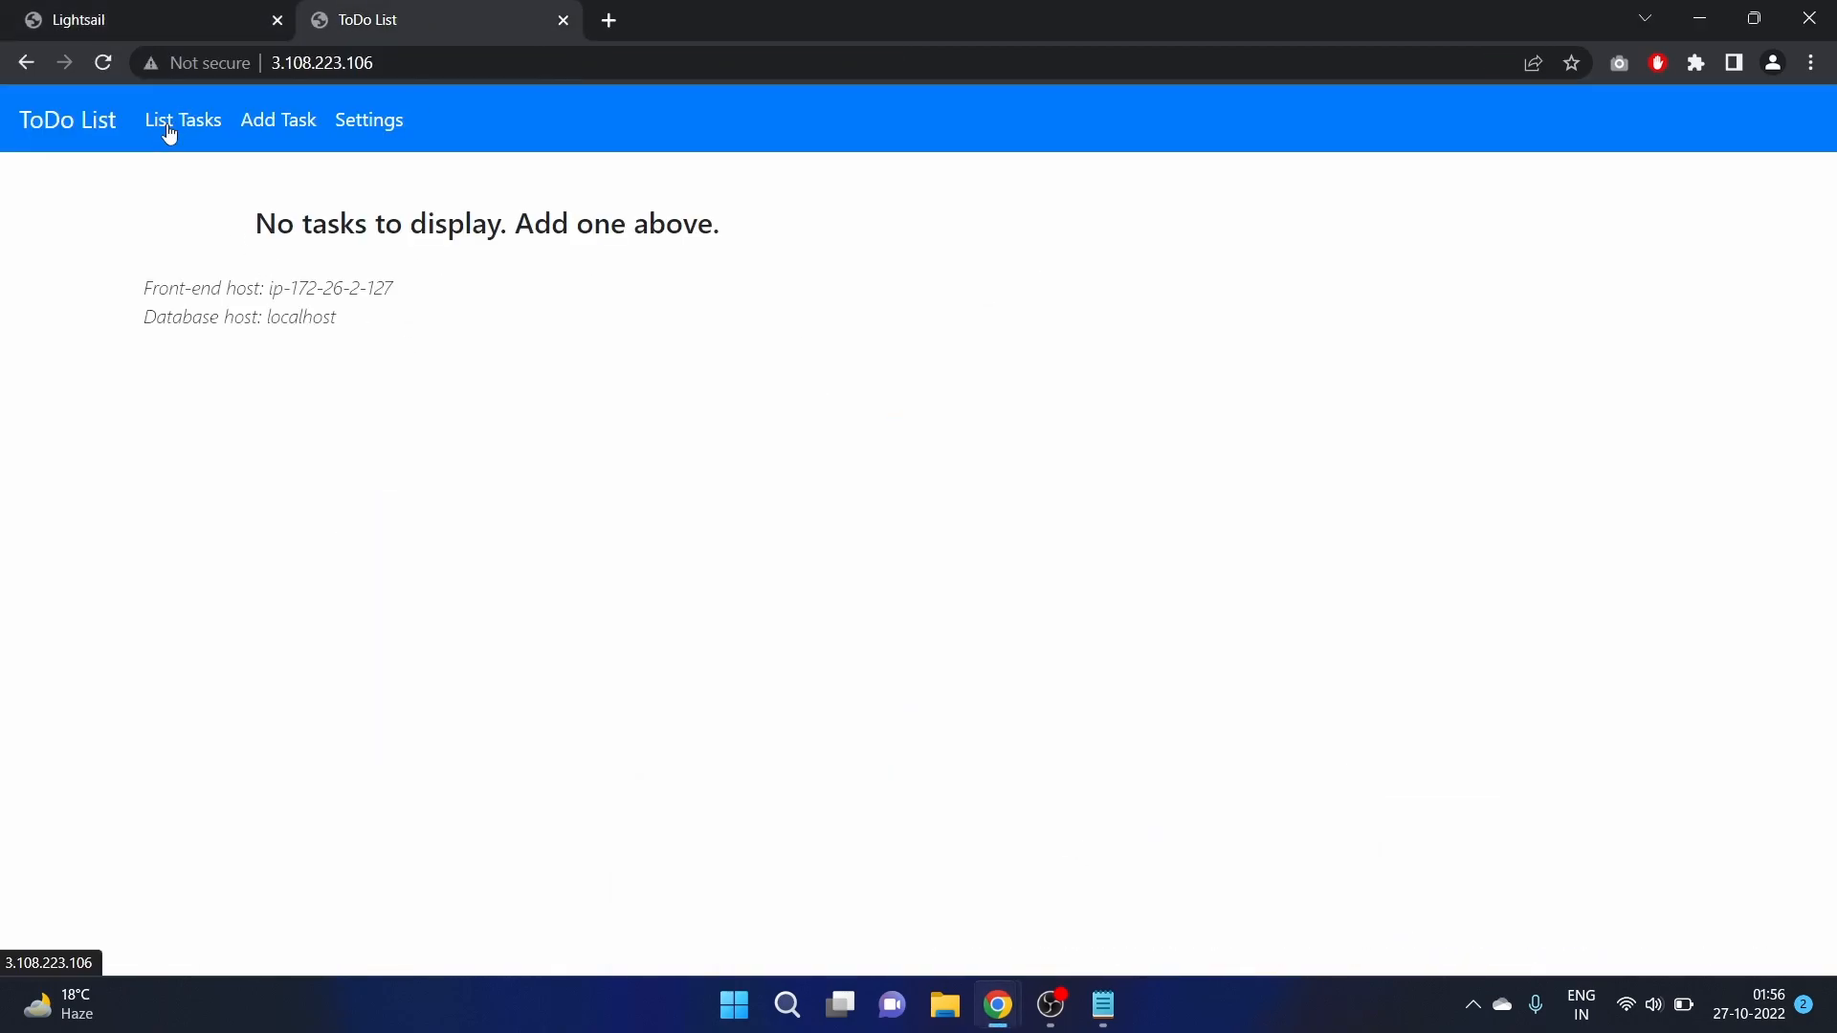
left_click(278, 121)
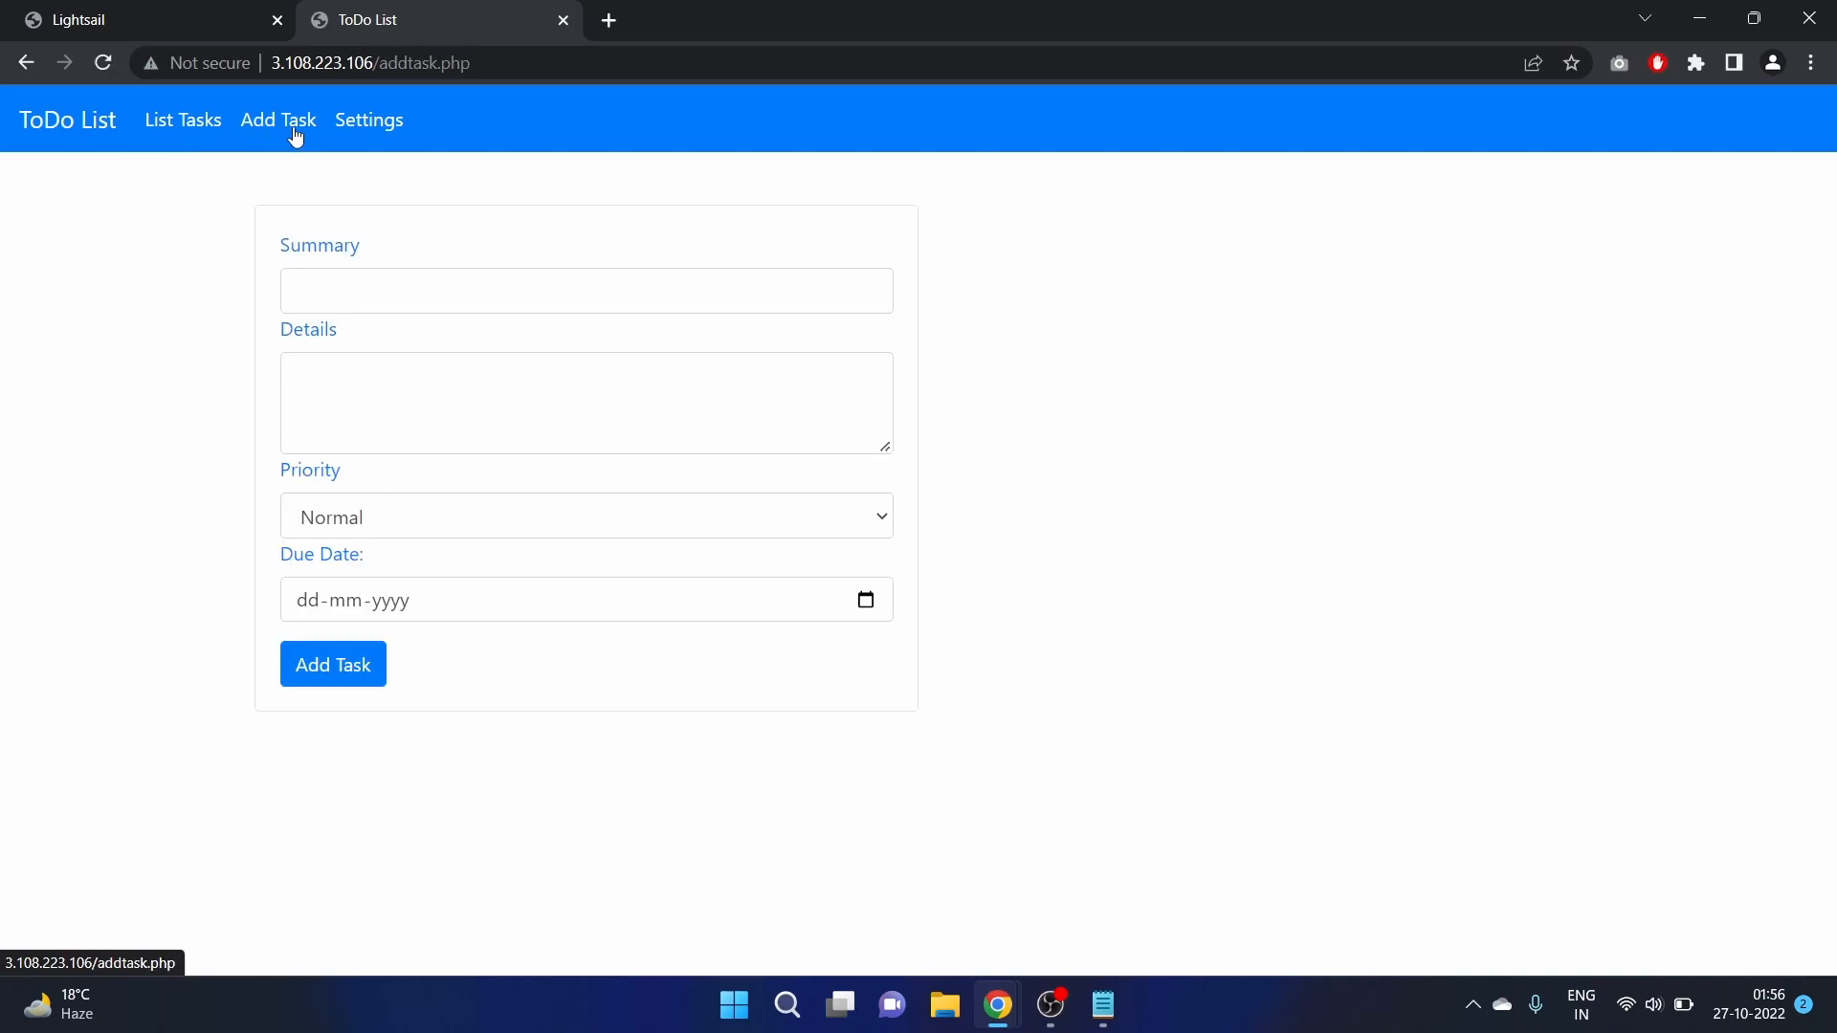
type("To")
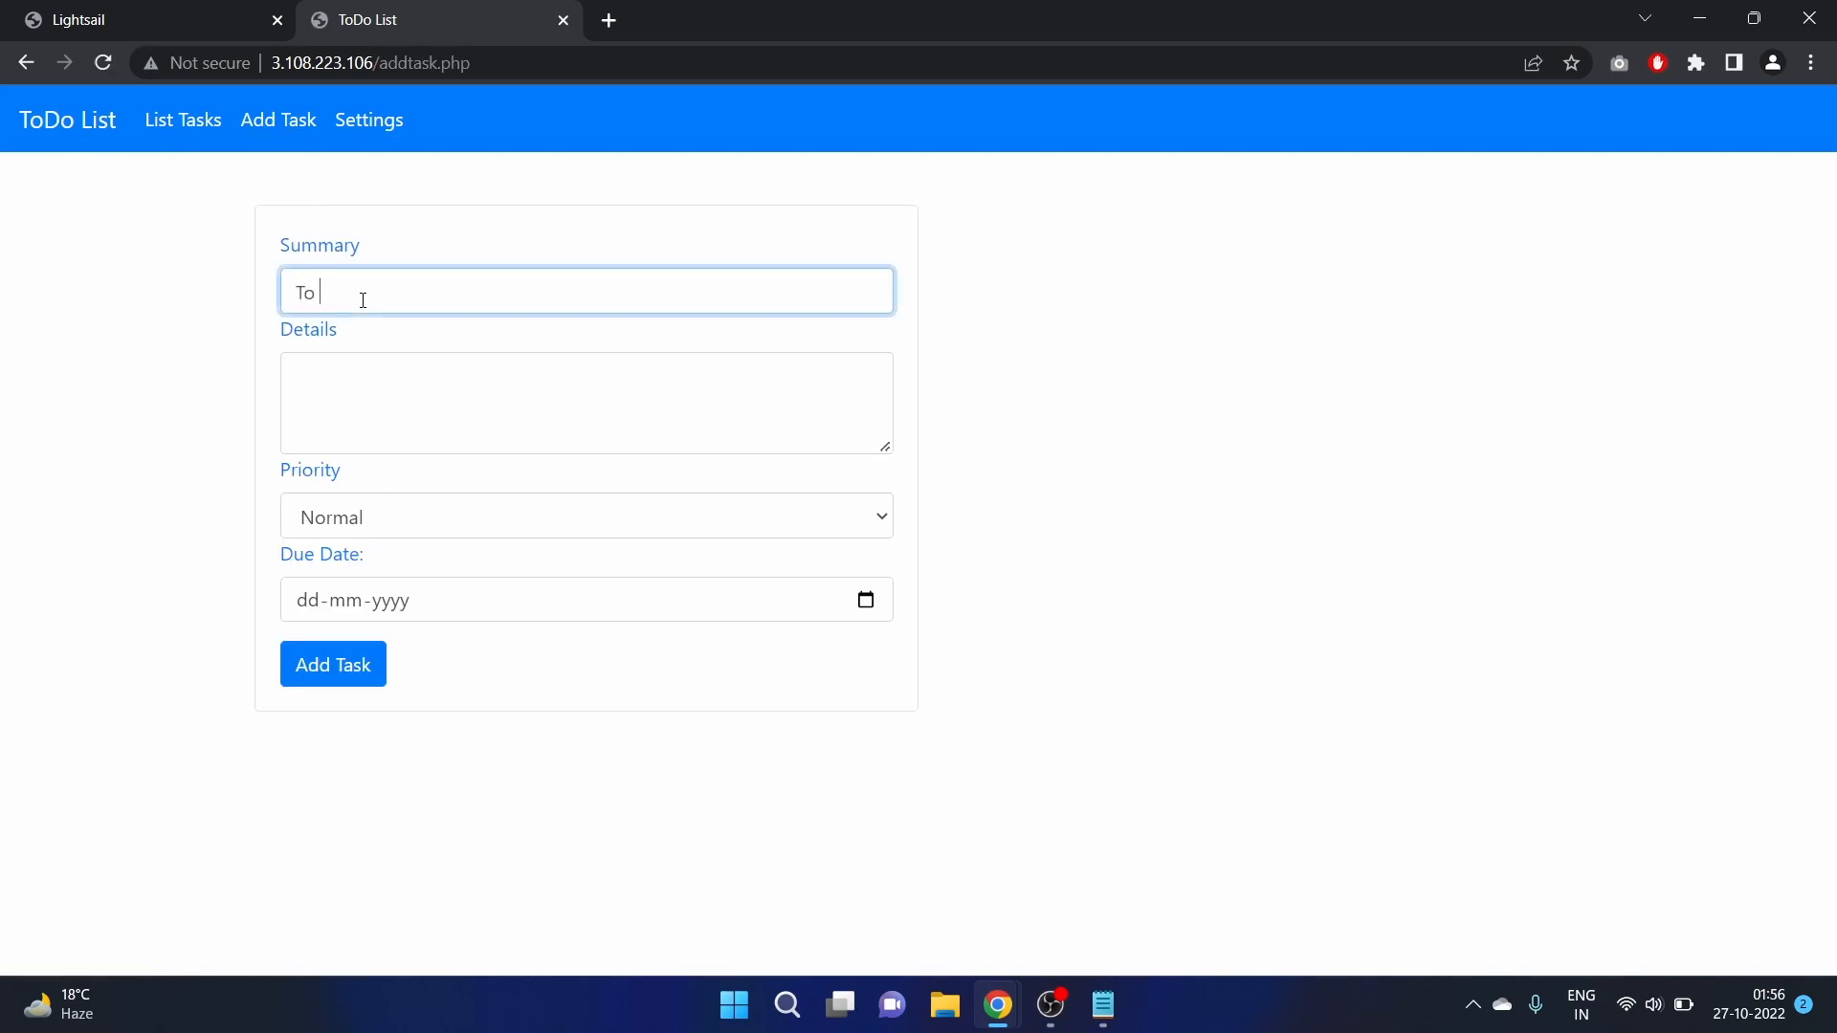
type("up")
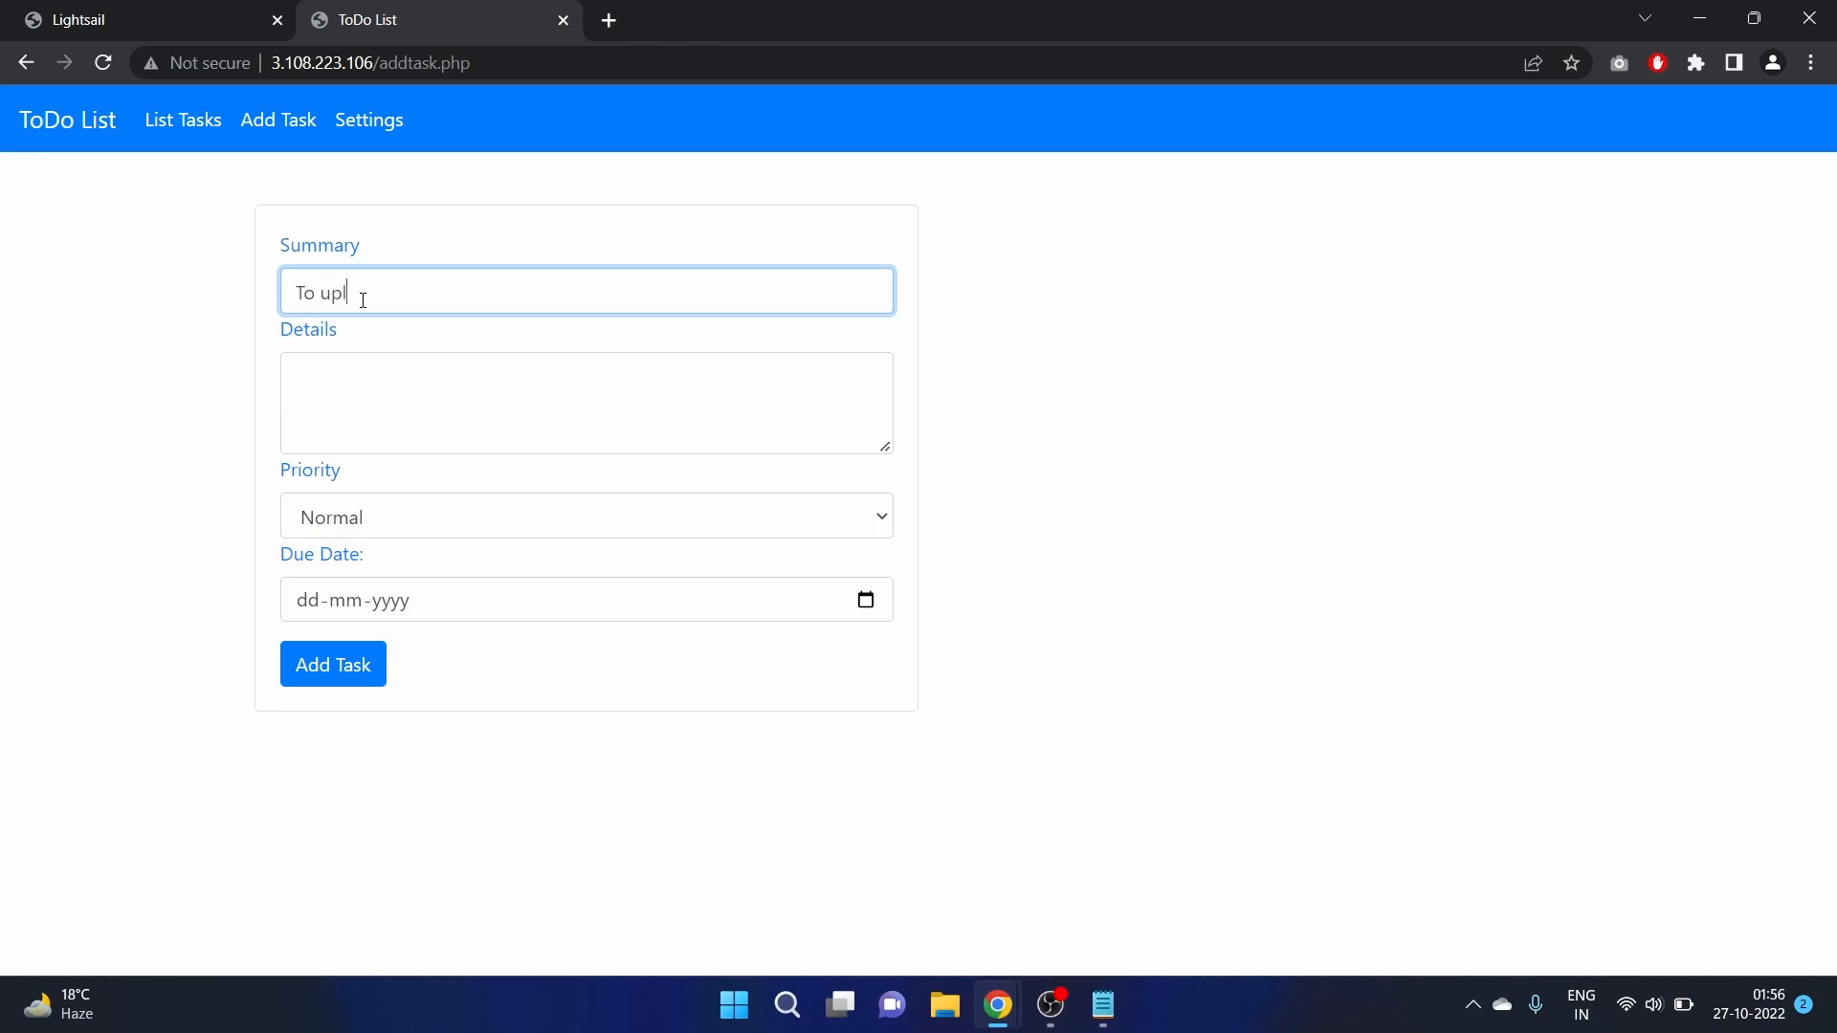
type("load a video")
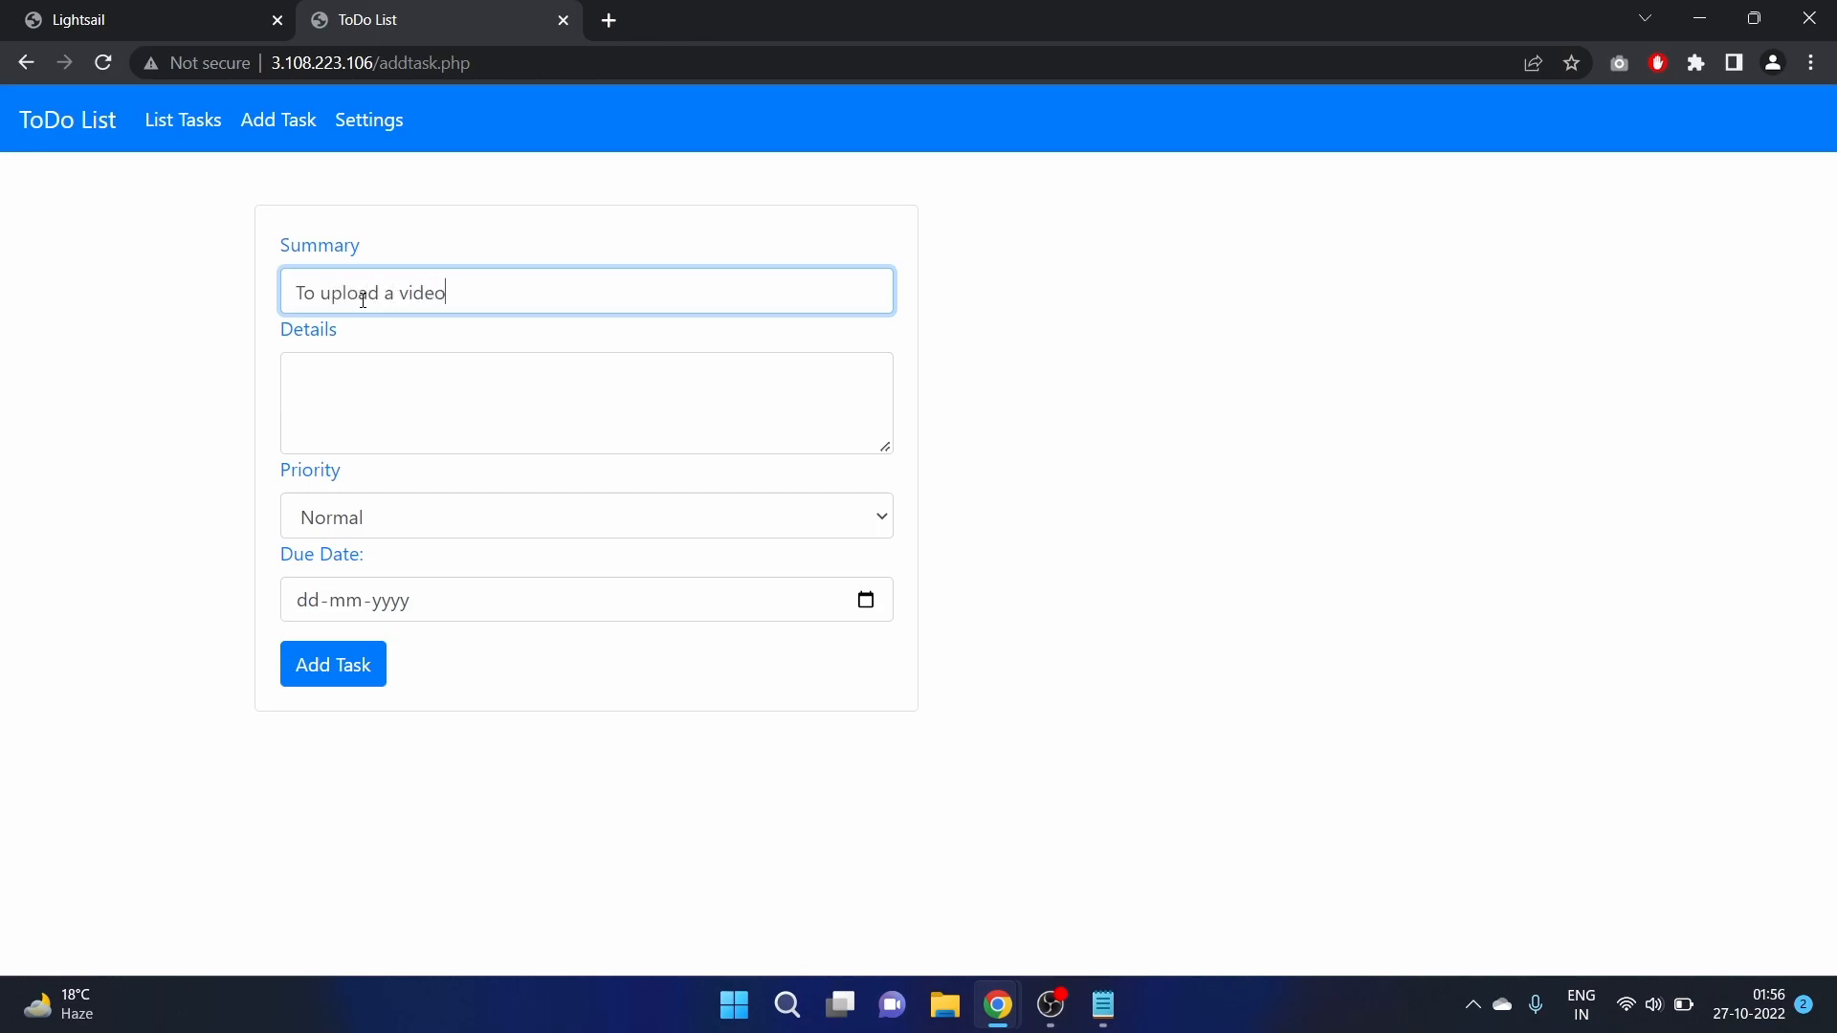
Enter details 'upload the video on 28 oct 2022.' and pick due date 31-10-2022
left_click(586, 403)
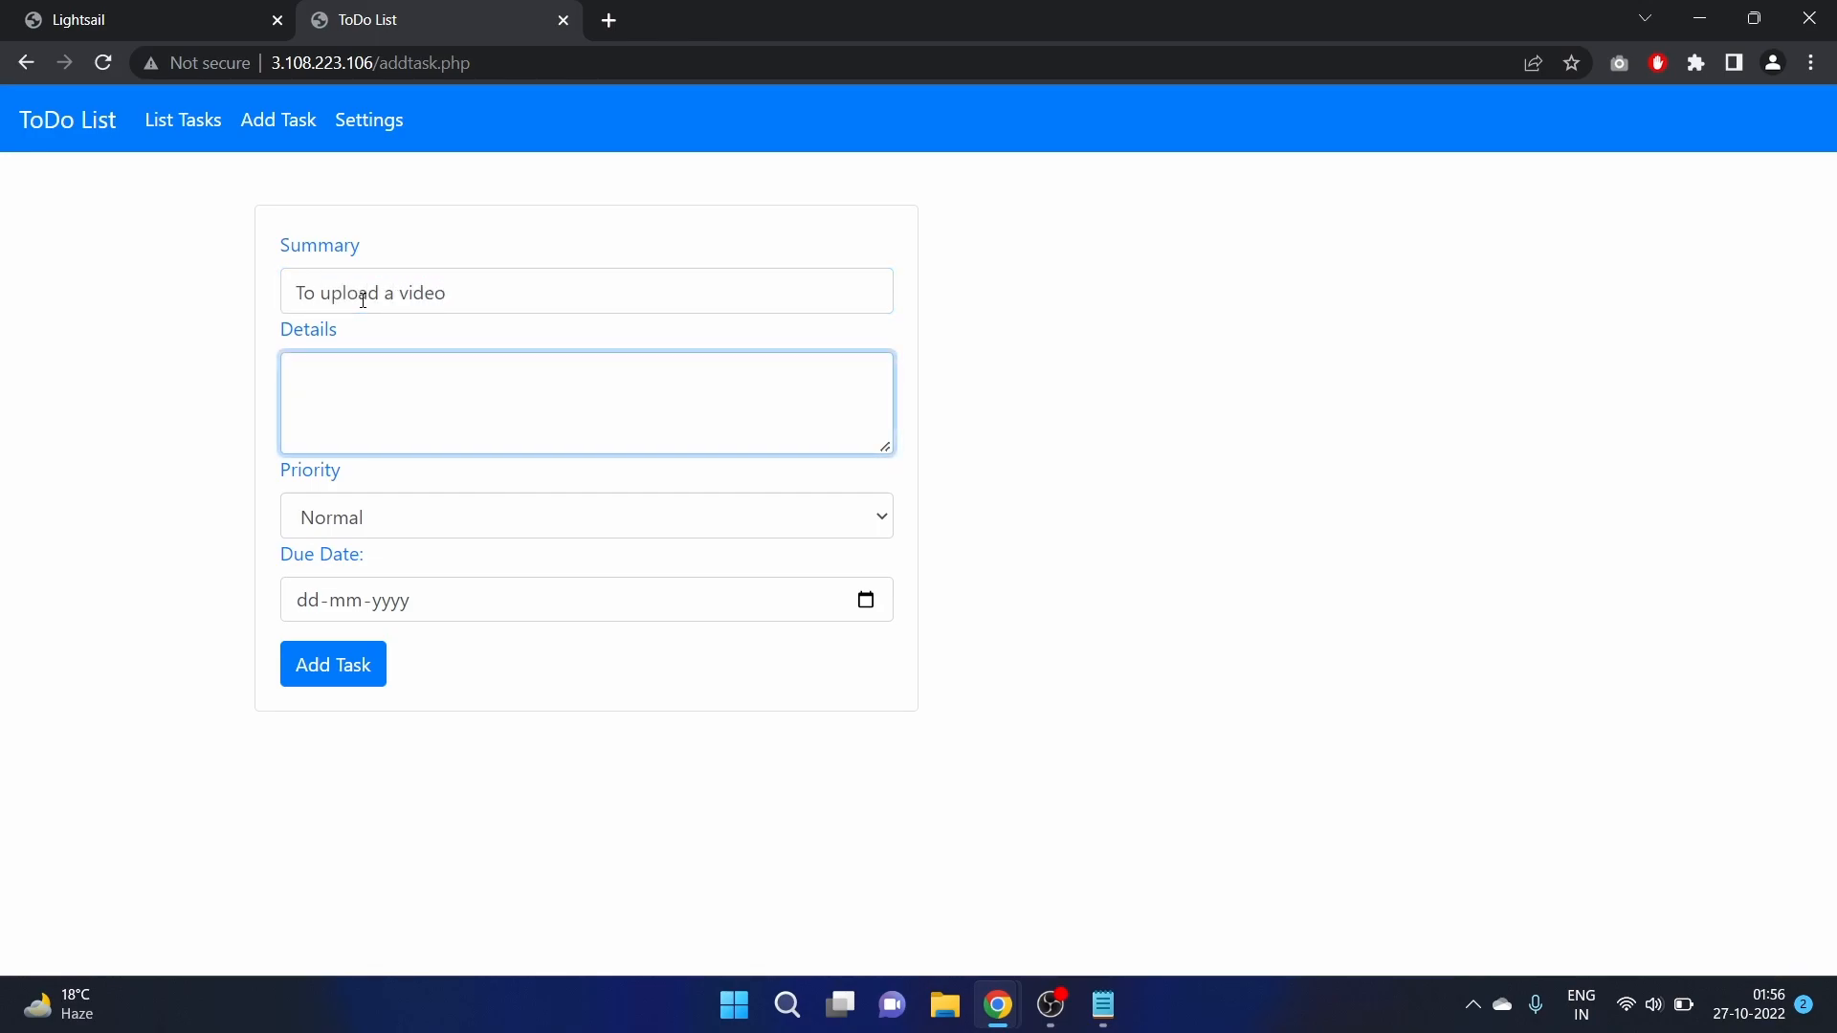
type("upload")
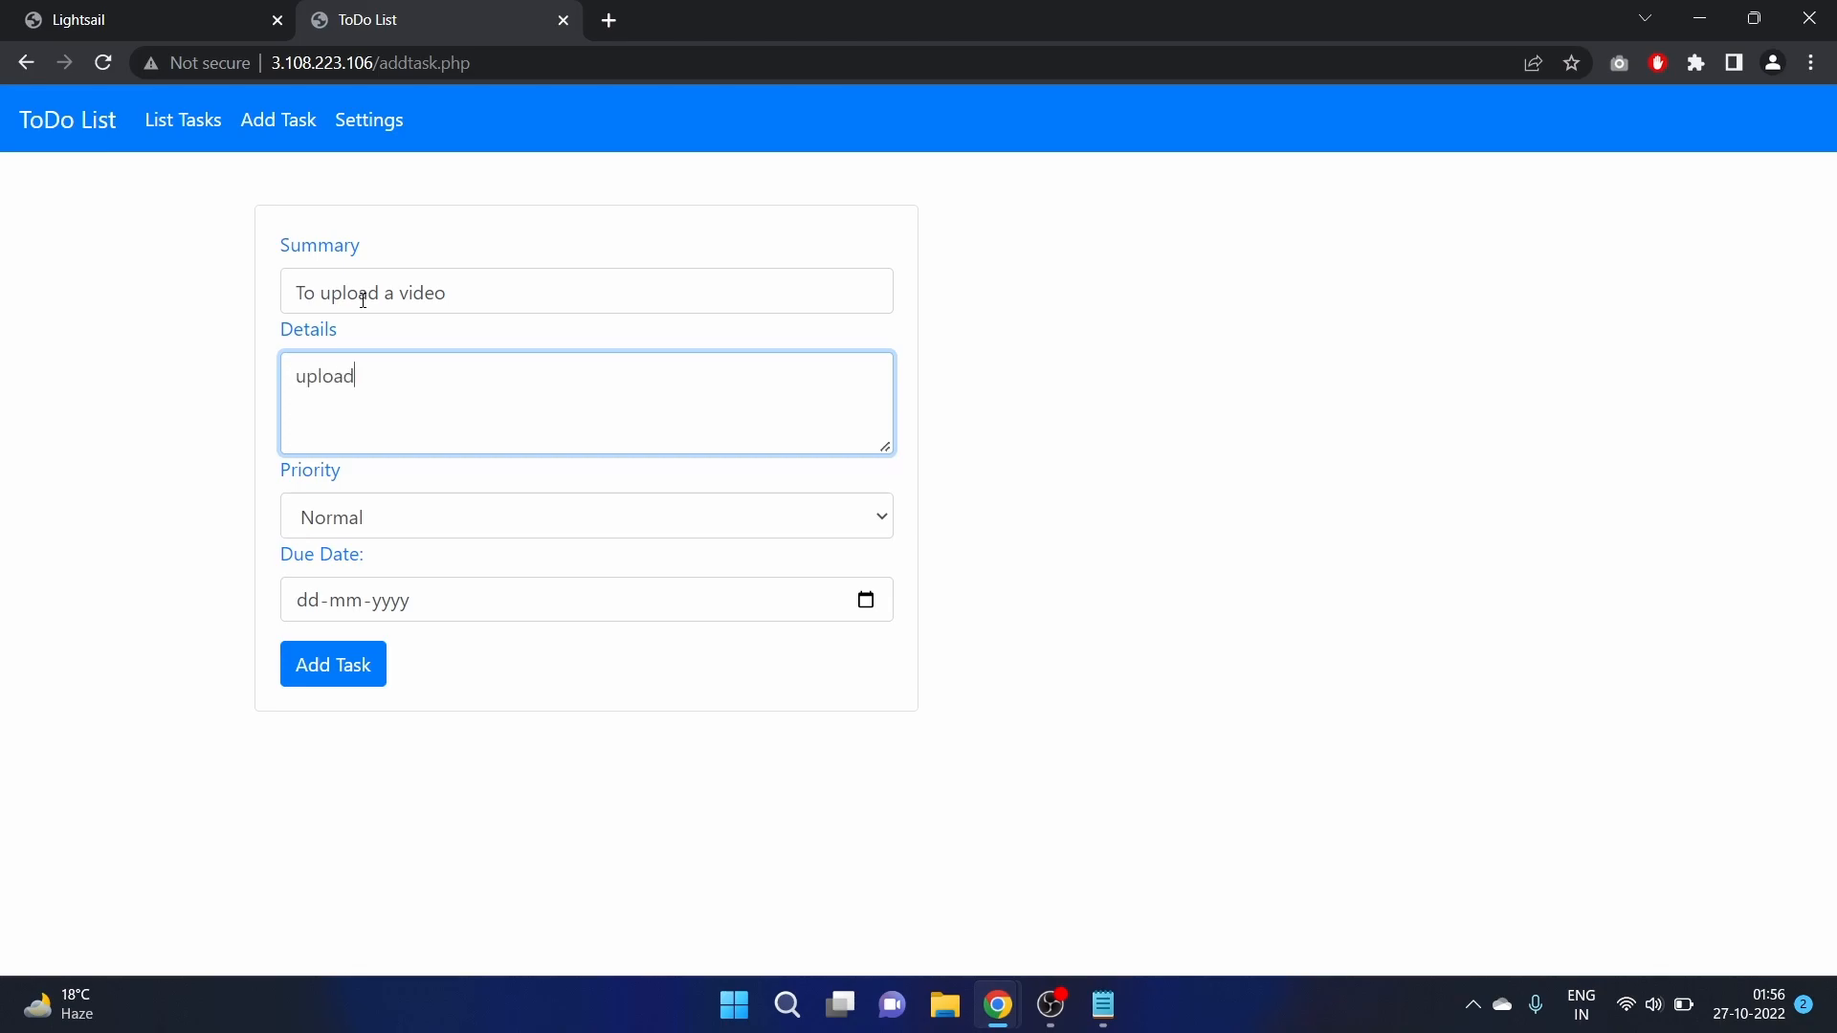
type("the video o")
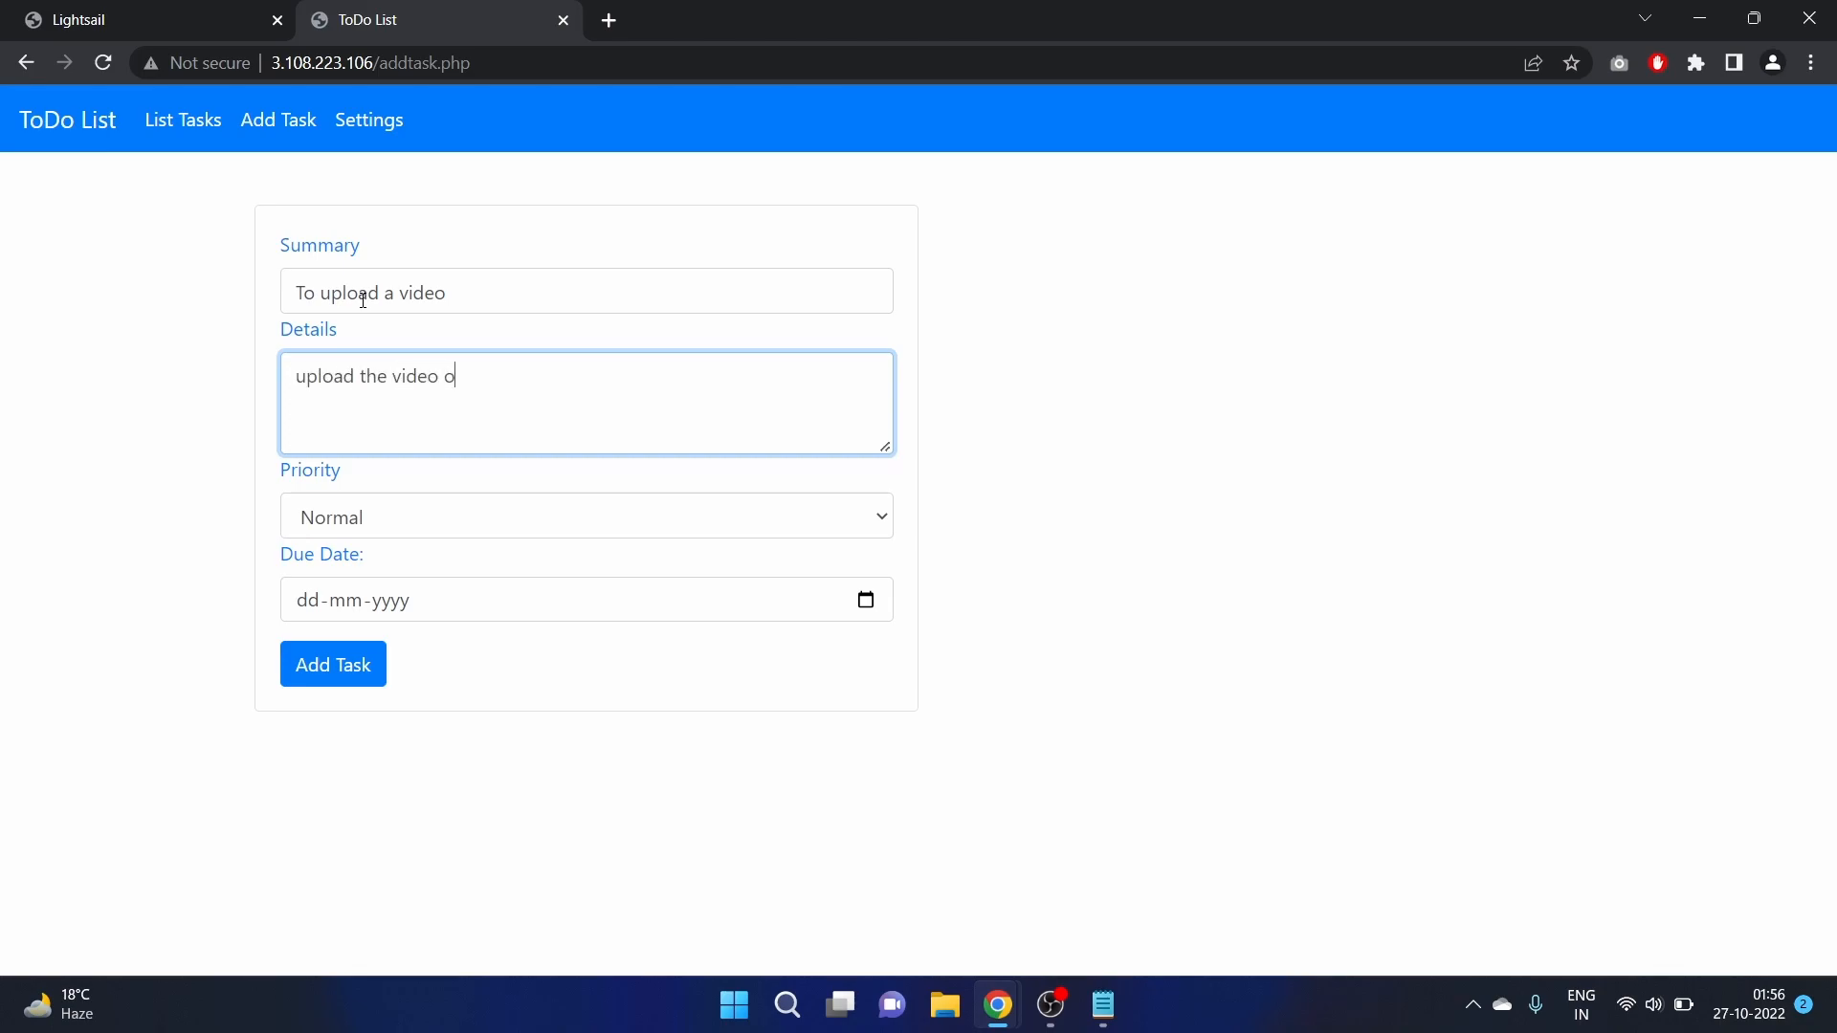
type("n 2")
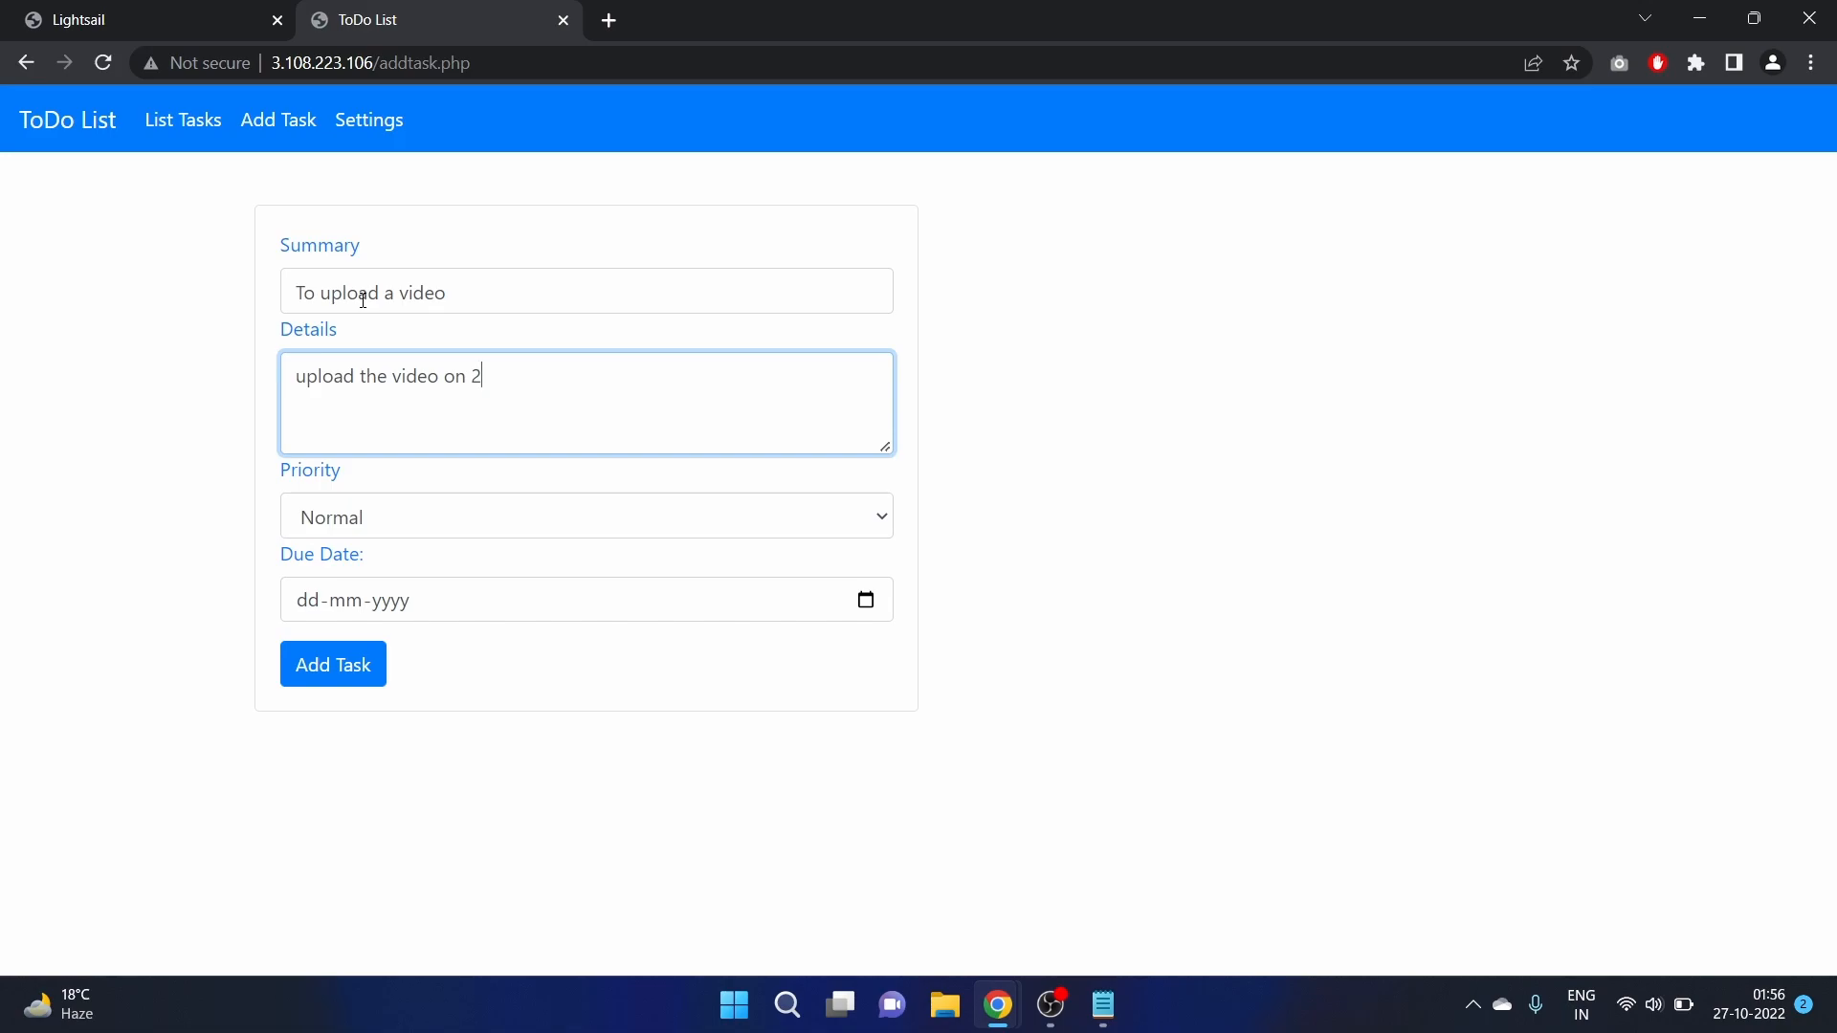
type("8 oct")
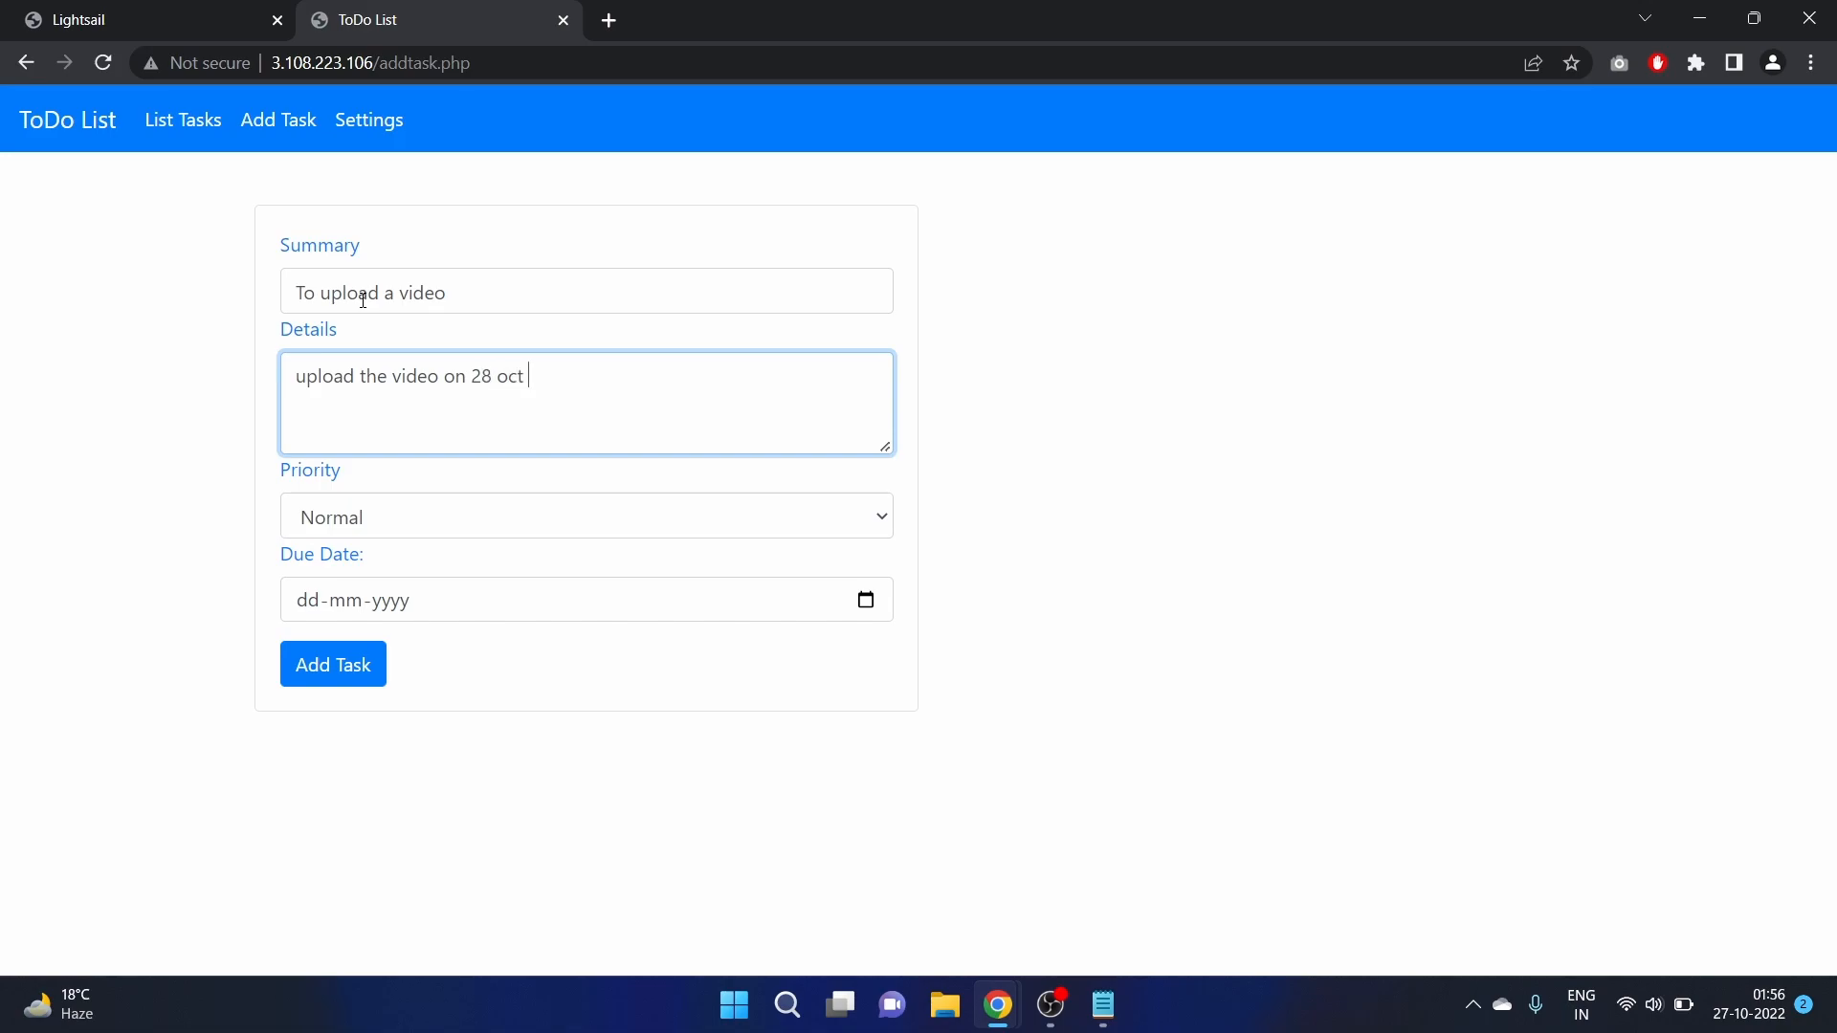
type("2022.")
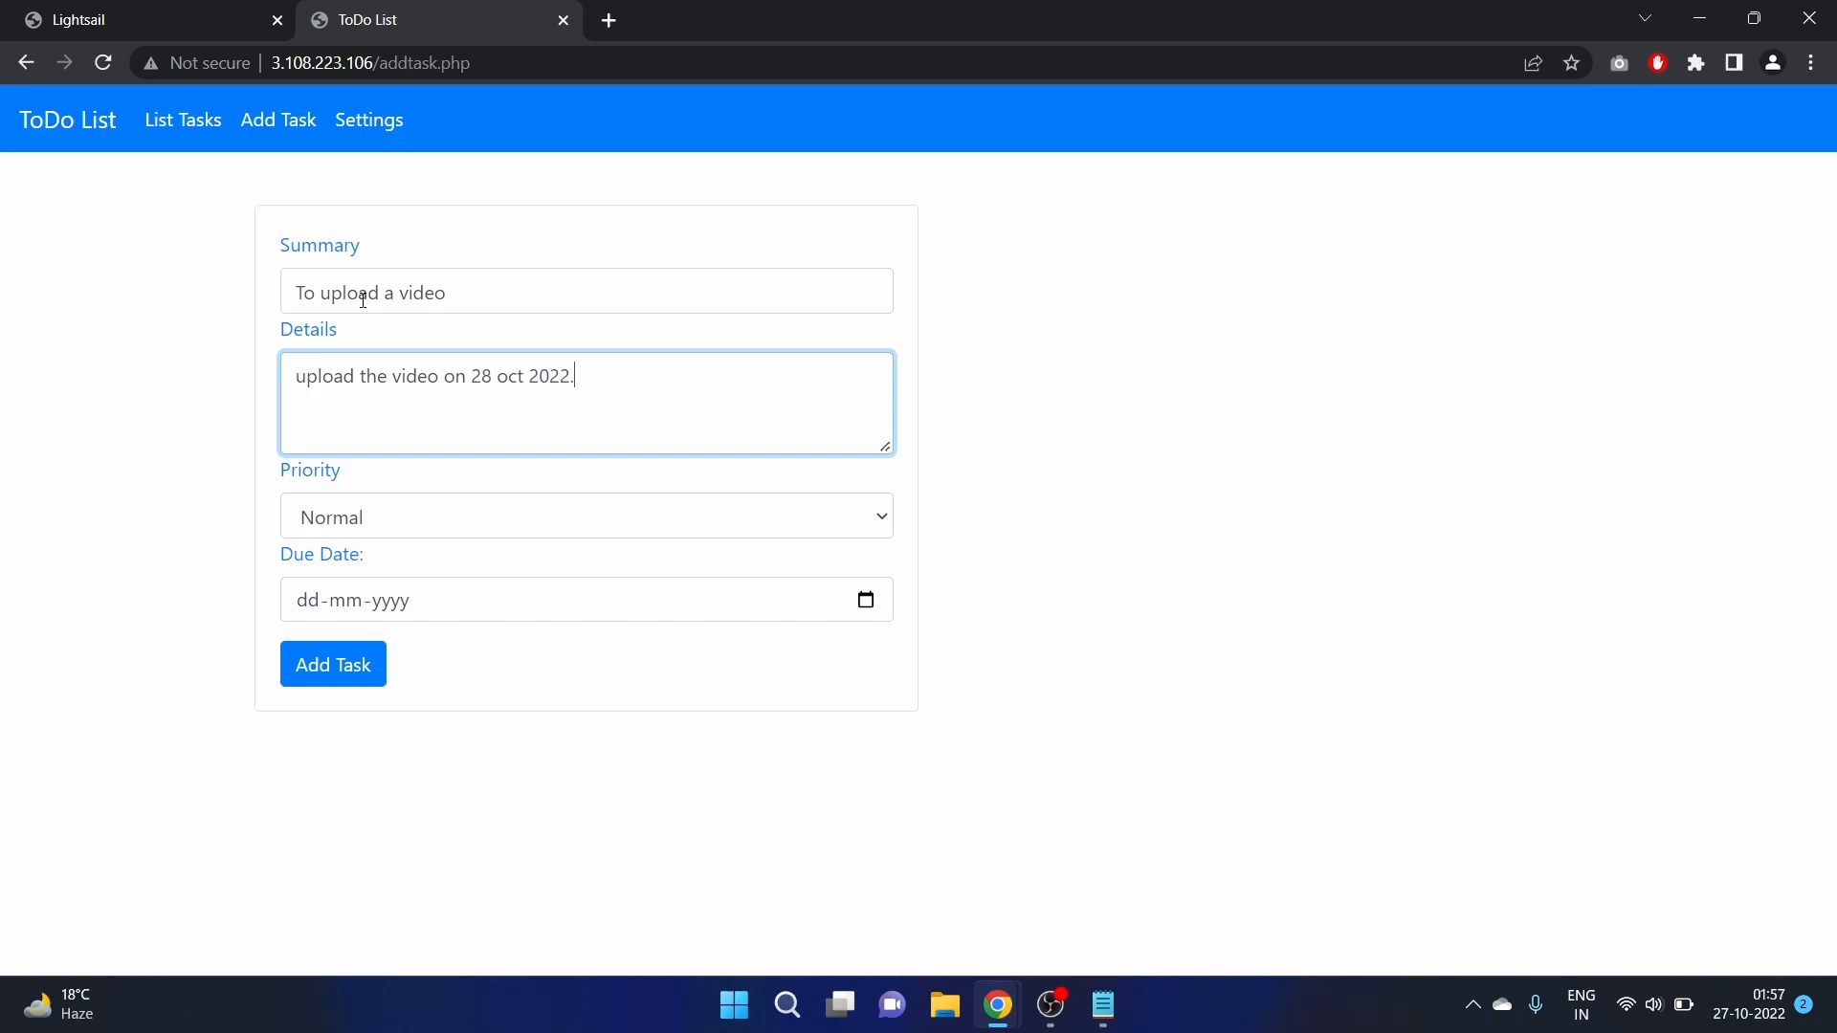
left_click(587, 517)
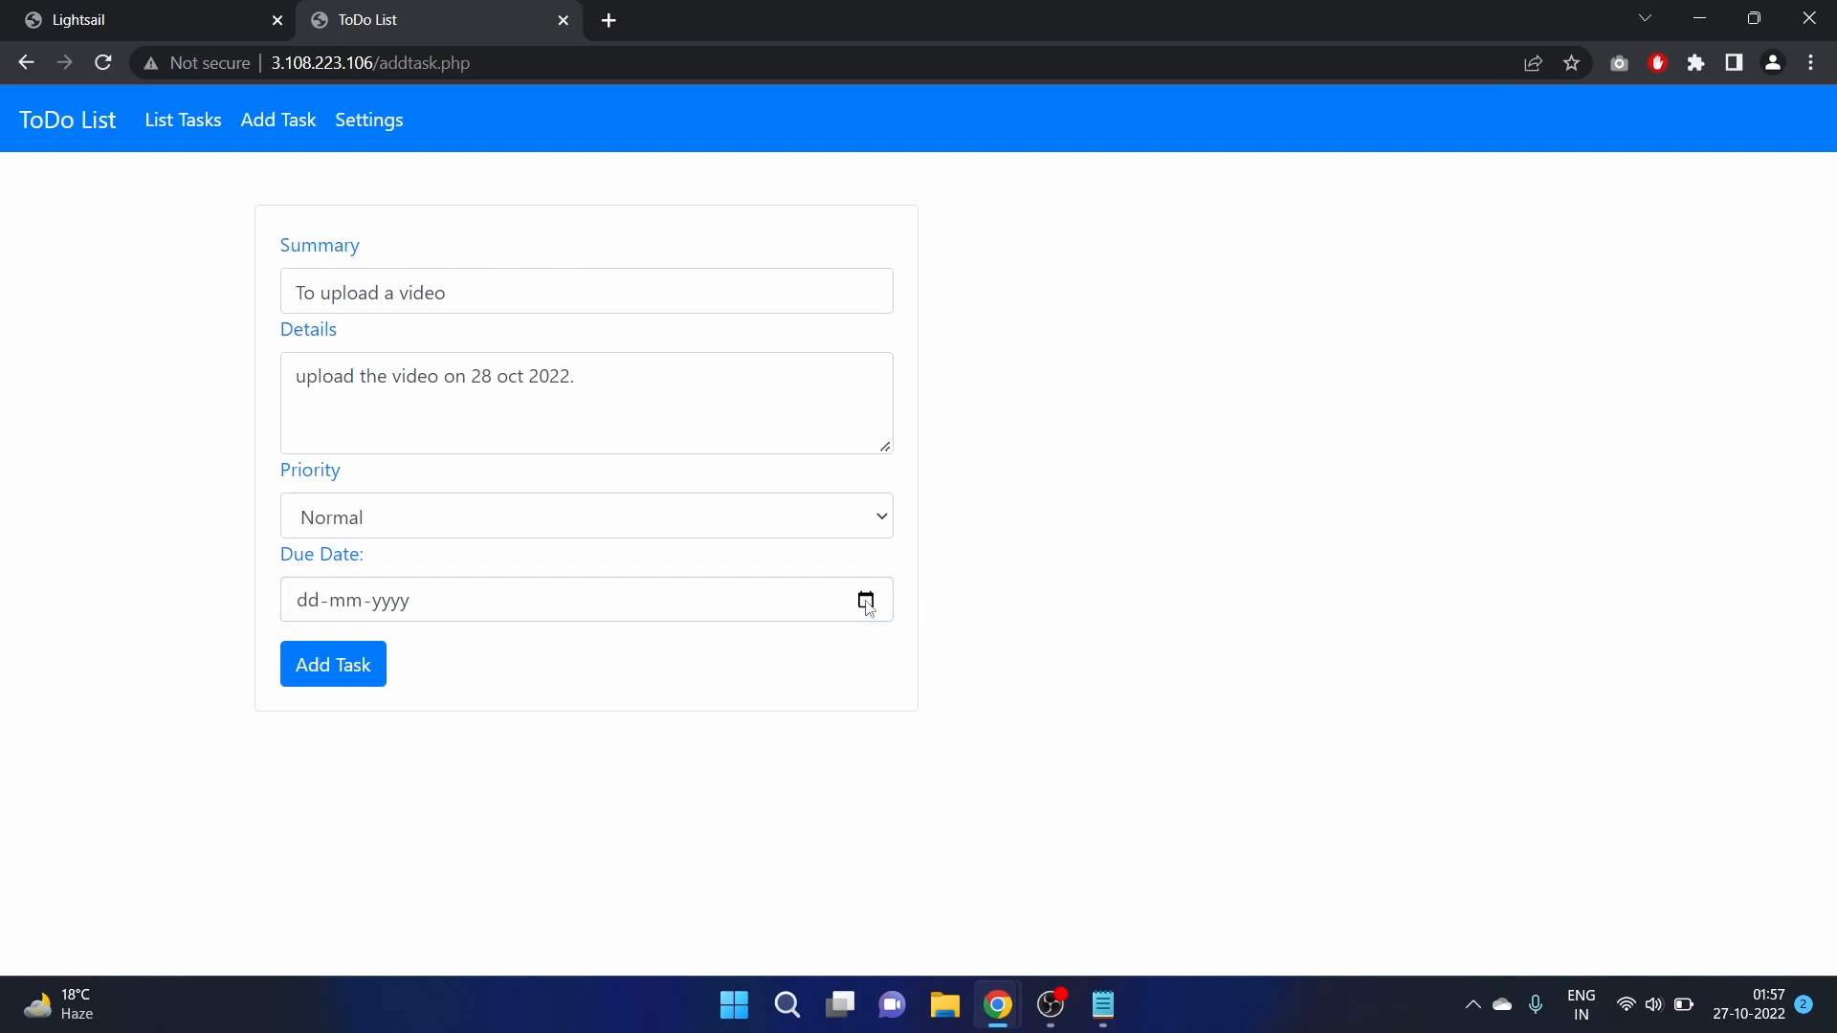
left_click(866, 600)
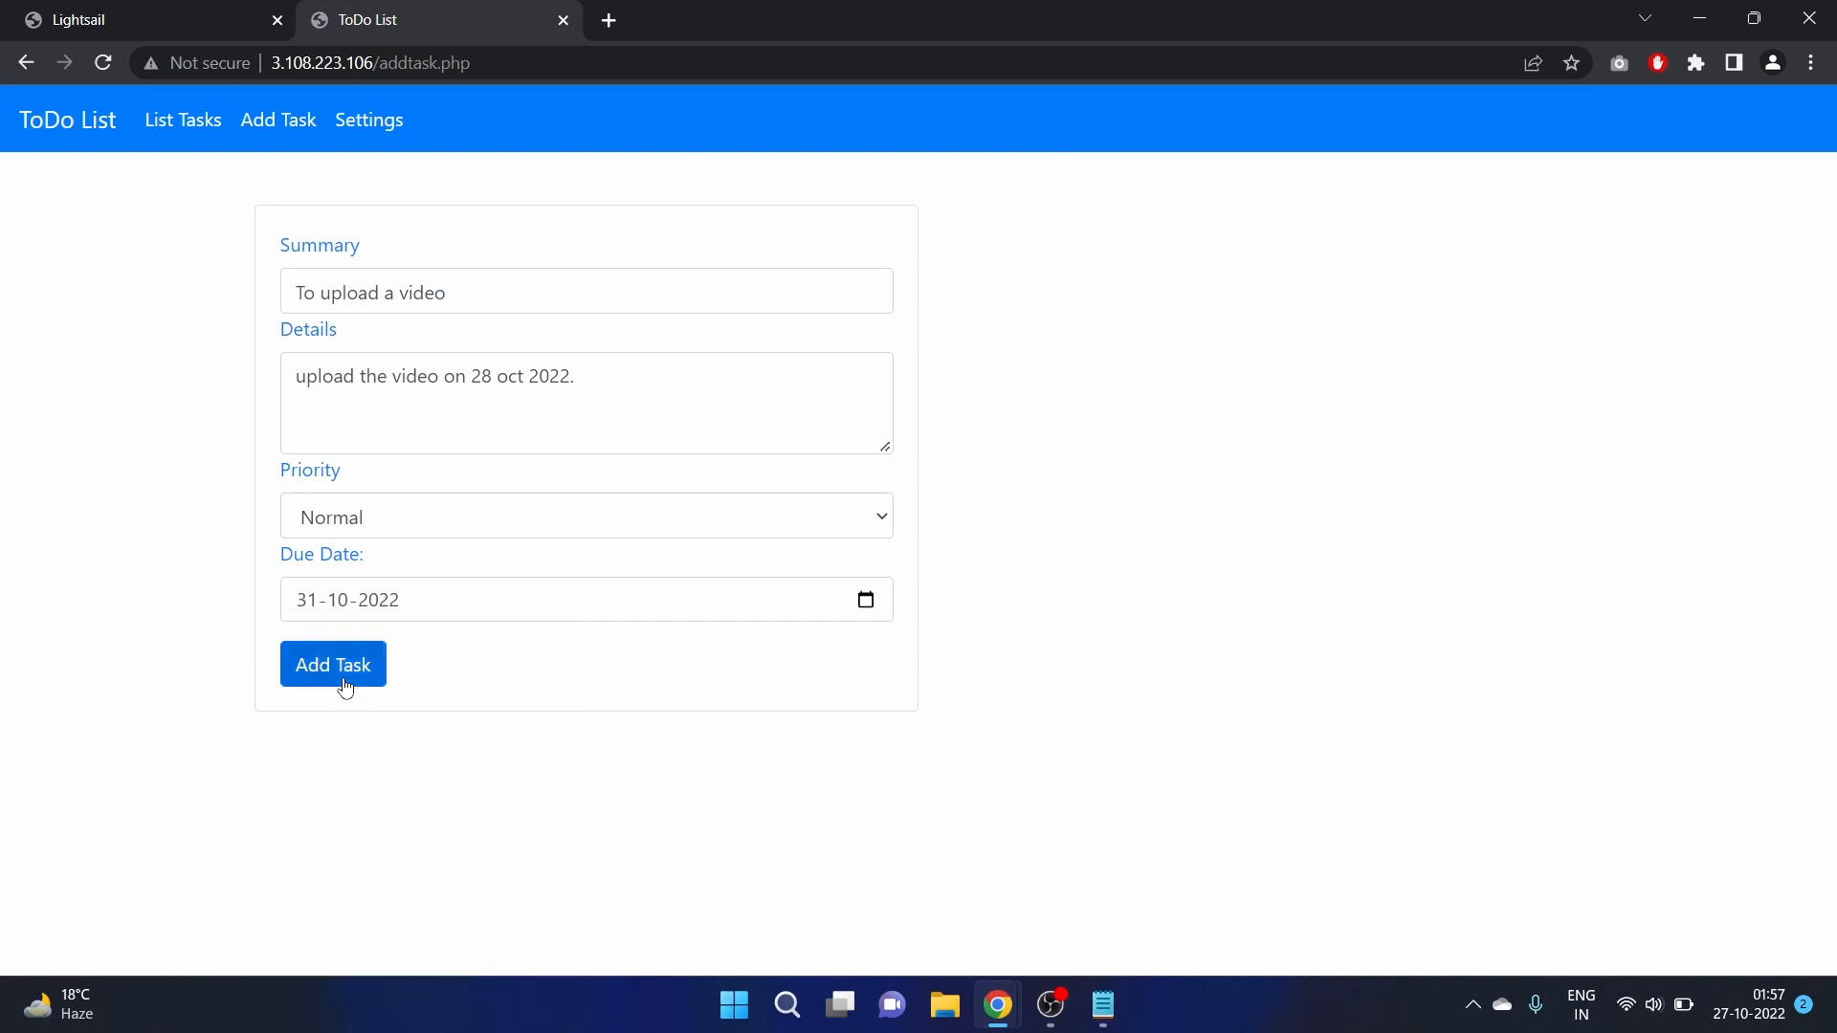
Save the 'To upload a video' task and view it in the task list
left_click(333, 665)
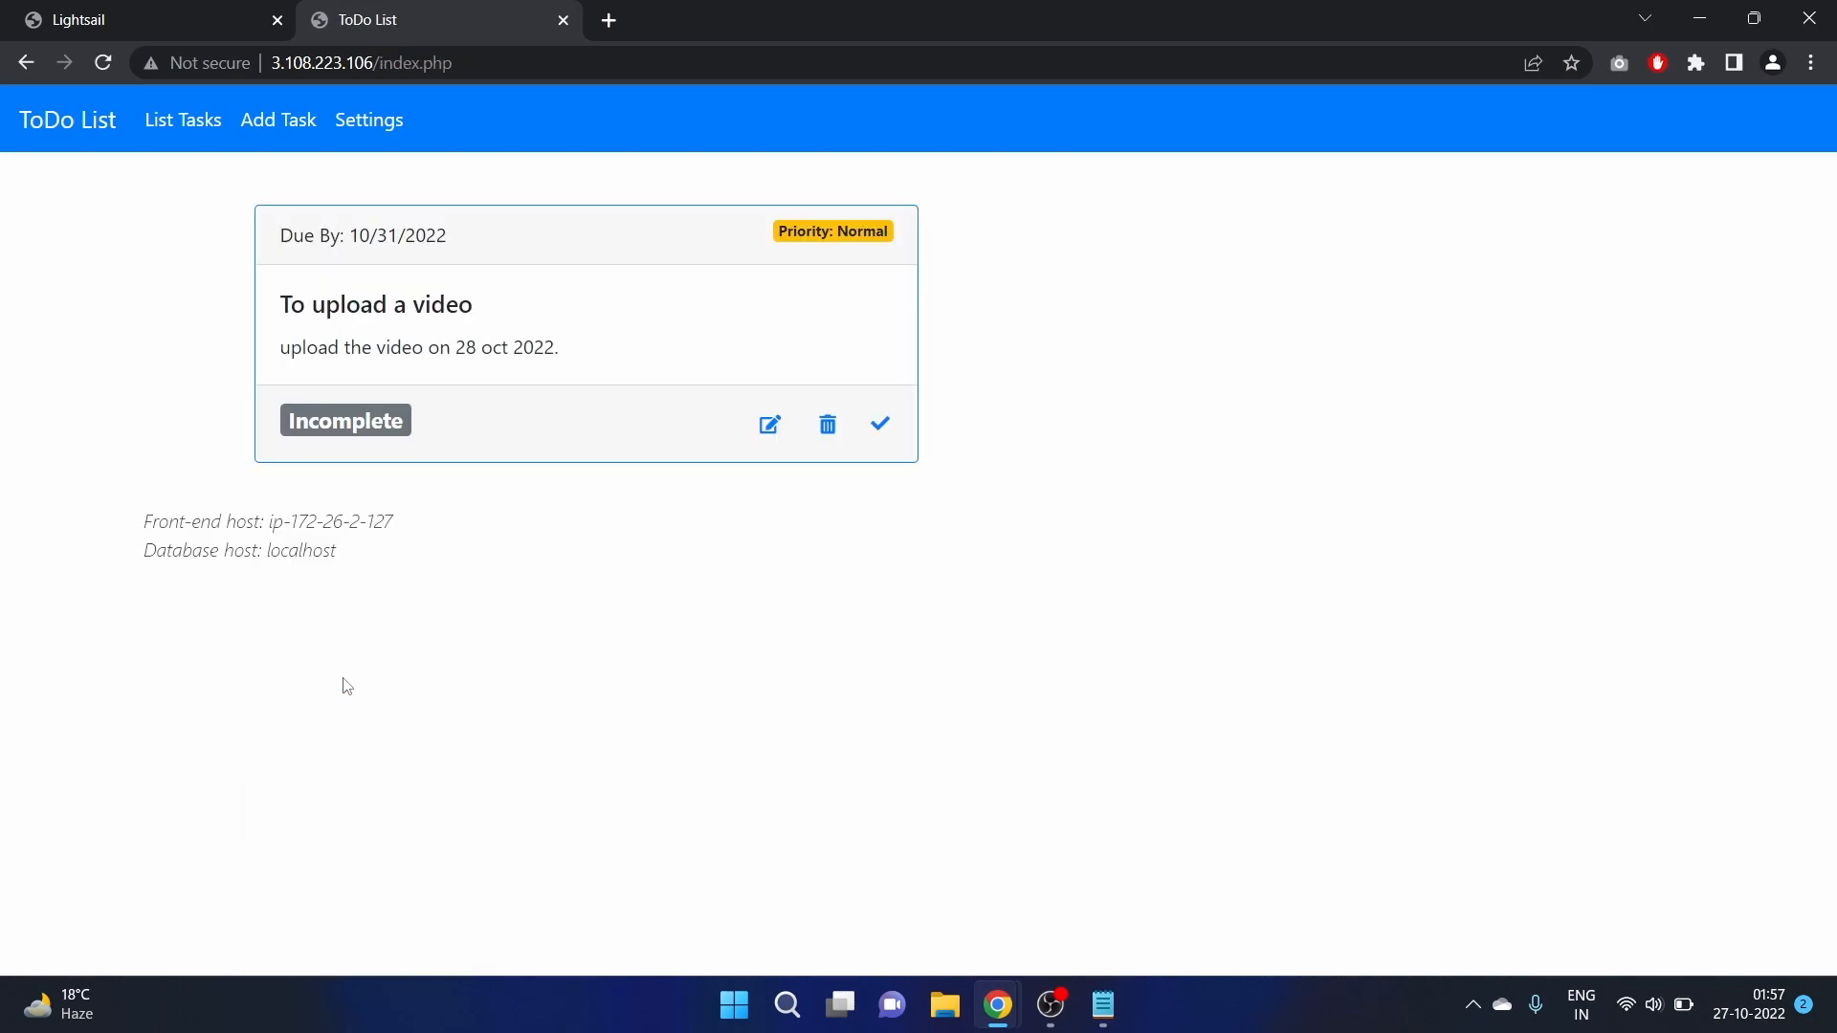
mouse_move(787, 334)
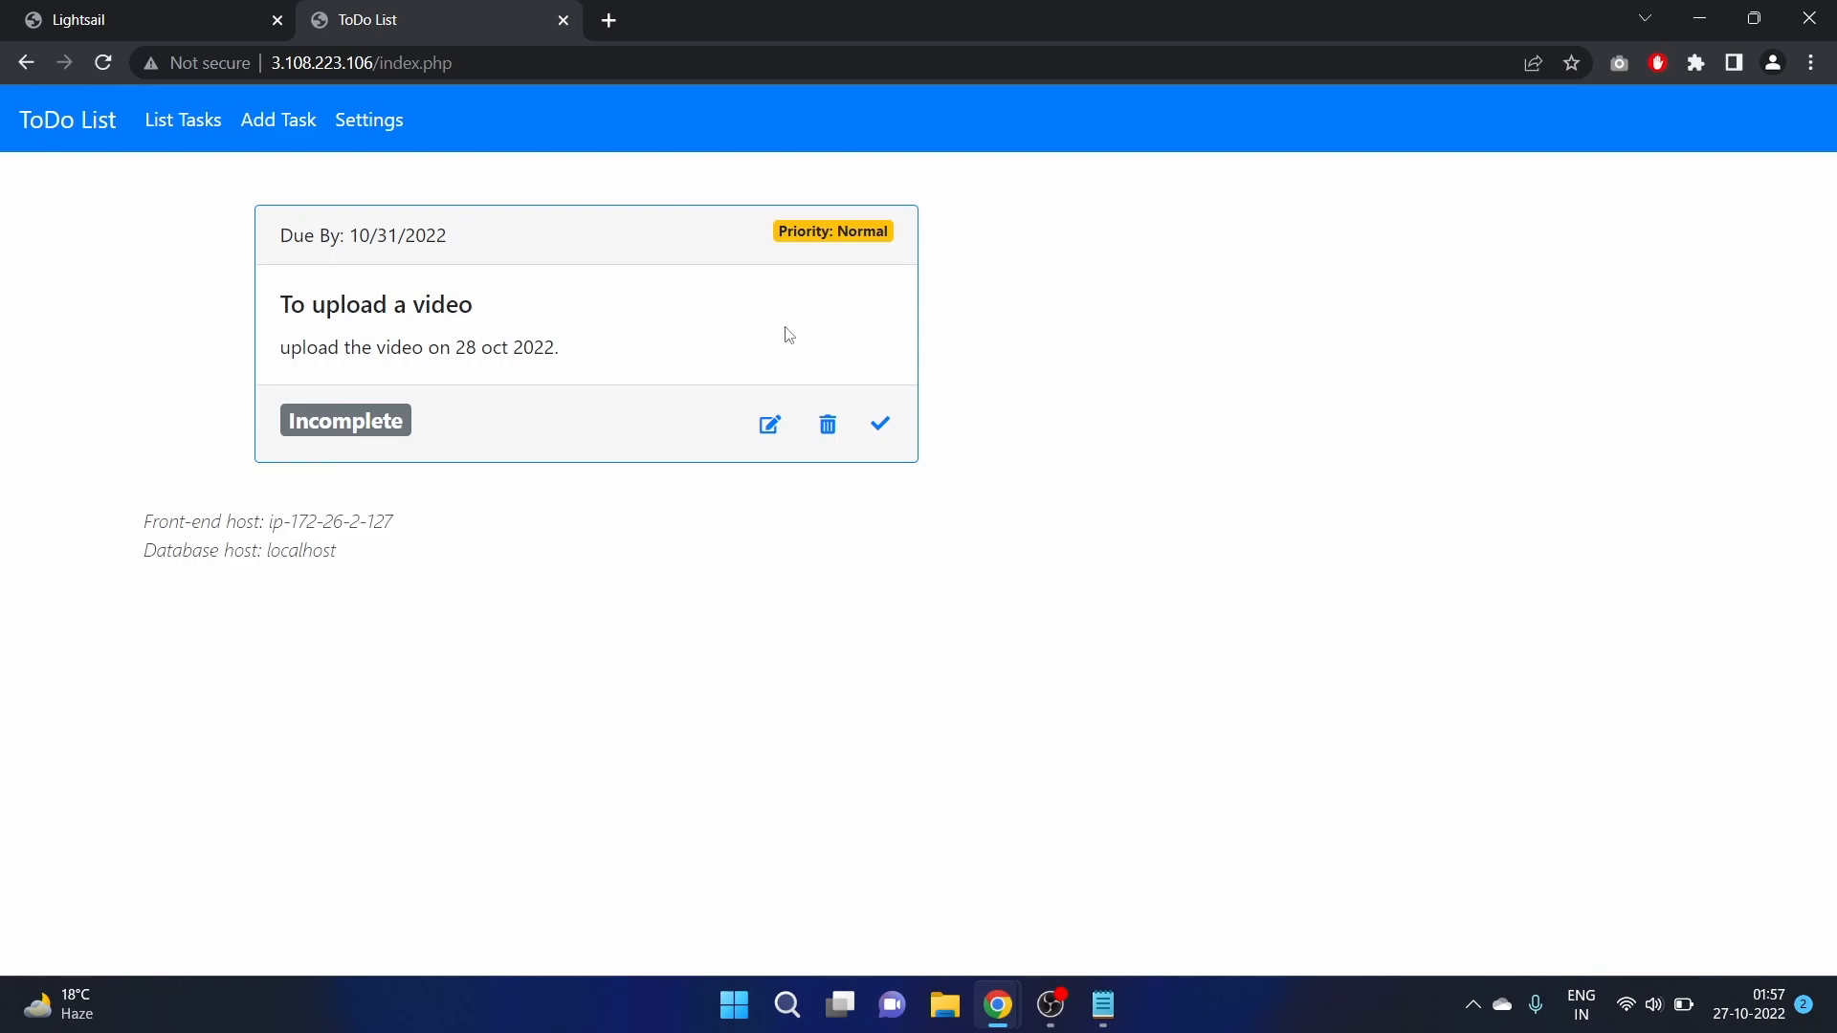
mouse_move(196, 115)
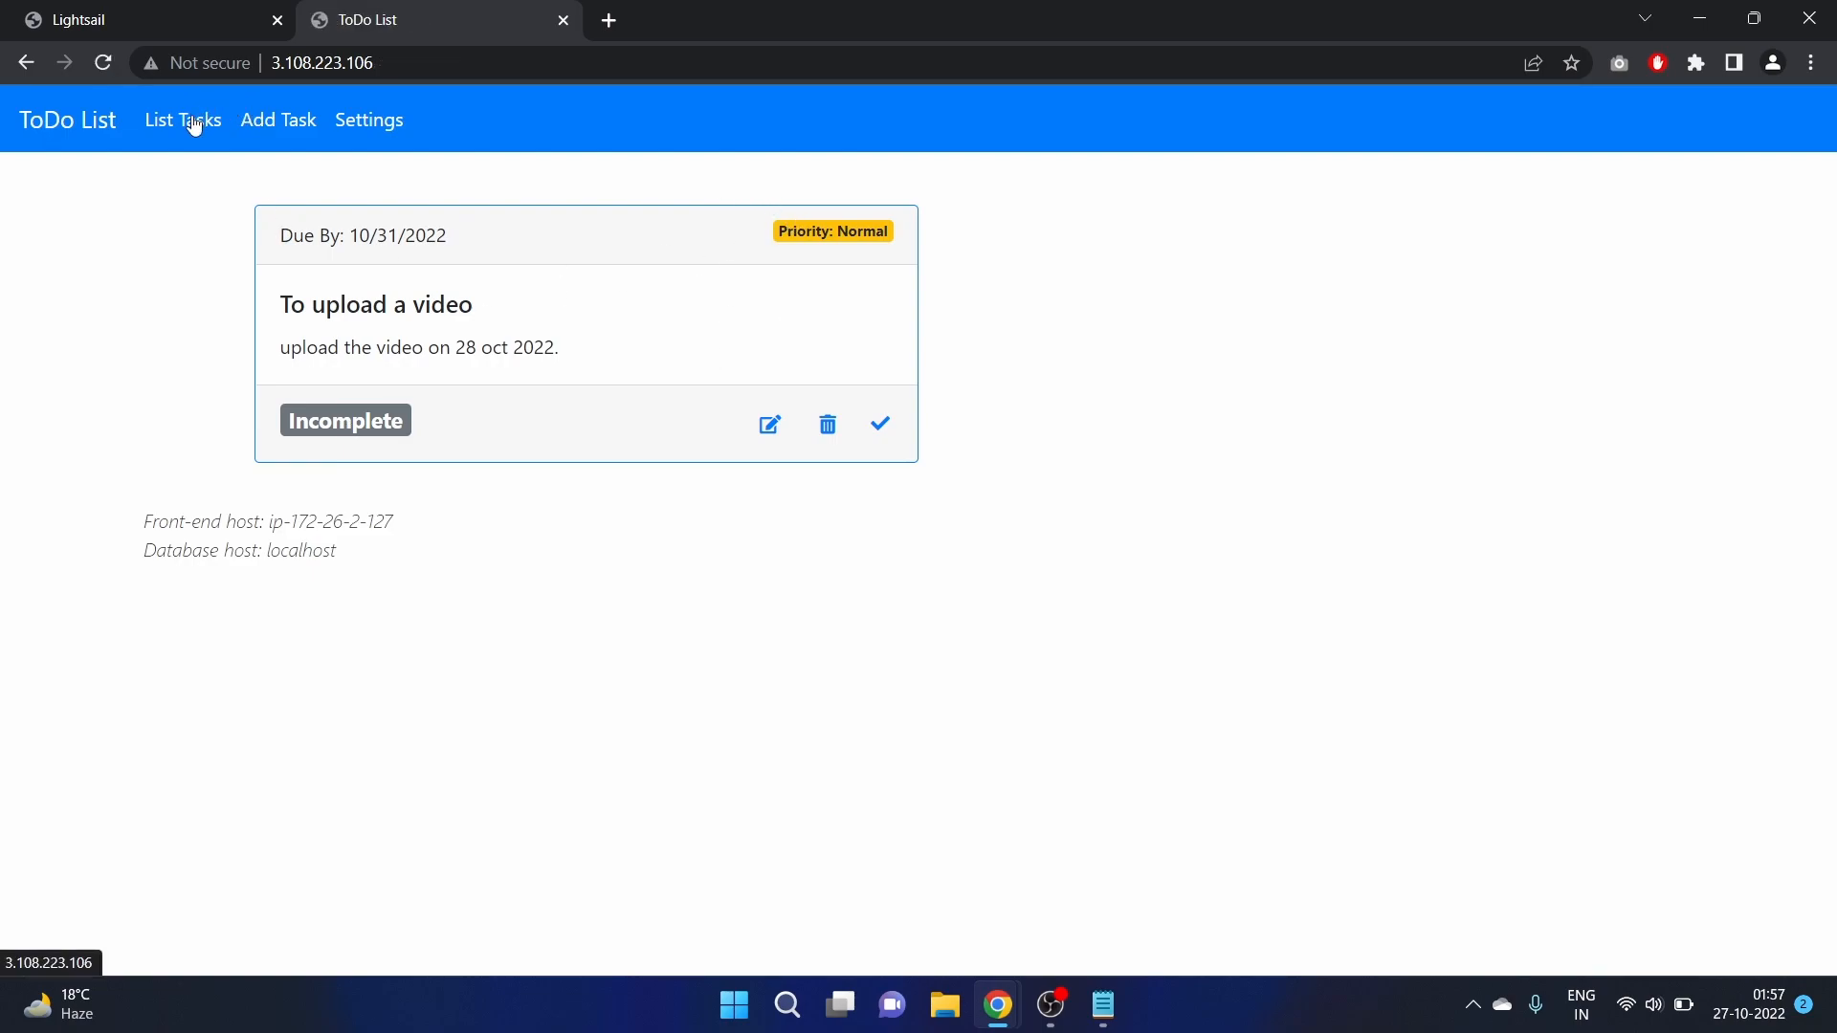
left_click(278, 119)
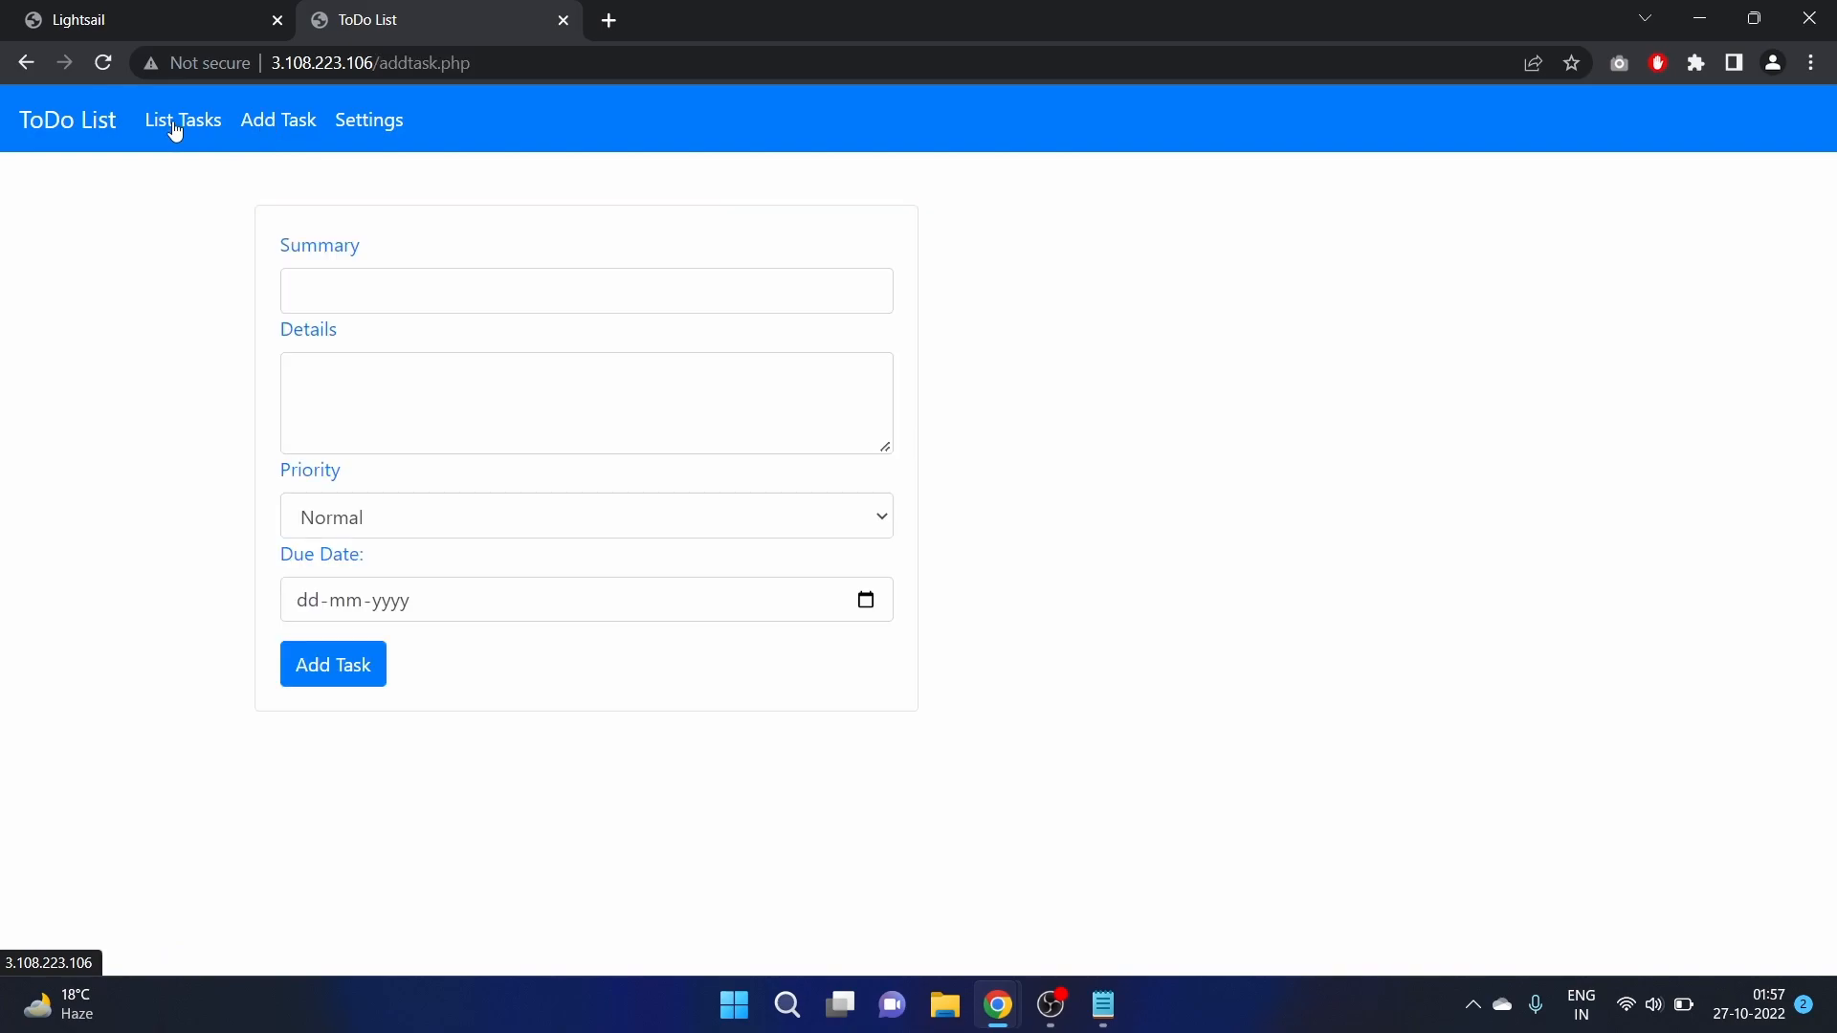
mouse_move(184, 136)
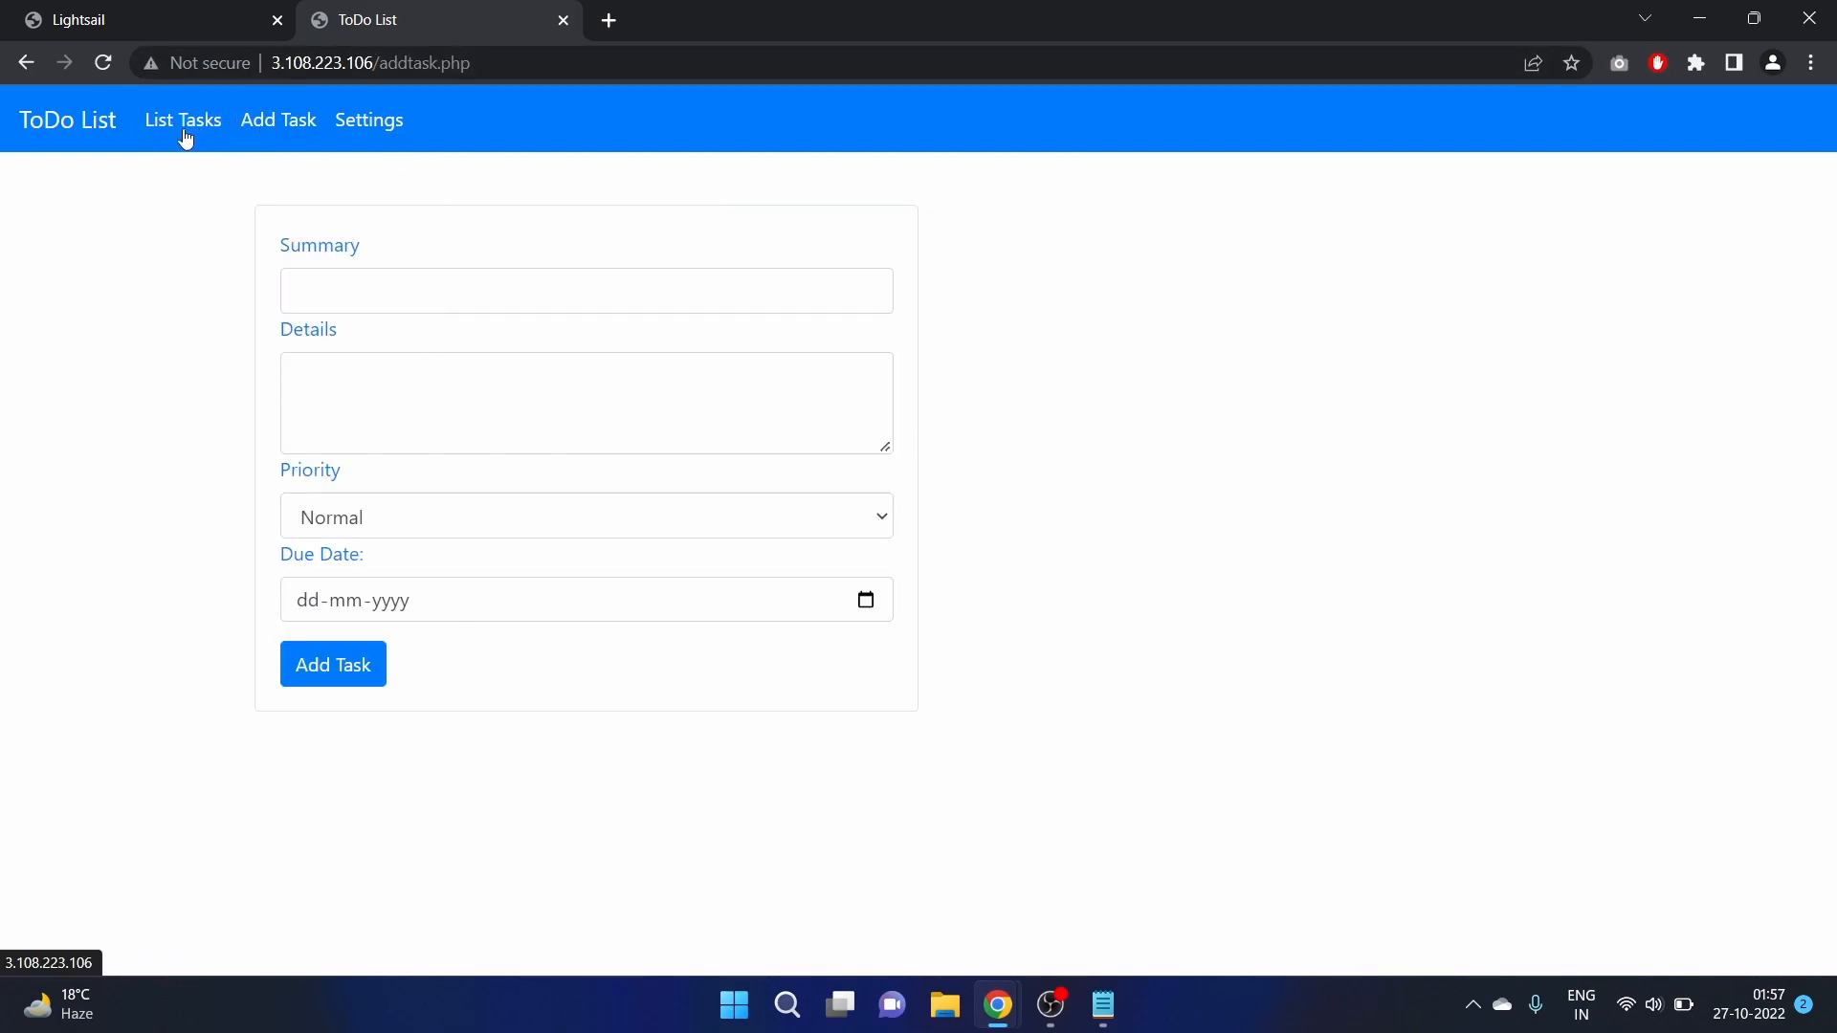
left_click(182, 119)
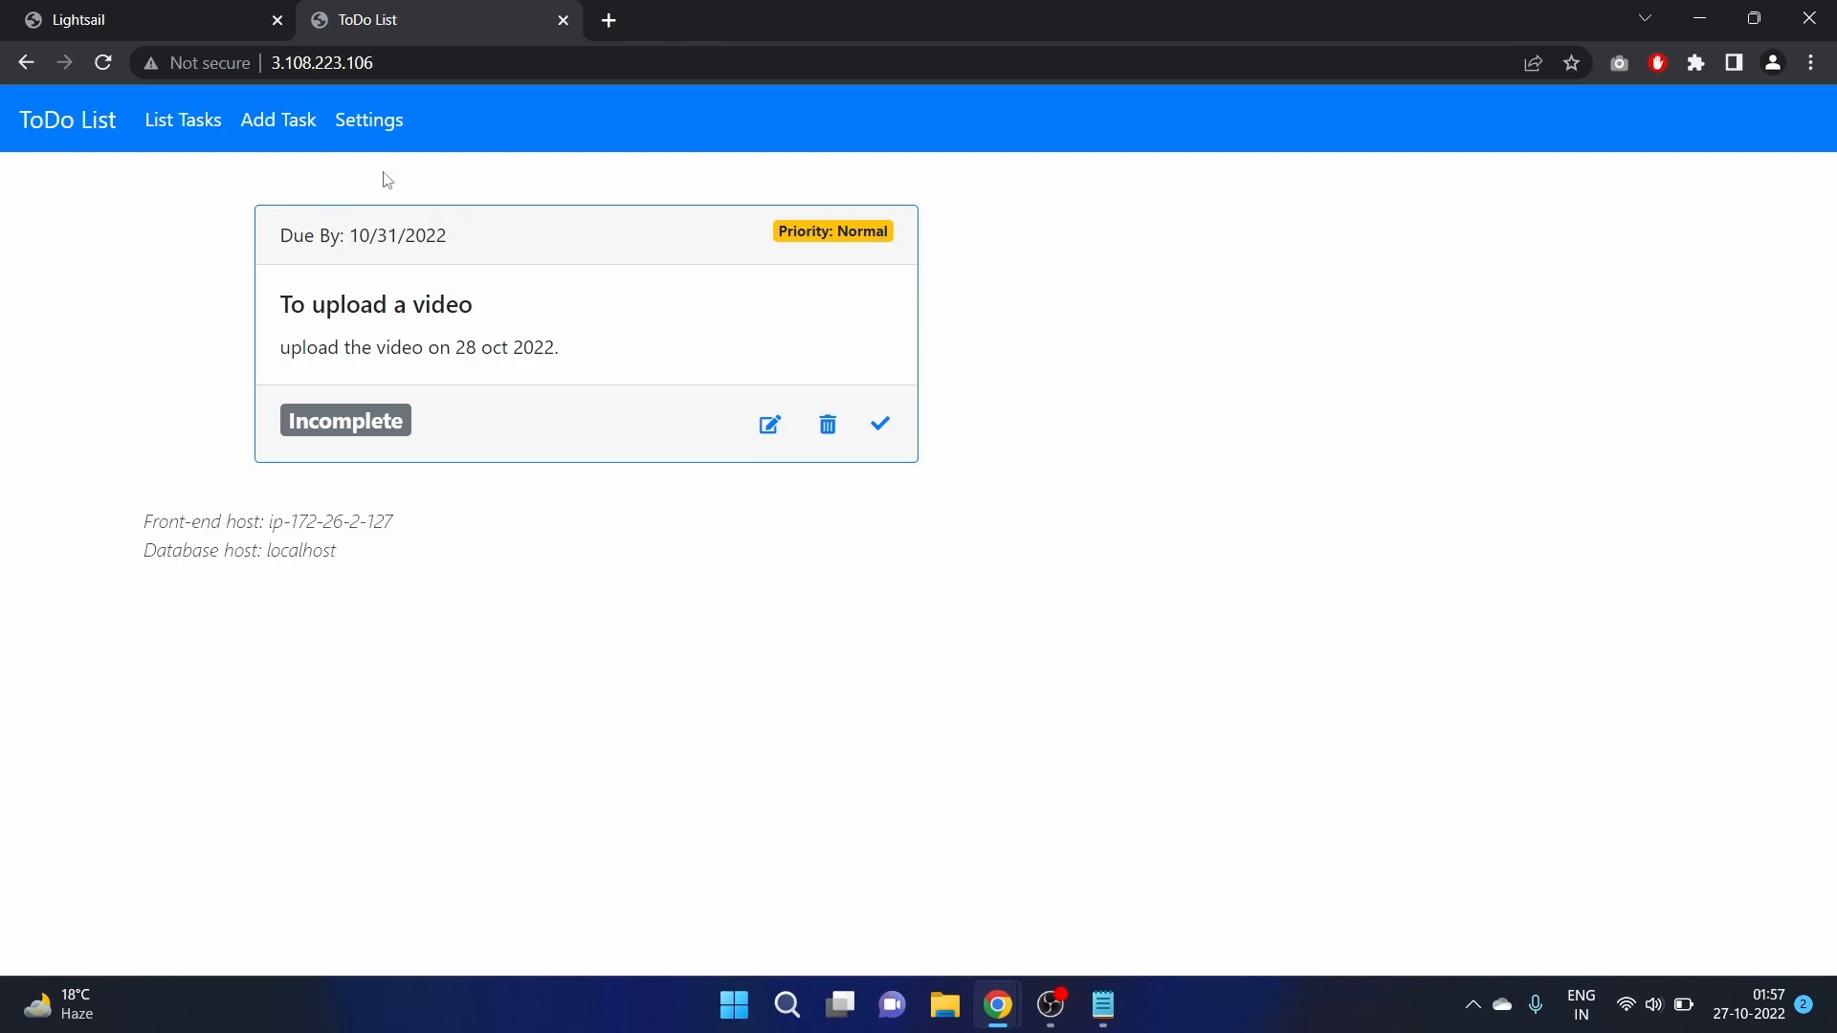
Check the database settings' DB Password field, then go back to the Lightsail instances
left_click(369, 119)
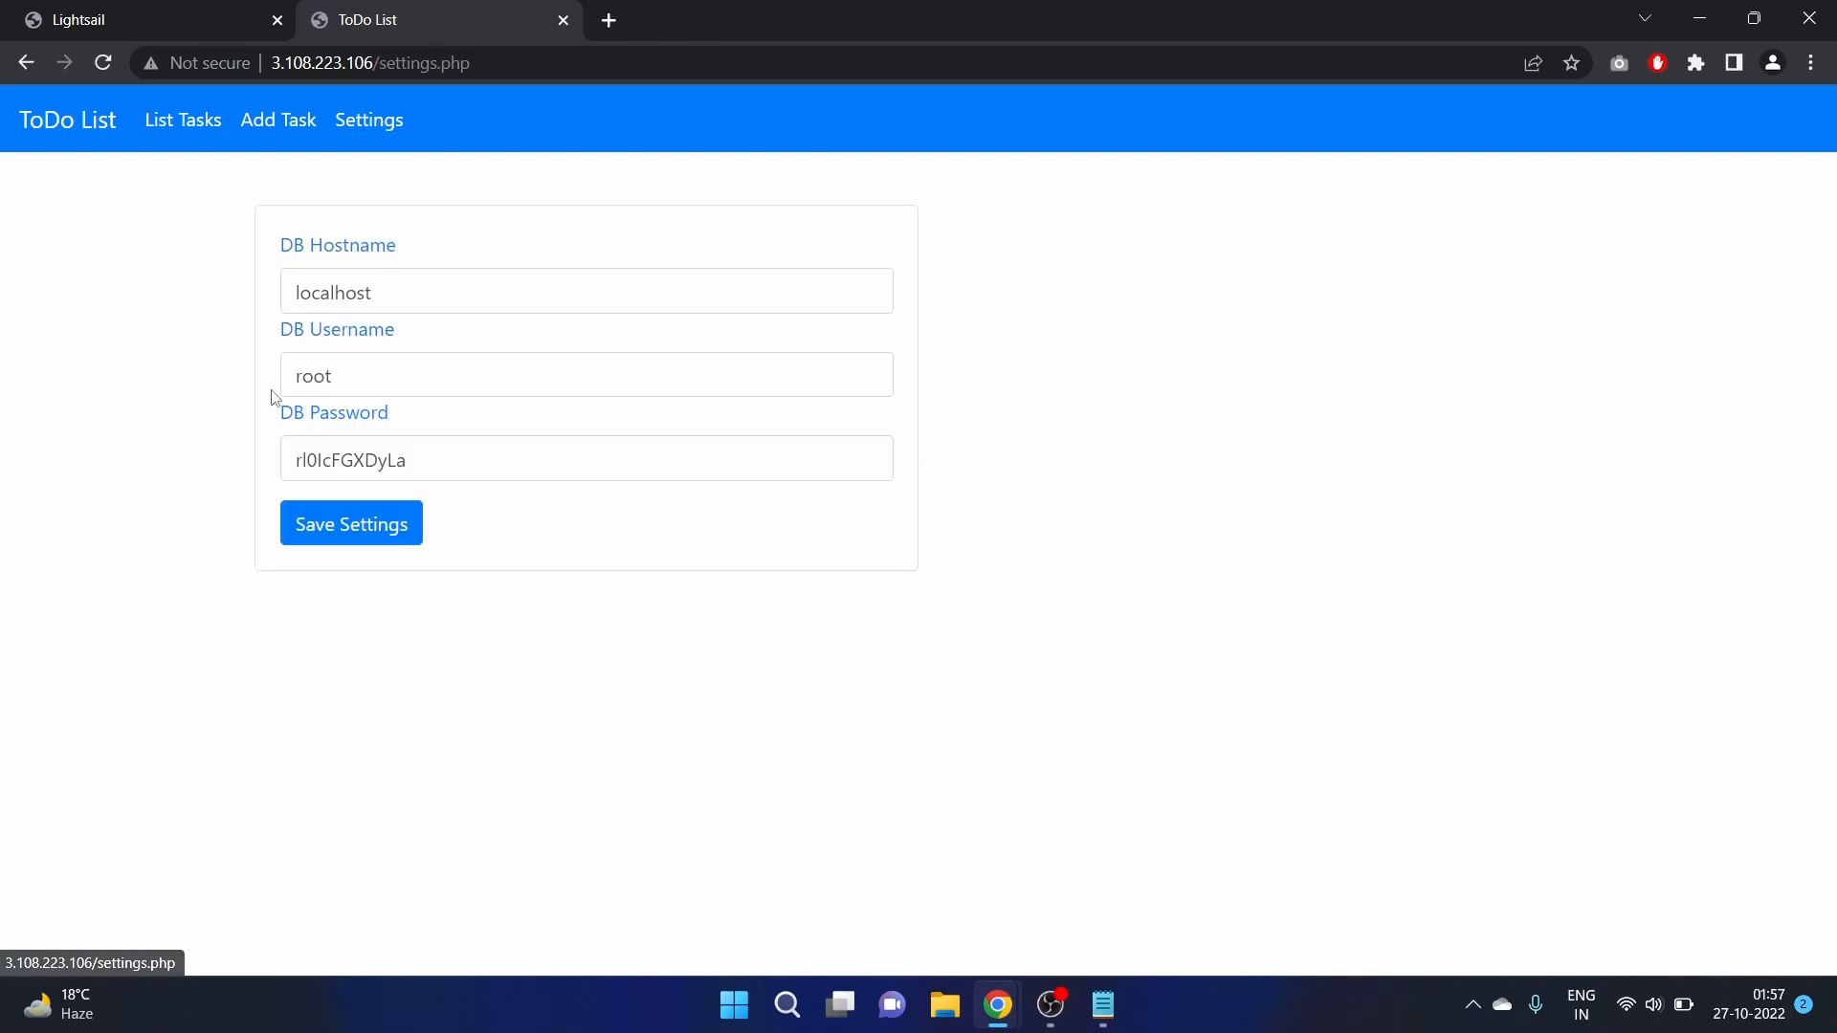
mouse_move(364, 323)
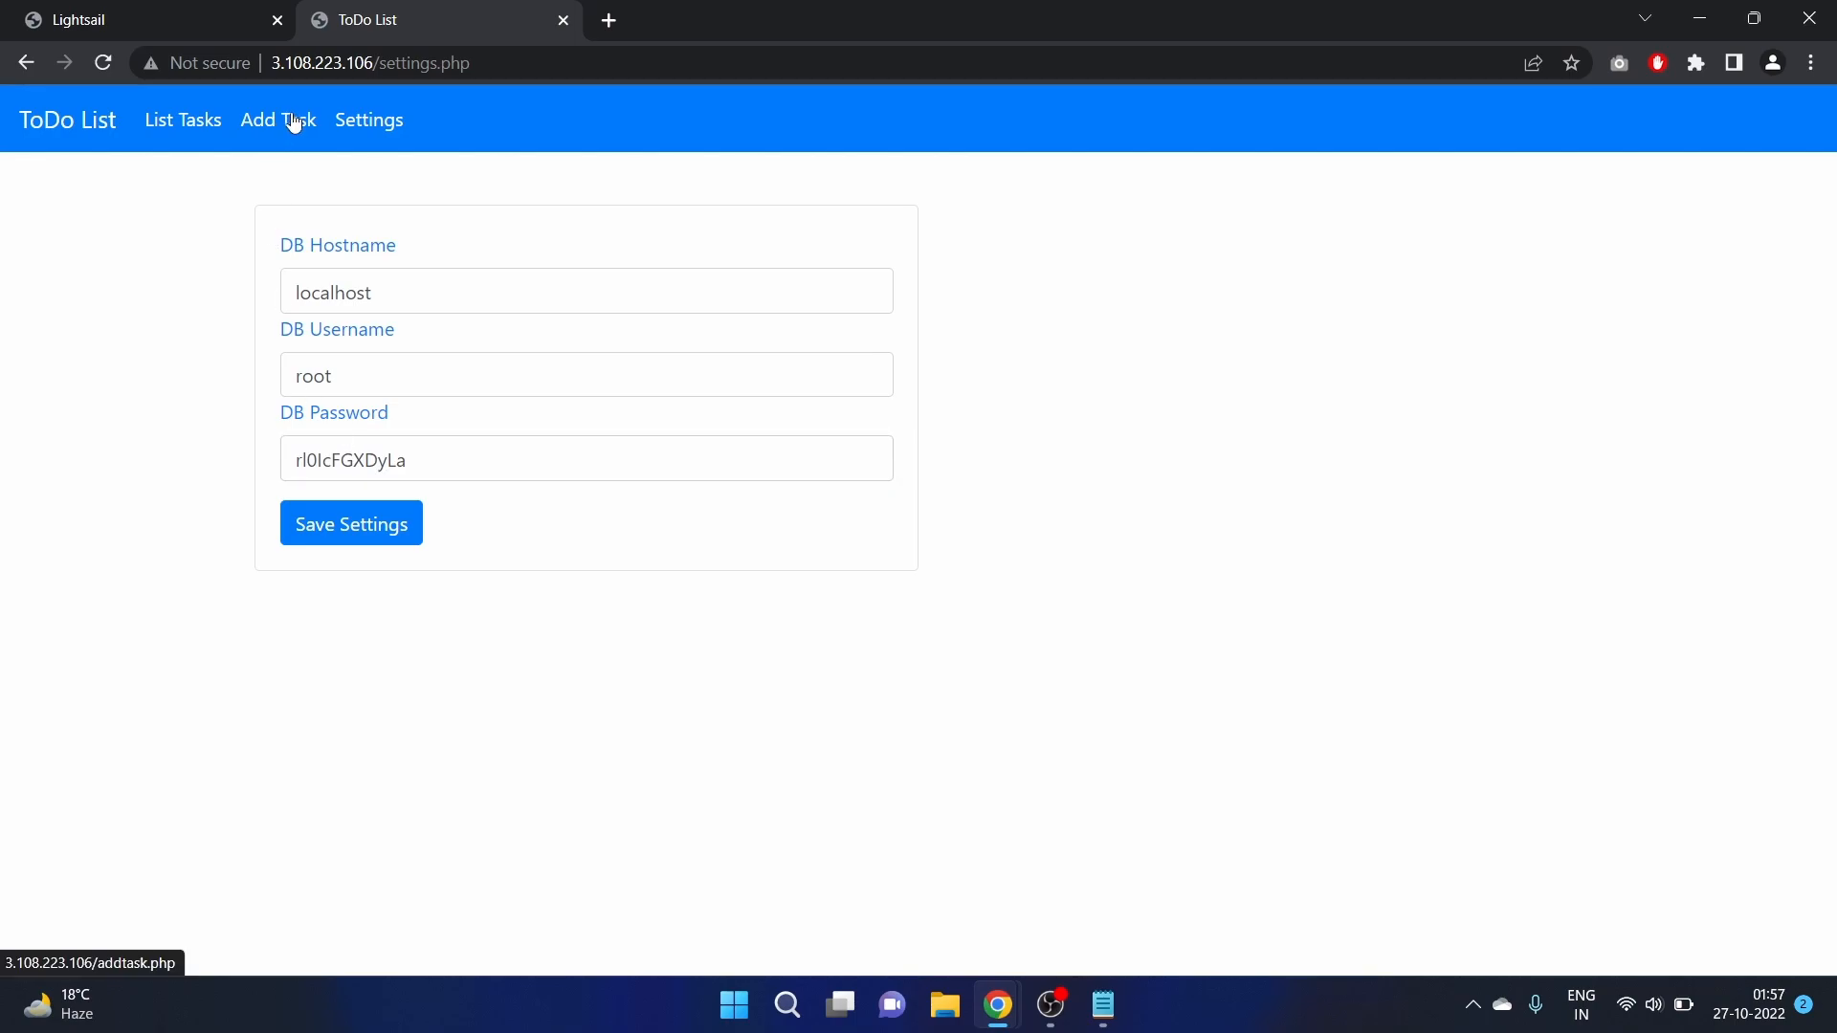
double_click(350, 459)
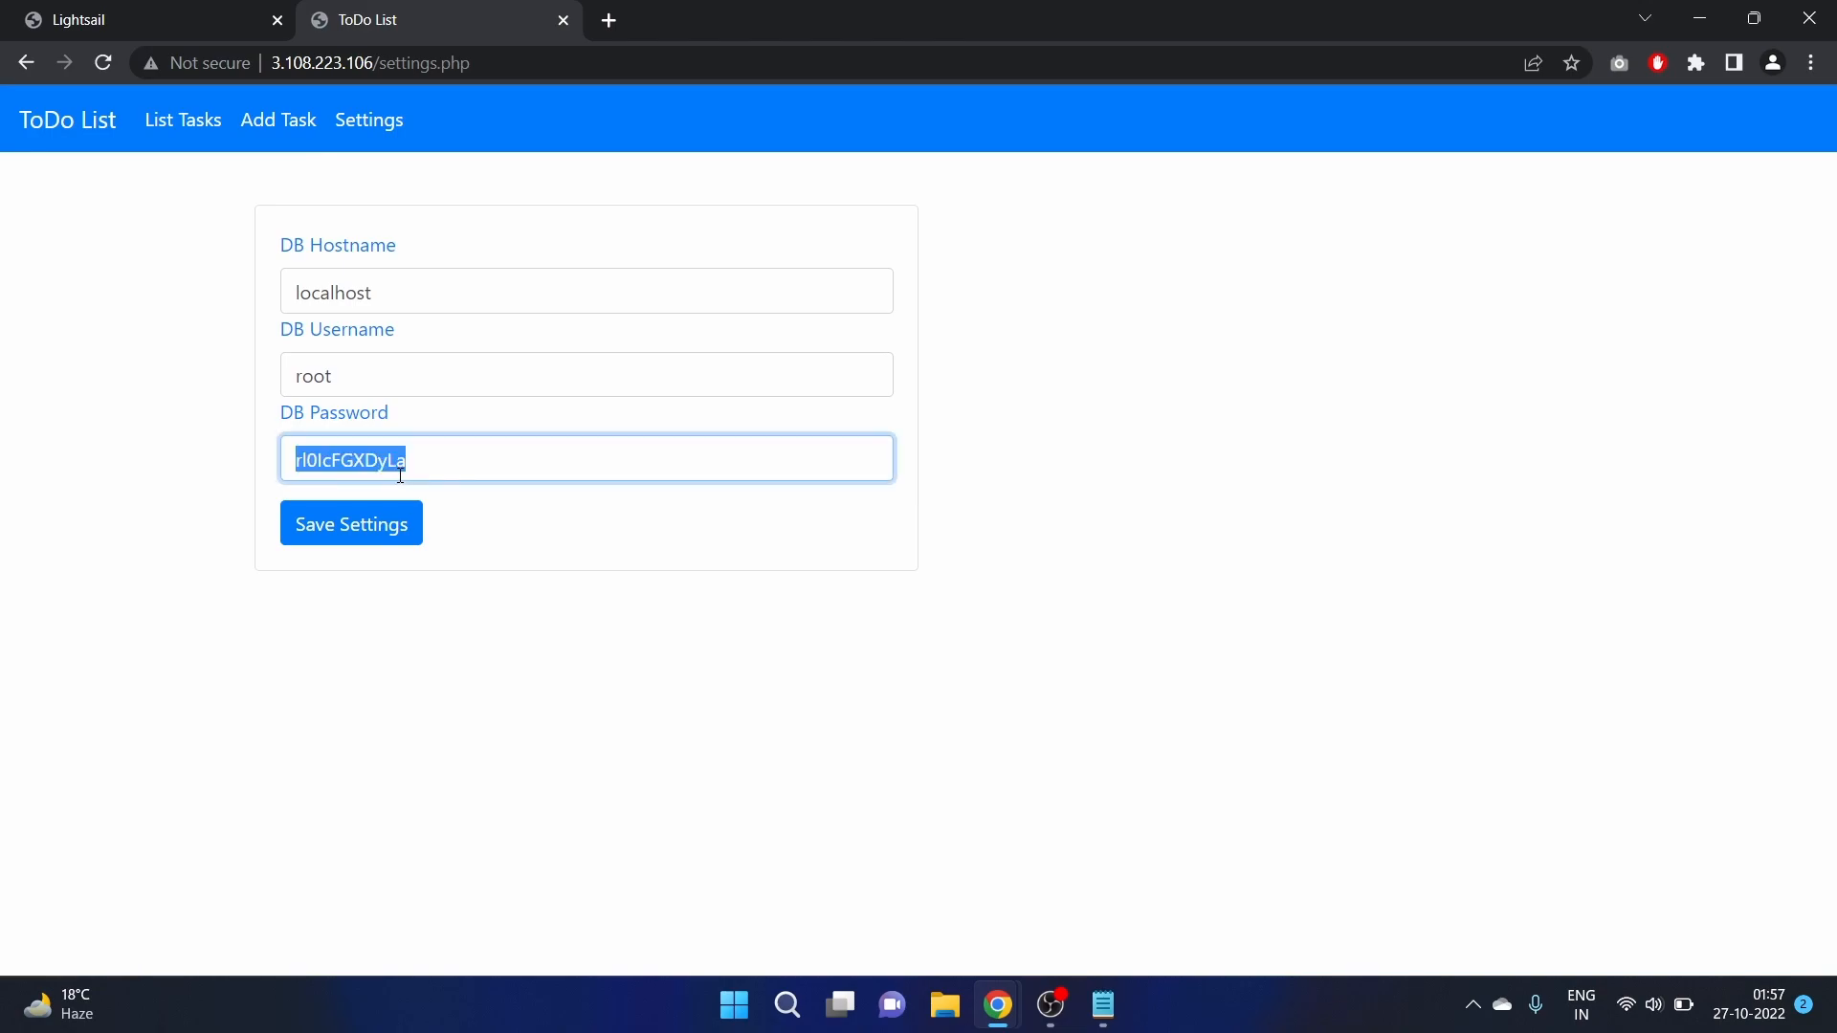
mouse_move(287, 145)
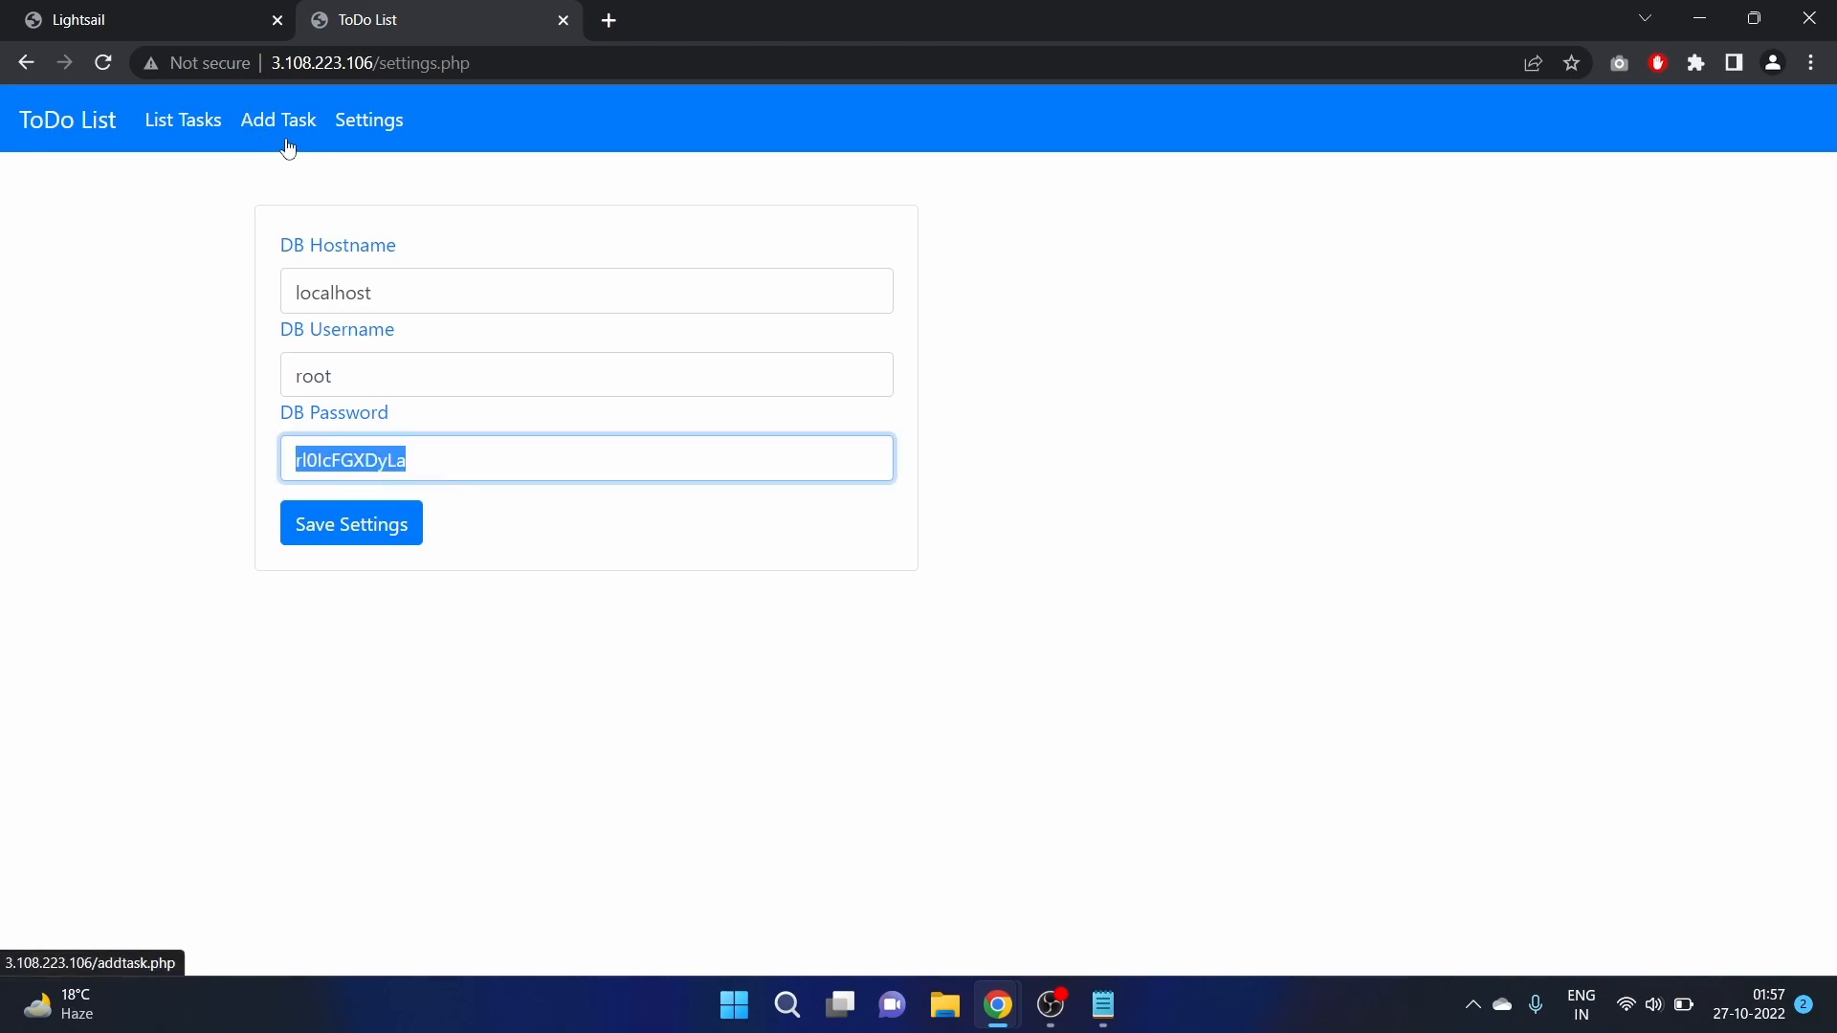
mouse_move(173, 139)
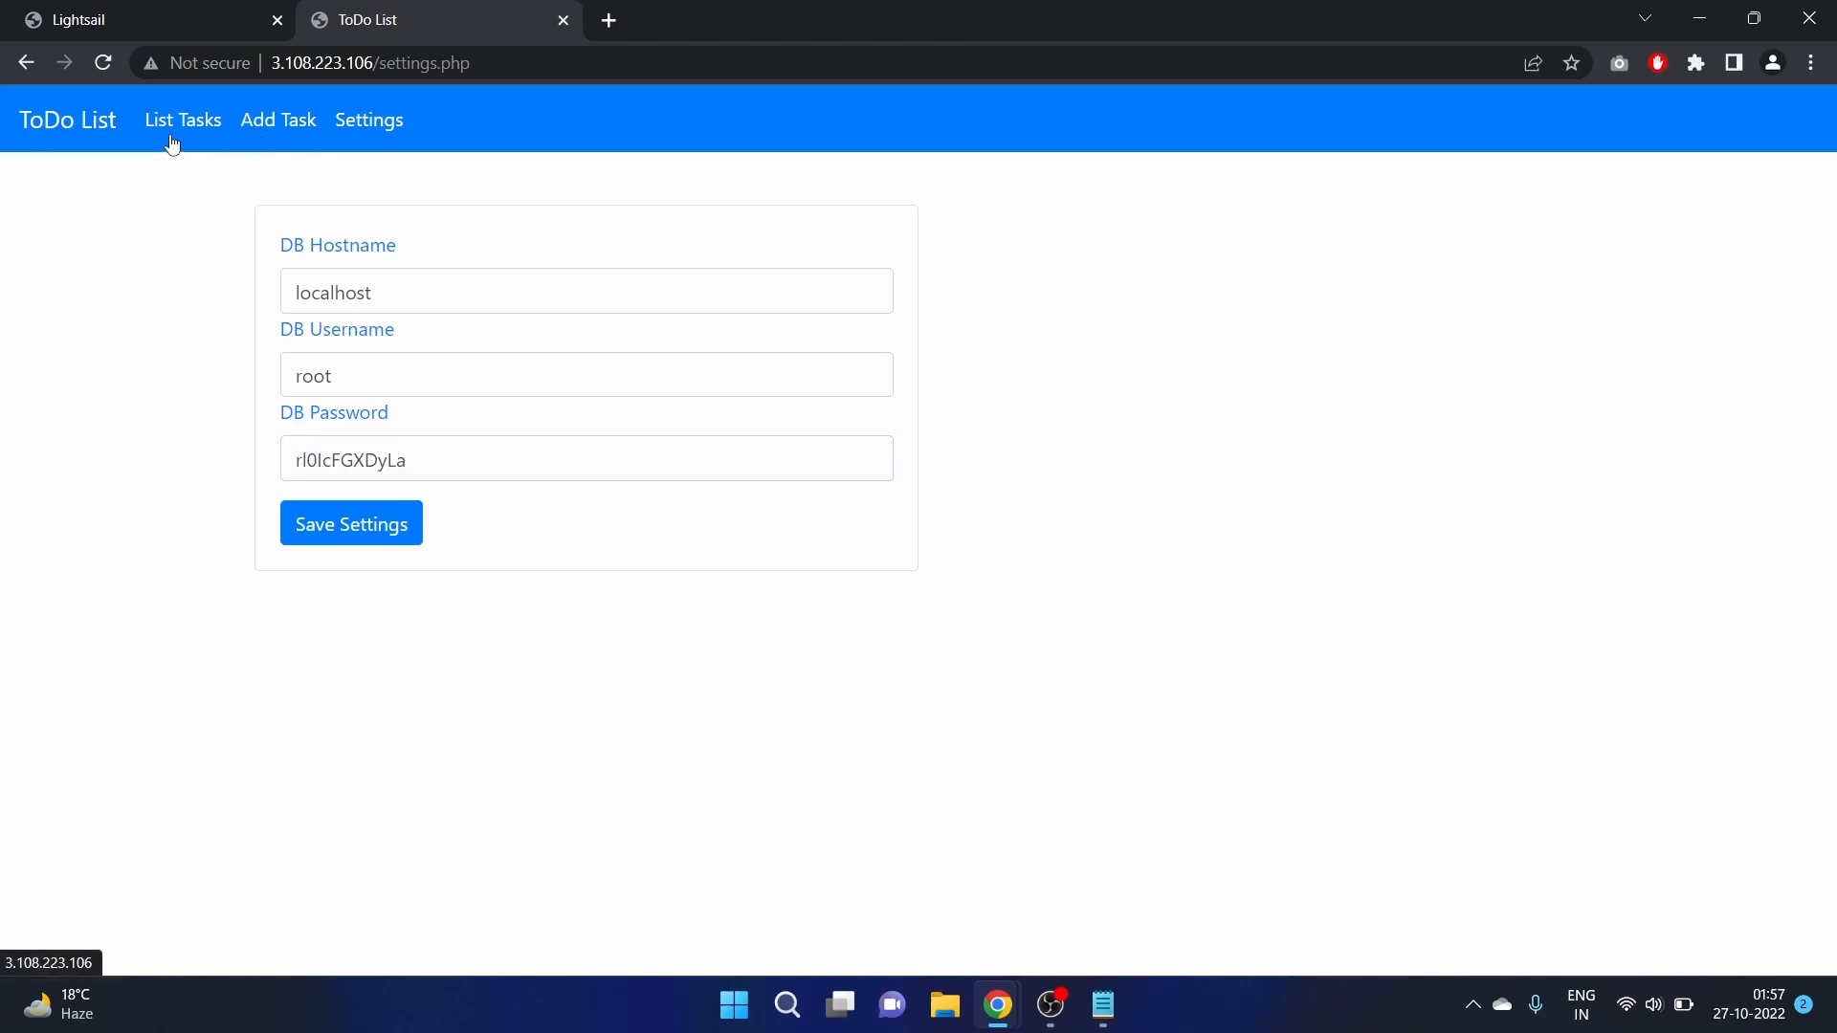
left_click(182, 120)
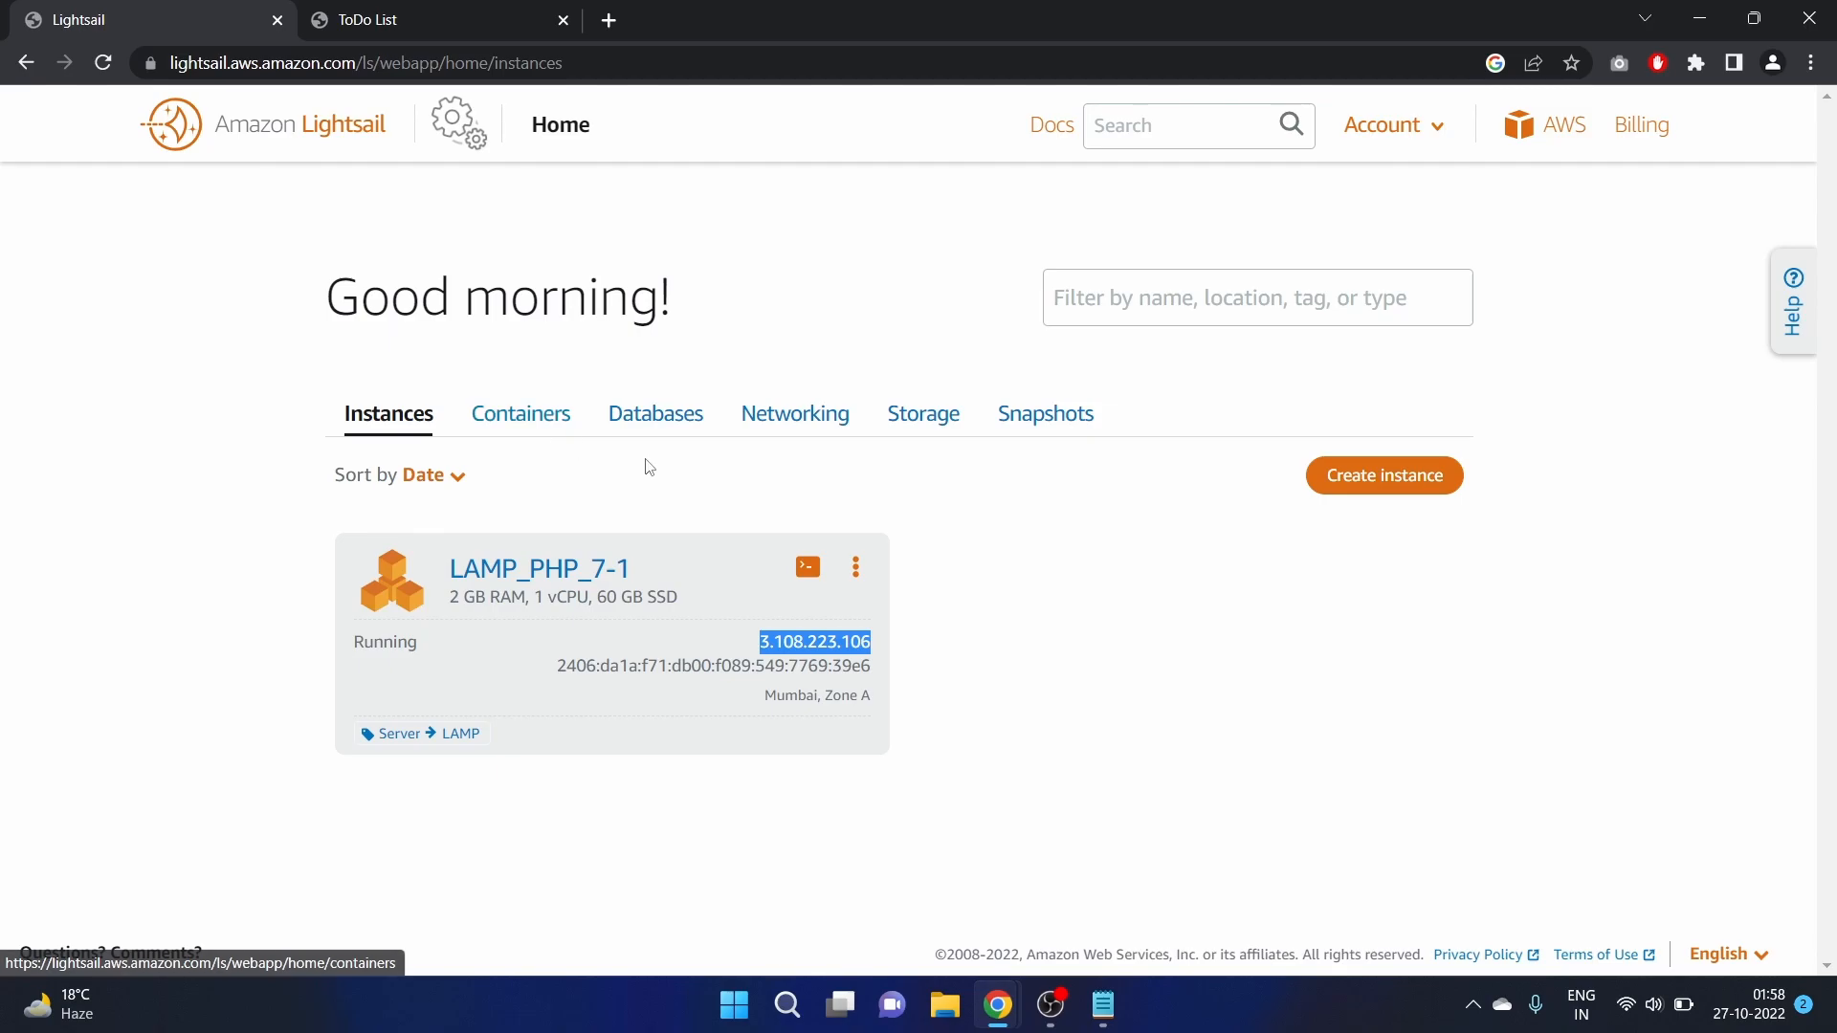
Check LAMP_PHP_7-1's networking: public IP 3.108.223.106, private IP 172.26.2.127
left_click(539, 568)
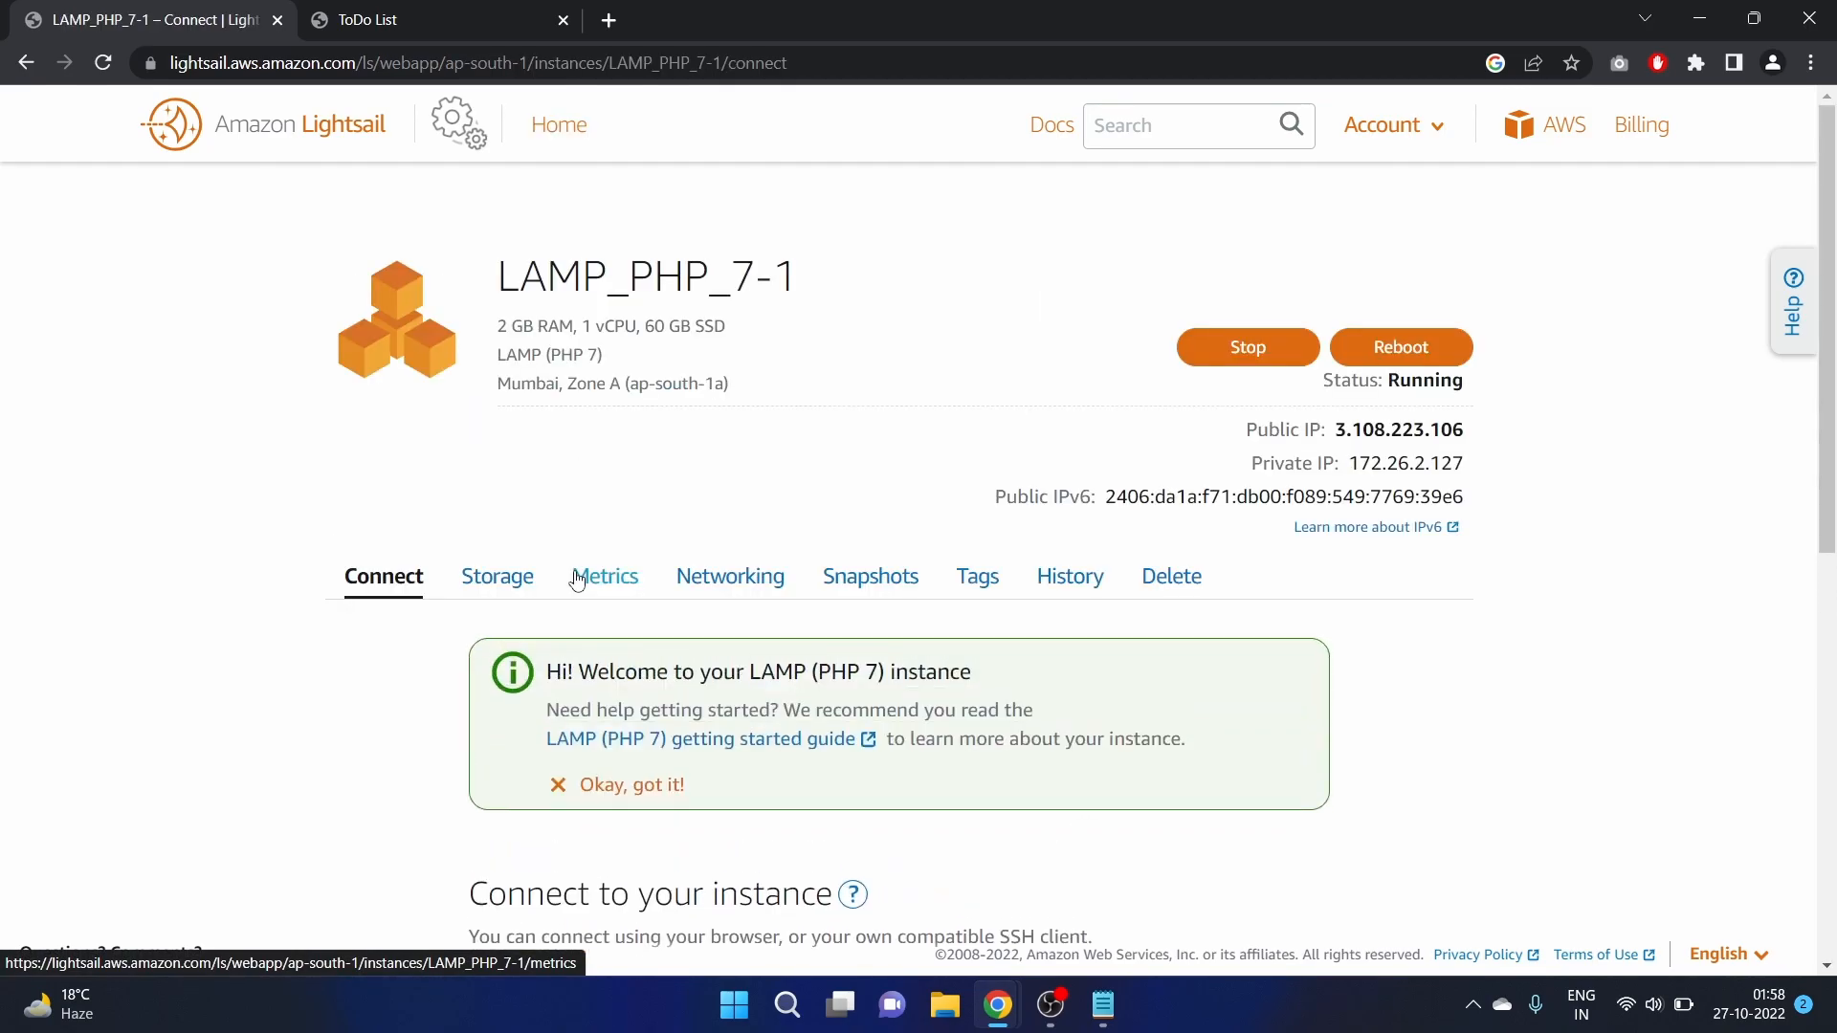
left_click(730, 576)
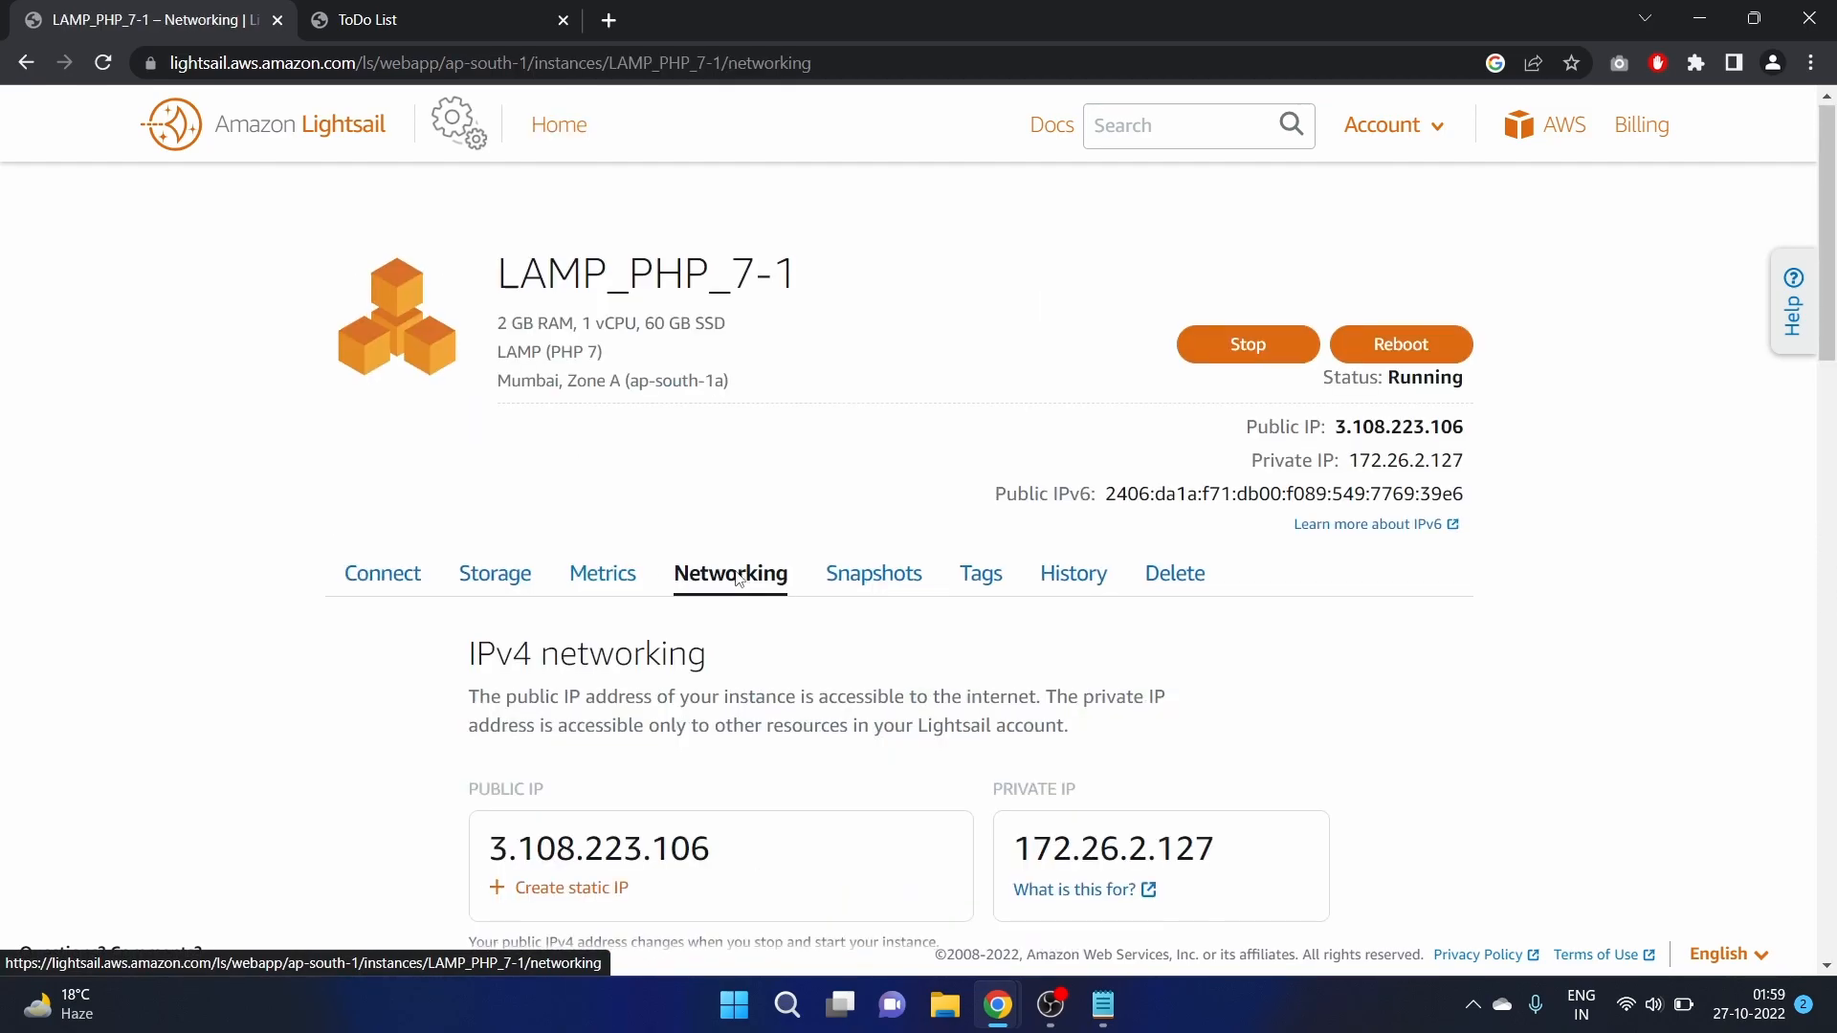
scroll("down", 3)
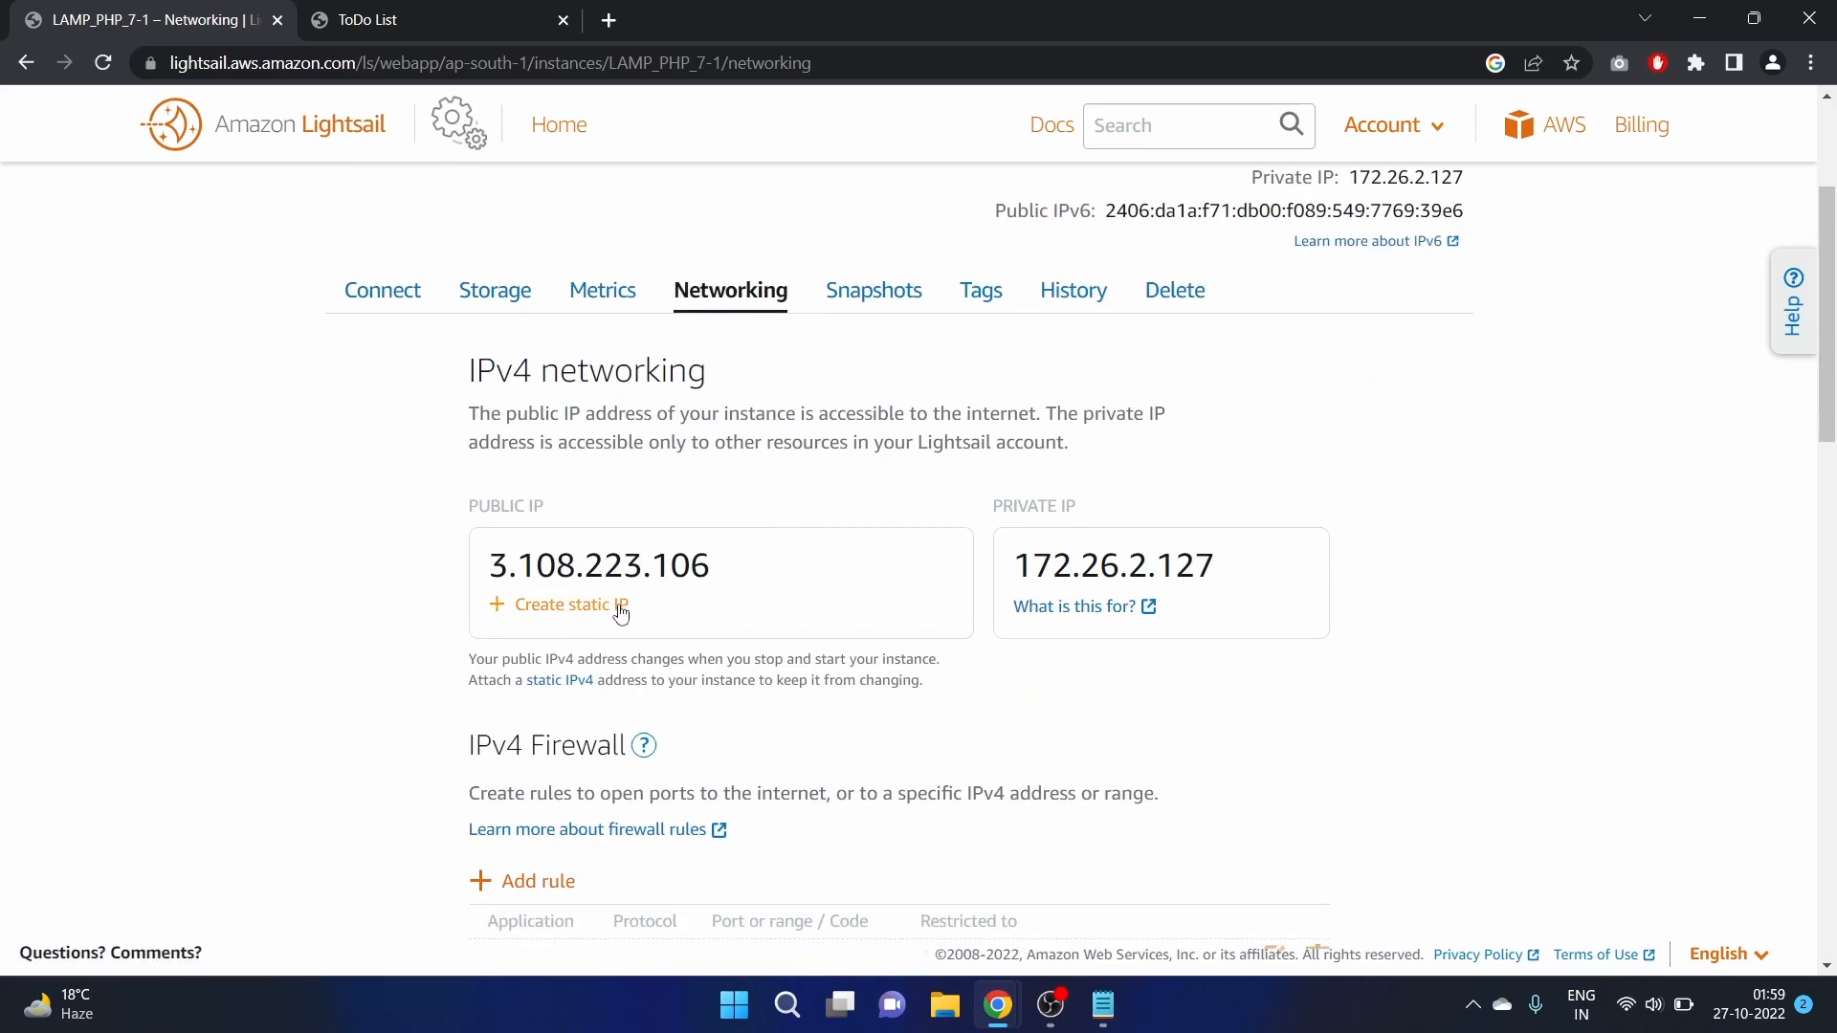
mouse_move(386, 8)
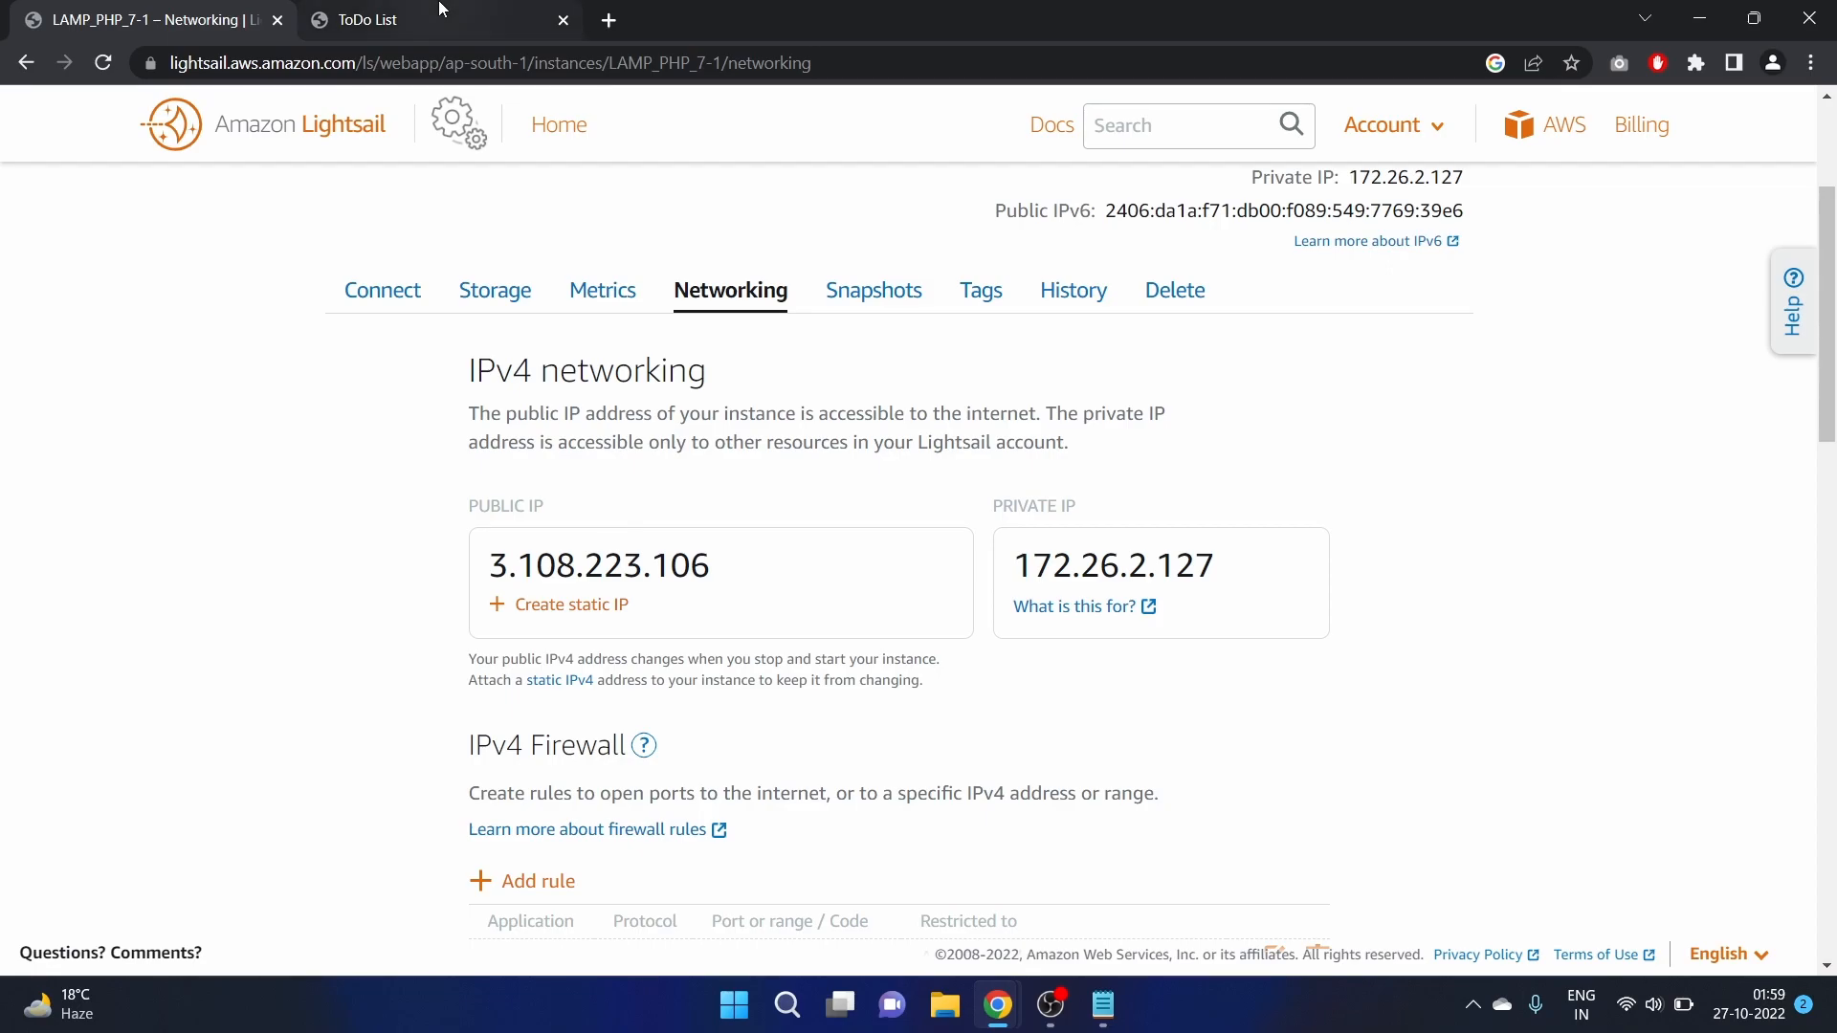
mouse_move(393, 285)
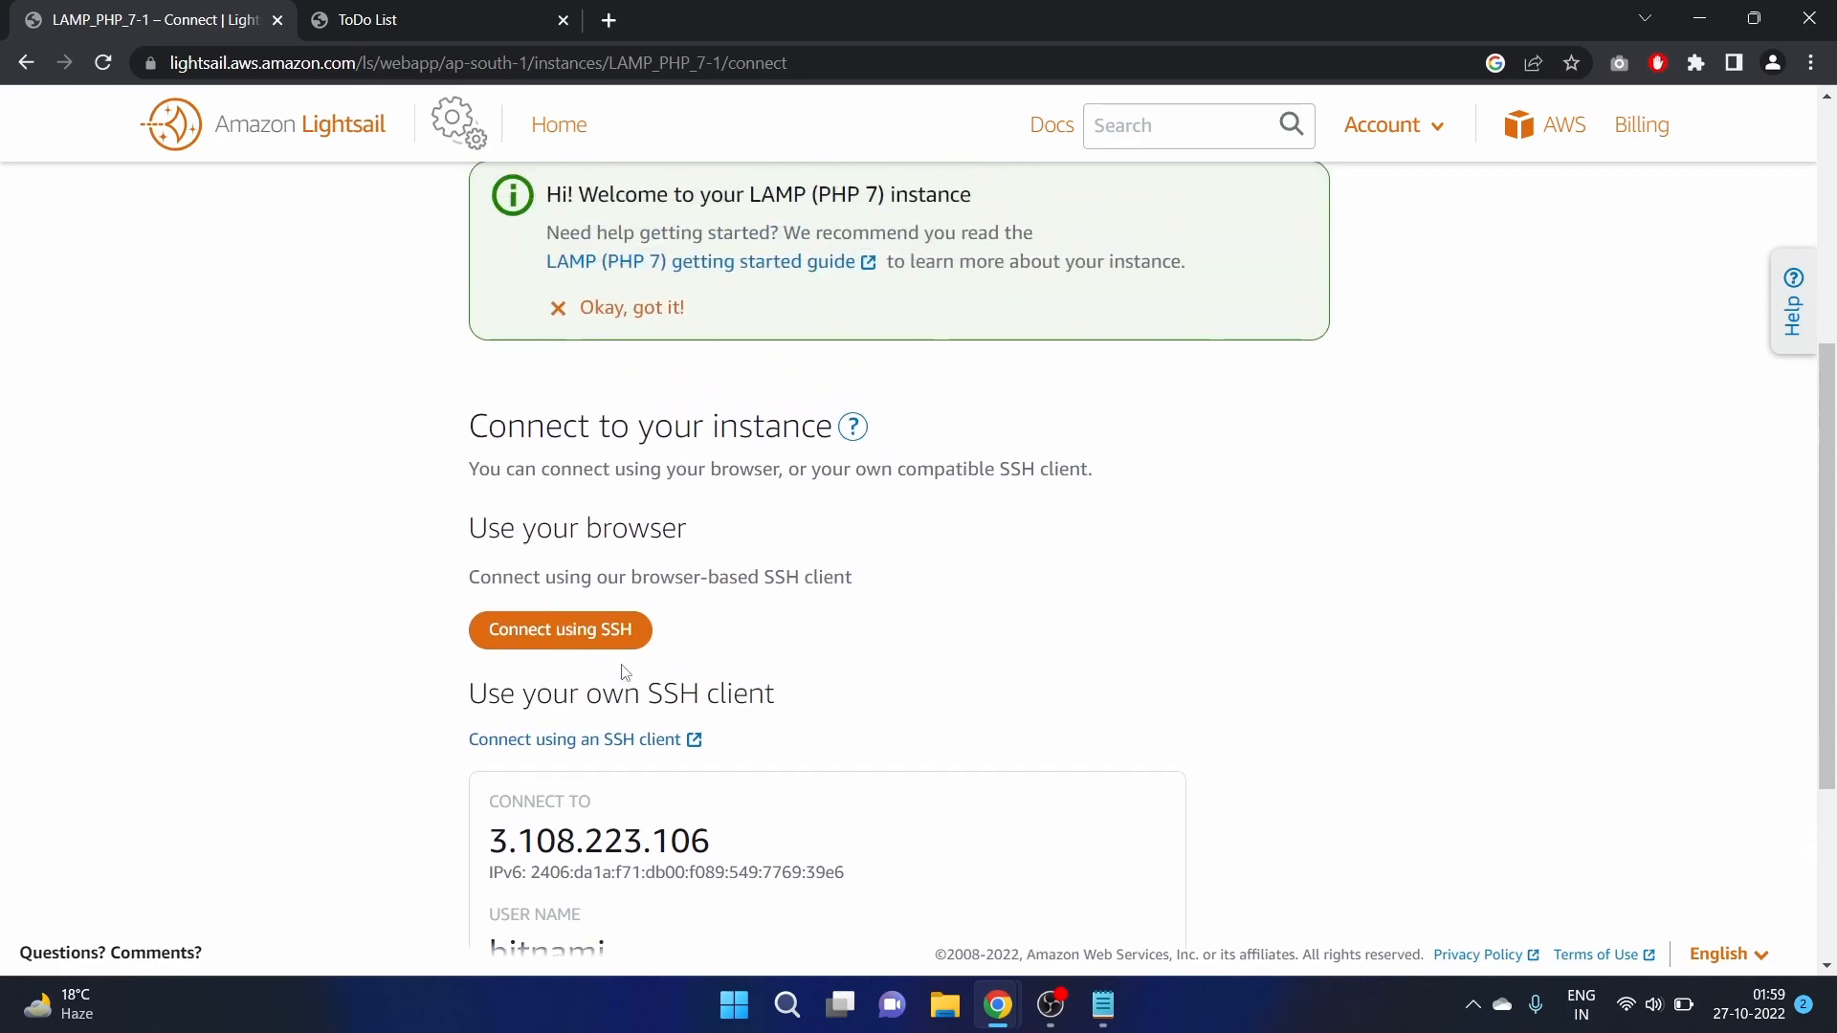
scroll("up", 3)
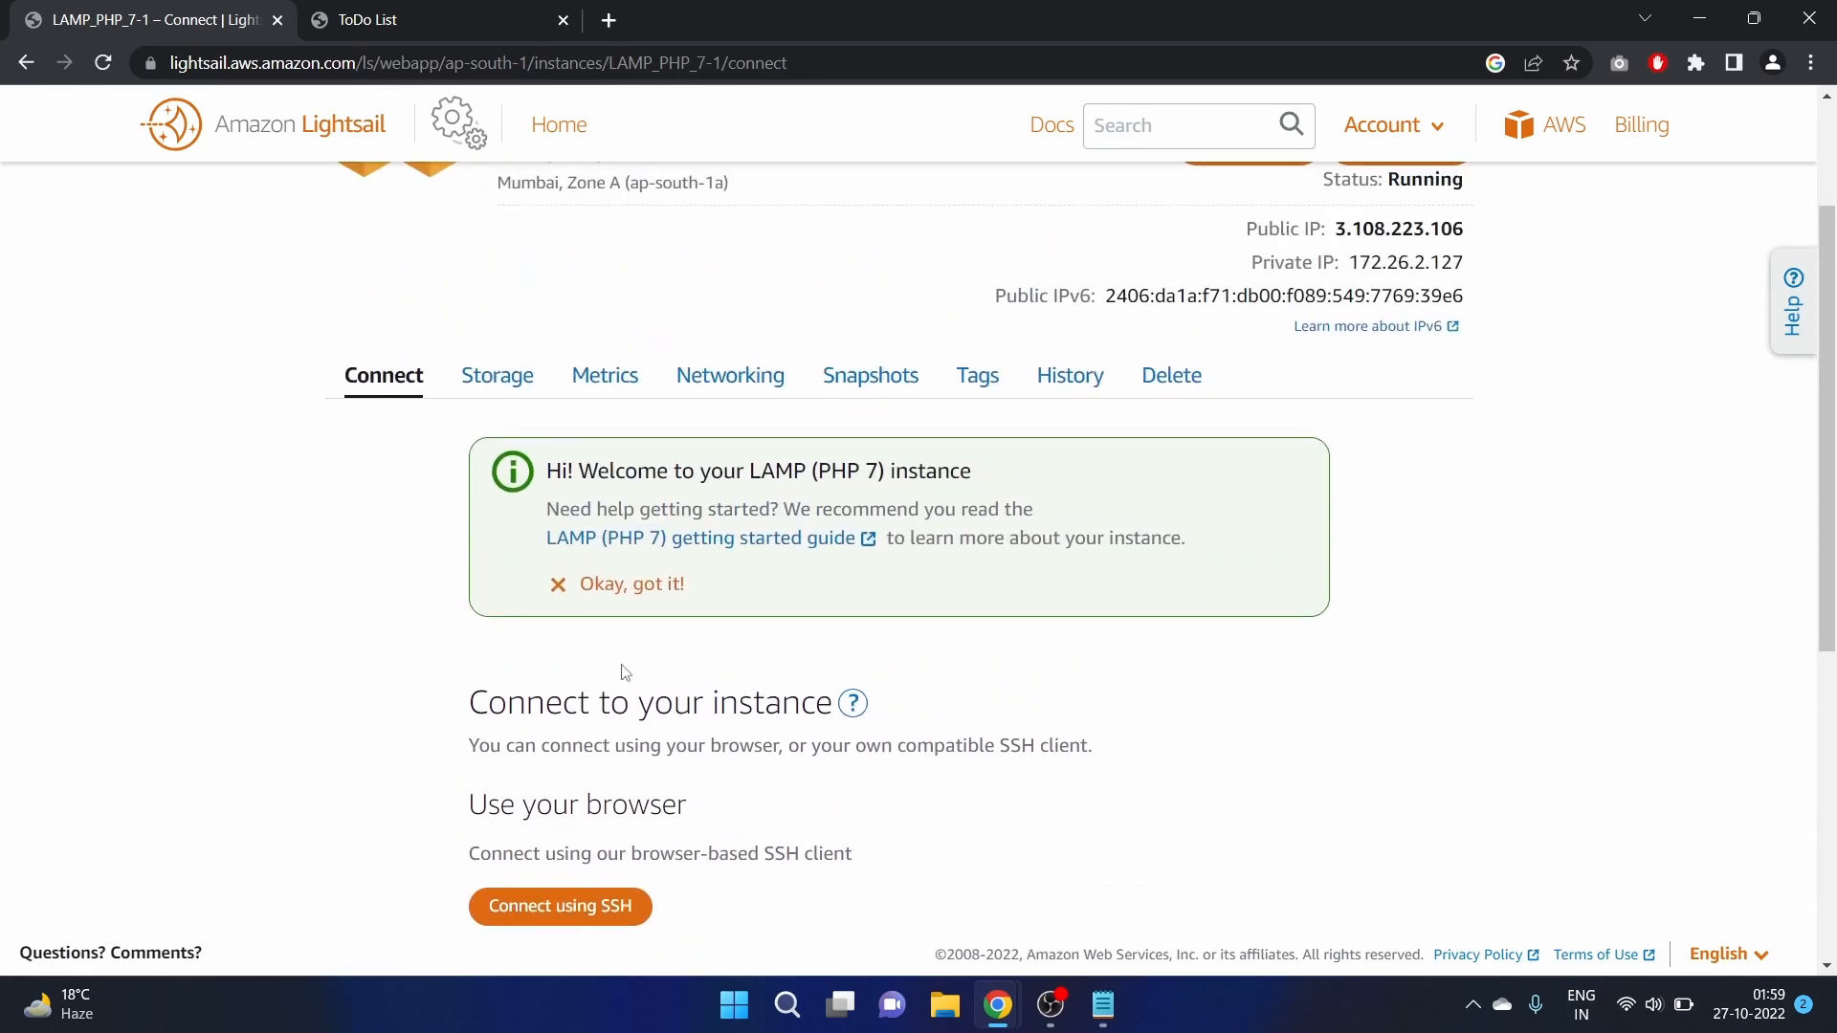
mouse_move(742, 394)
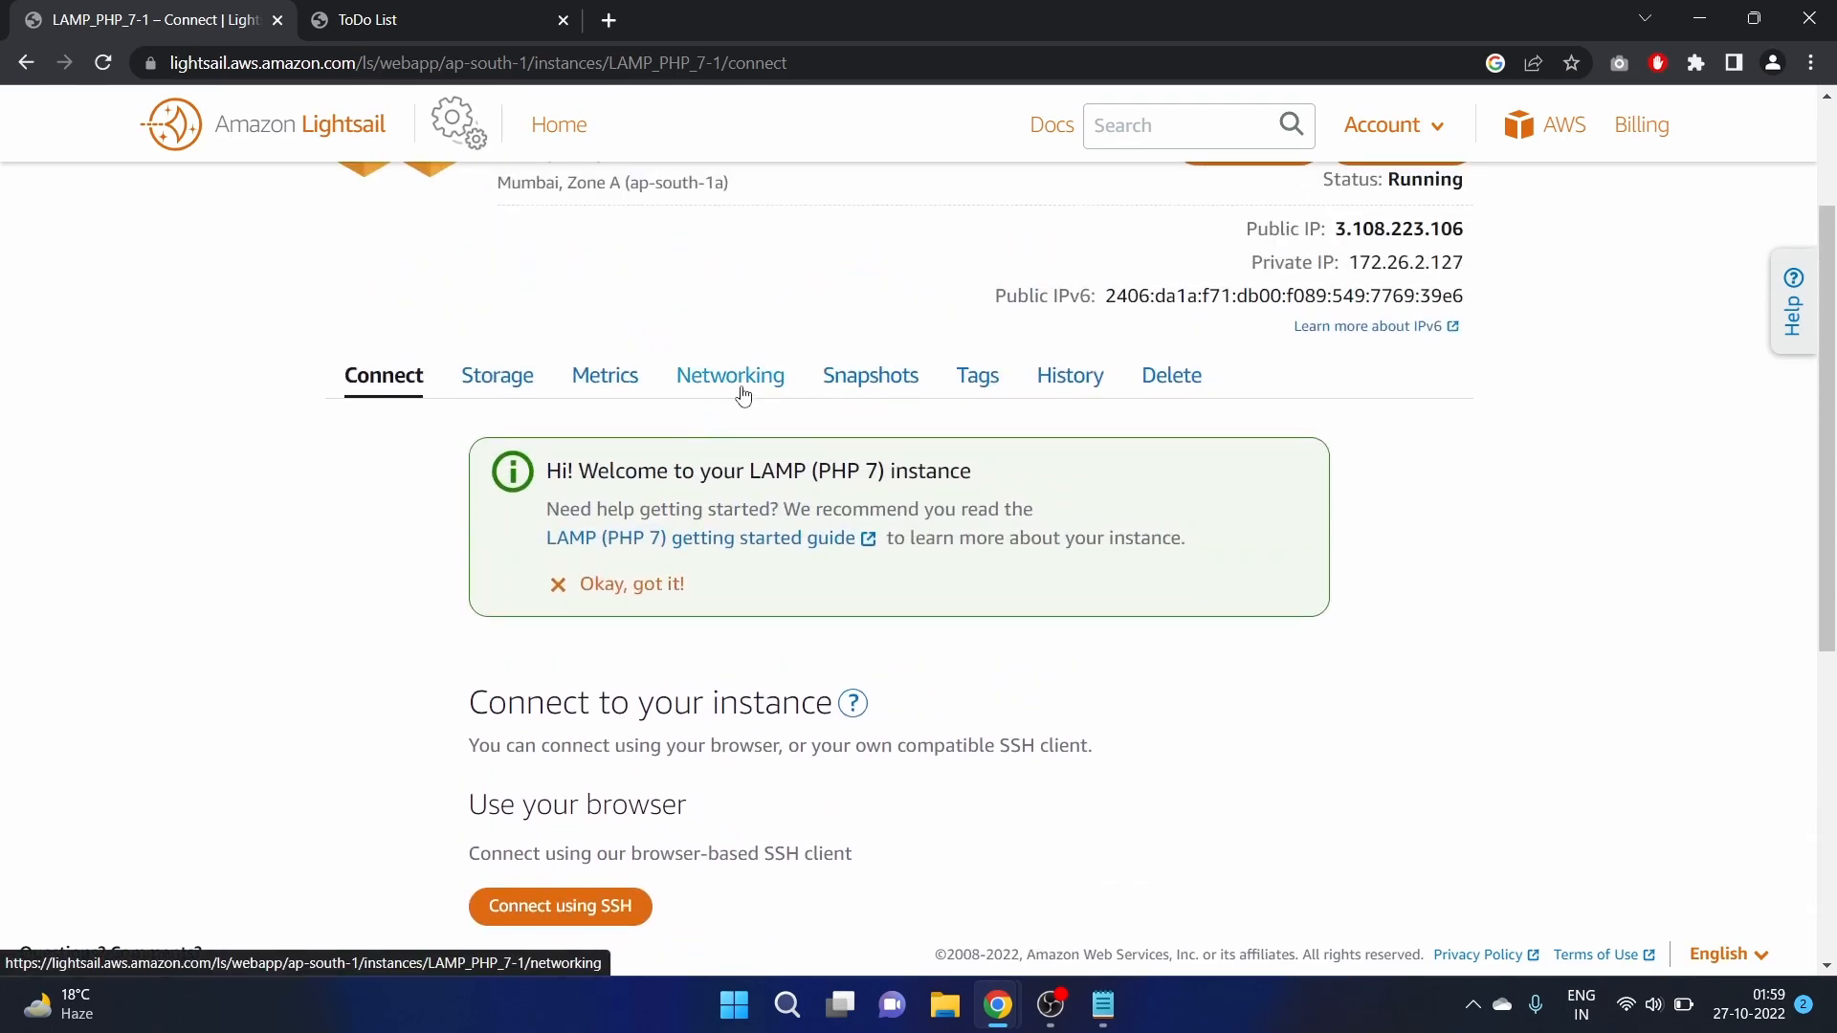
left_click(730, 375)
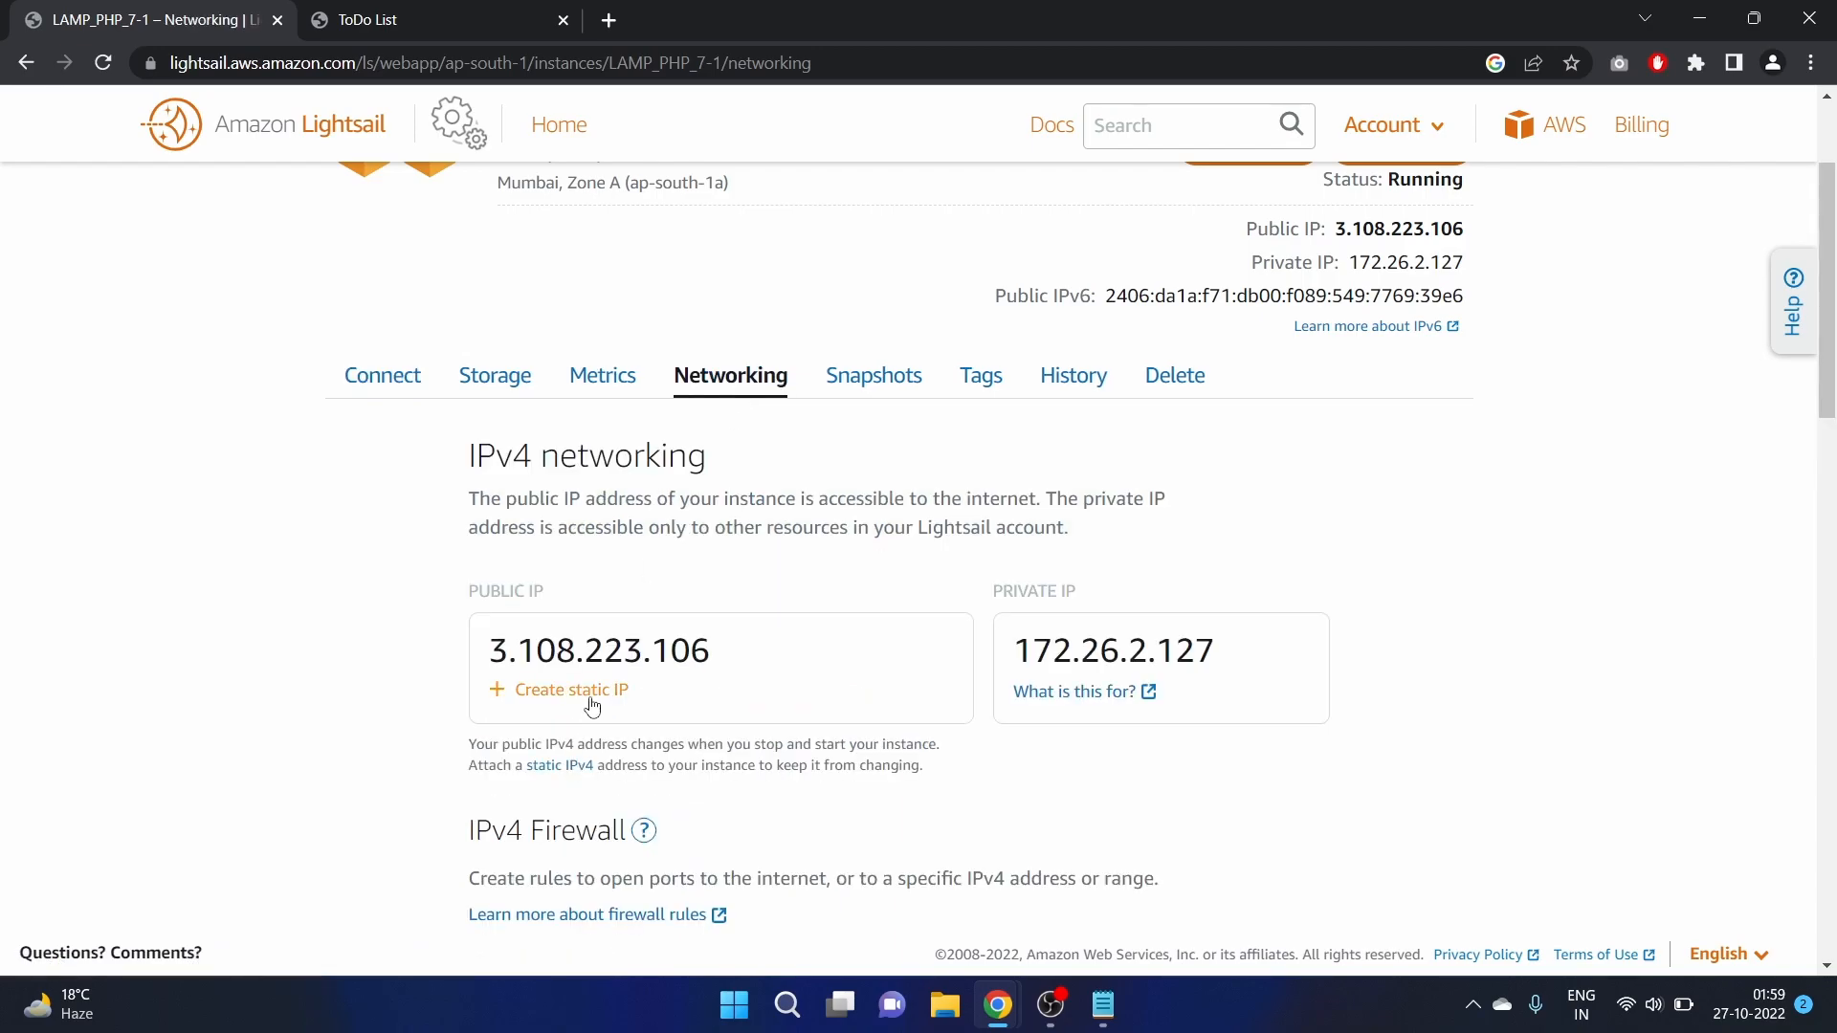
mouse_move(619, 371)
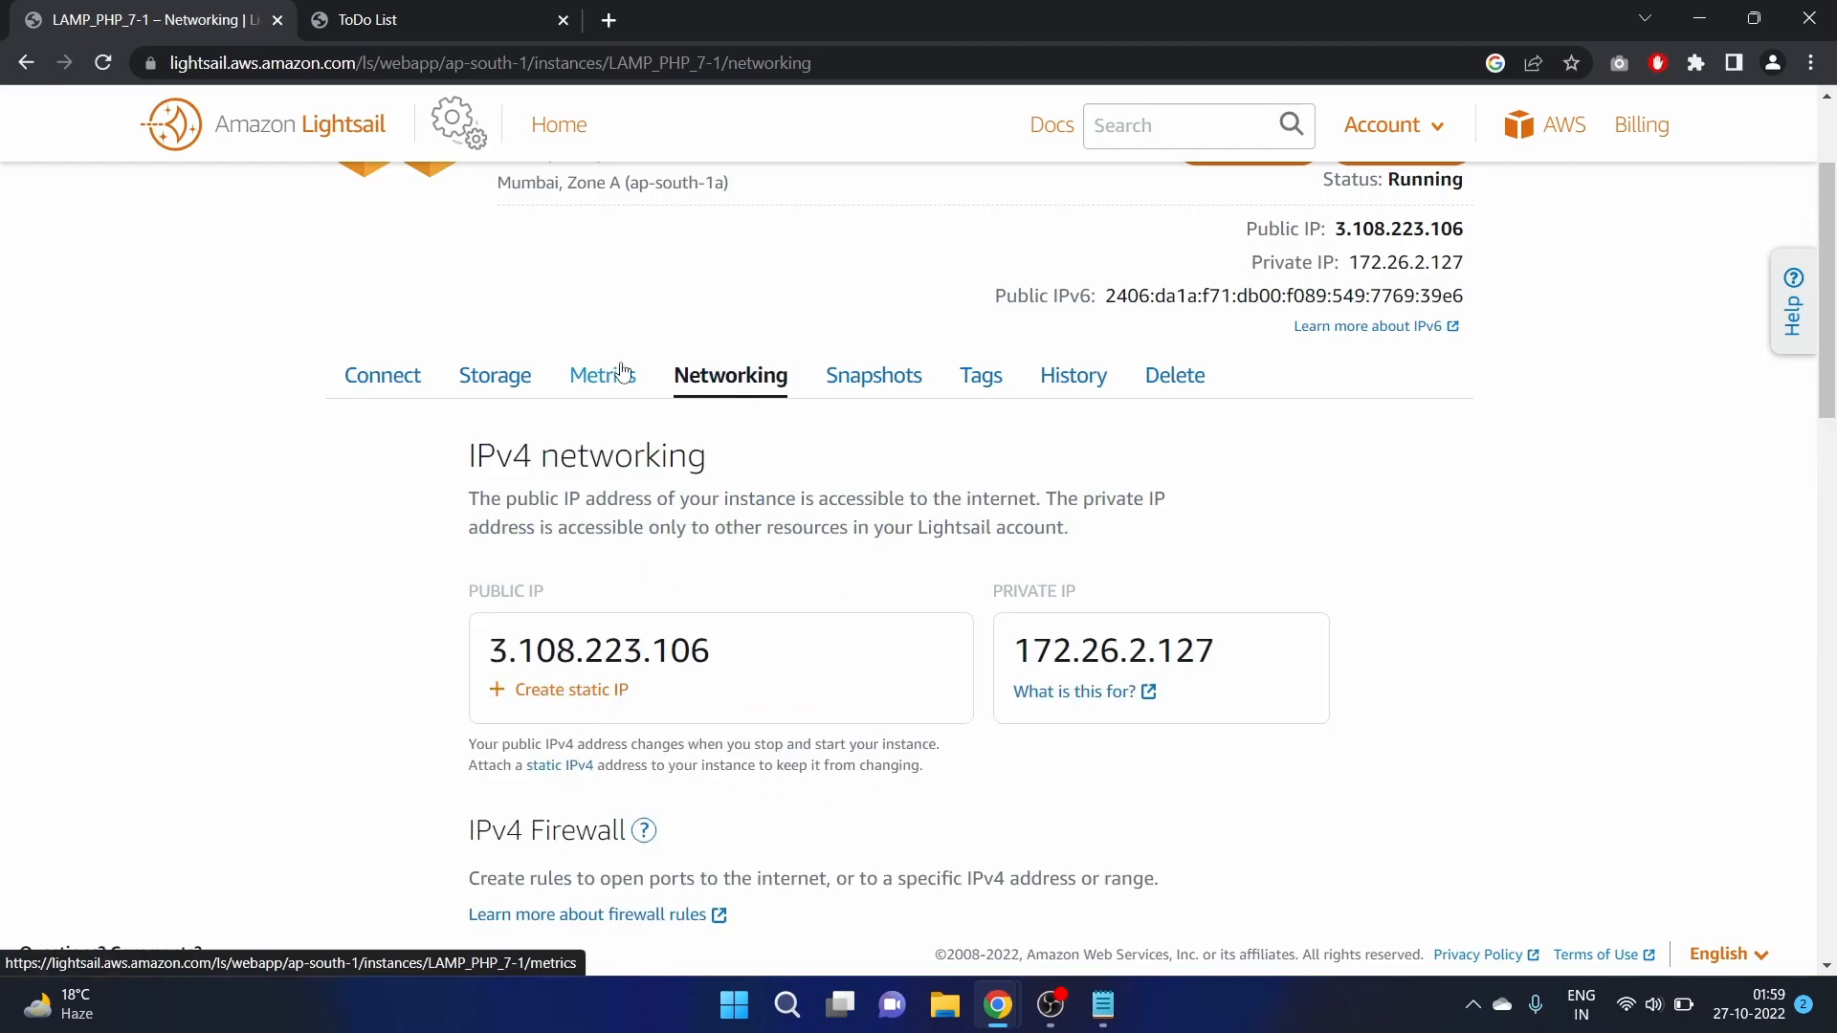
mouse_move(614, 600)
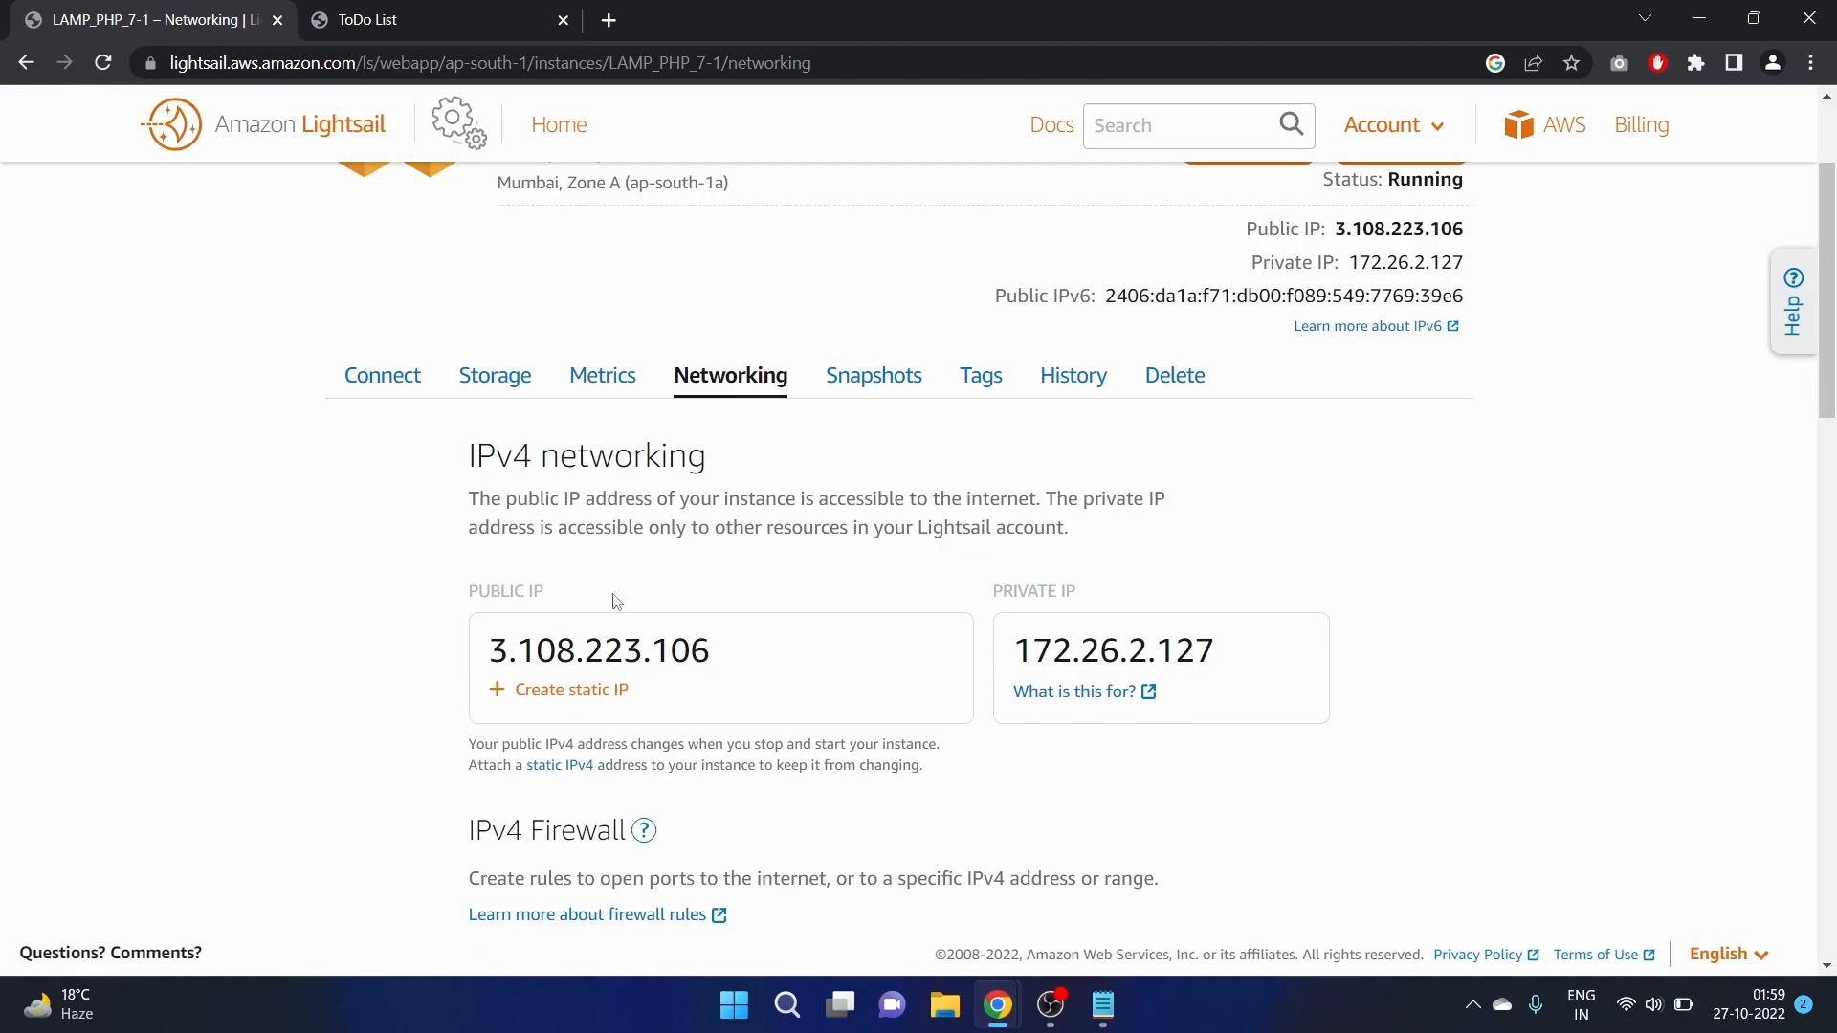
mouse_move(627, 732)
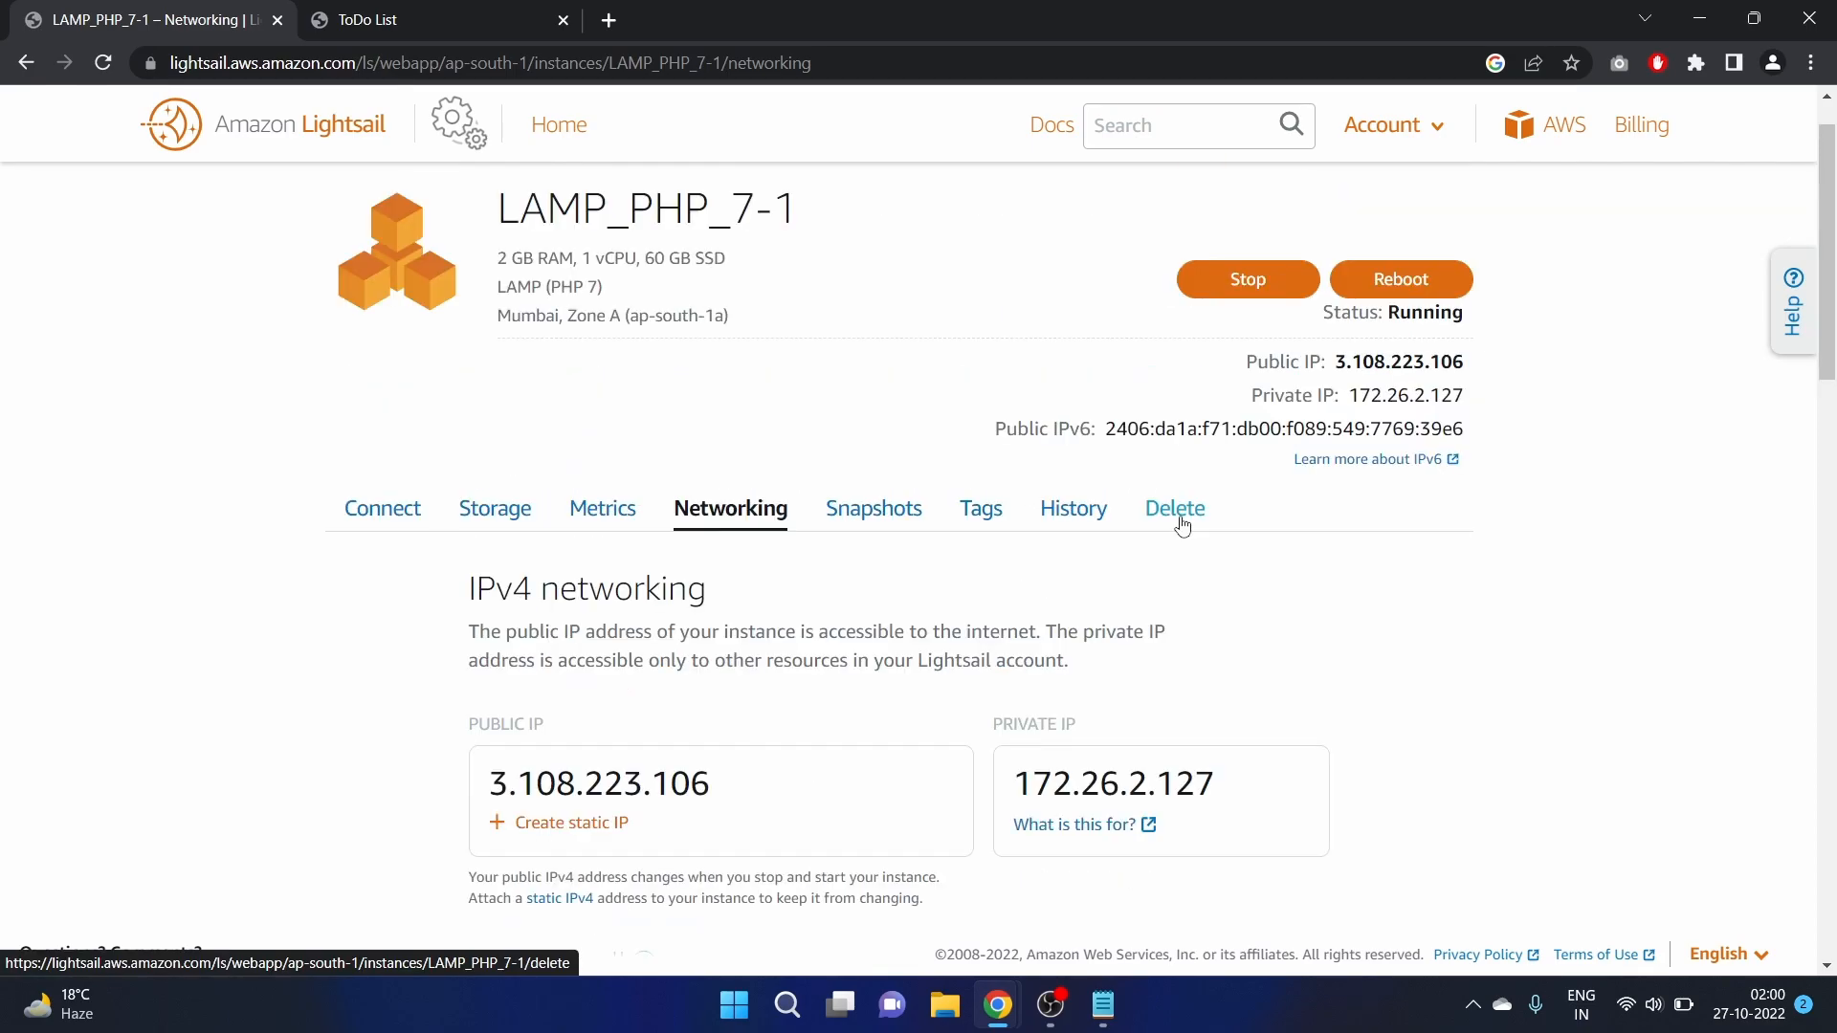
Delete the LAMP_PHP_7-1 instance from its Delete tab and confirm with 'Yes, delete'
left_click(1175, 509)
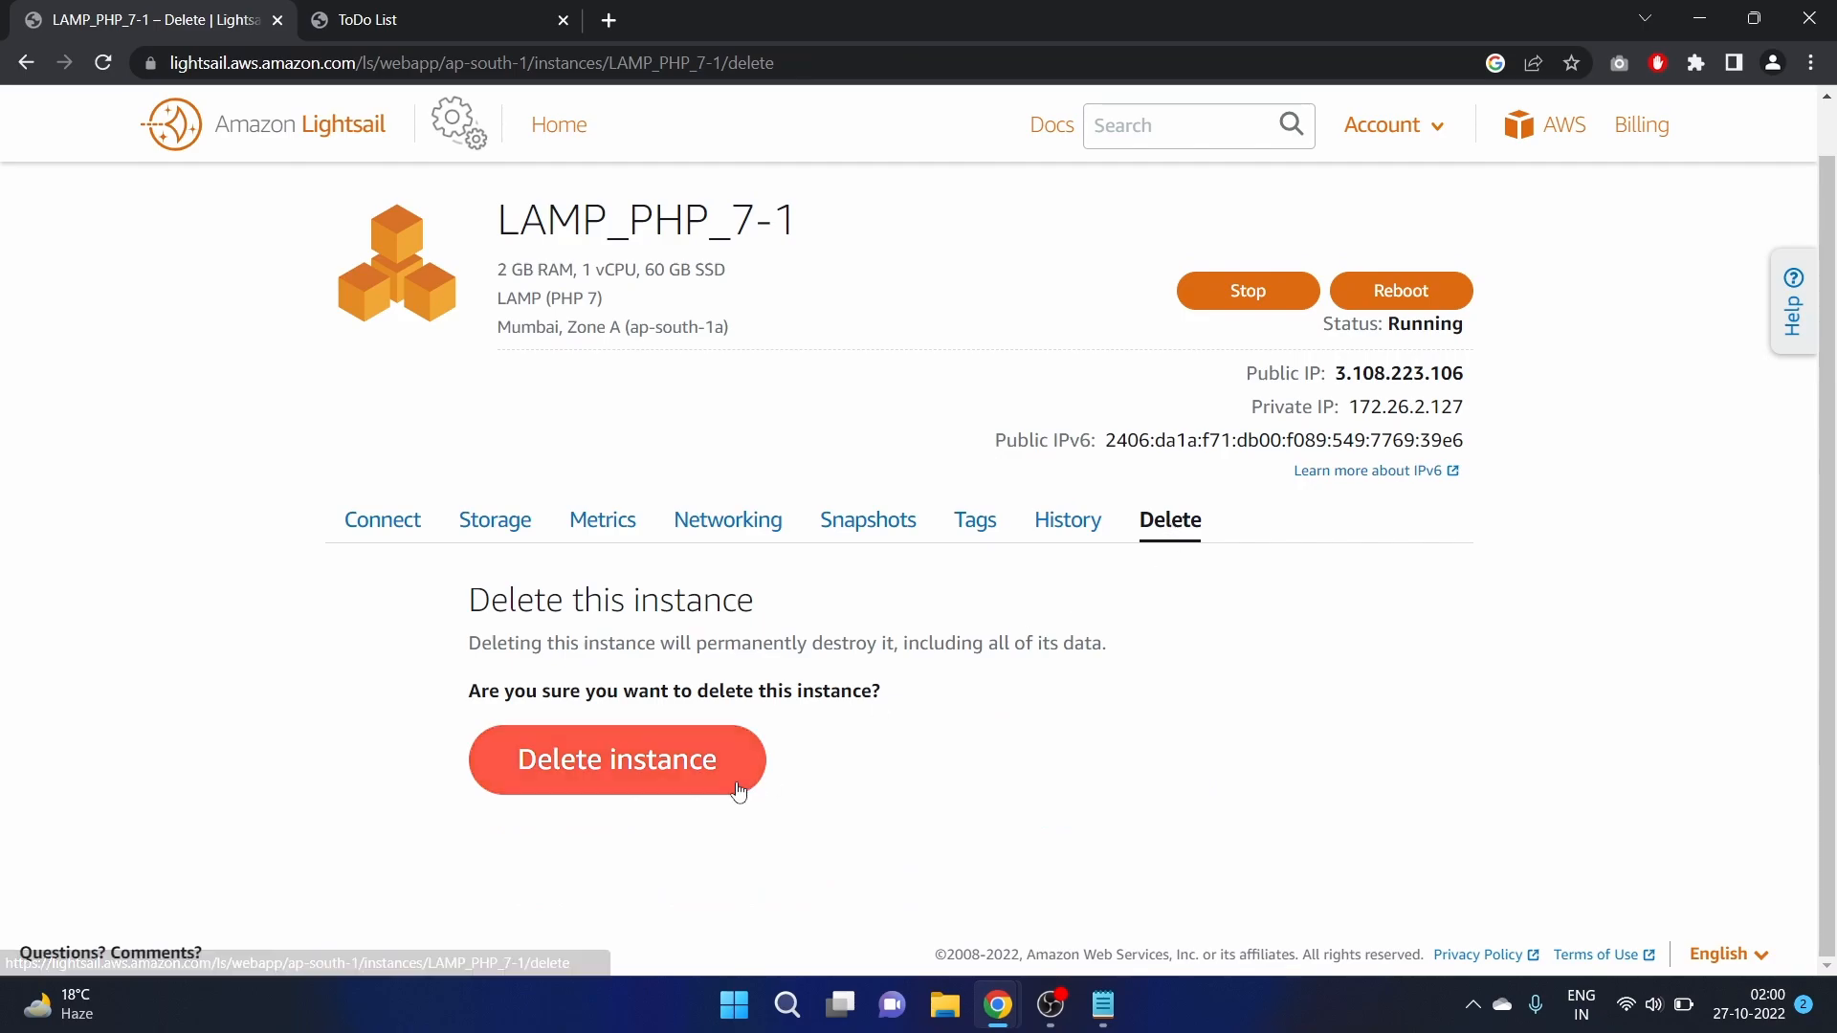
left_click(618, 760)
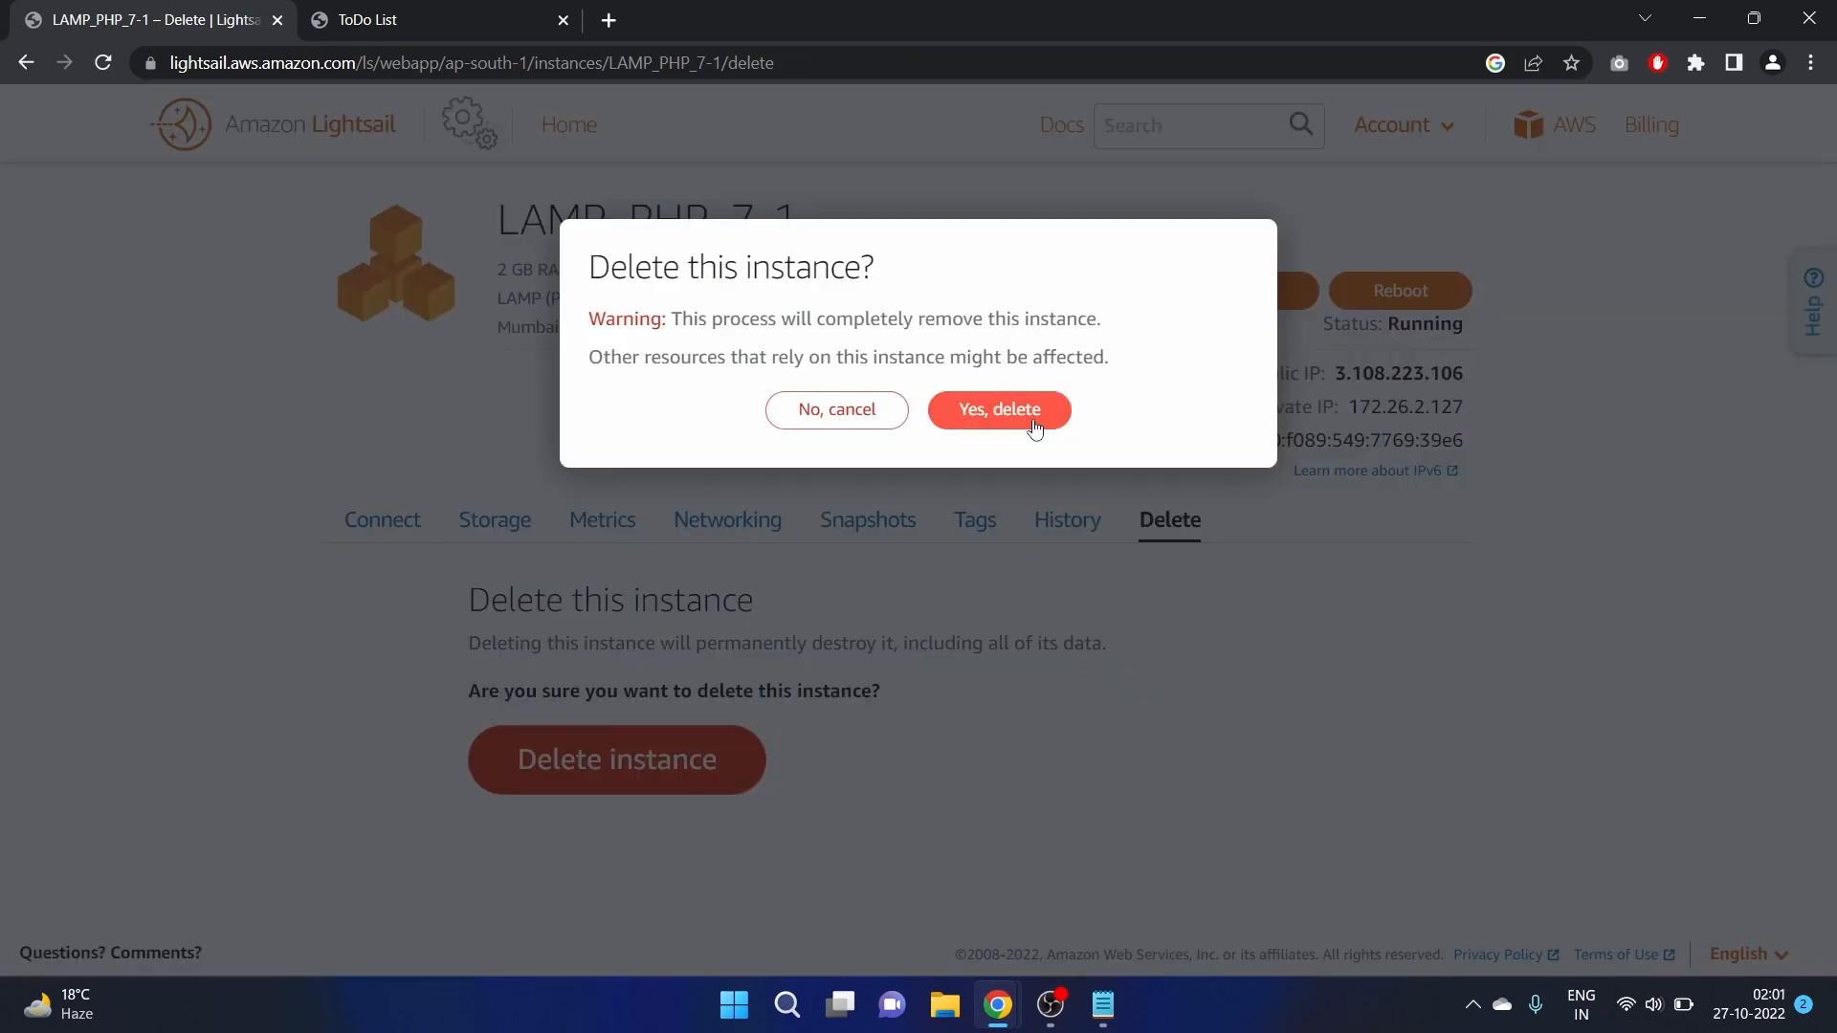
left_click(1000, 409)
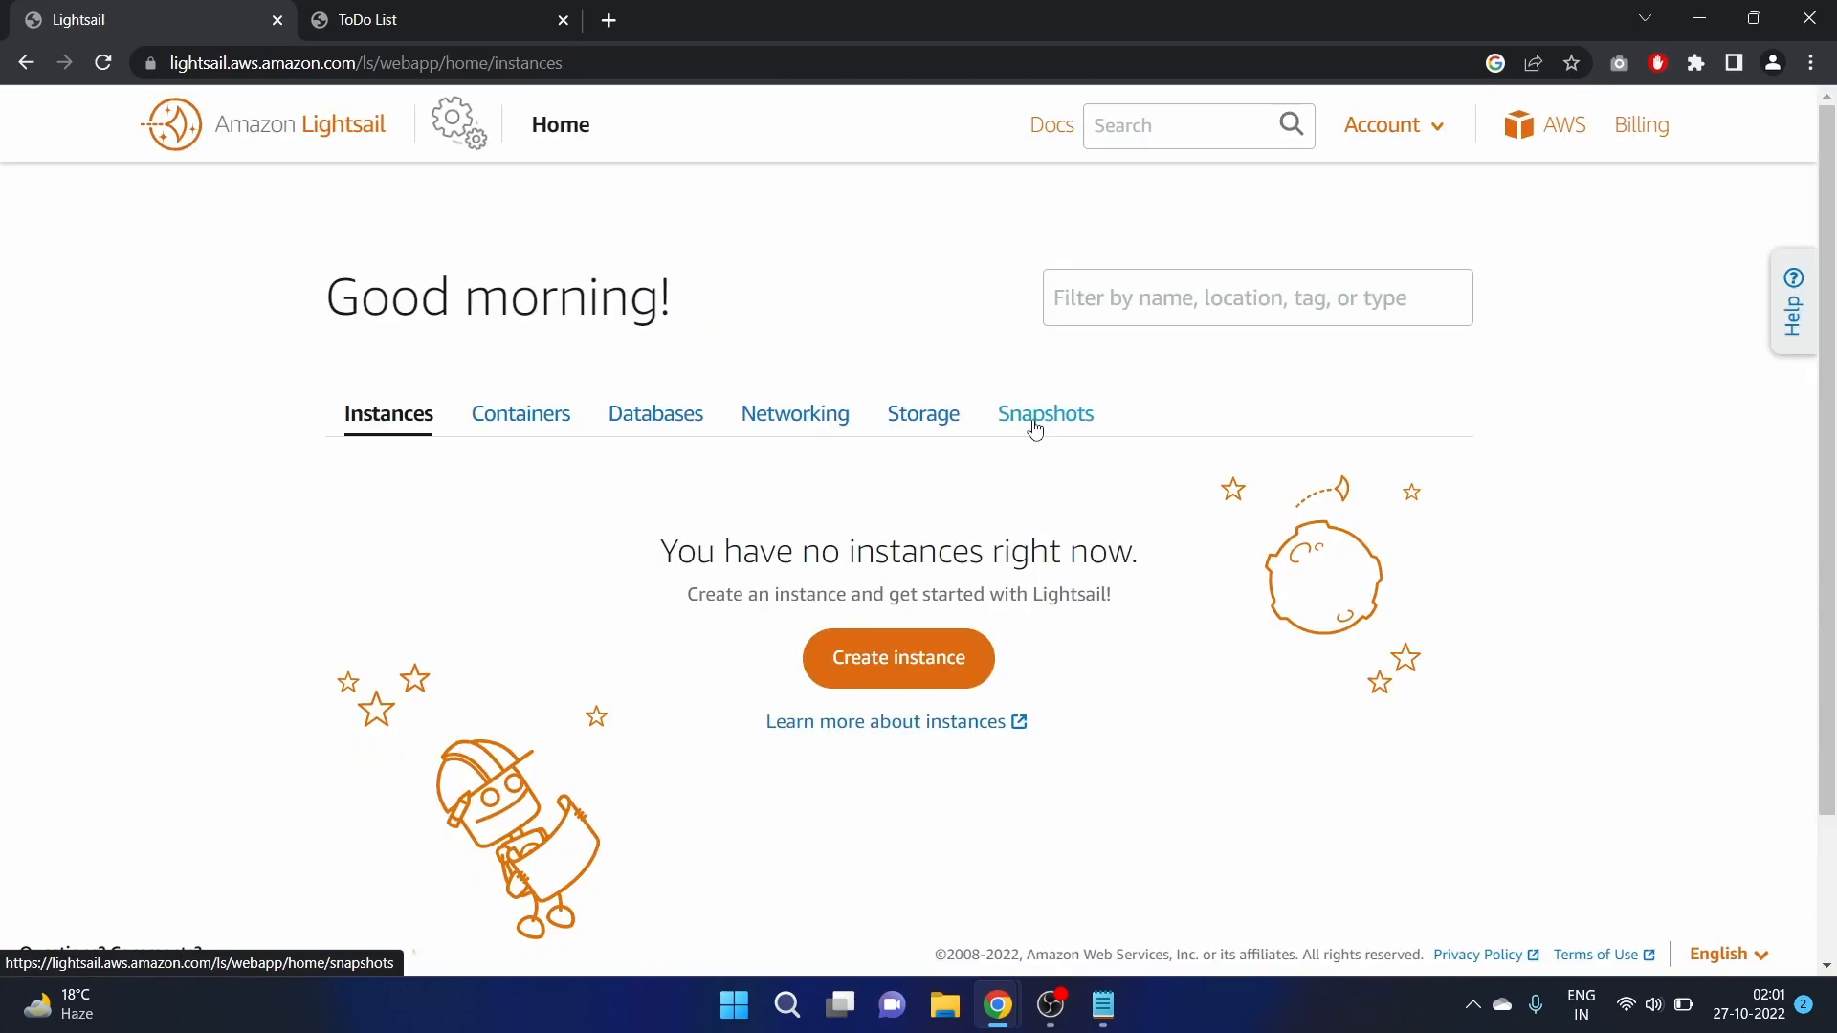
double_click(915, 552)
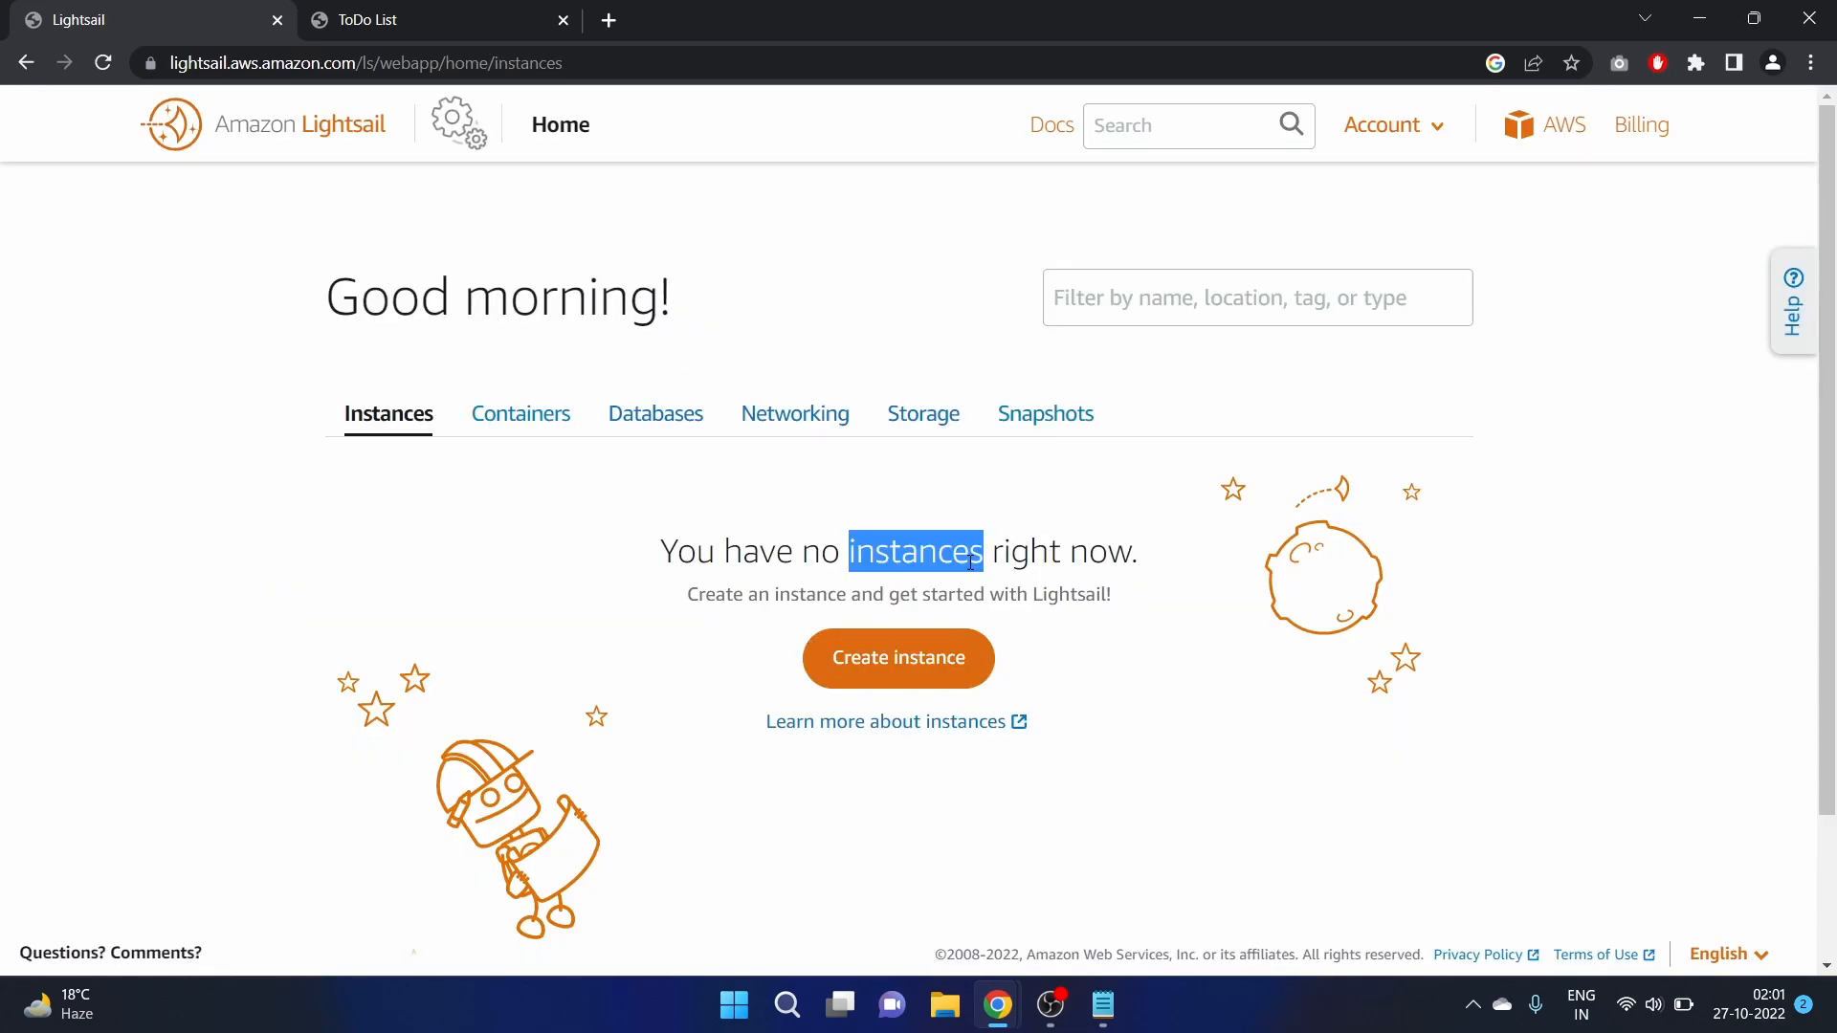
mouse_move(801, 658)
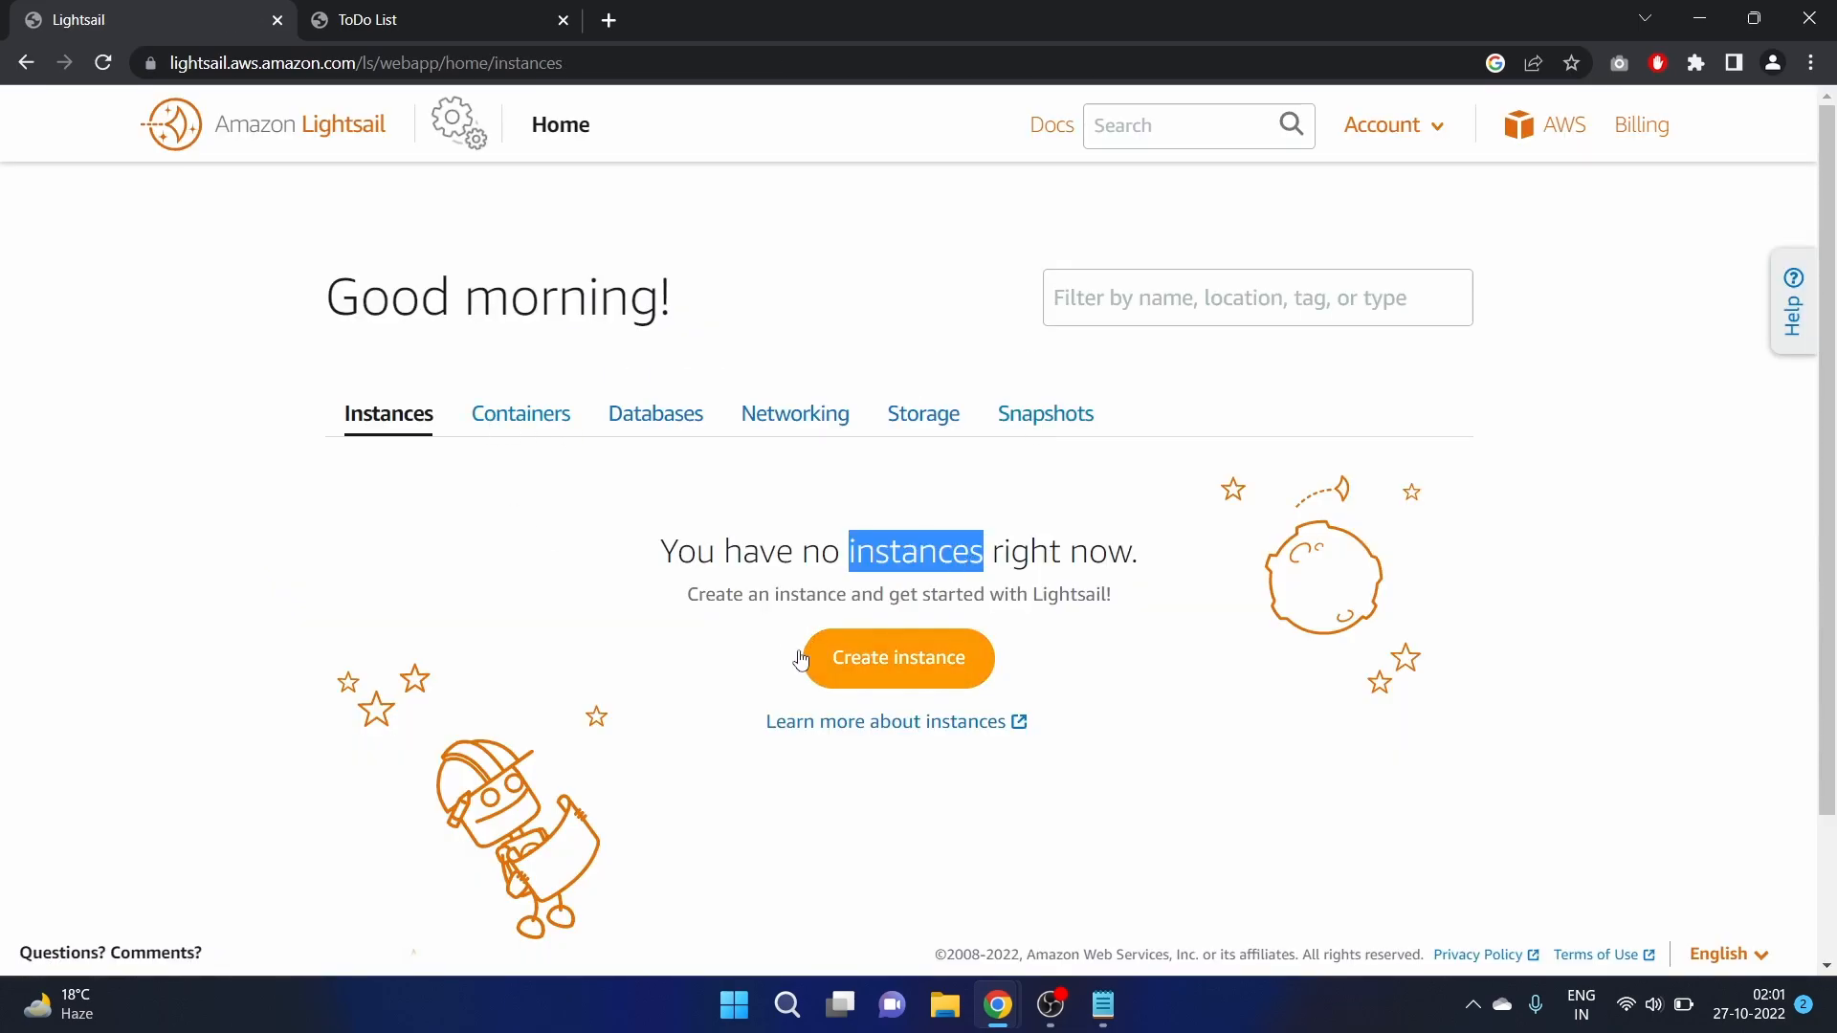